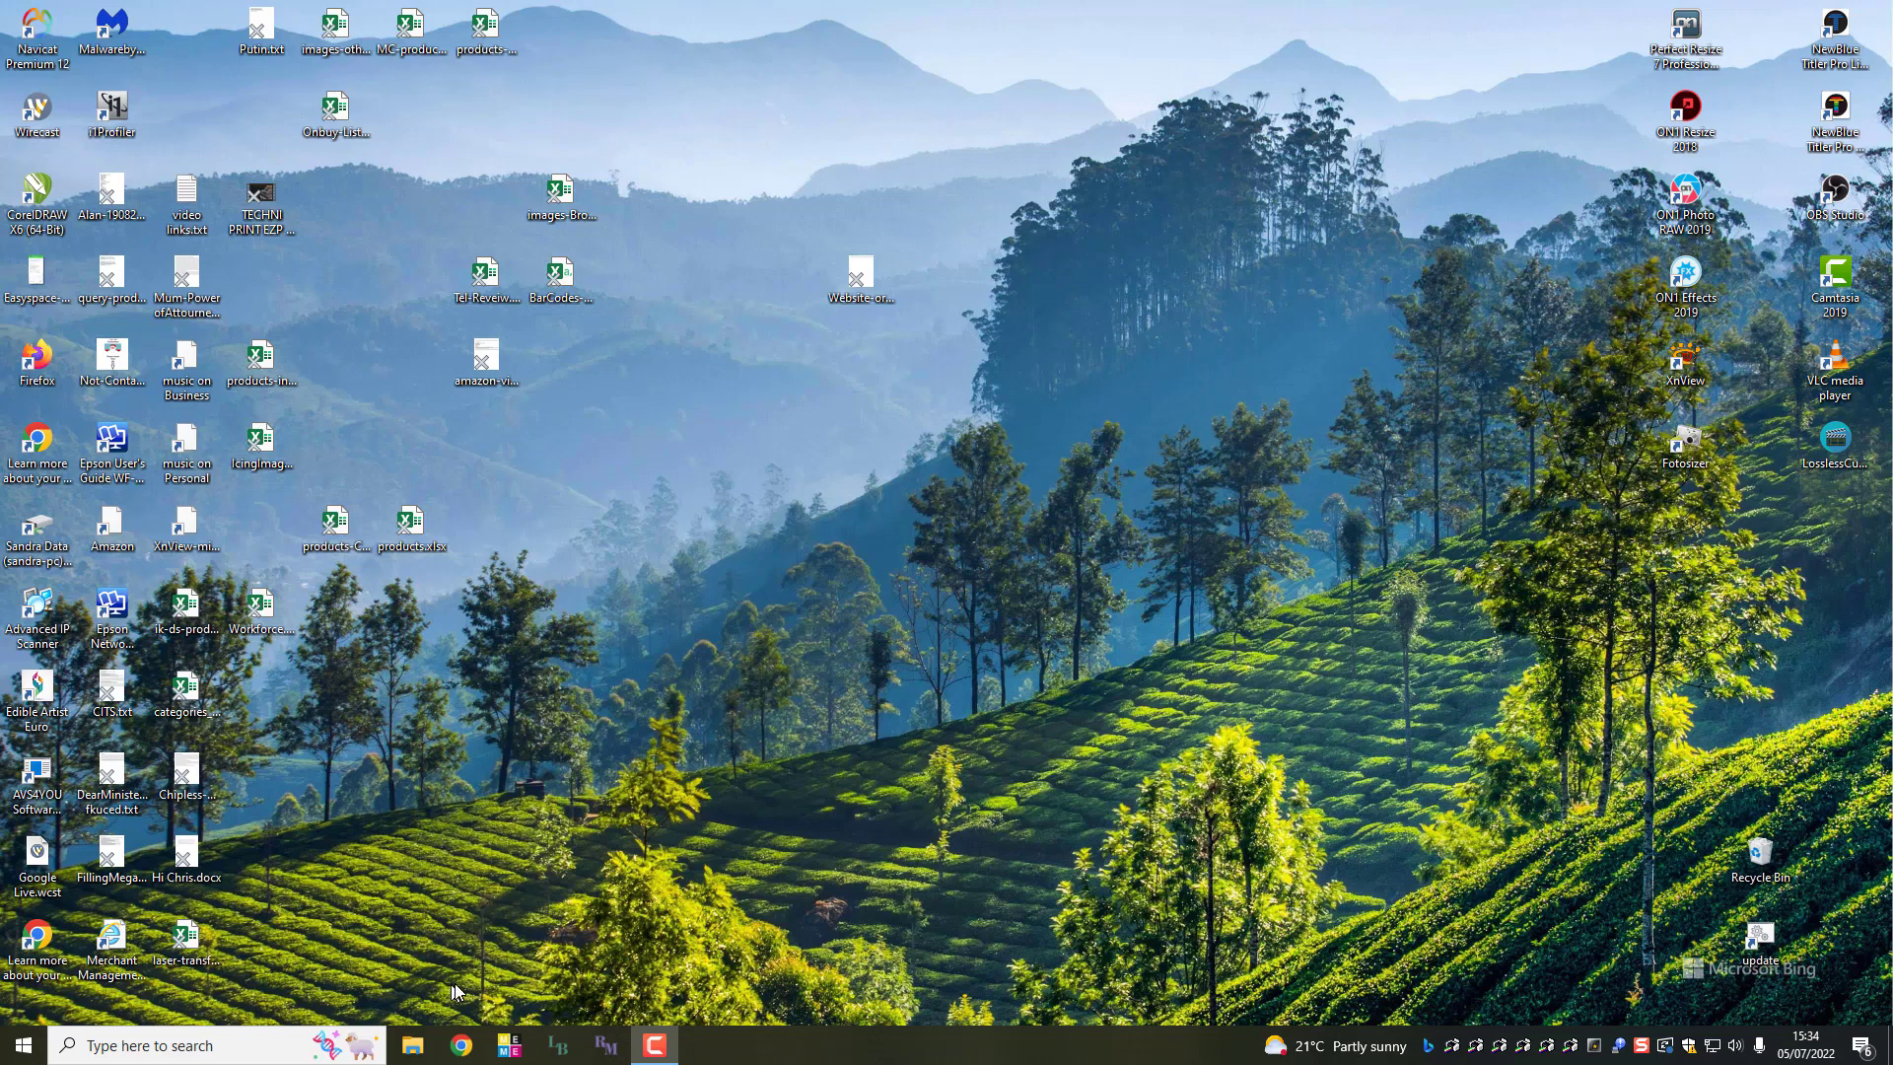
pyautogui.moveTo(41, 689)
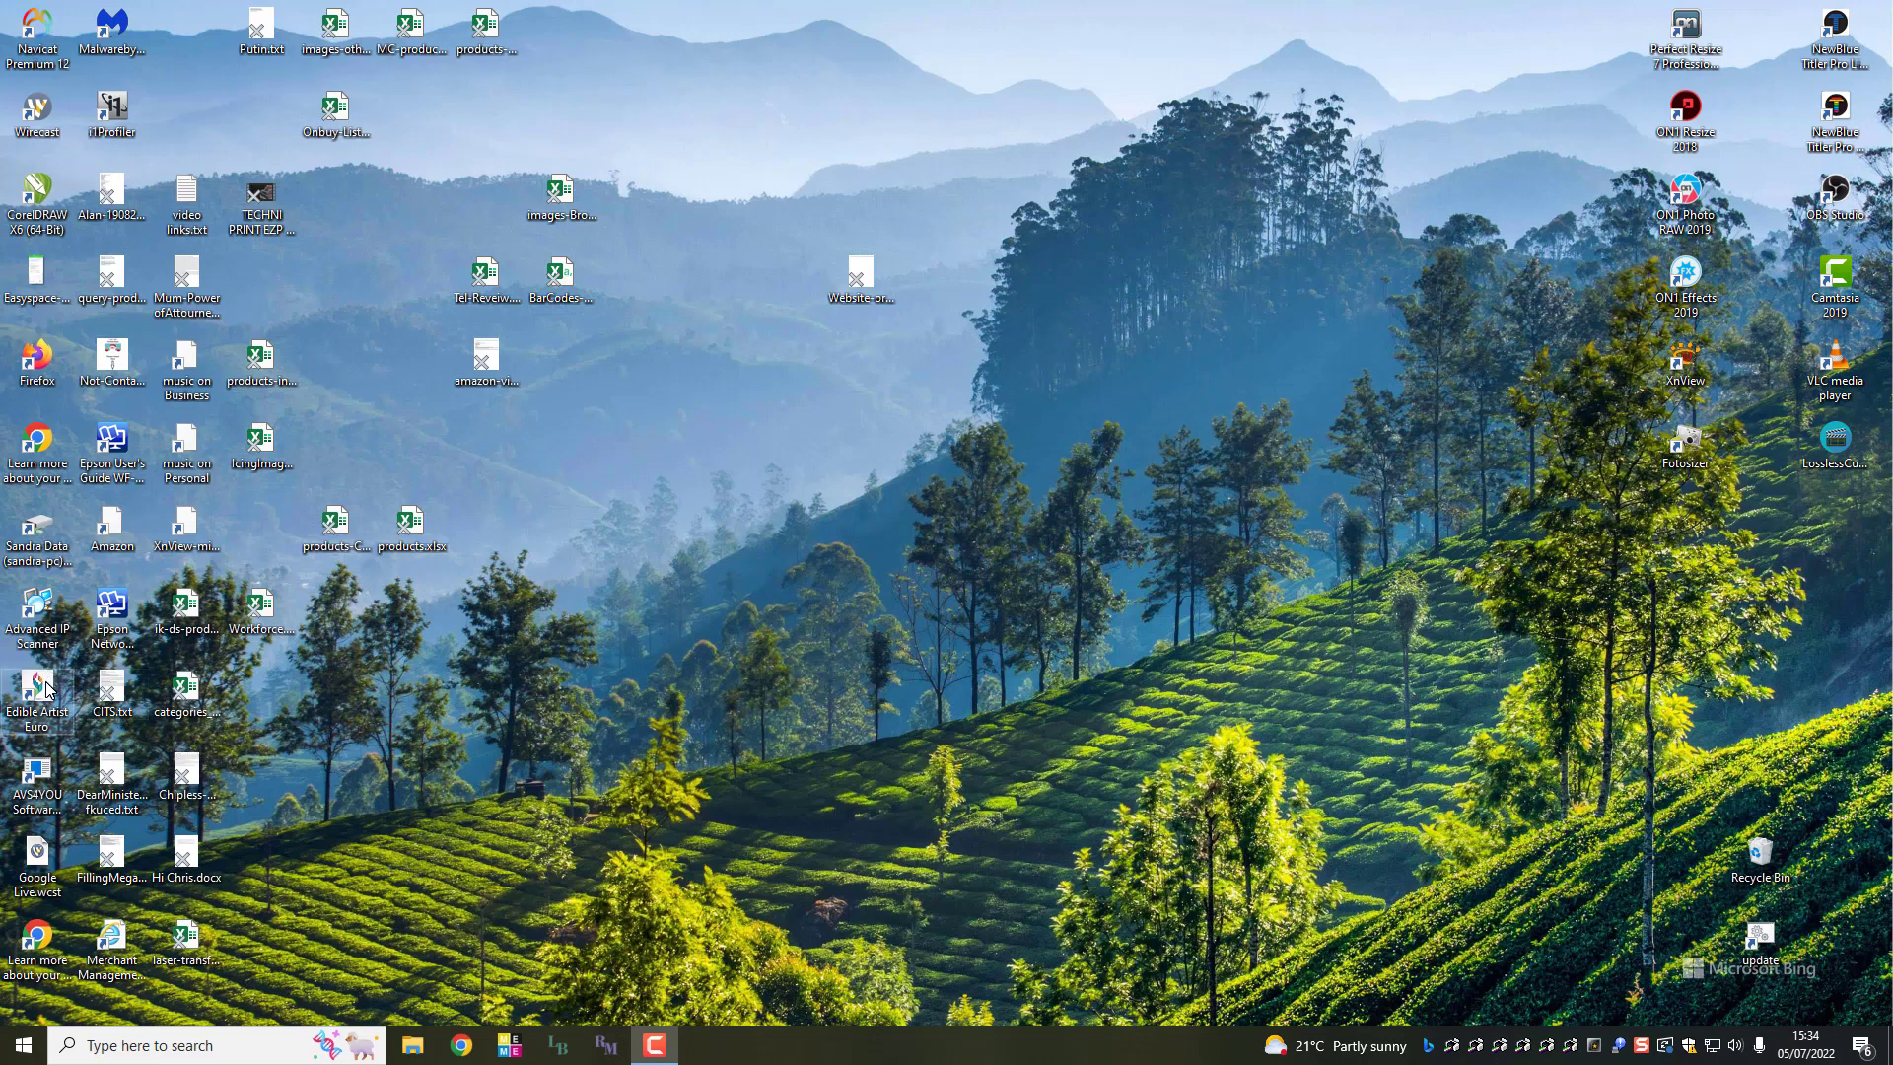
# Step: Launch Edible Artist from its desktop shortcut to a blank design page
pyautogui.doubleClick(35, 700)
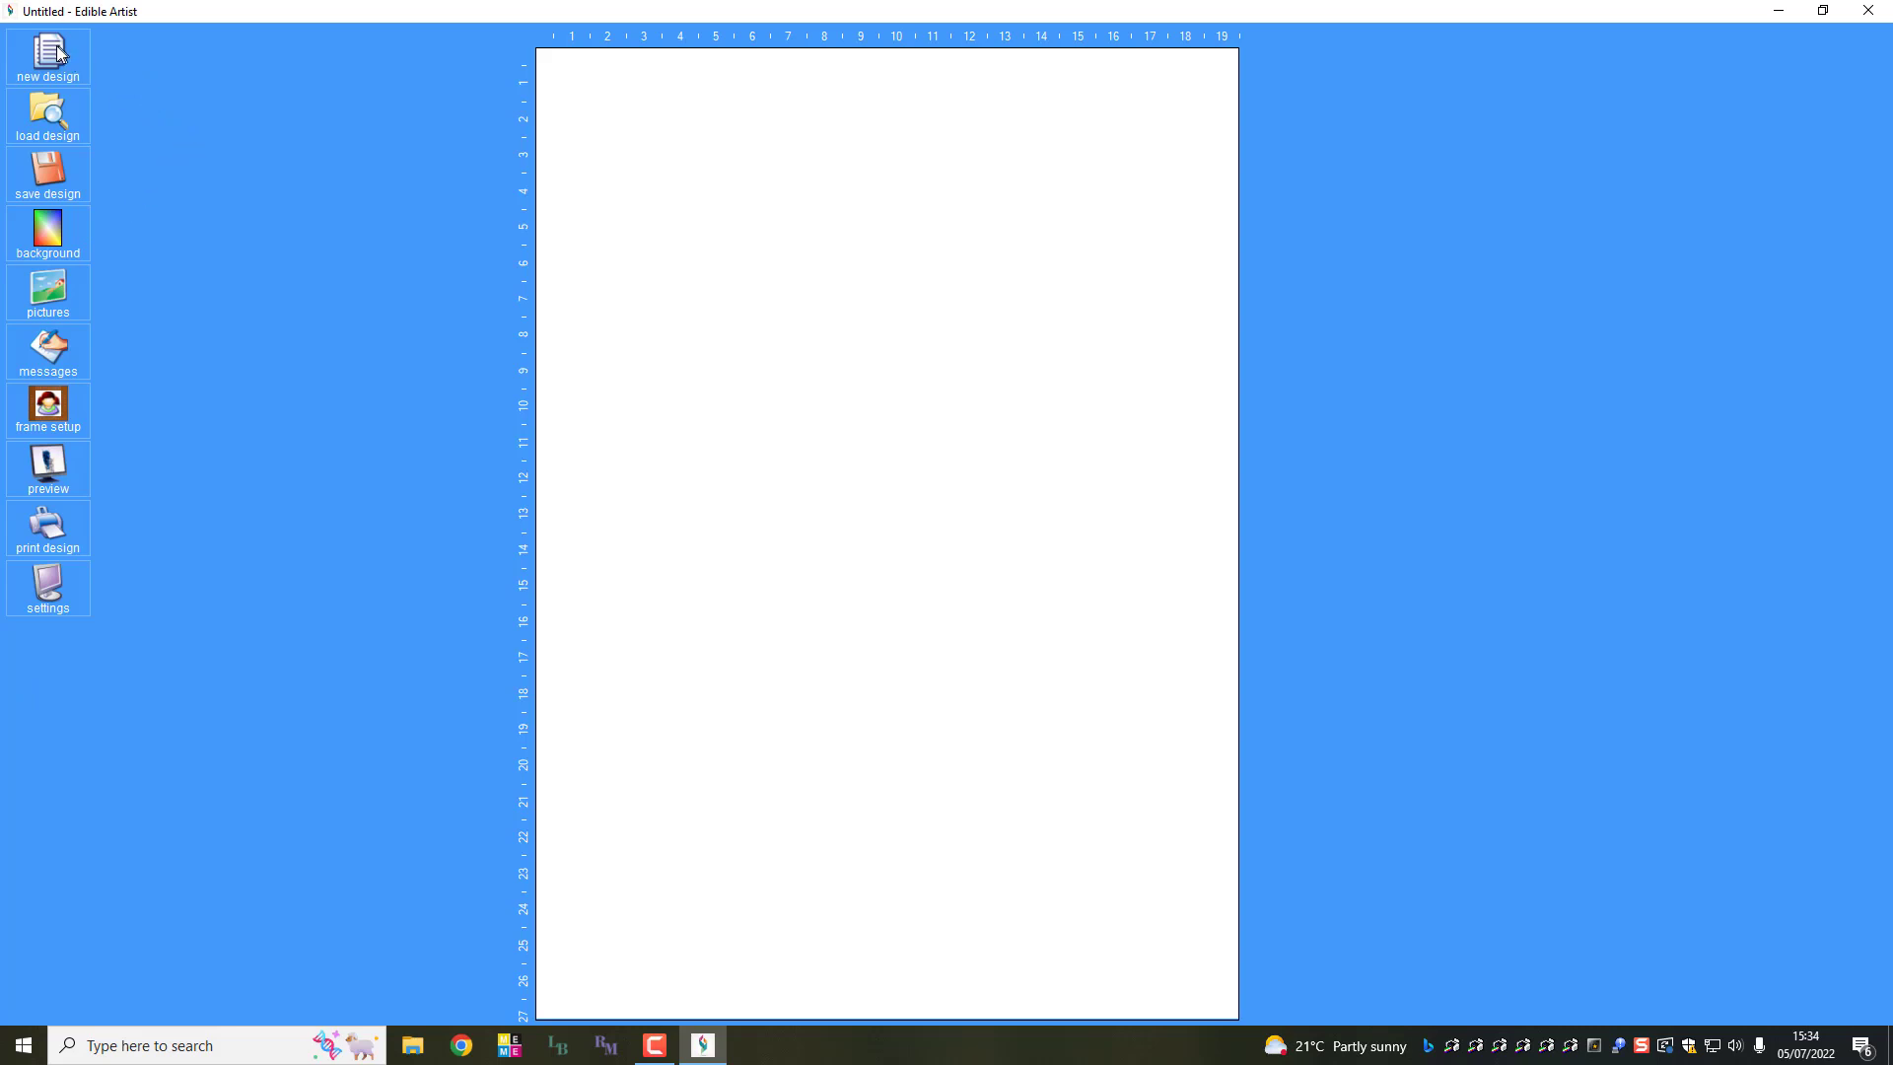
# Step: Create a new design from the 85mm x 6 Circle icing-sheet template
pyautogui.click(47, 55)
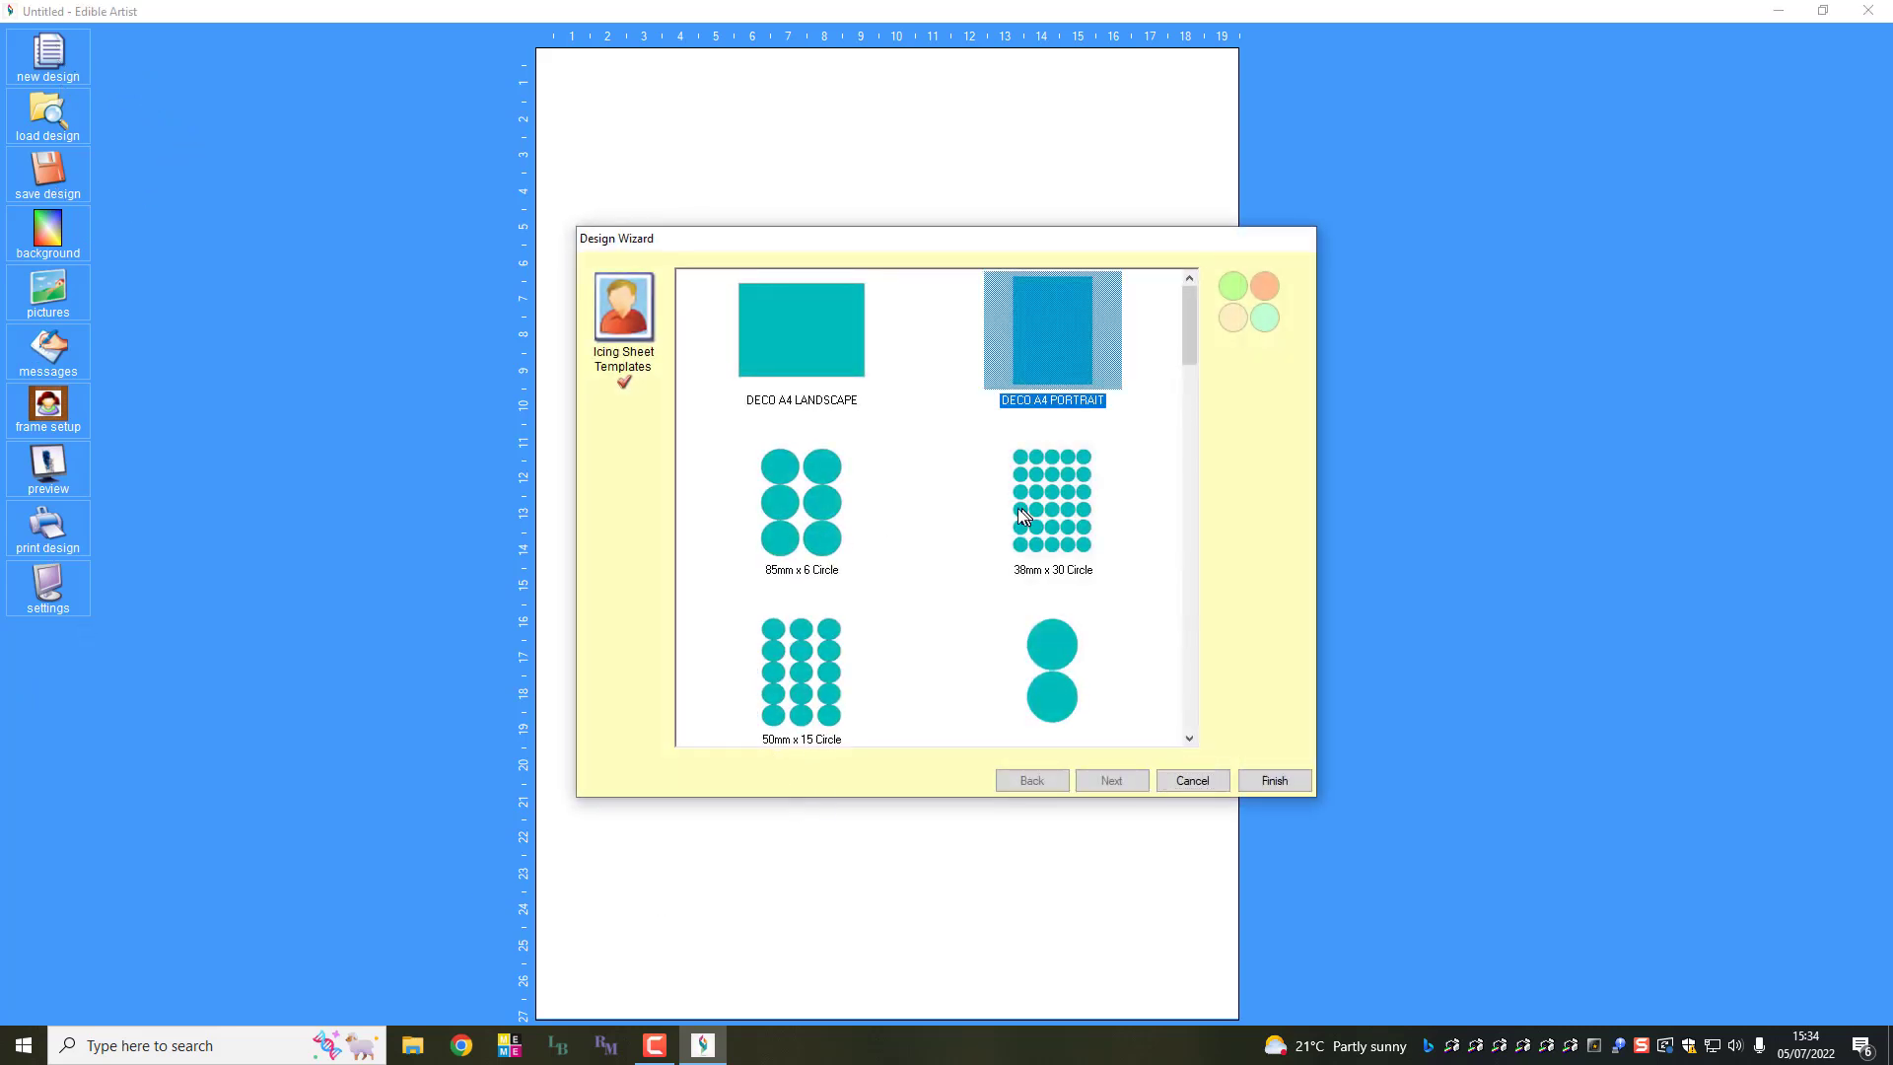
pyautogui.moveTo(1087, 459)
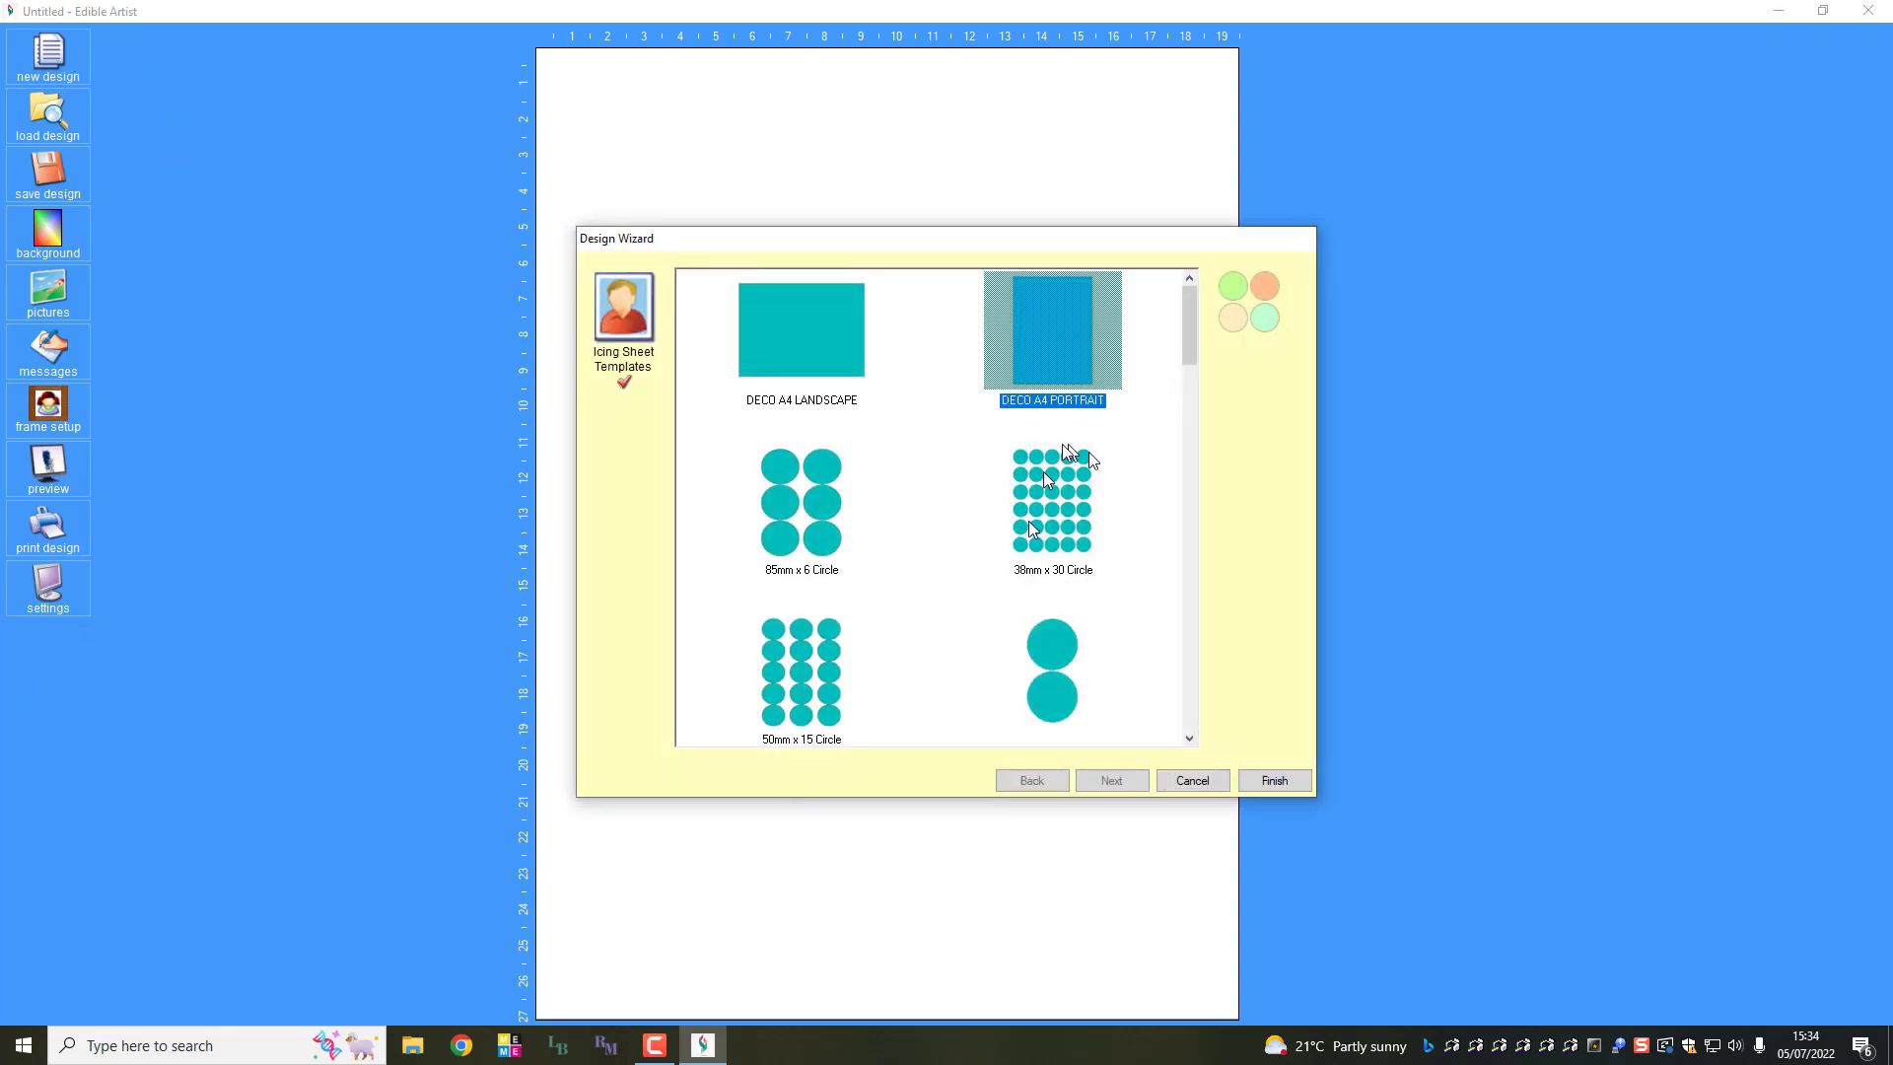
pyautogui.moveTo(874, 574)
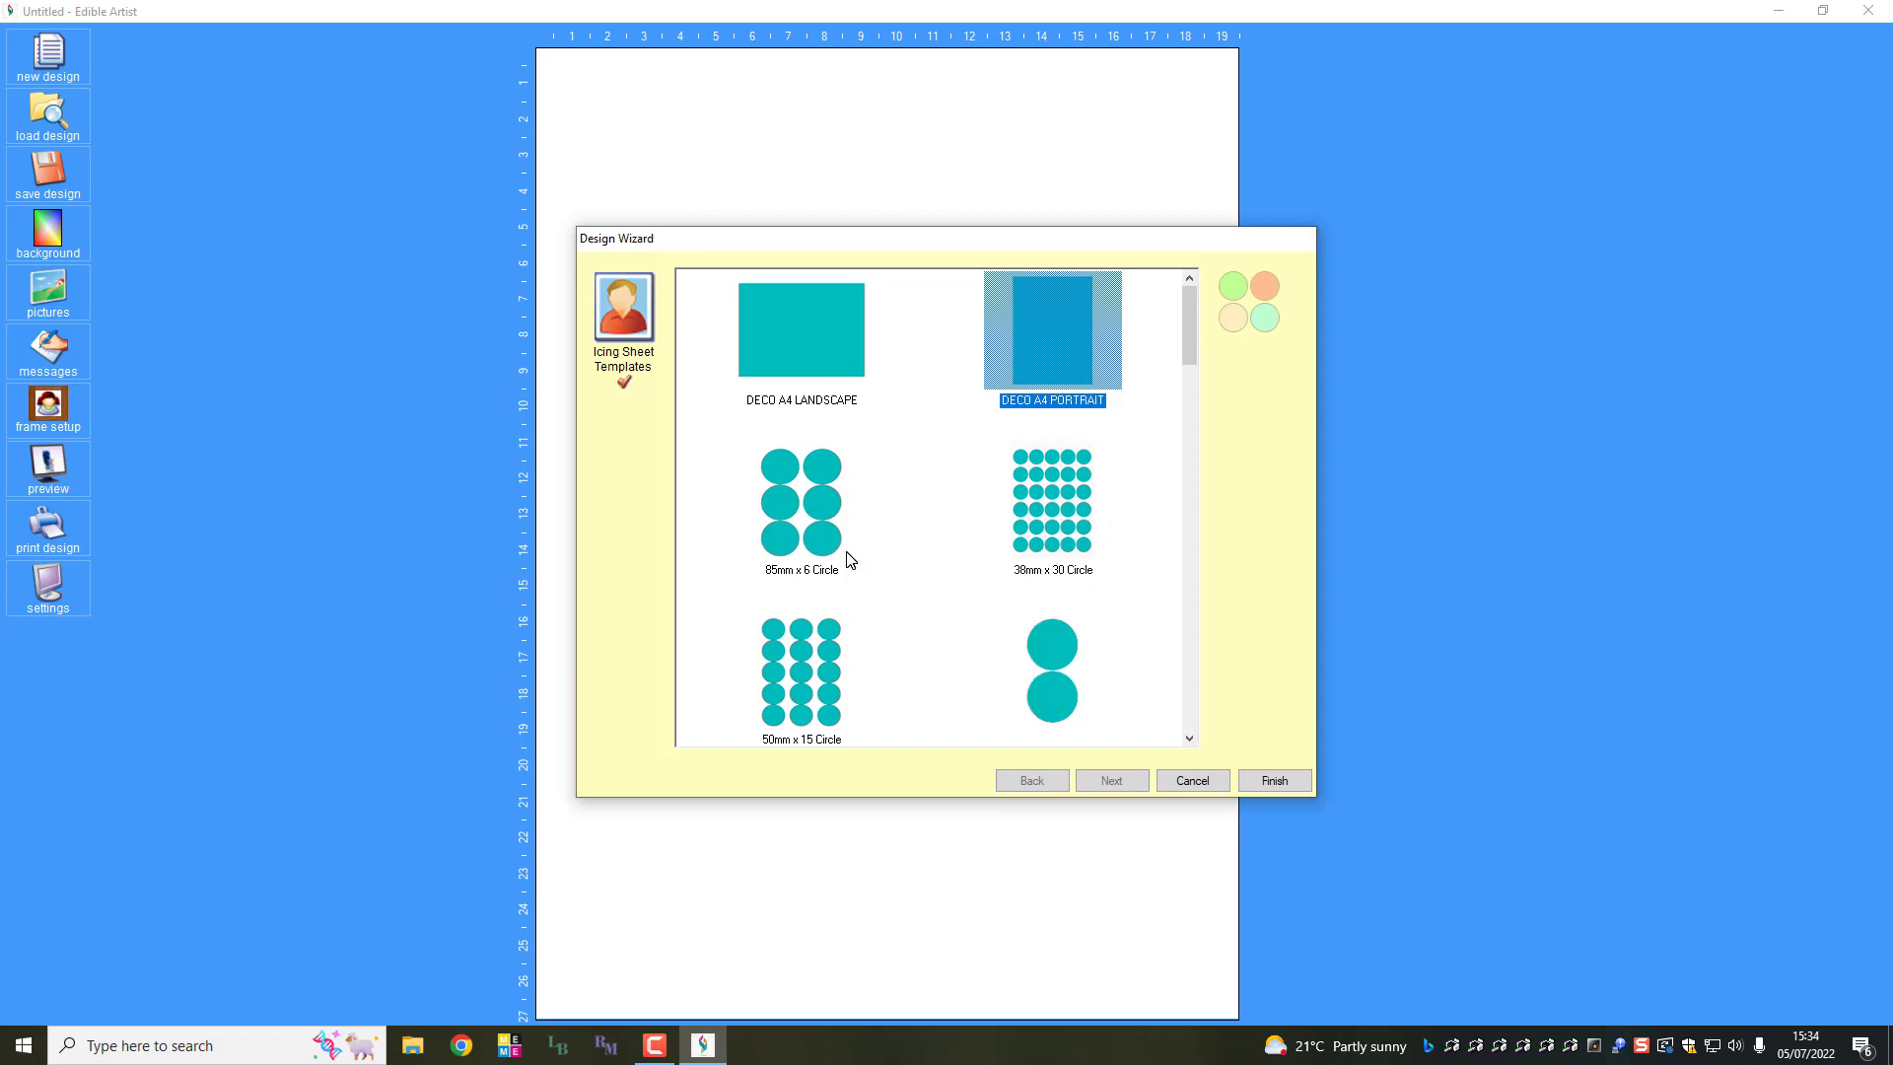
pyautogui.click(801, 501)
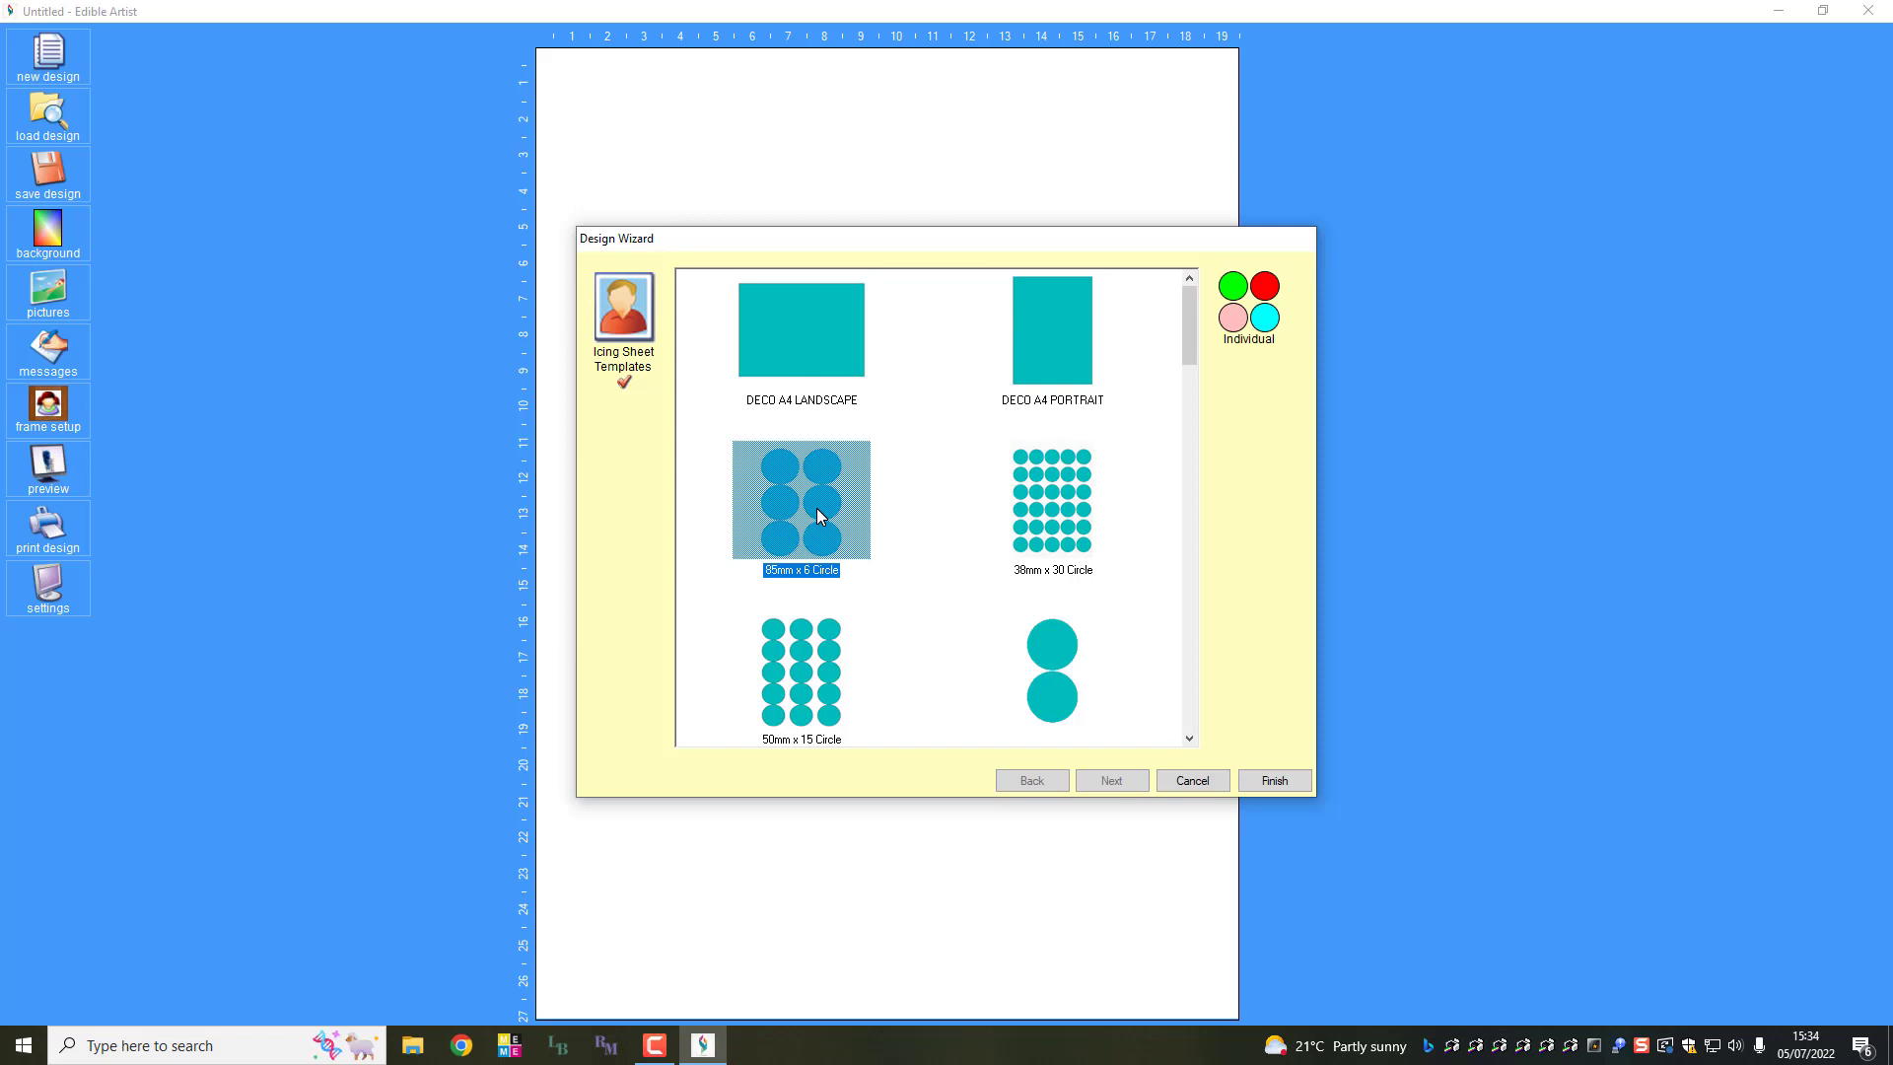
pyautogui.moveTo(819, 530)
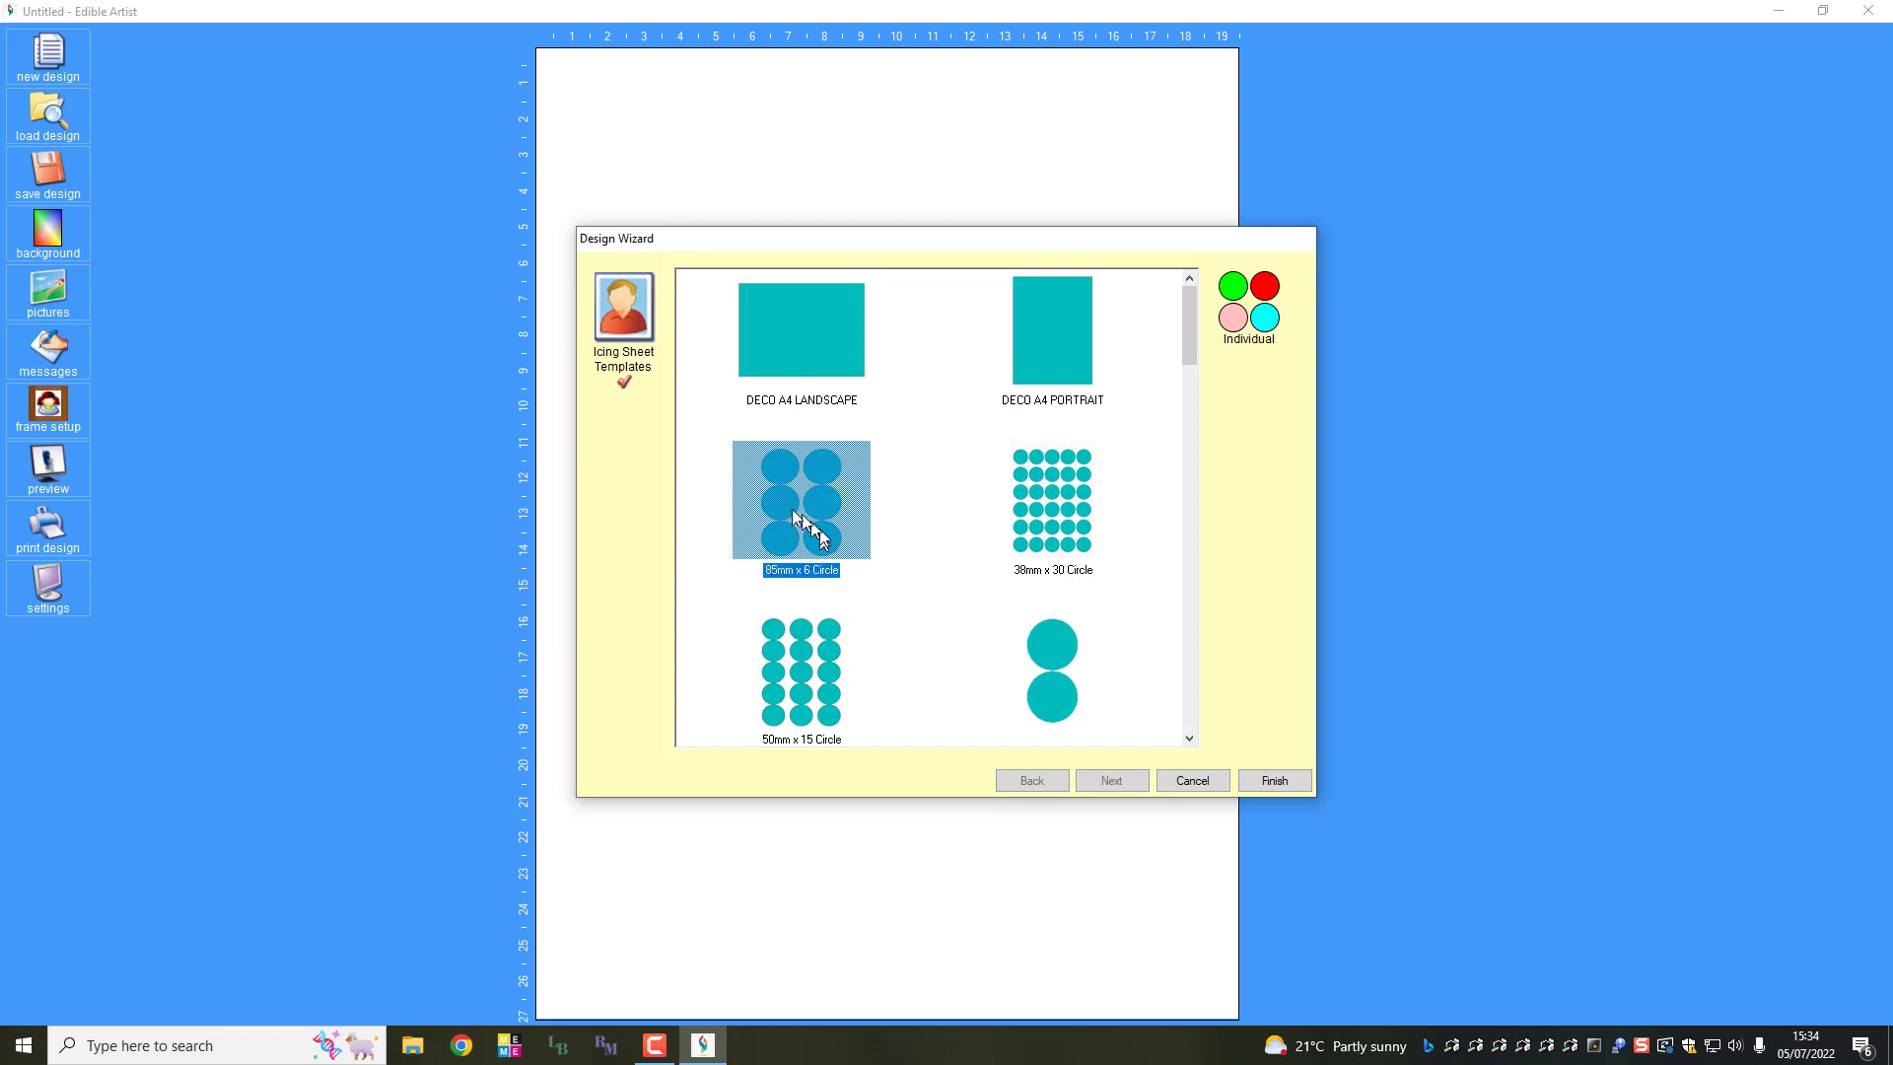
pyautogui.moveTo(810, 522)
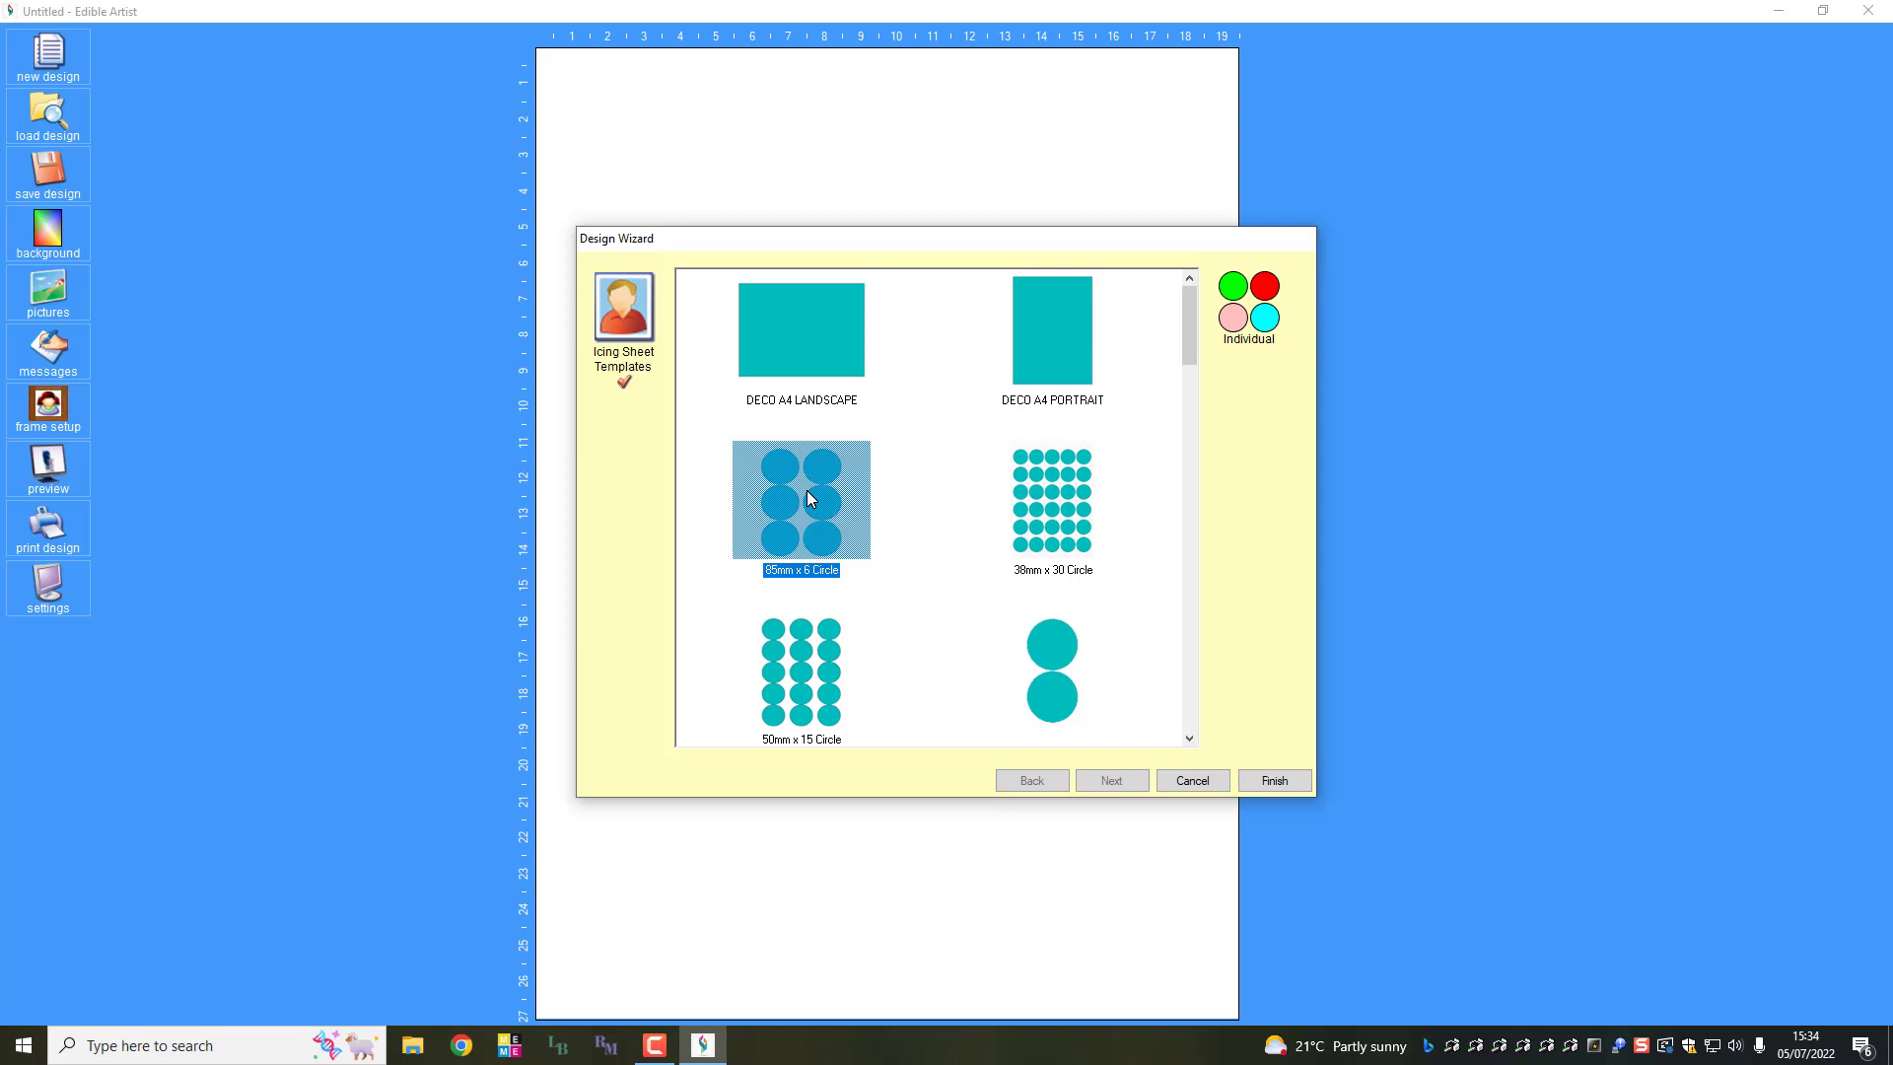
pyautogui.click(799, 671)
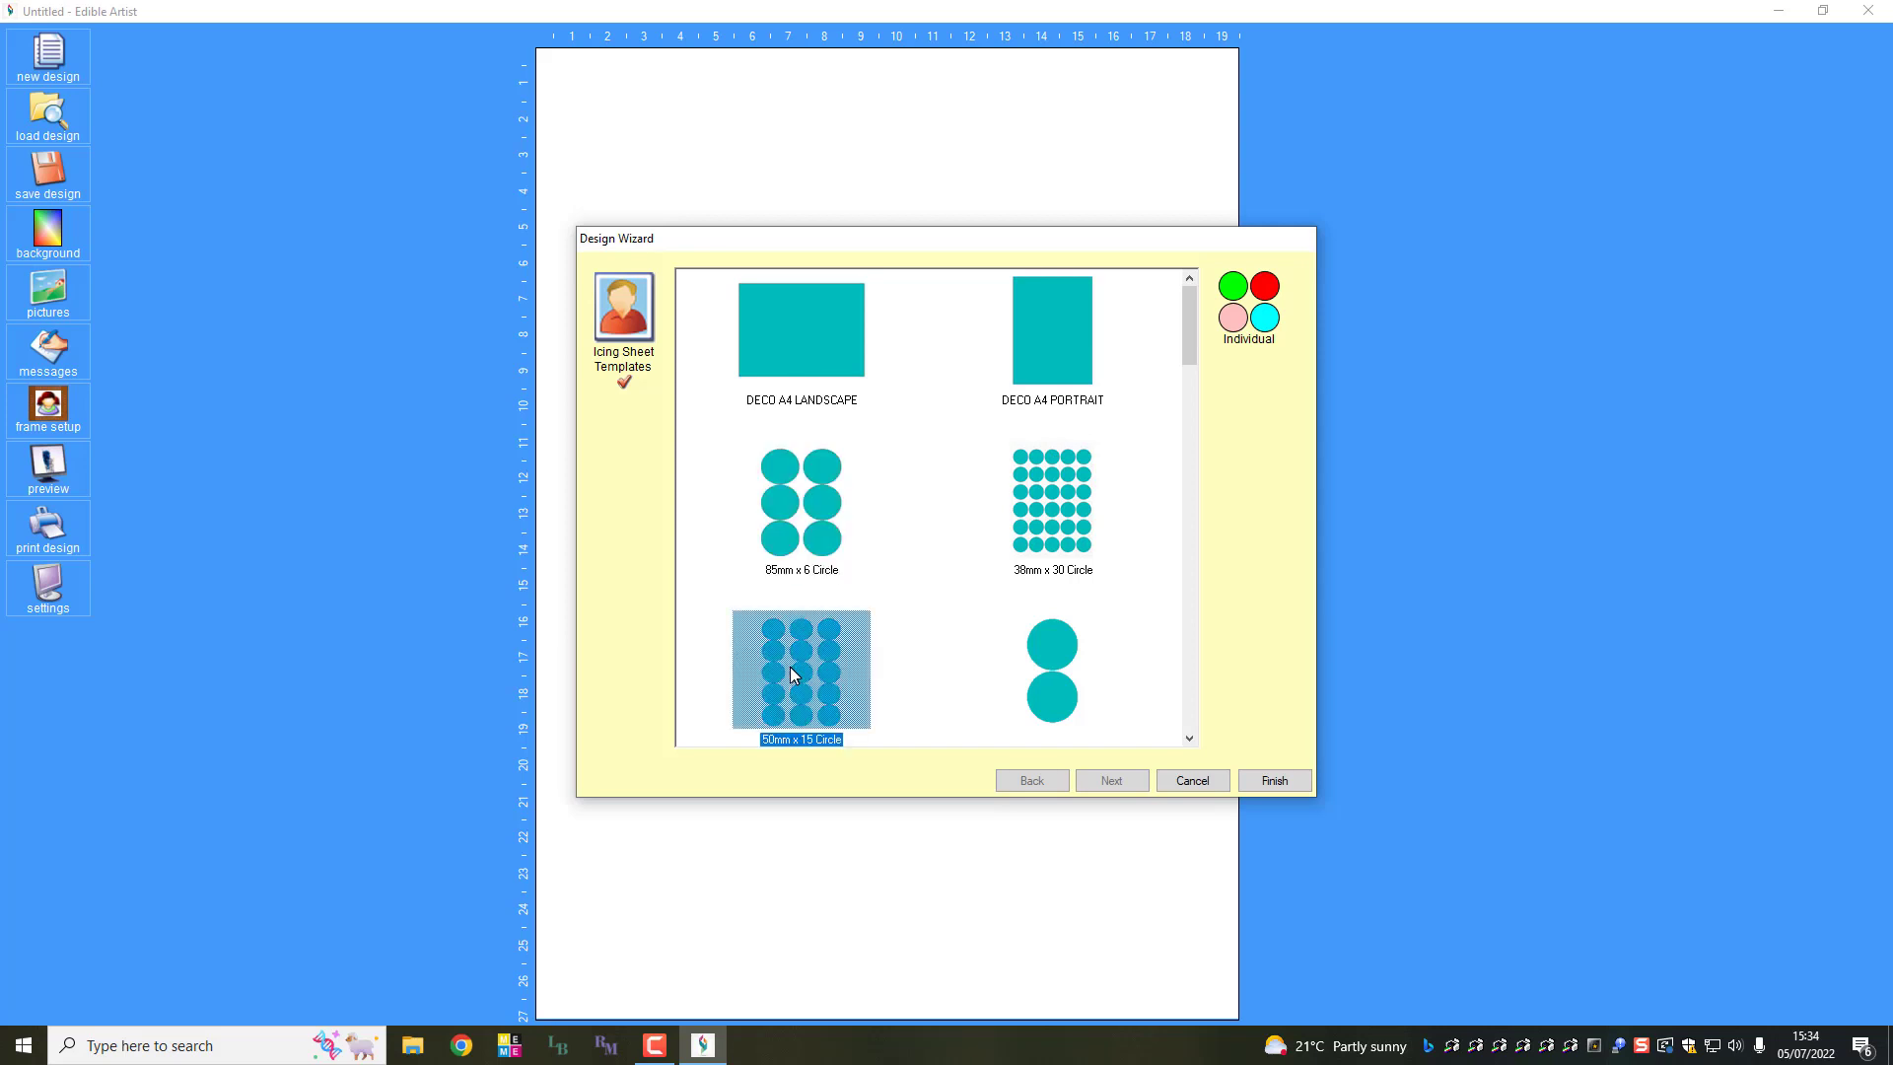
pyautogui.click(1272, 781)
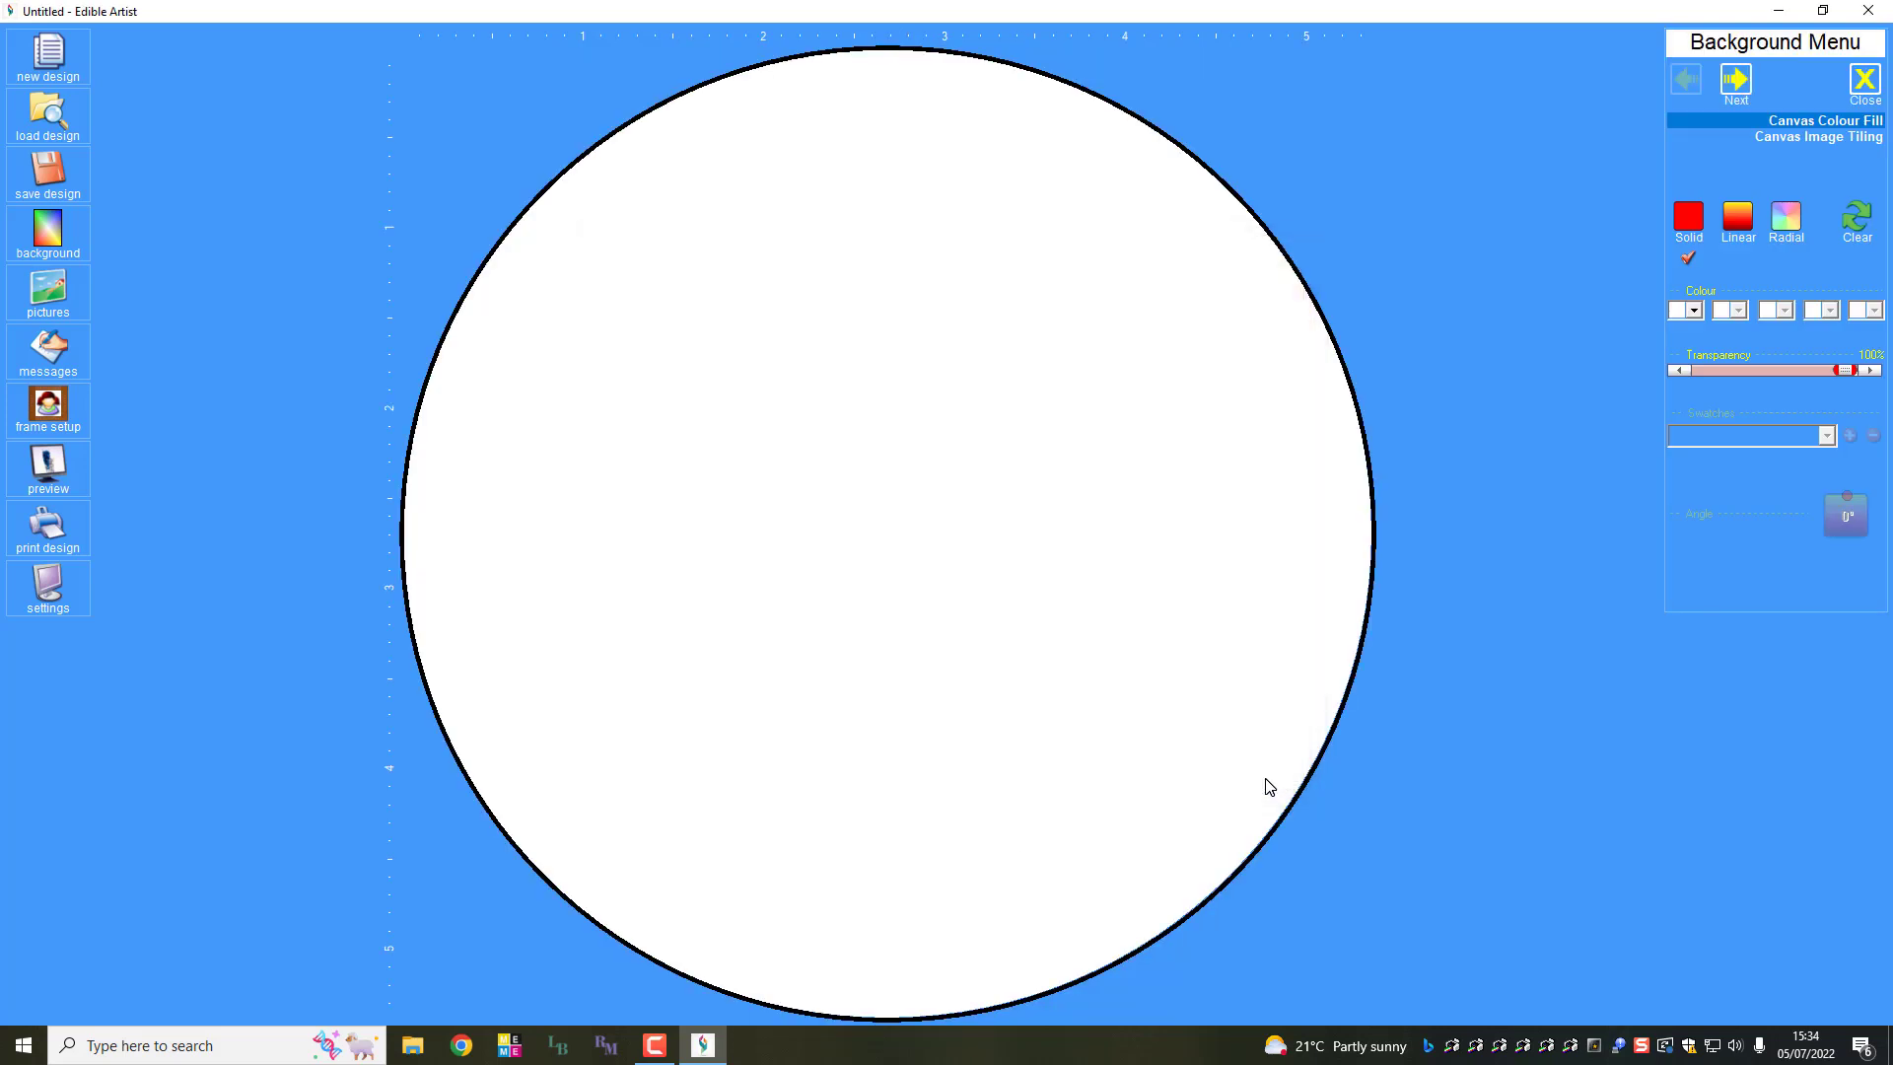
pyautogui.moveTo(211, 400)
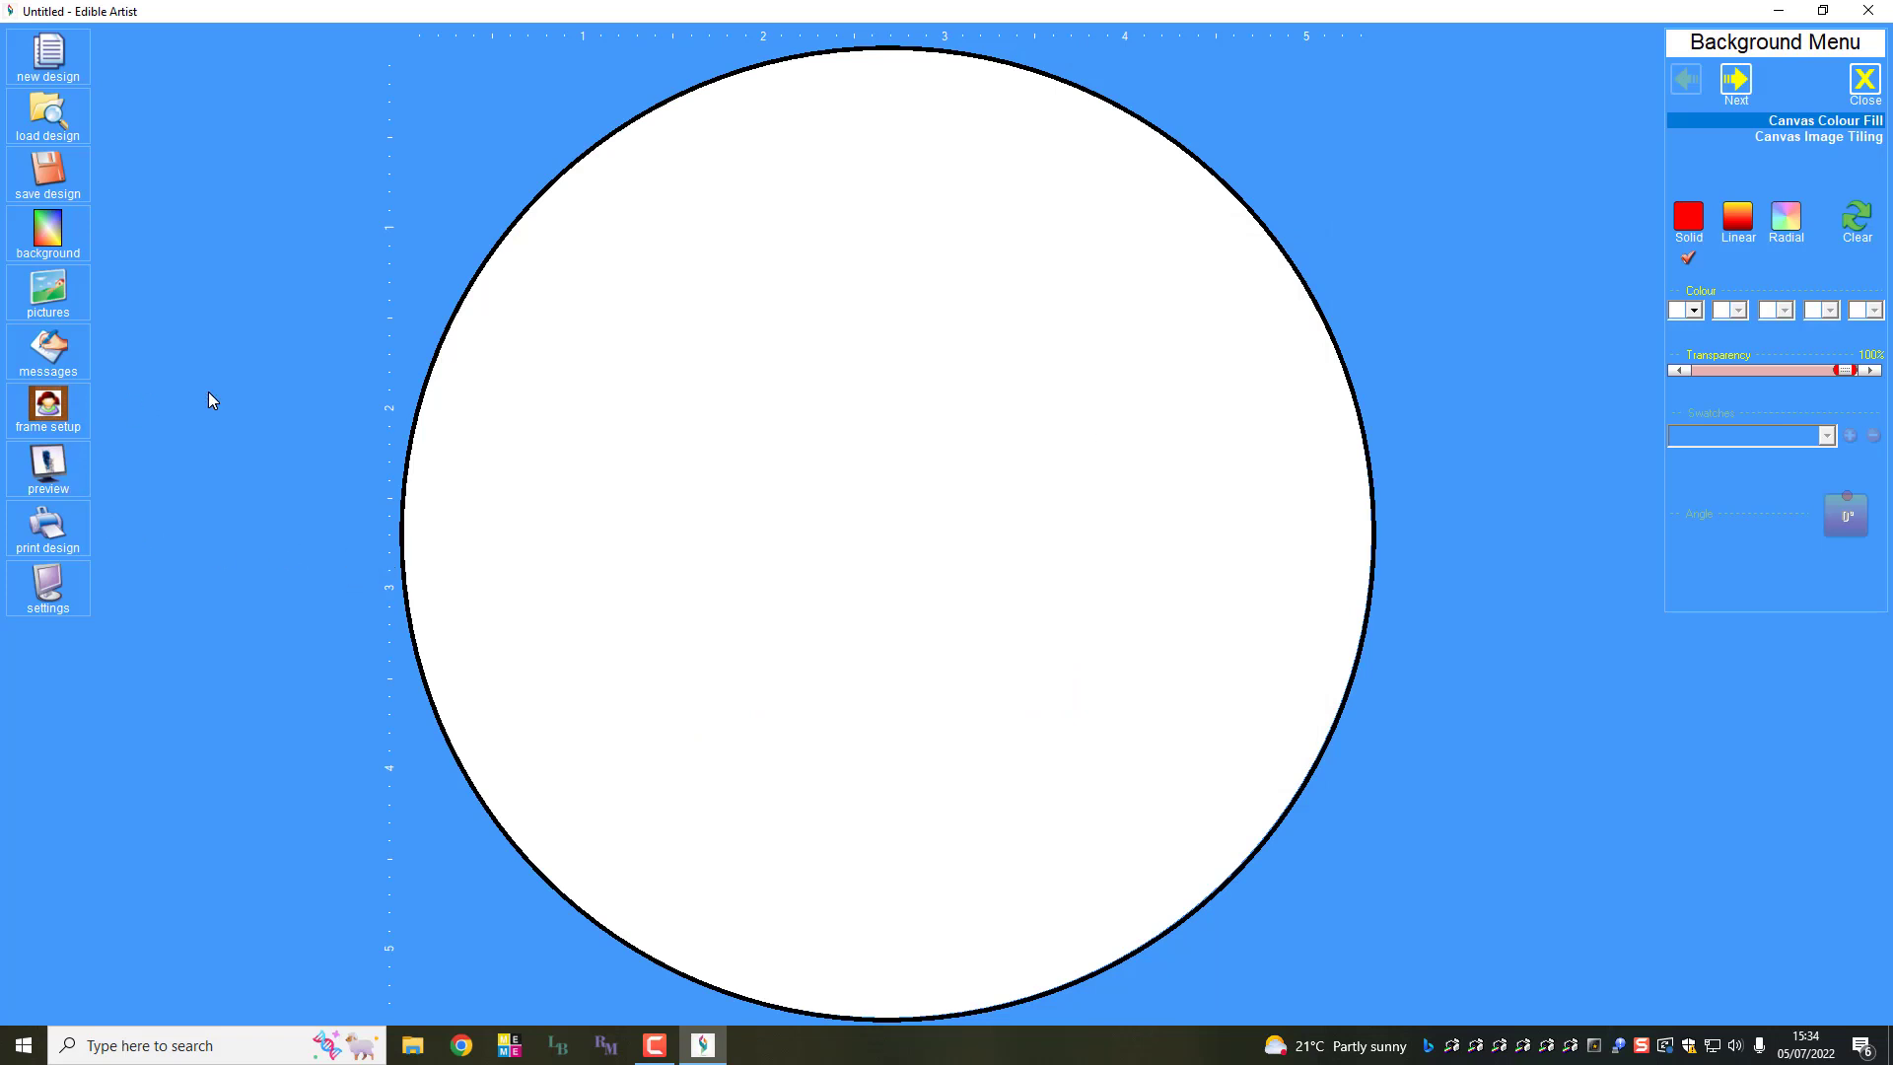
# Step: Add DarthVader.png from the computer onto the circular canvas
pyautogui.click(47, 292)
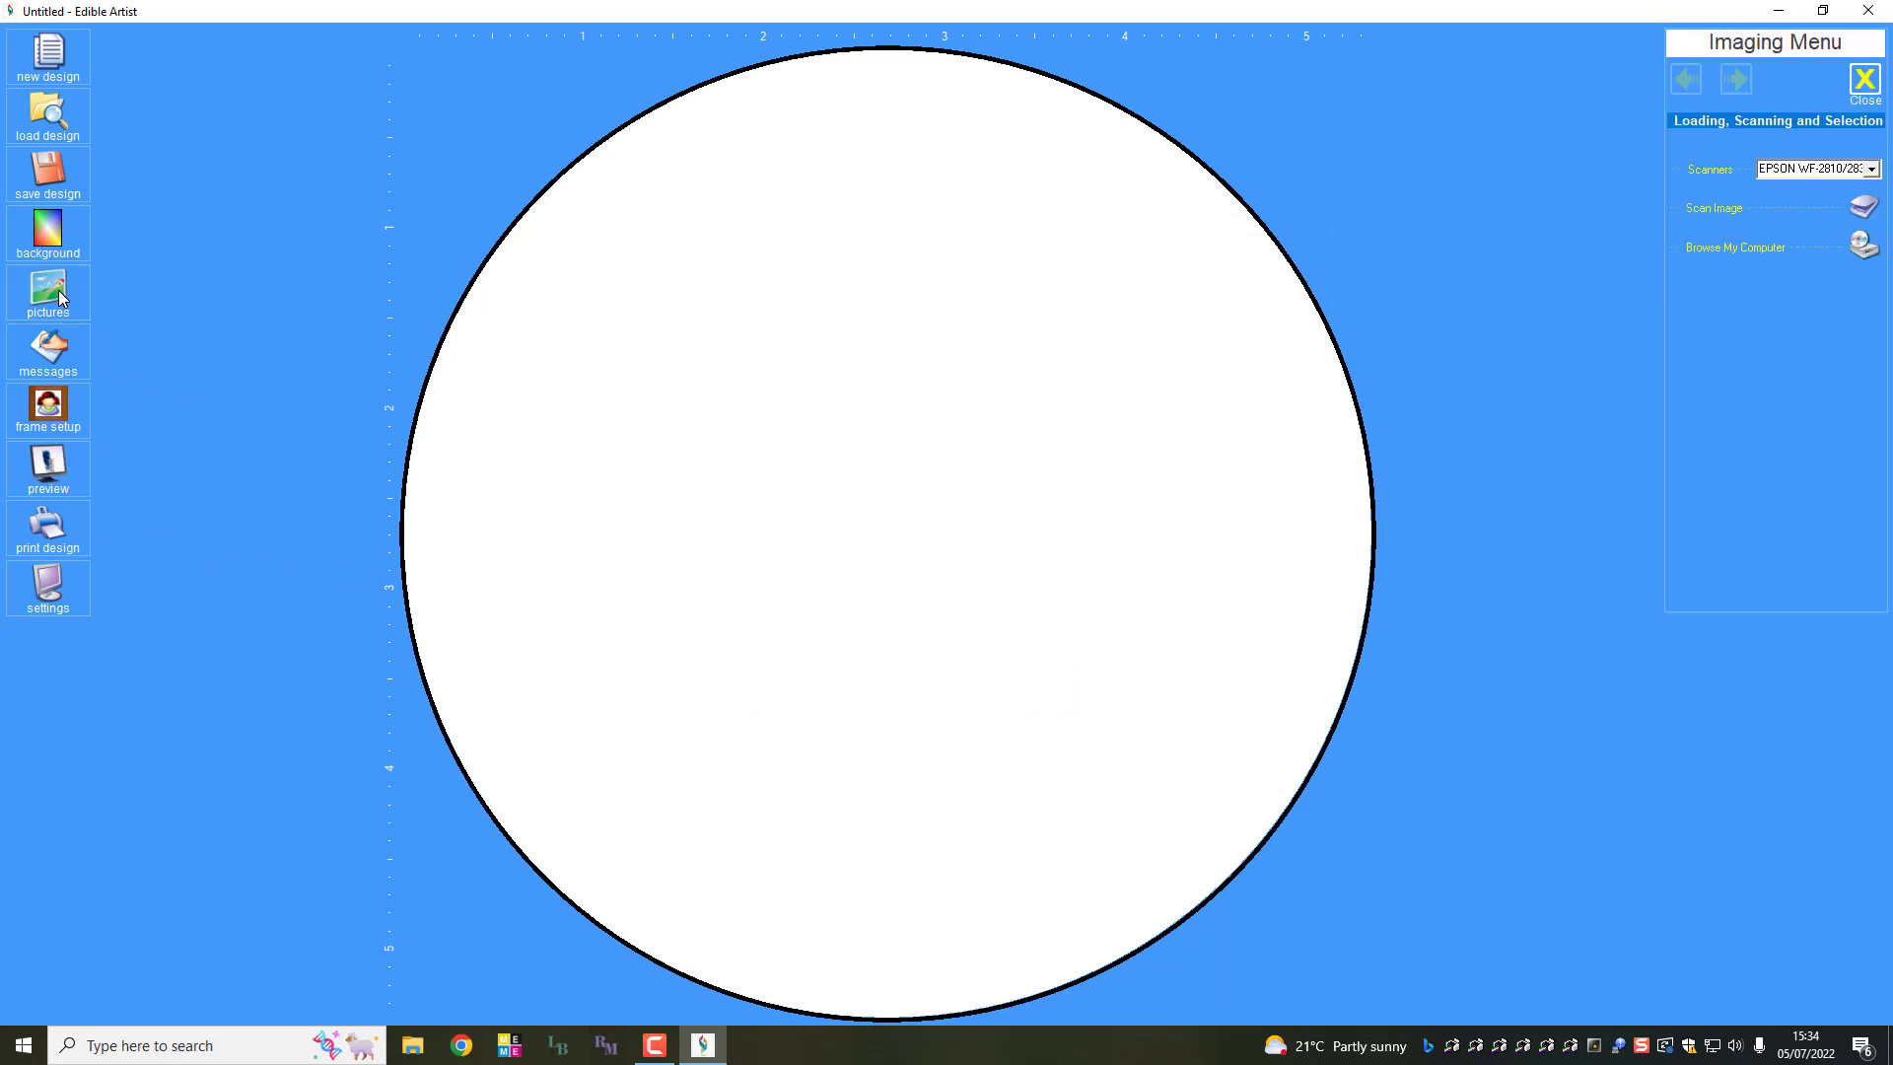
pyautogui.moveTo(1665, 298)
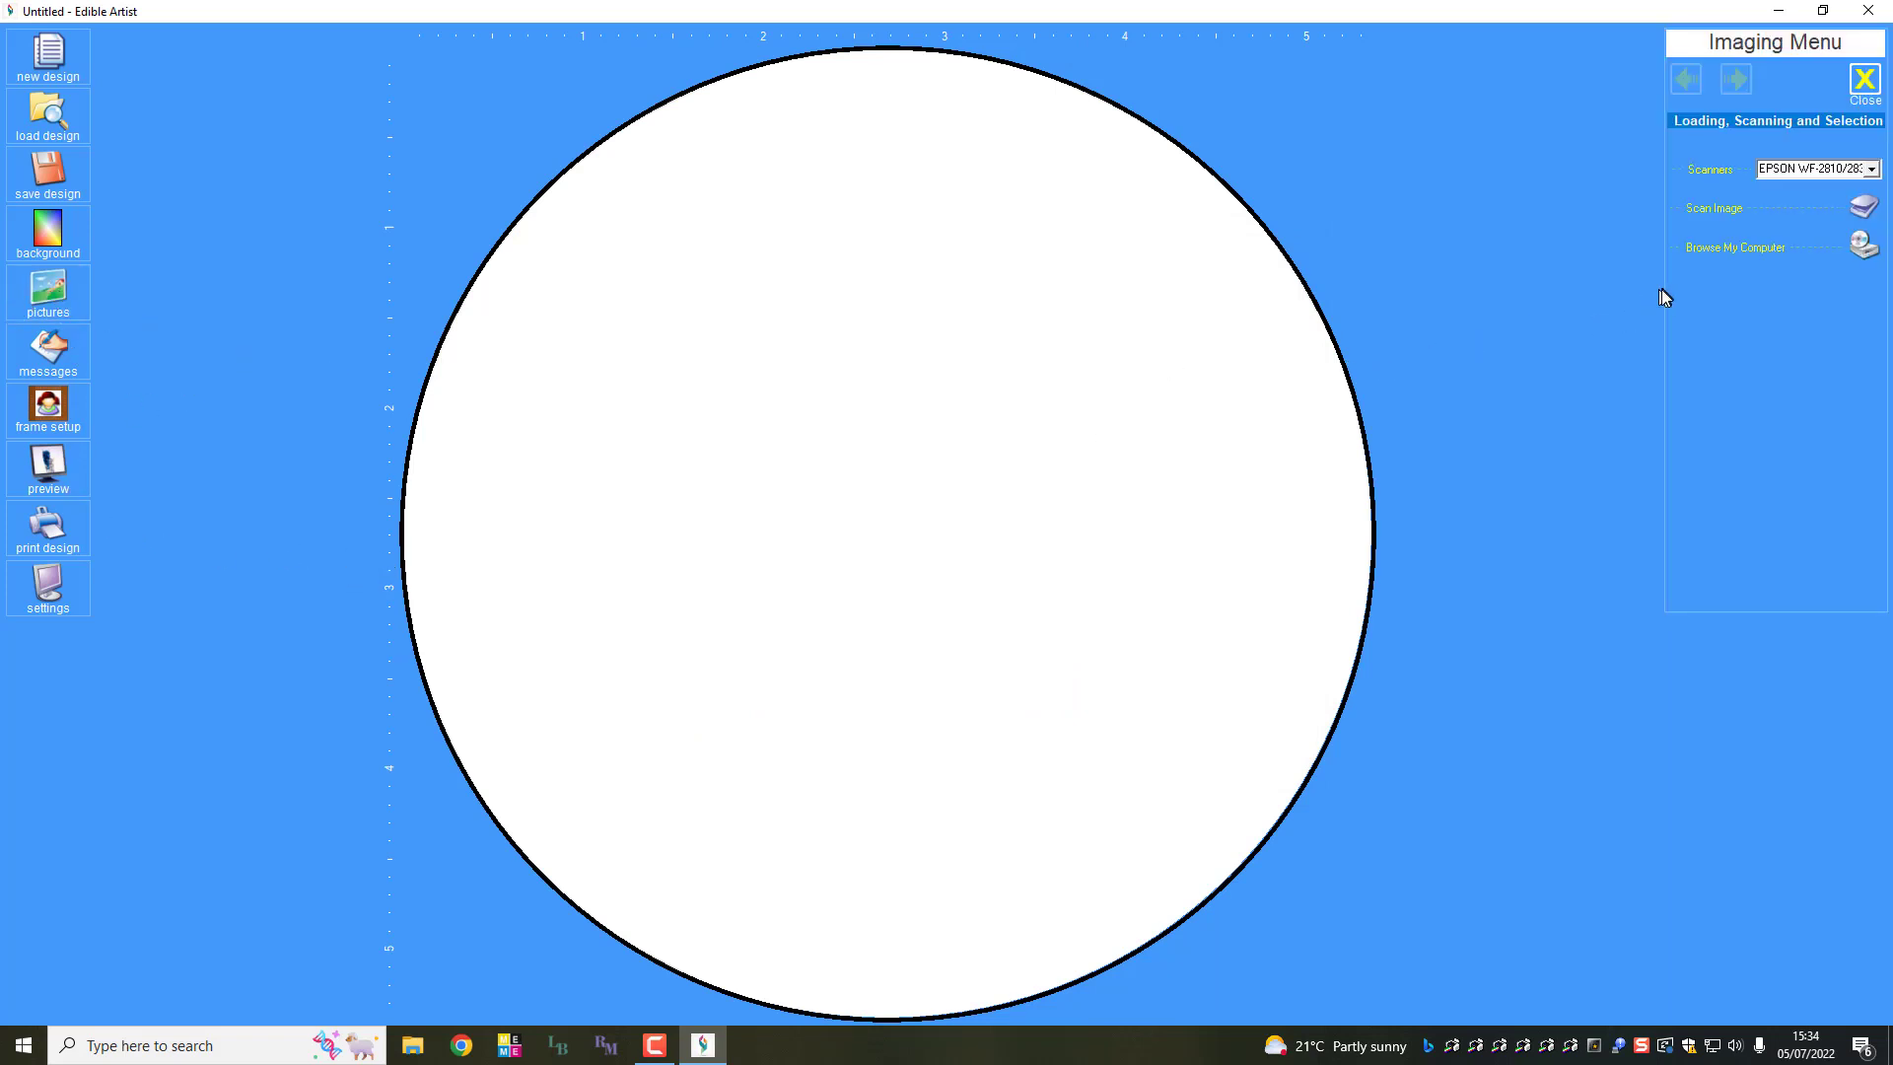
pyautogui.moveTo(1824, 284)
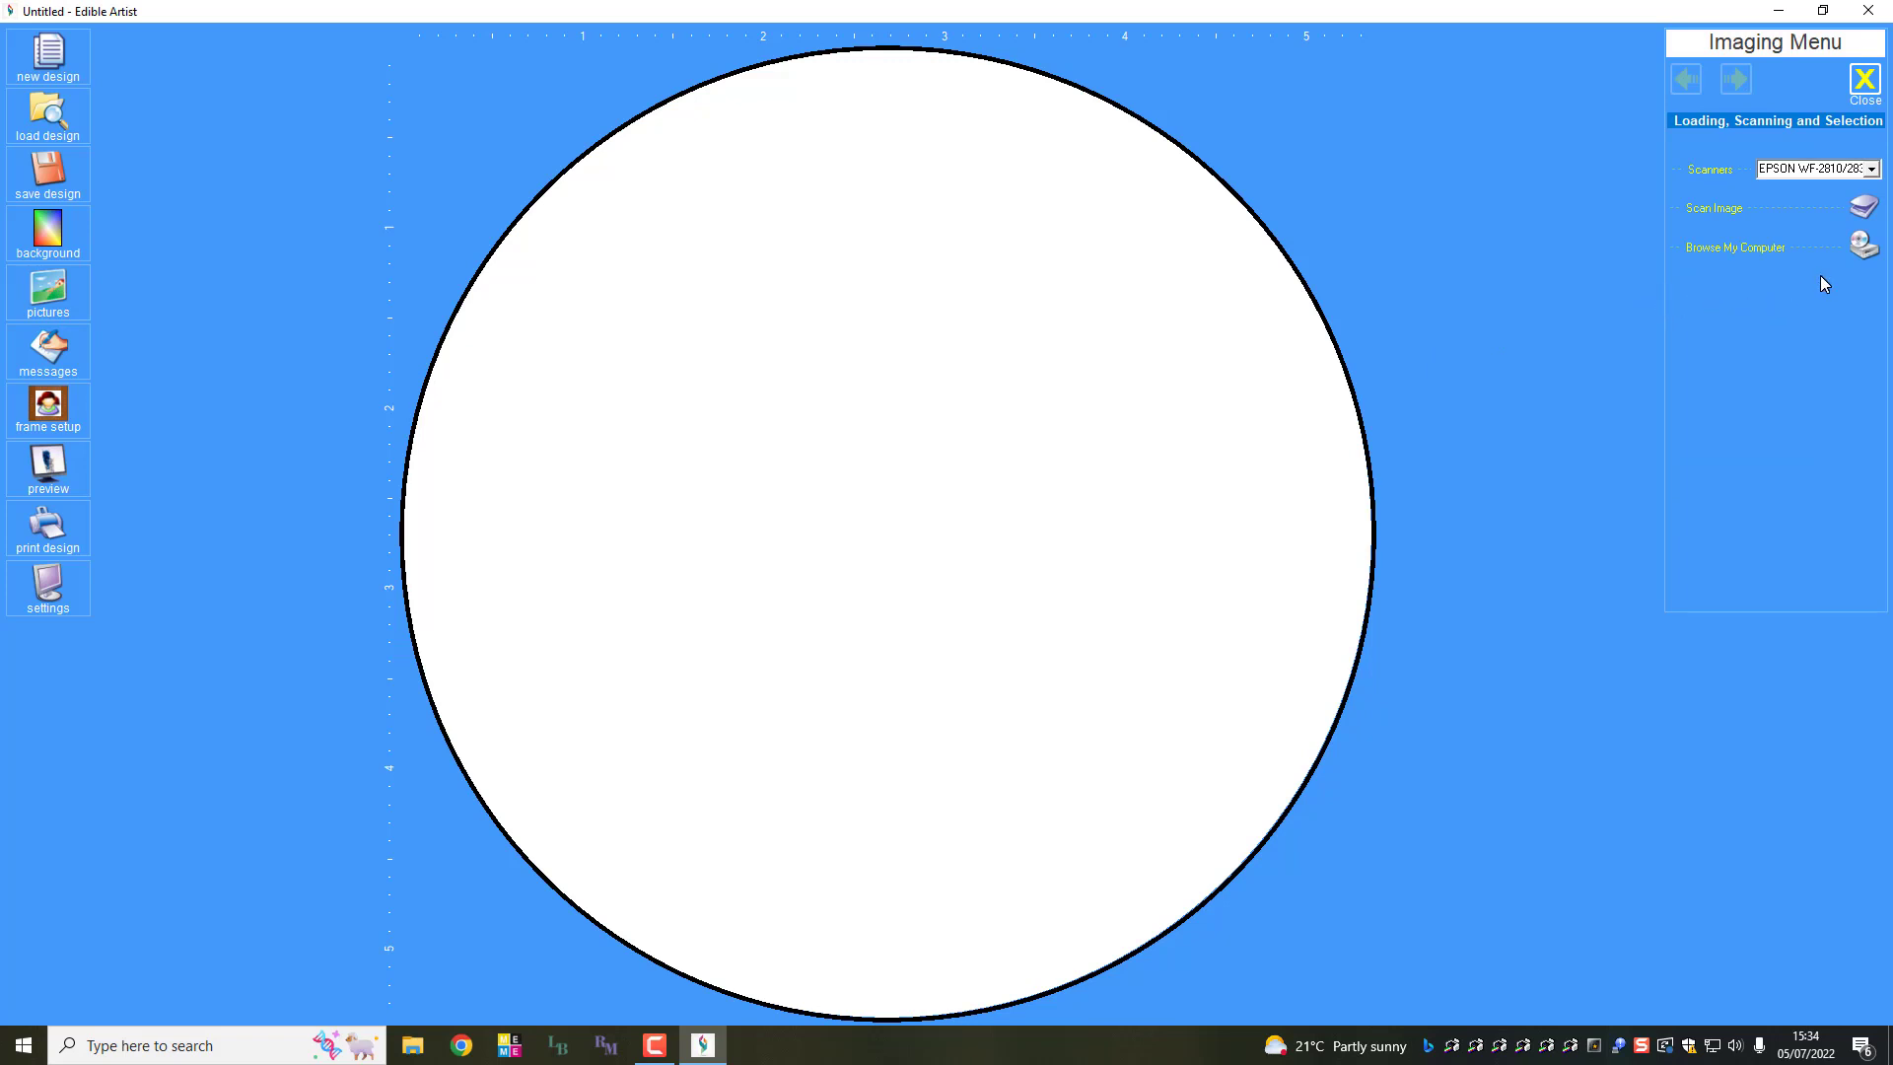
pyautogui.click(1736, 249)
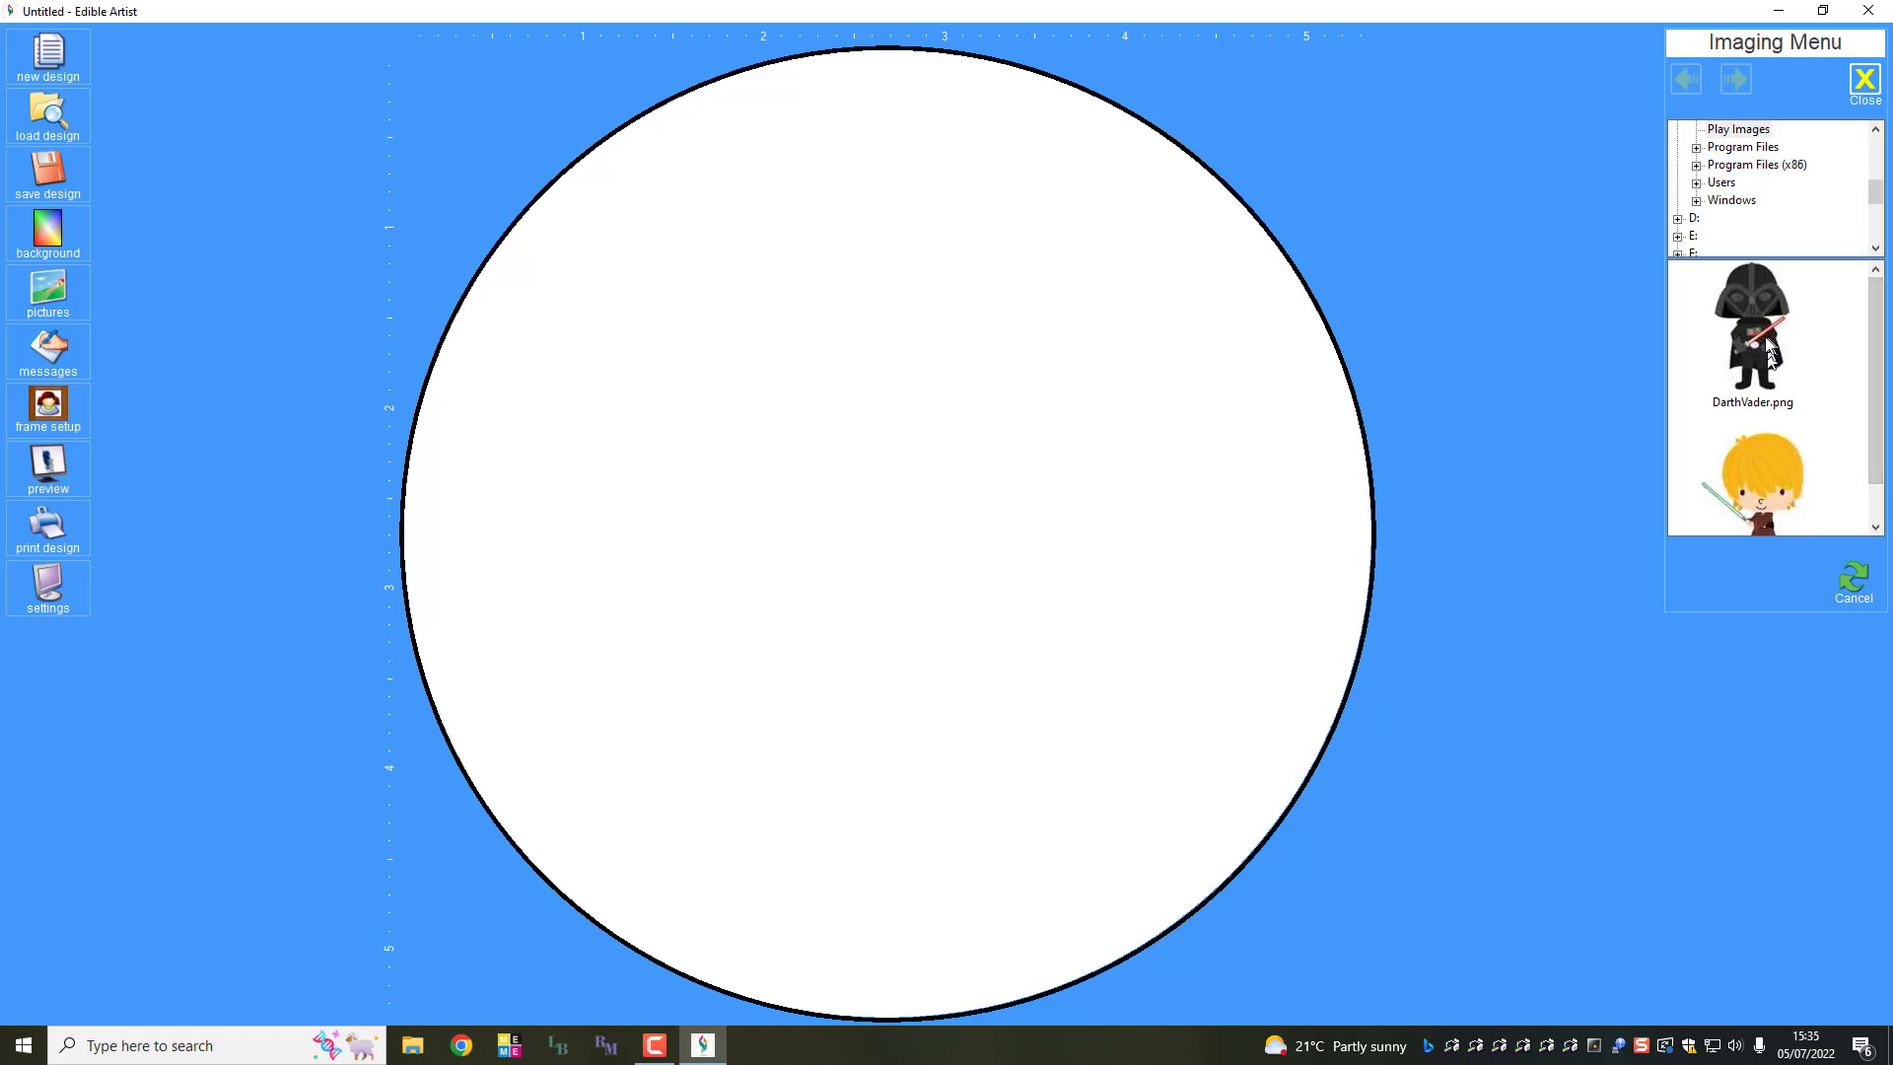
pyautogui.doubleClick(1749, 331)
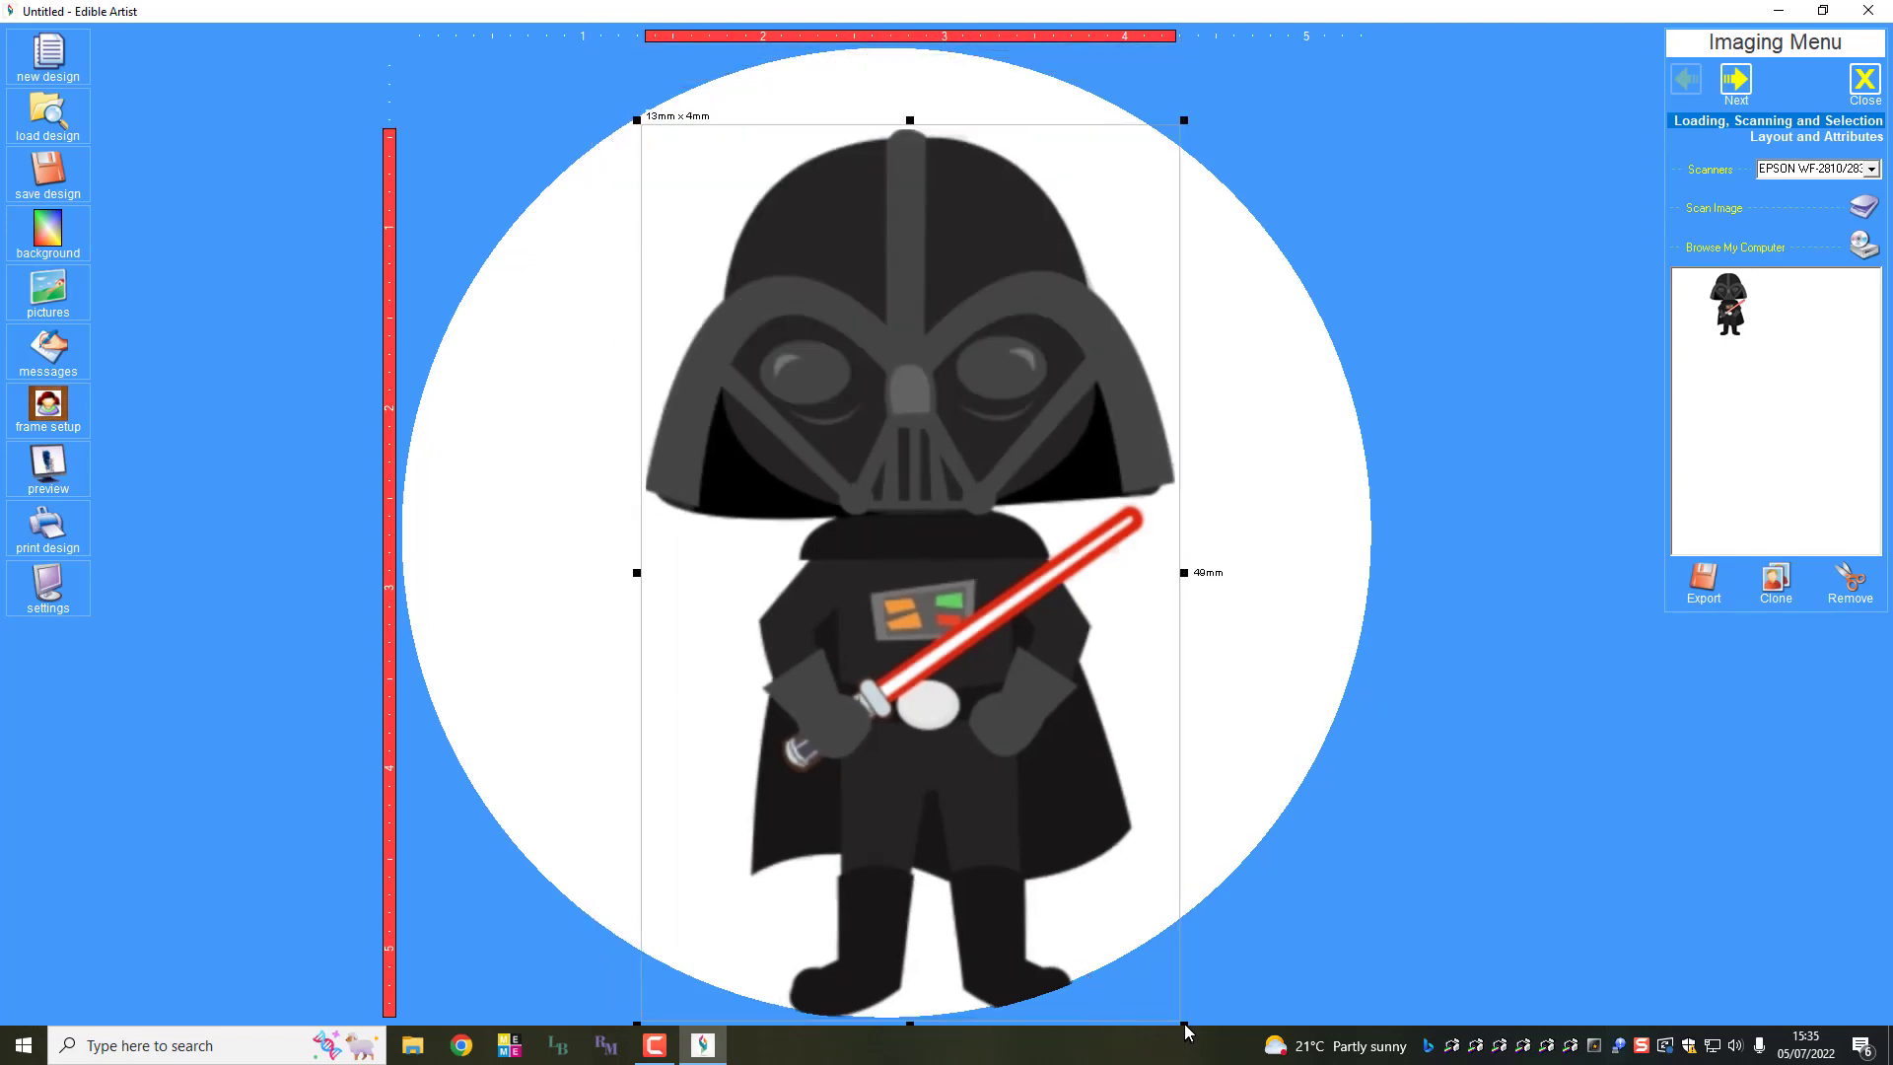
# Step: Shrink Darth Vader to the upper left and size the blond character on the right
pyautogui.moveTo(1183, 1031); pyautogui.dragTo(1122, 929)
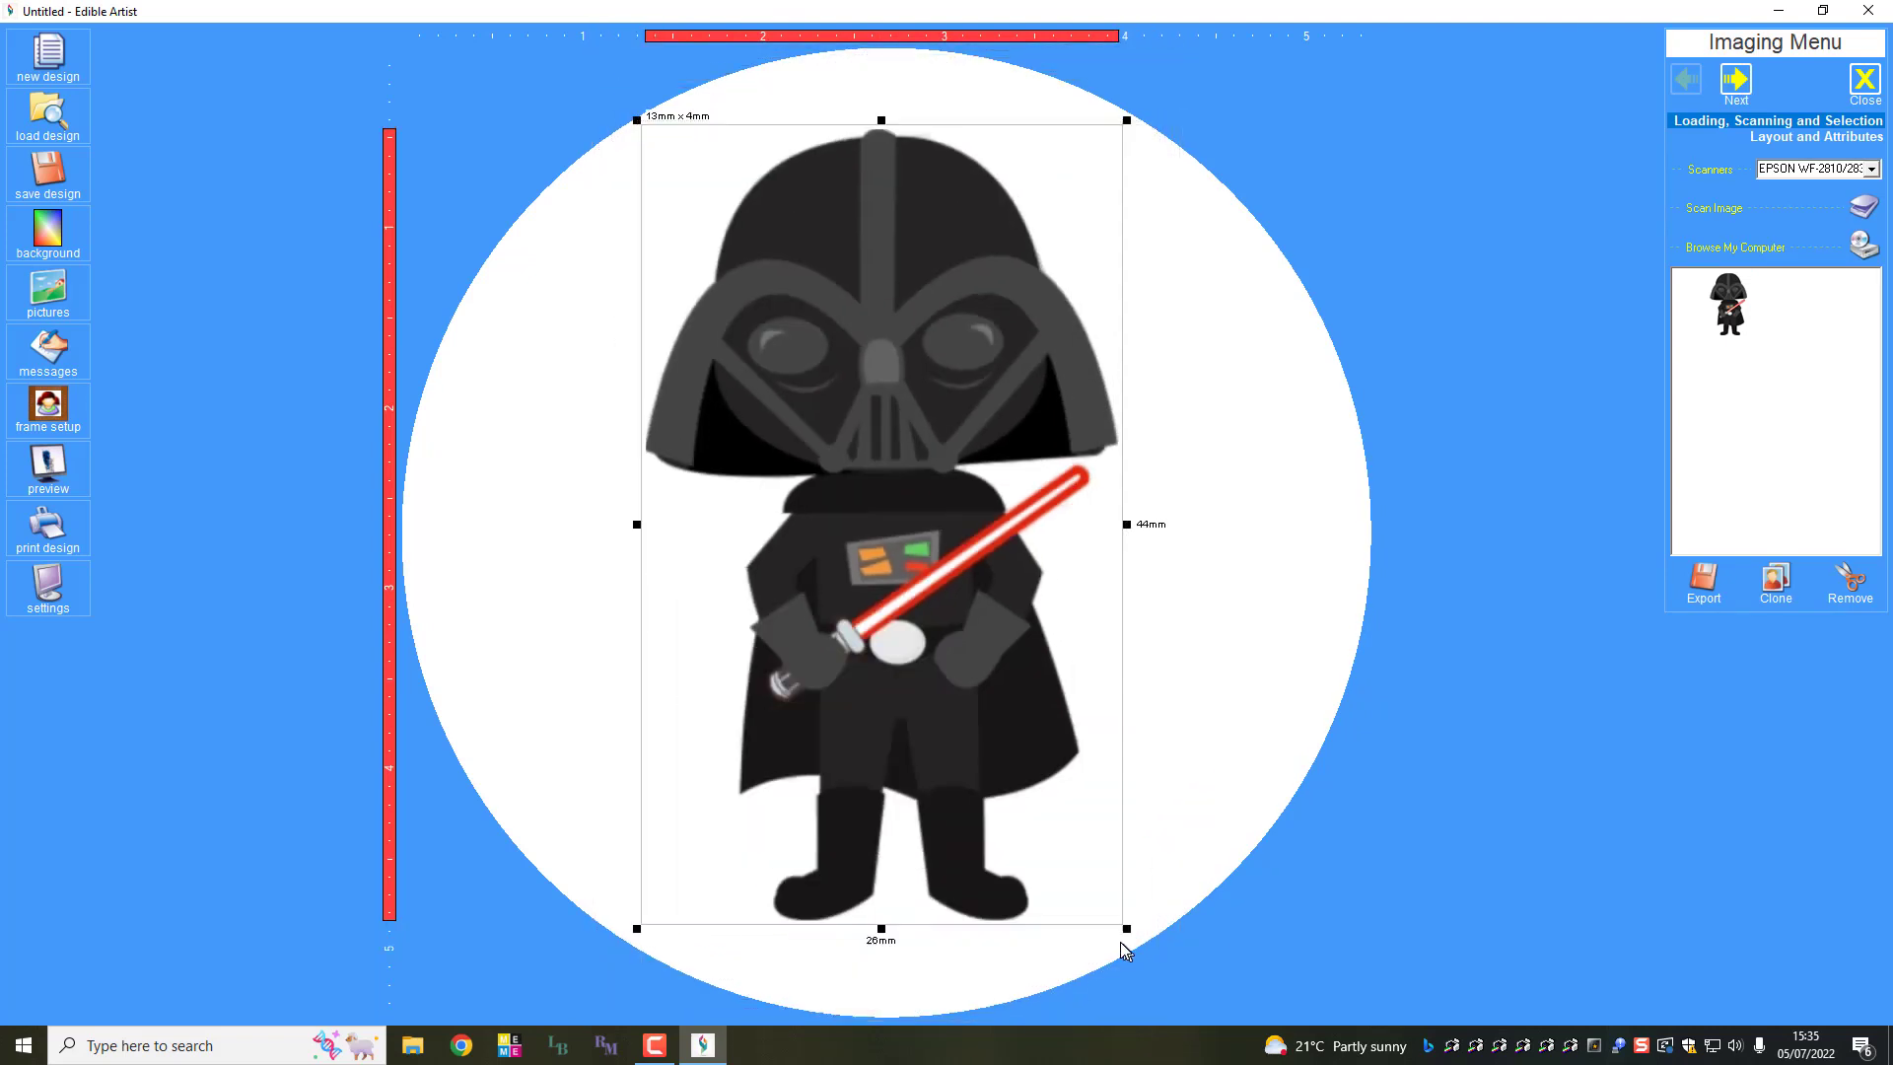
pyautogui.moveTo(1185, 700)
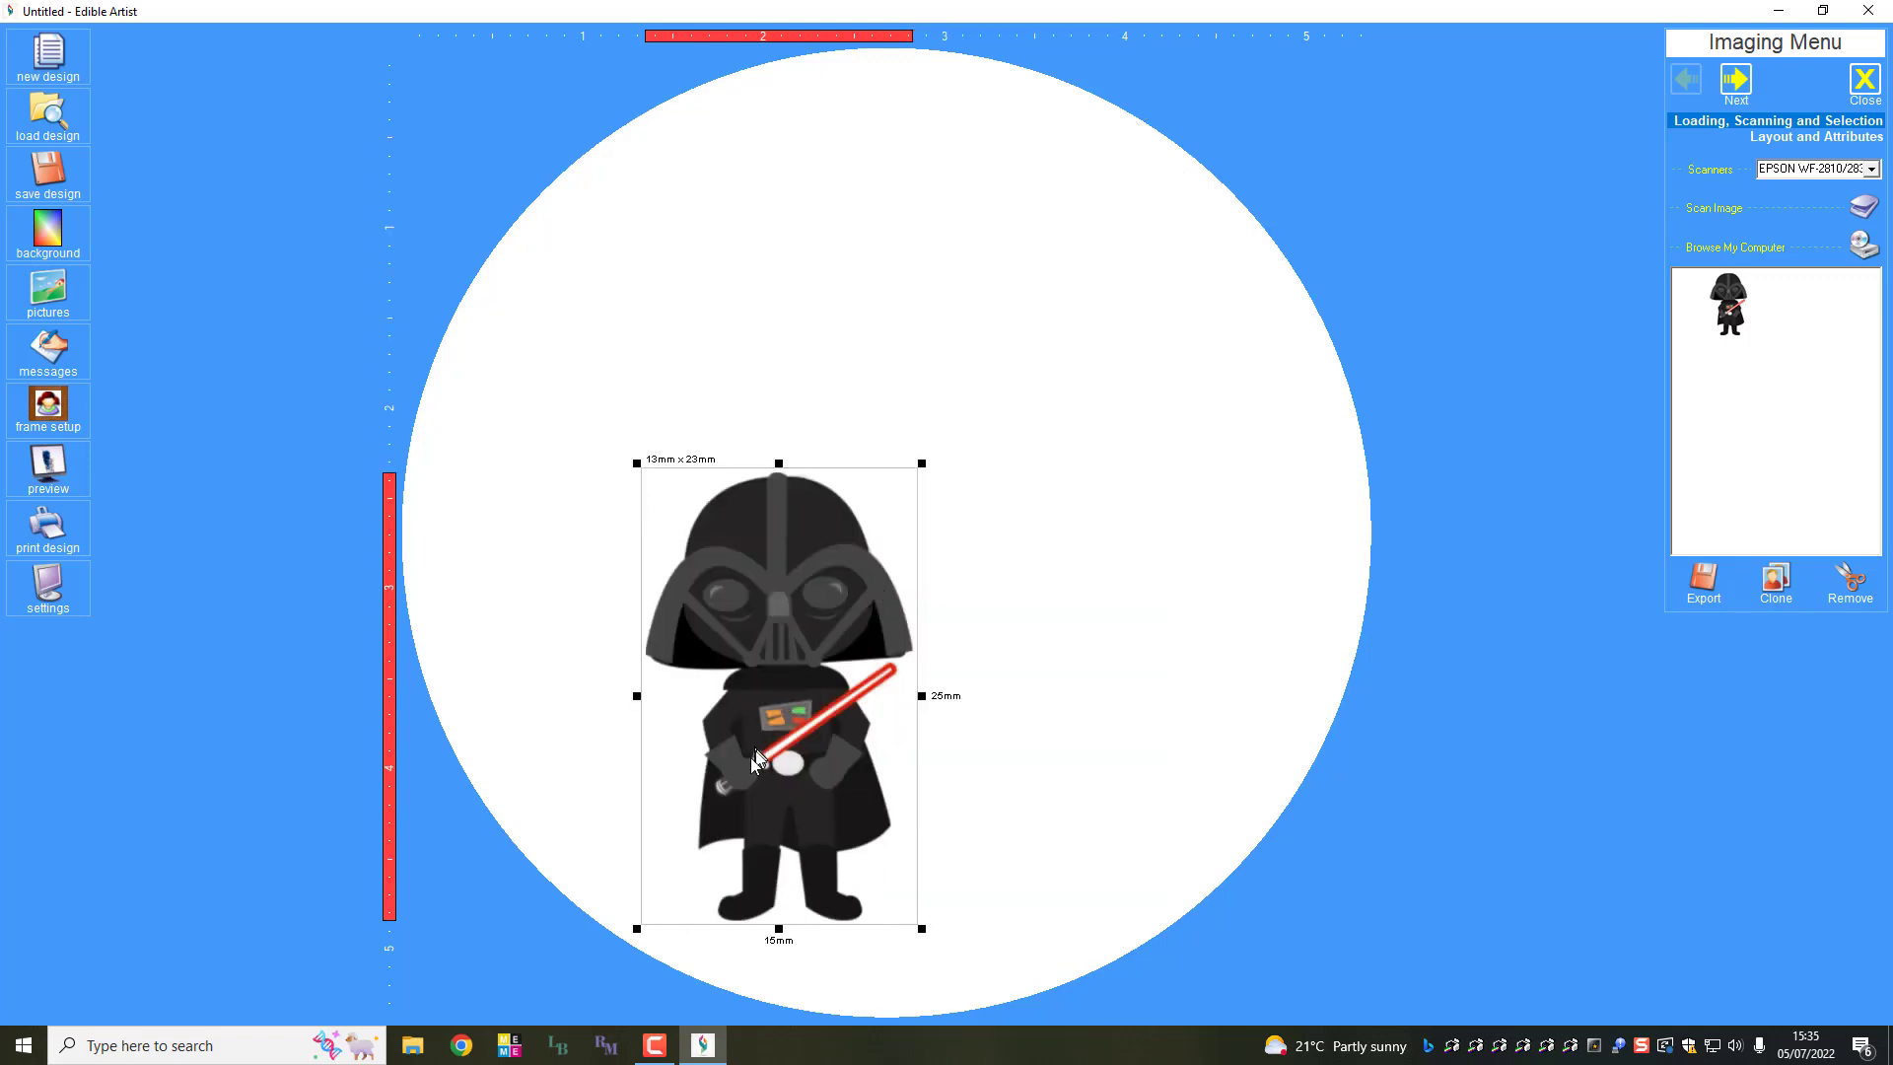
pyautogui.moveTo(781, 697); pyautogui.dragTo(623, 544)
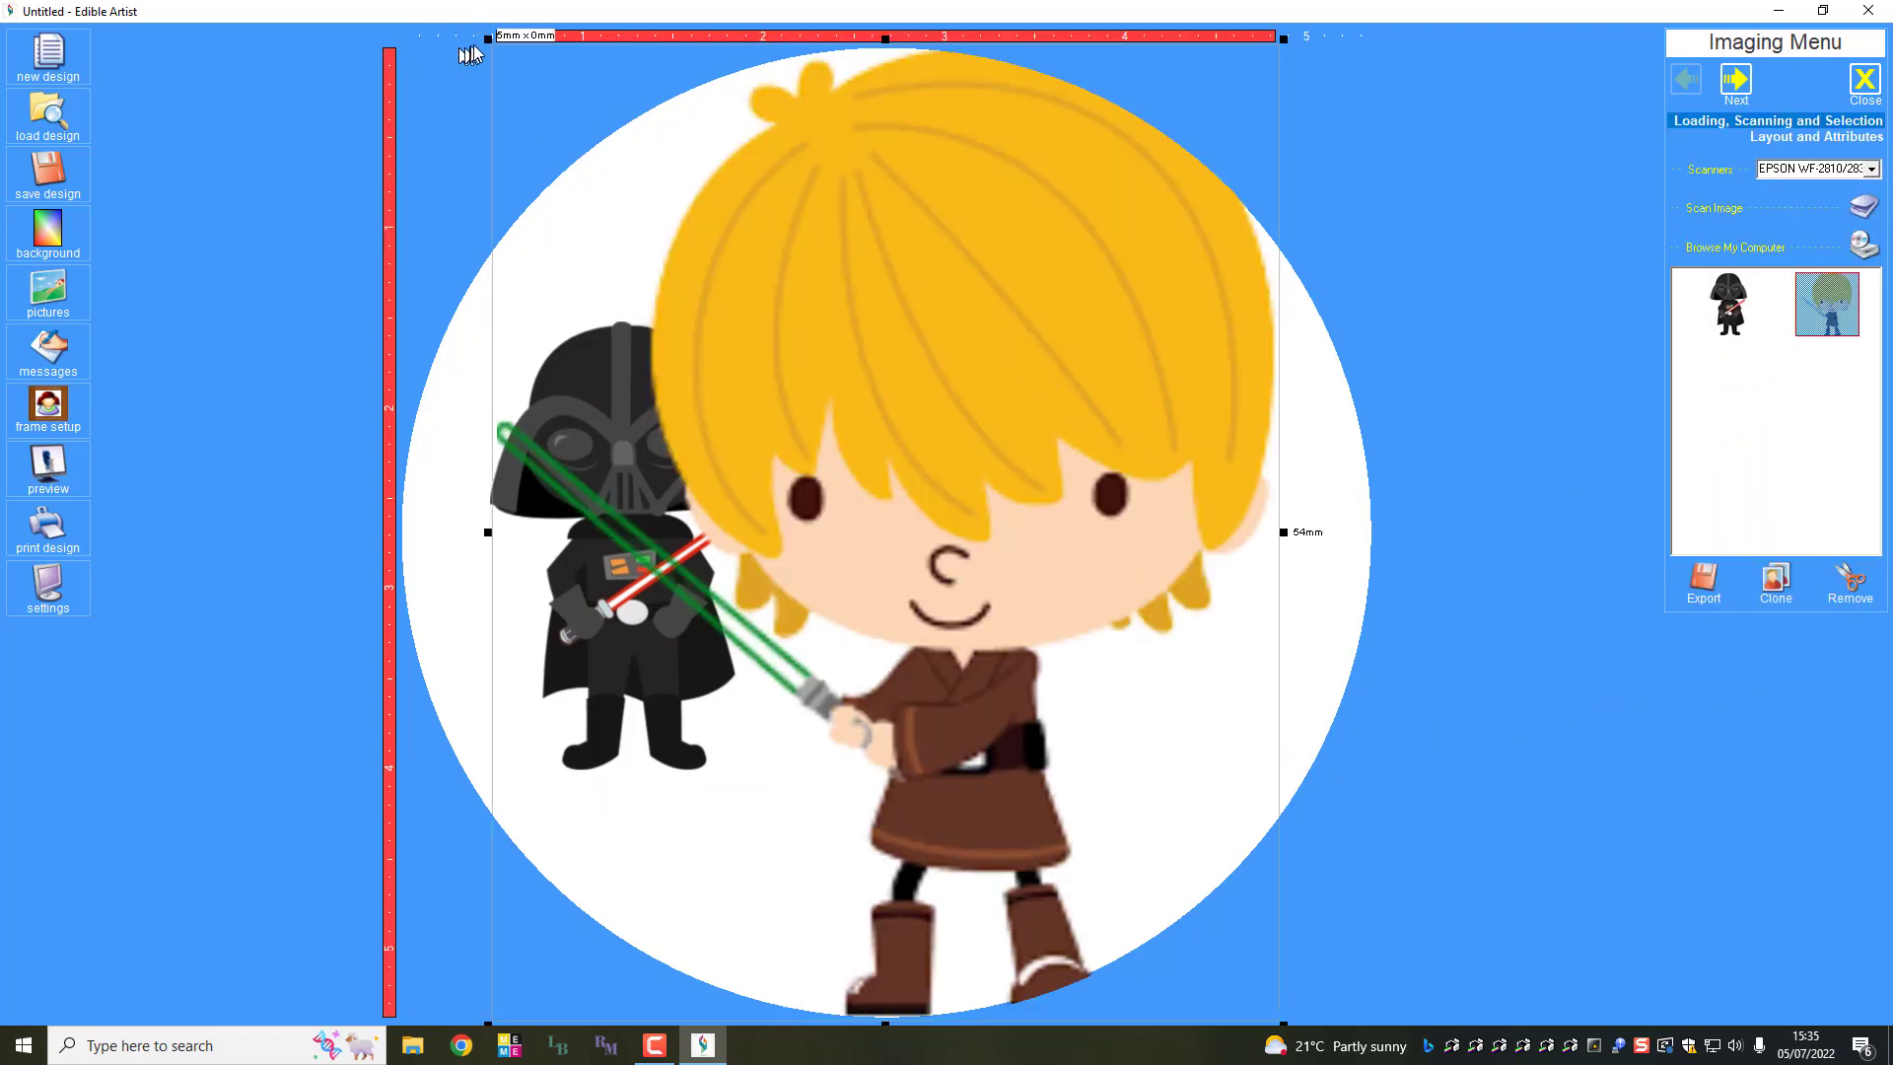
pyautogui.moveTo(852, 501); pyautogui.dragTo(1286, 1026)
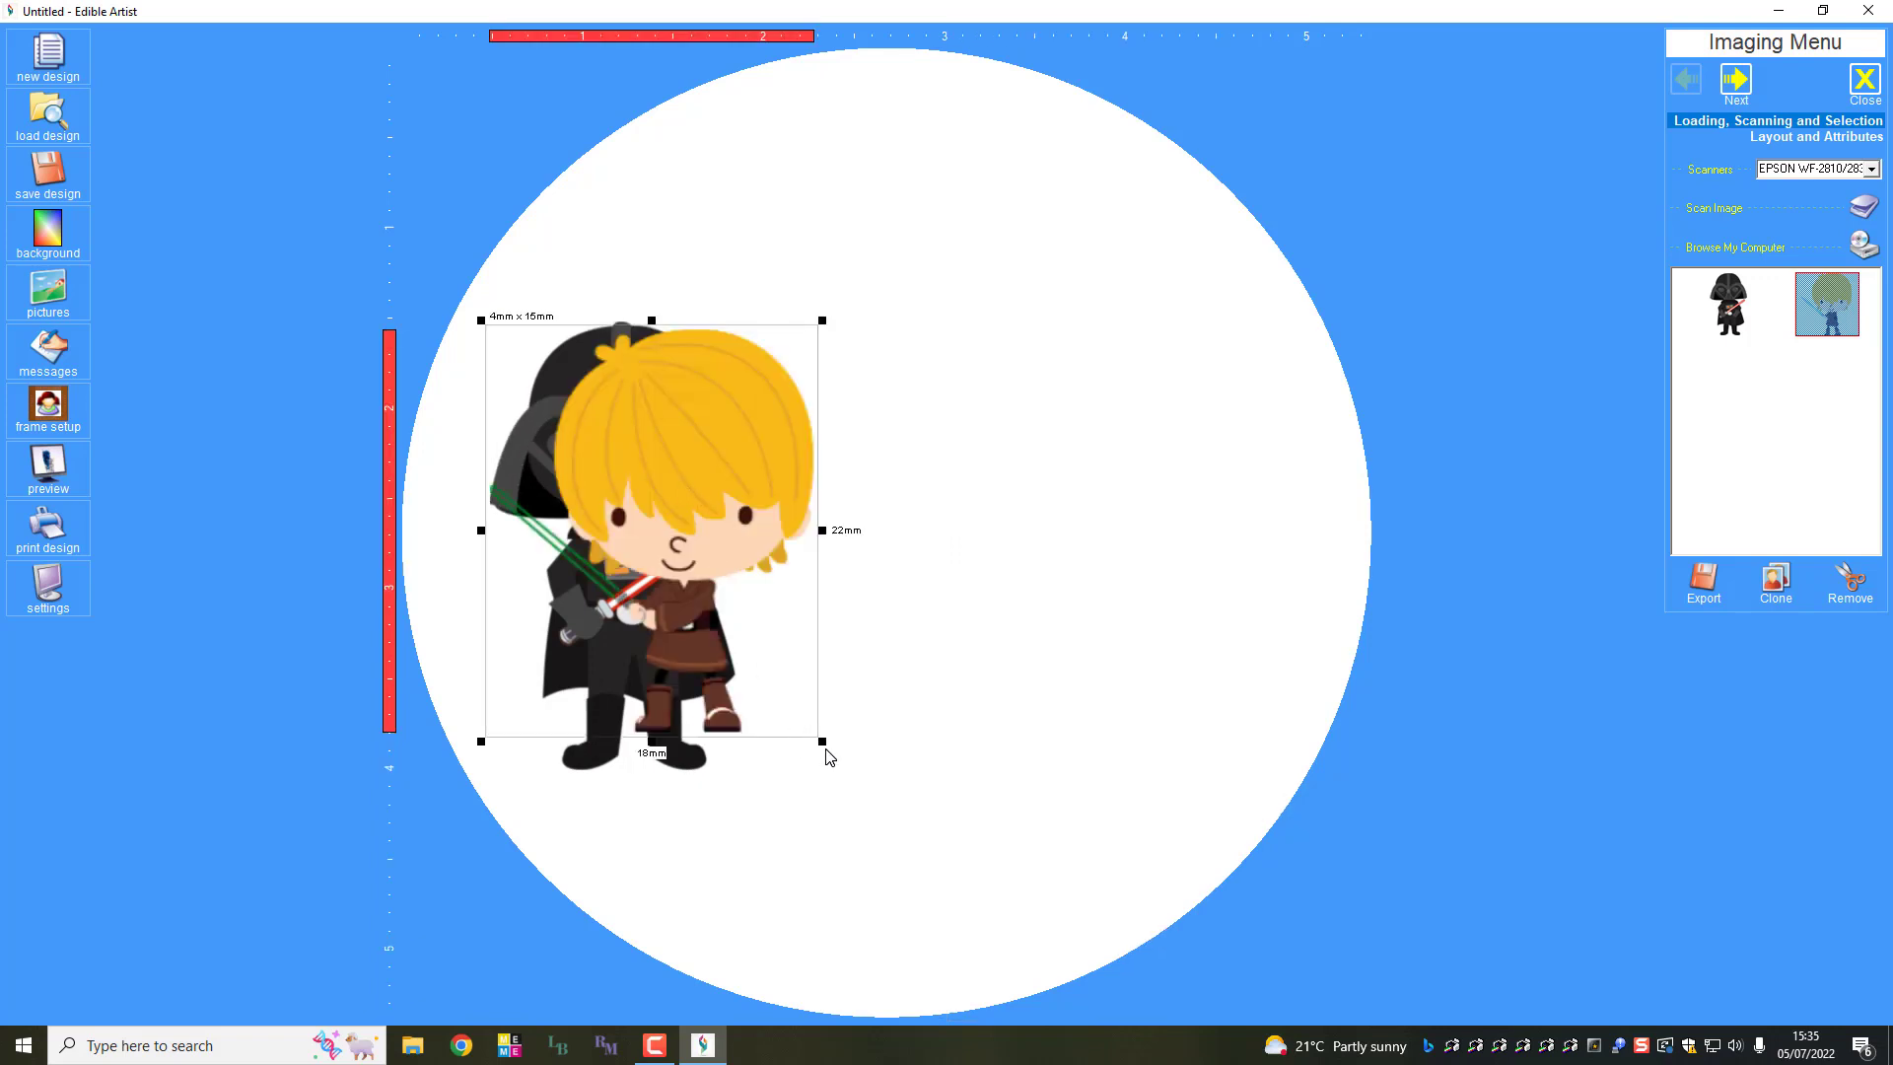
pyautogui.moveTo(824, 741); pyautogui.dragTo(860, 783)
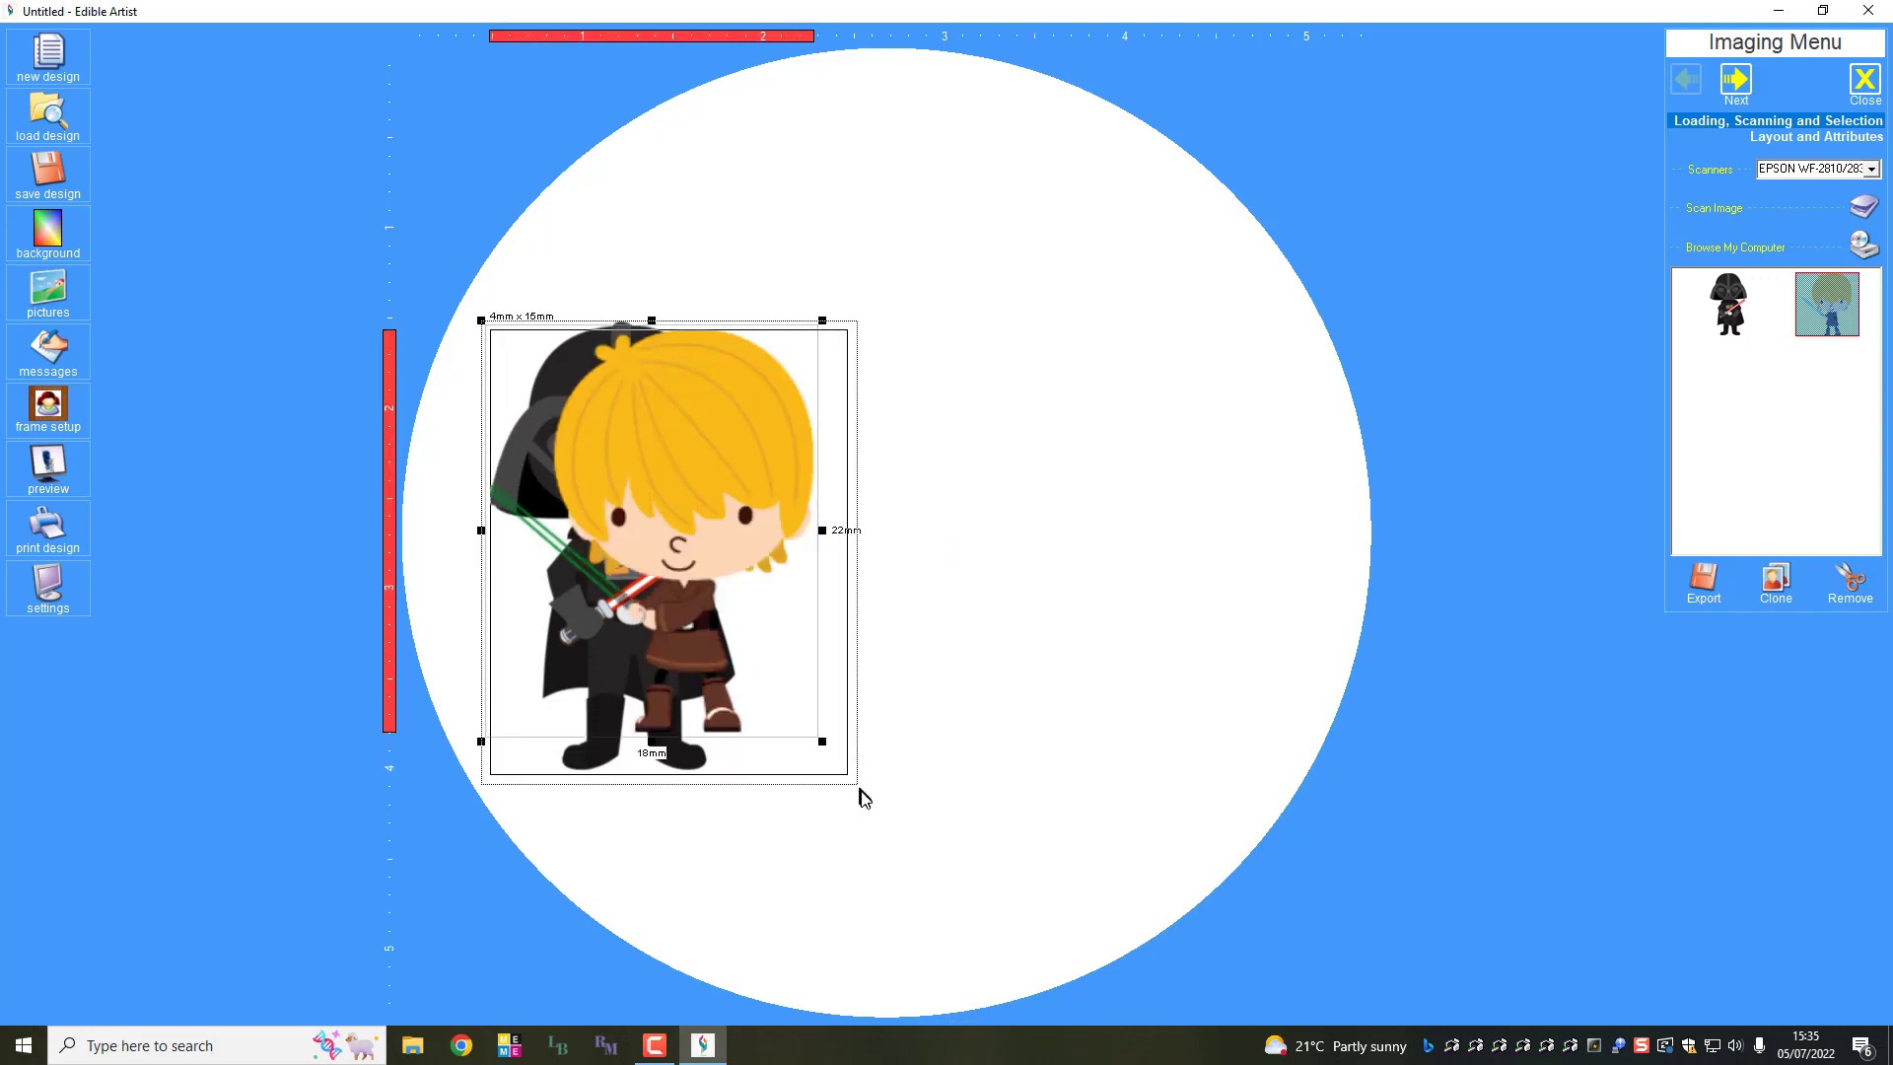
pyautogui.moveTo(820, 740); pyautogui.dragTo(862, 791)
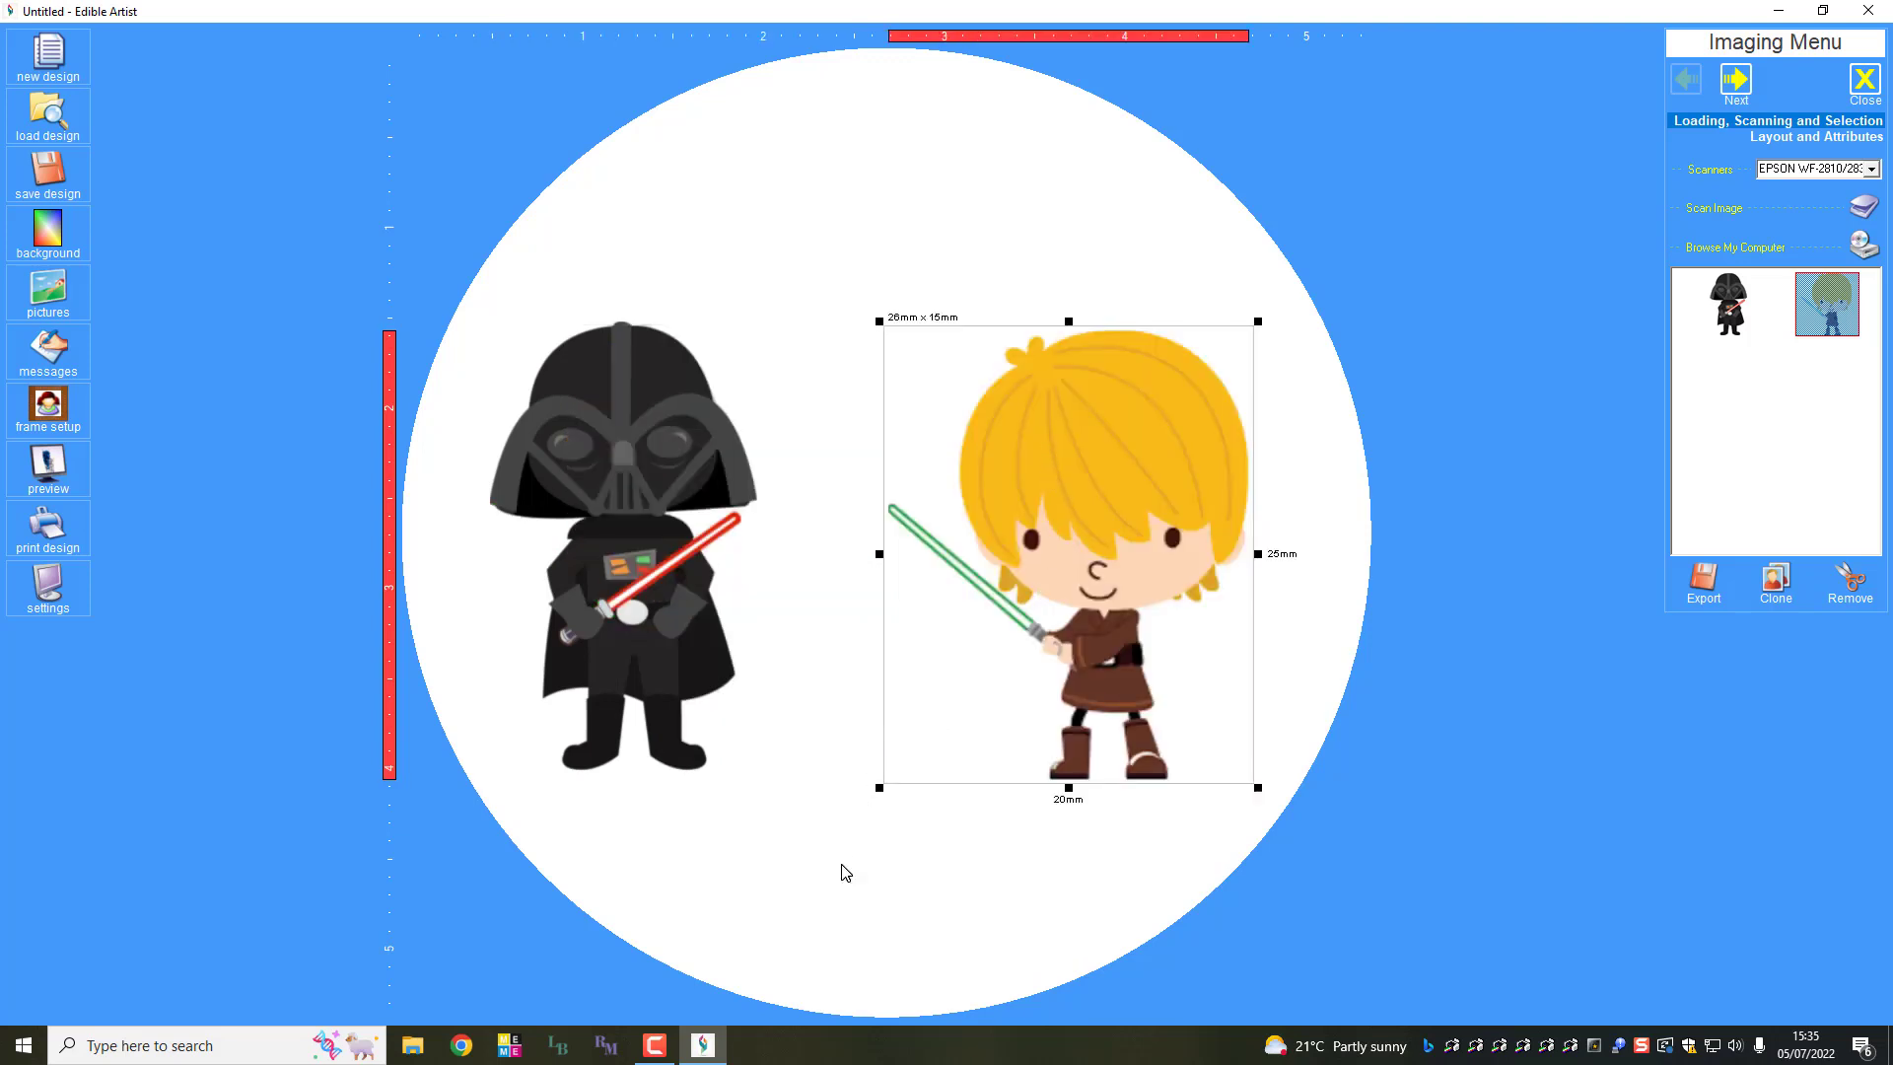
pyautogui.moveTo(288, 359)
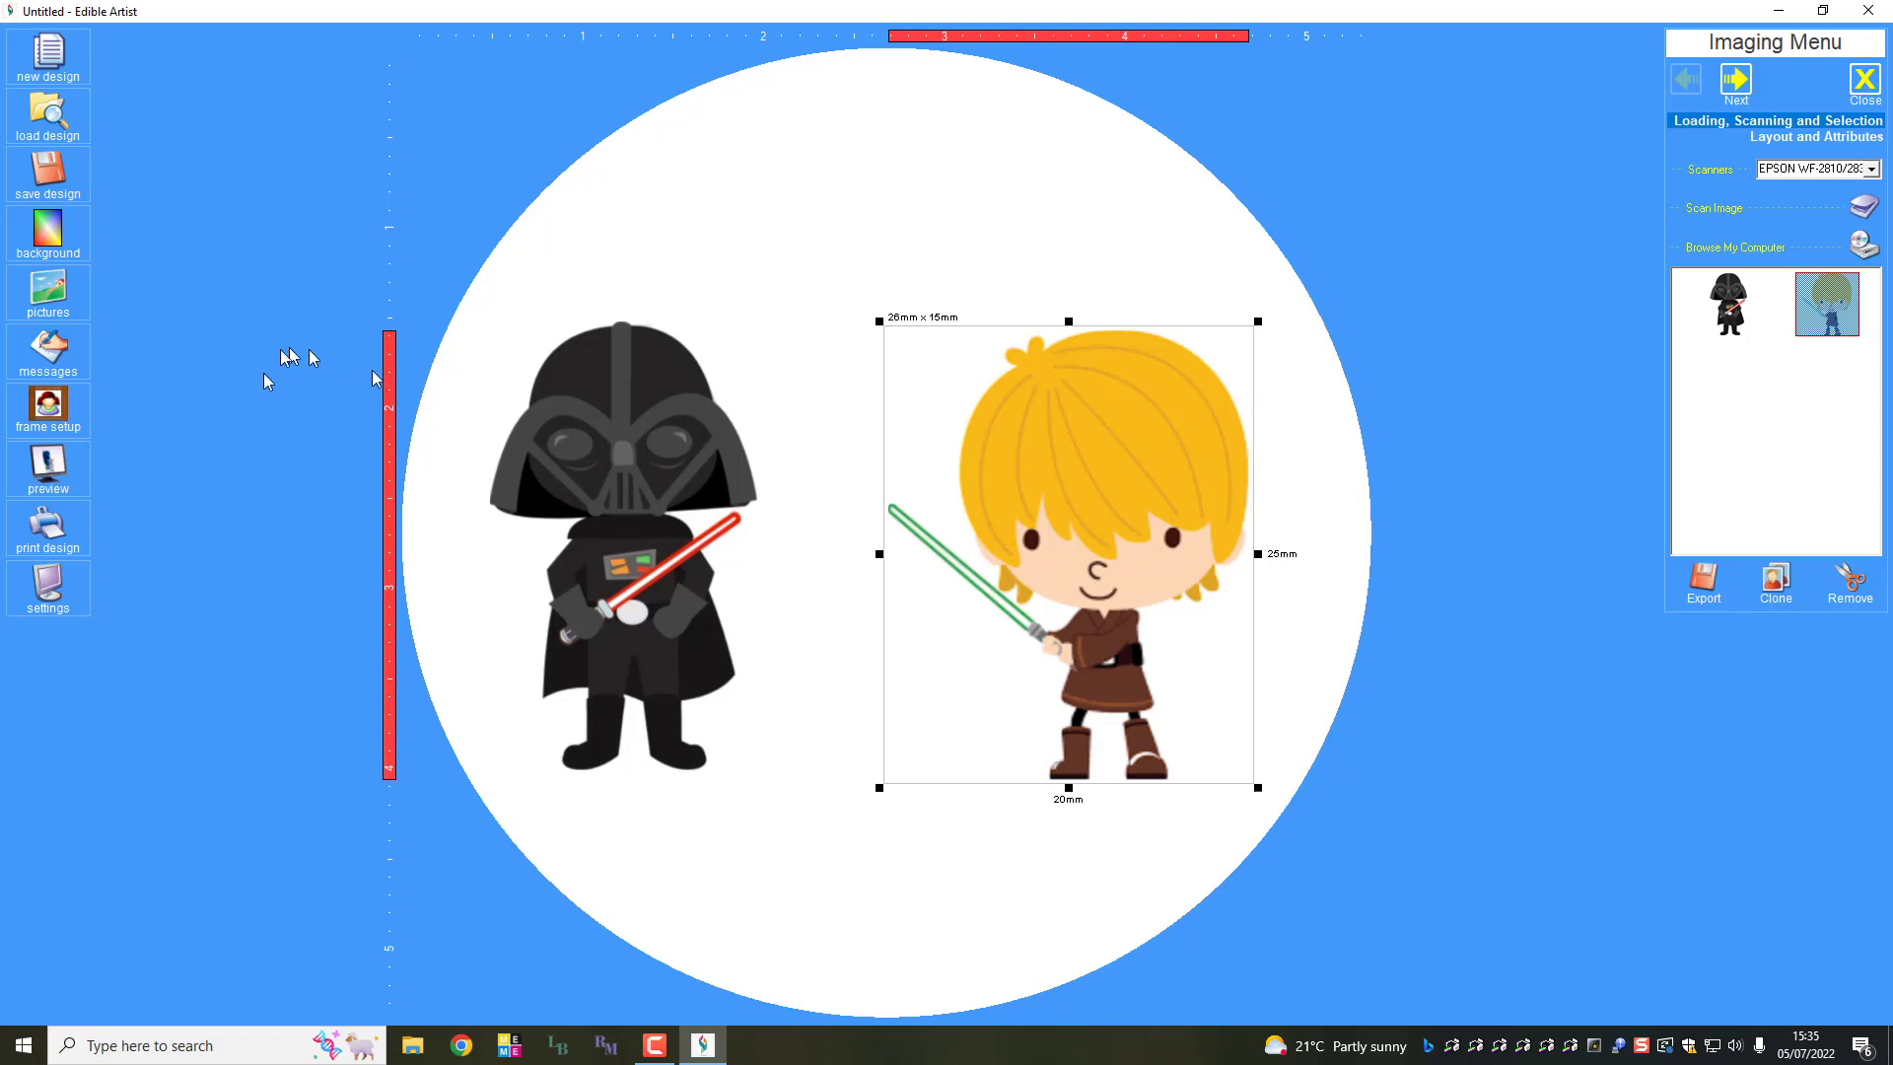
# Step: Add the text caption 'Hi Luke, Wanna Fight!' and move on to its fill settings
pyautogui.click(47, 353)
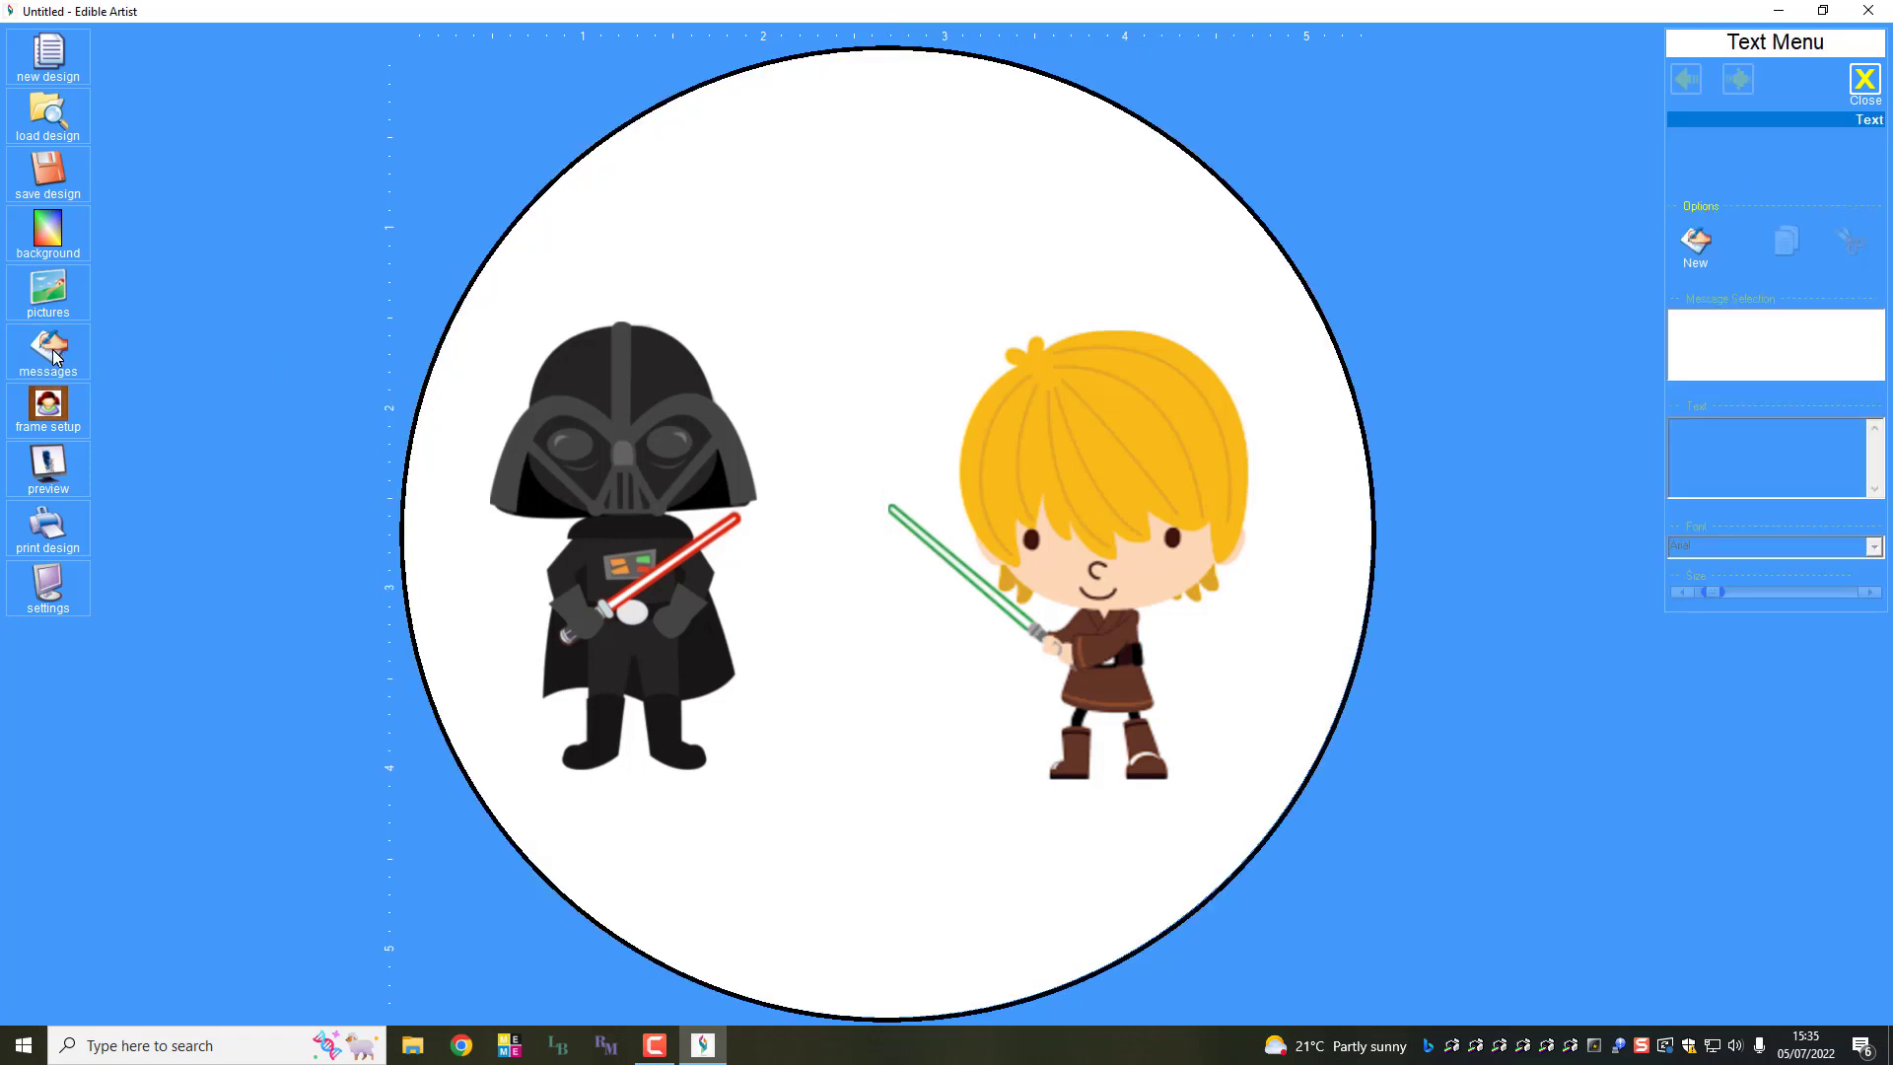
pyautogui.moveTo(1696, 248)
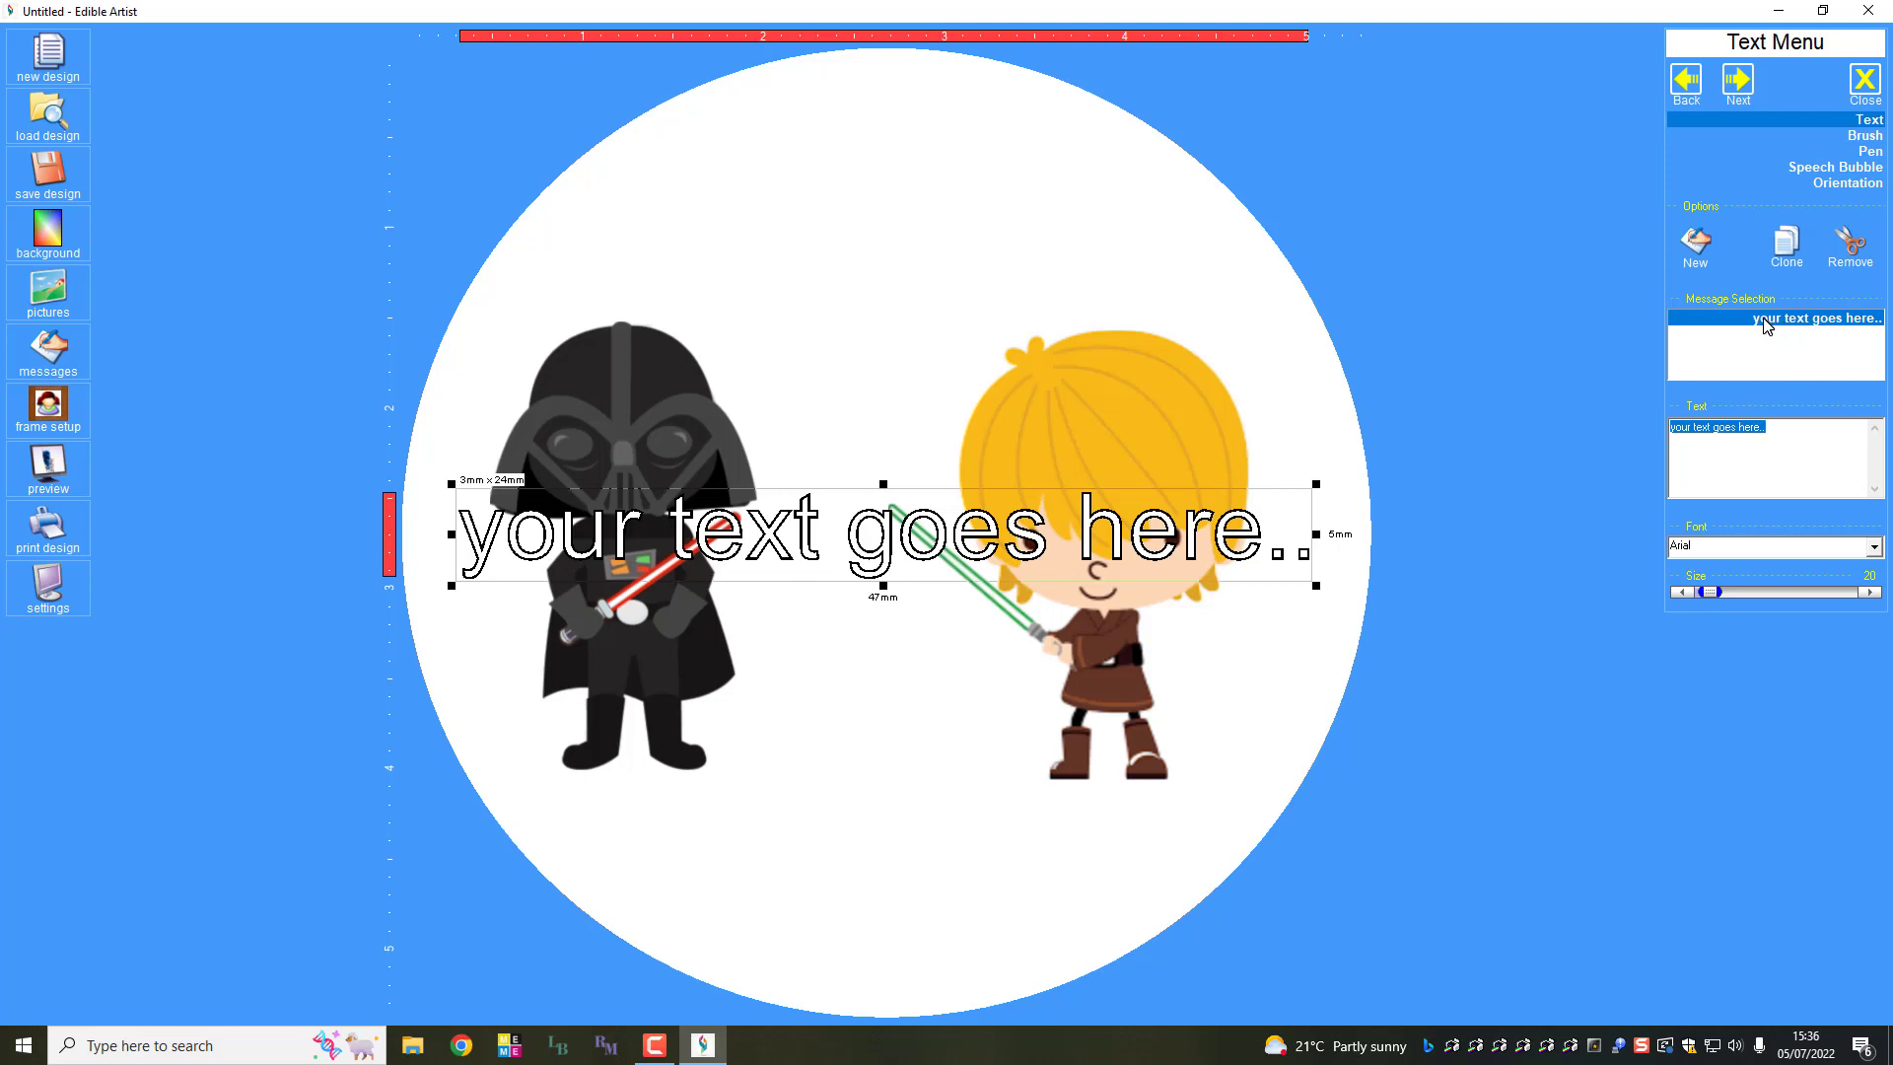
pyautogui.moveTo(1777, 426)
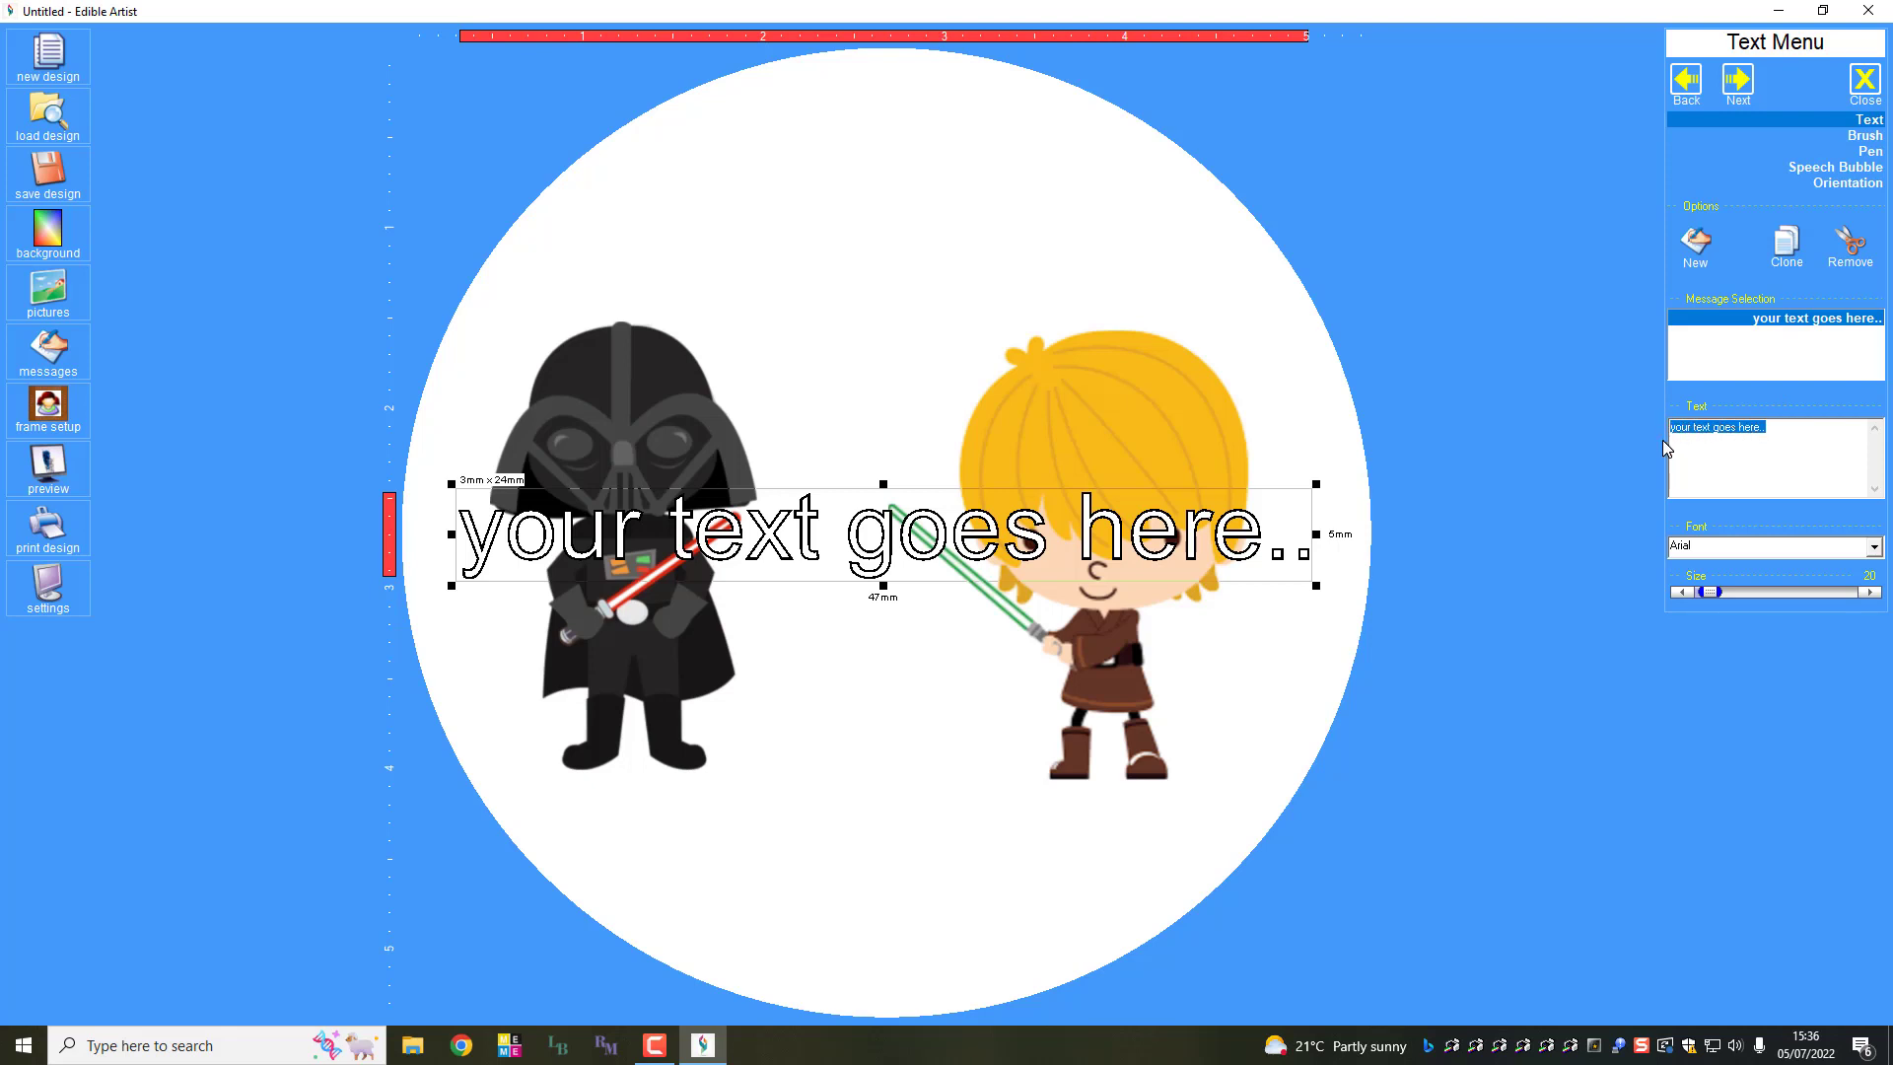
pyautogui.write('Hi Luke, W')
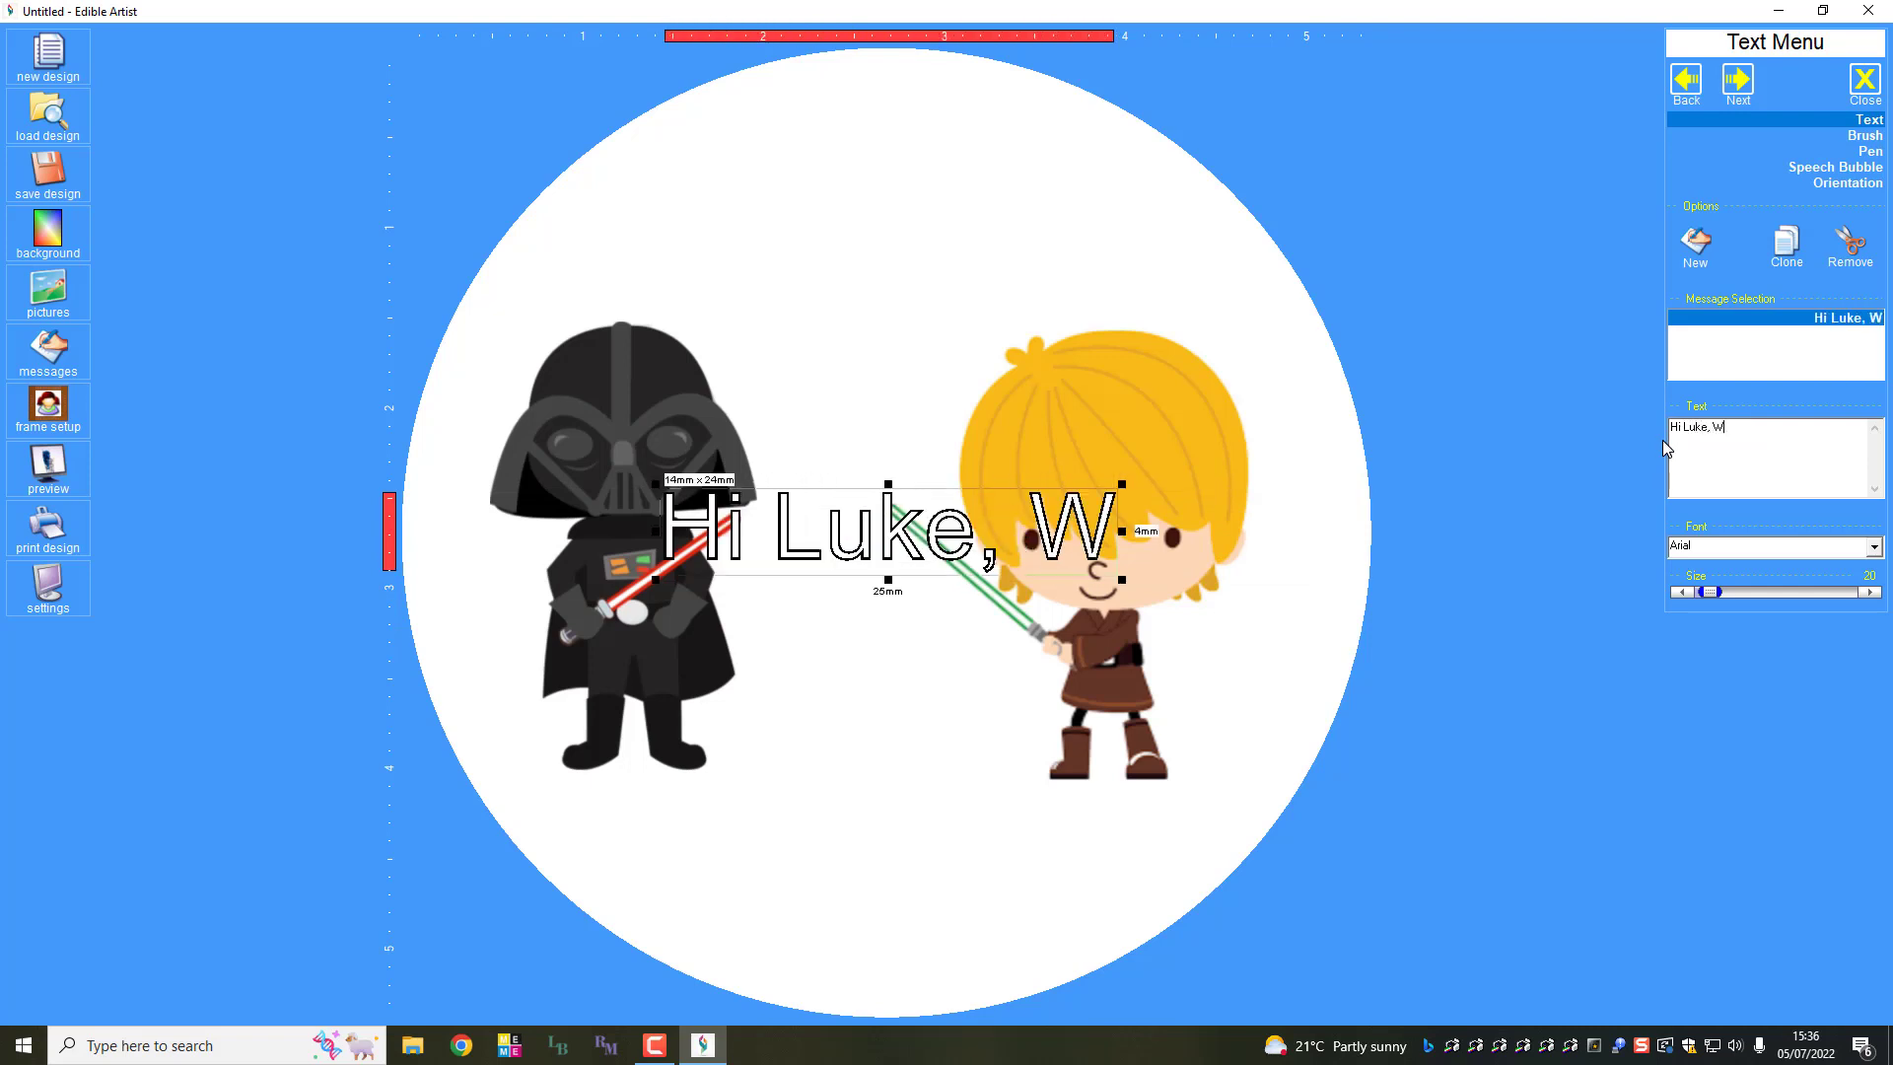
pyautogui.write('anna Fight!')
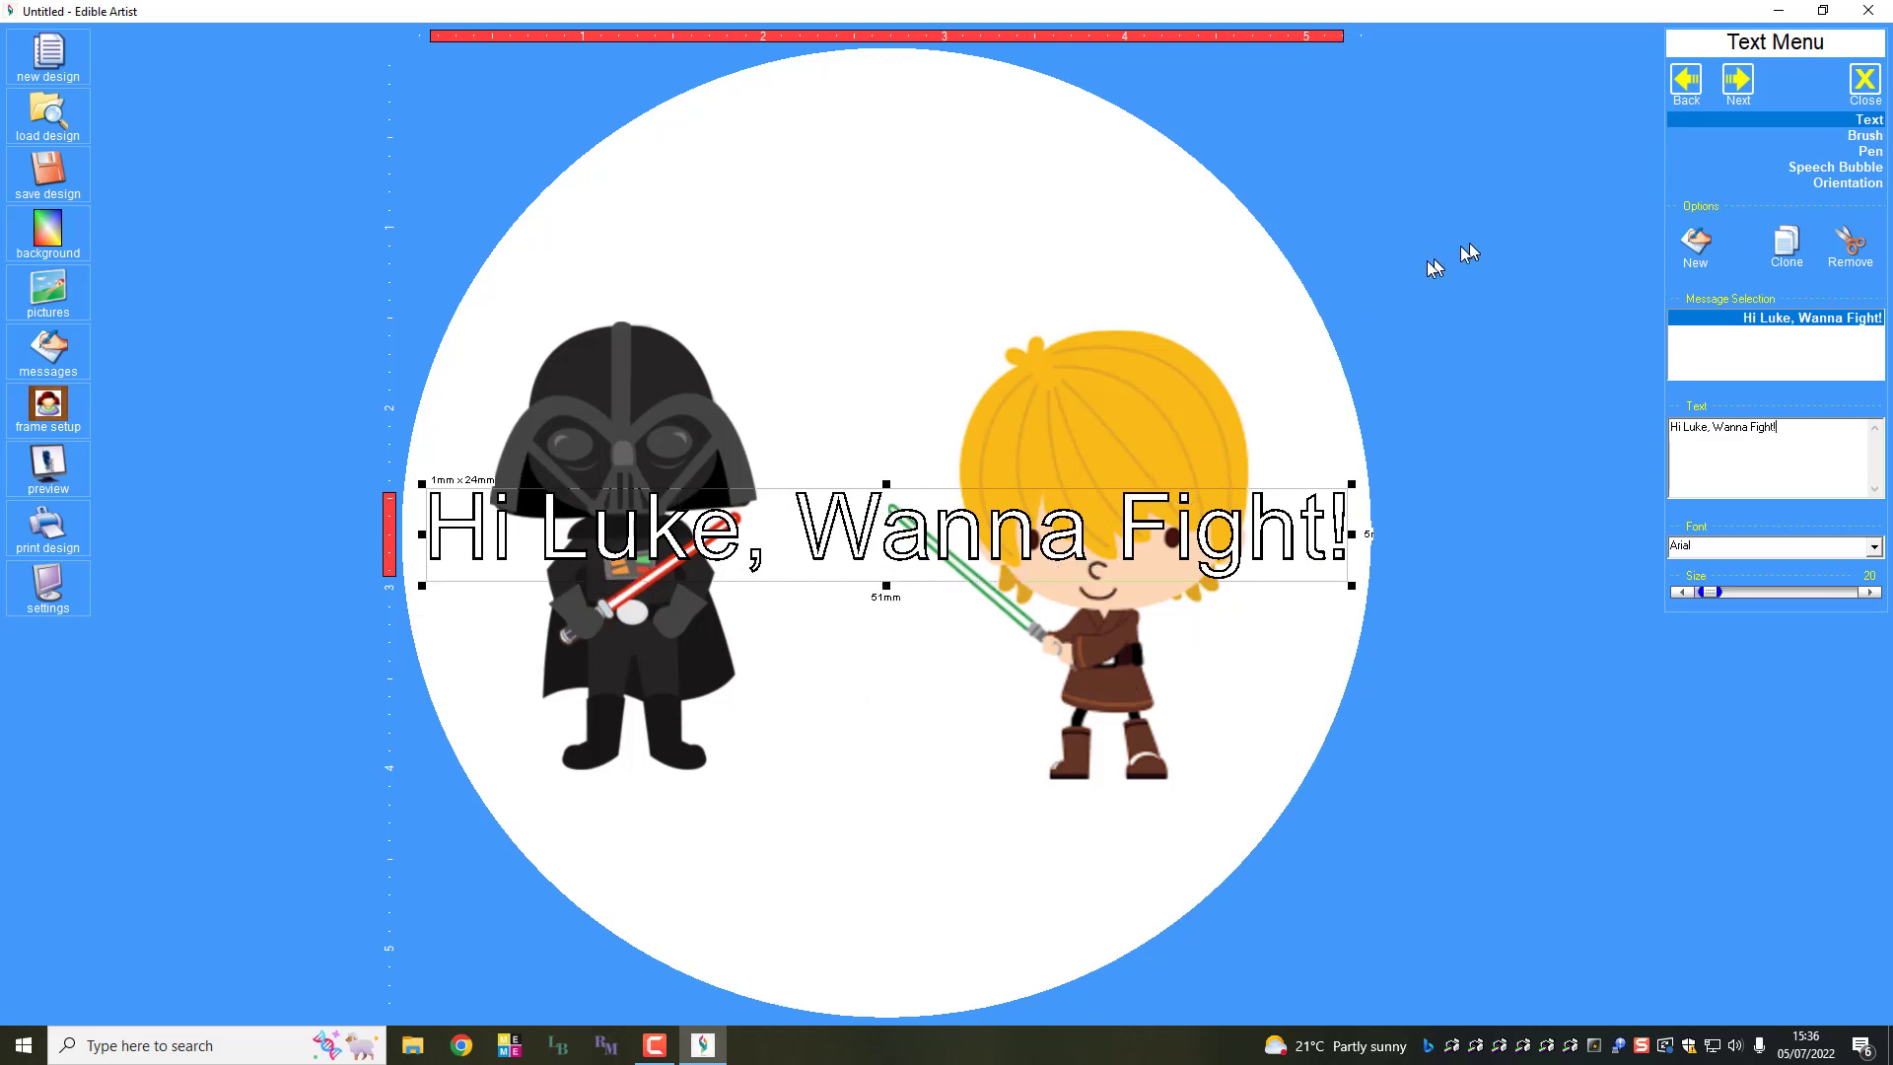
pyautogui.click(1848, 151)
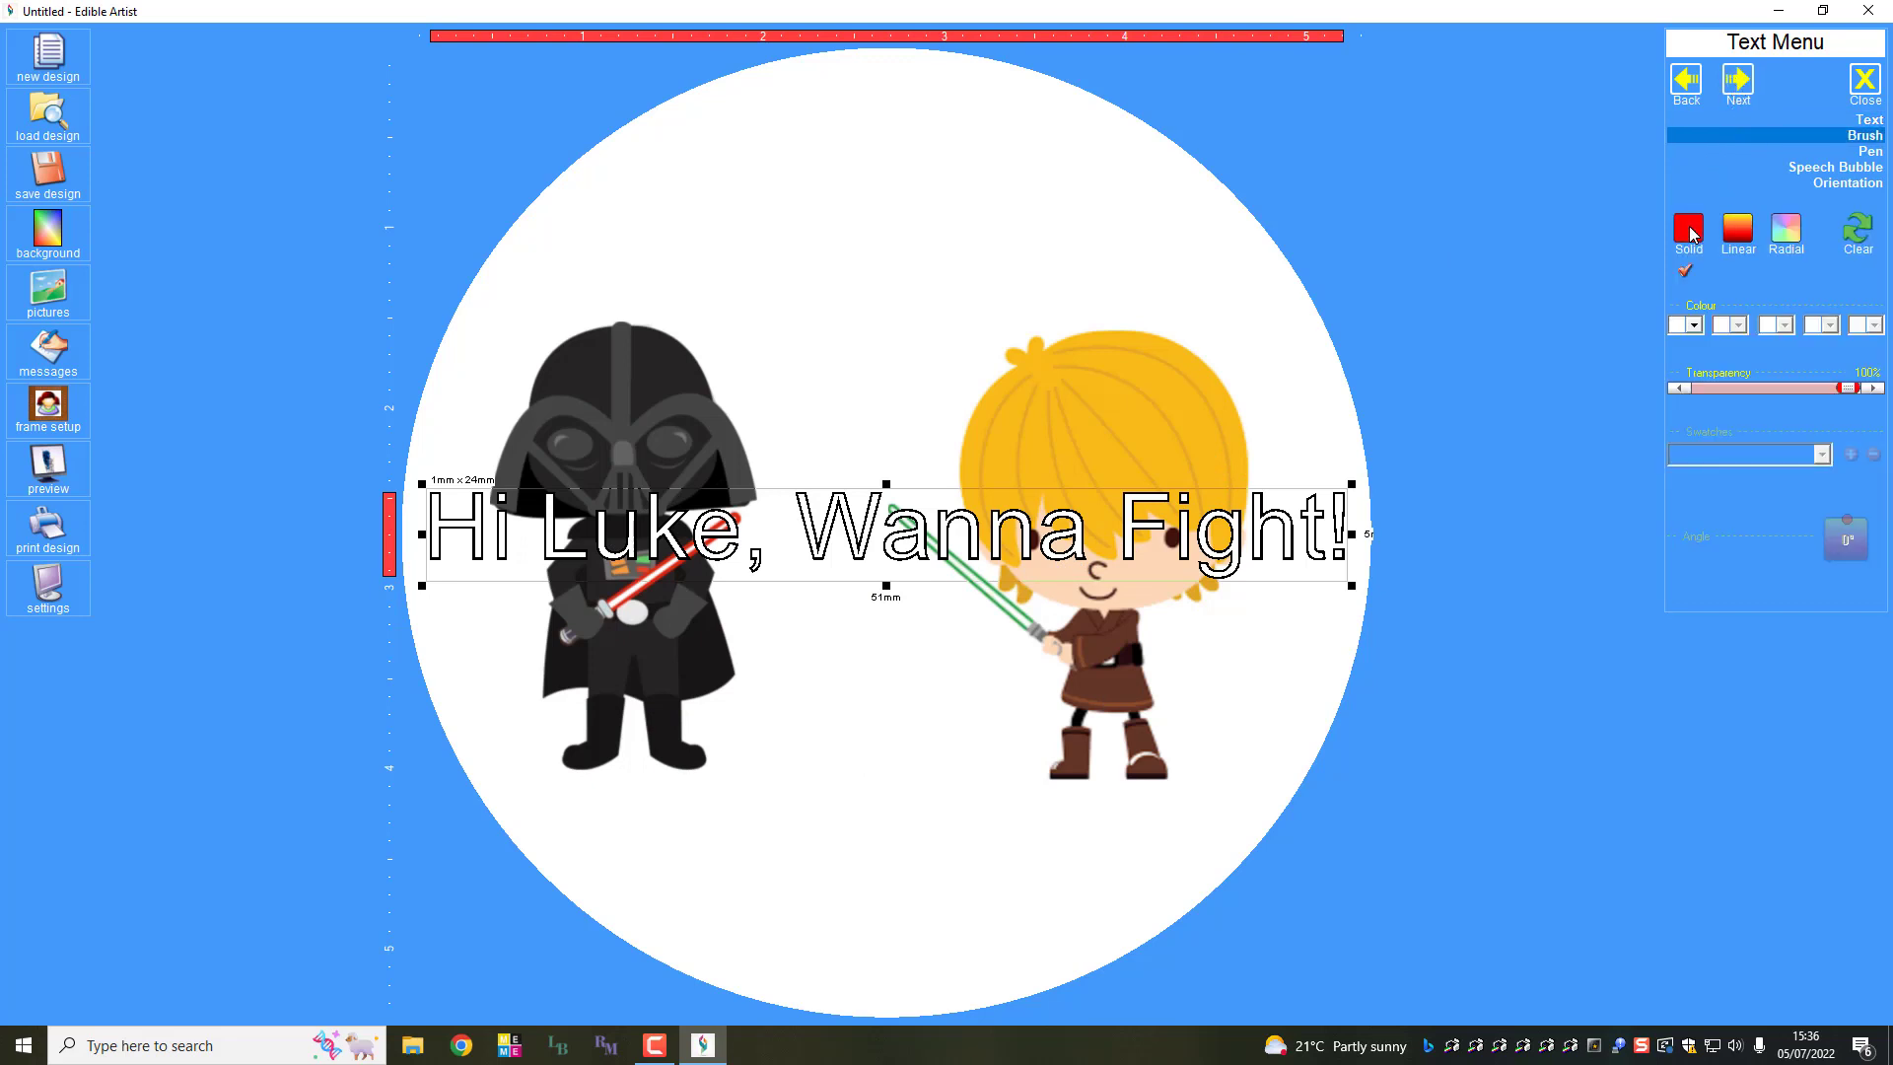
# Step: Give the caption a solid blue fill and blue outline with slight transparency
pyautogui.click(1694, 326)
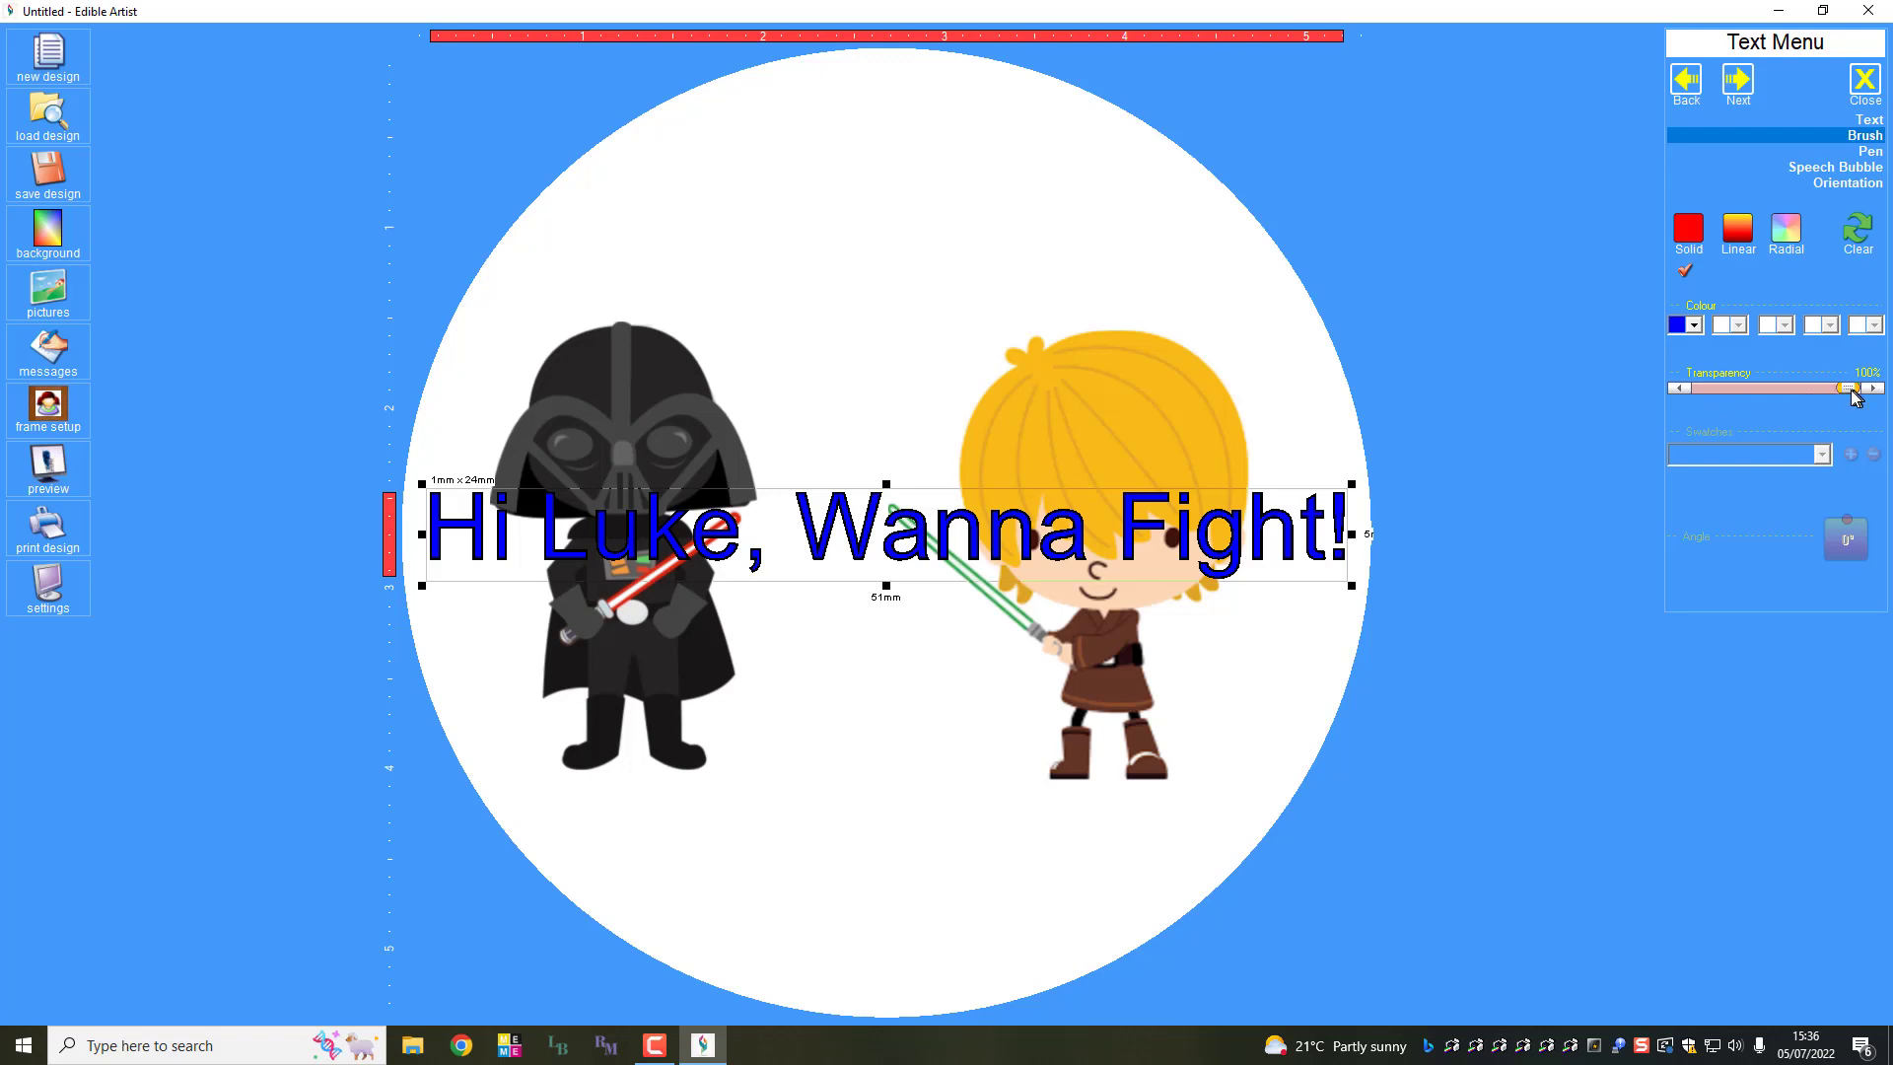
pyautogui.moveTo(1842, 389); pyautogui.dragTo(1759, 388)
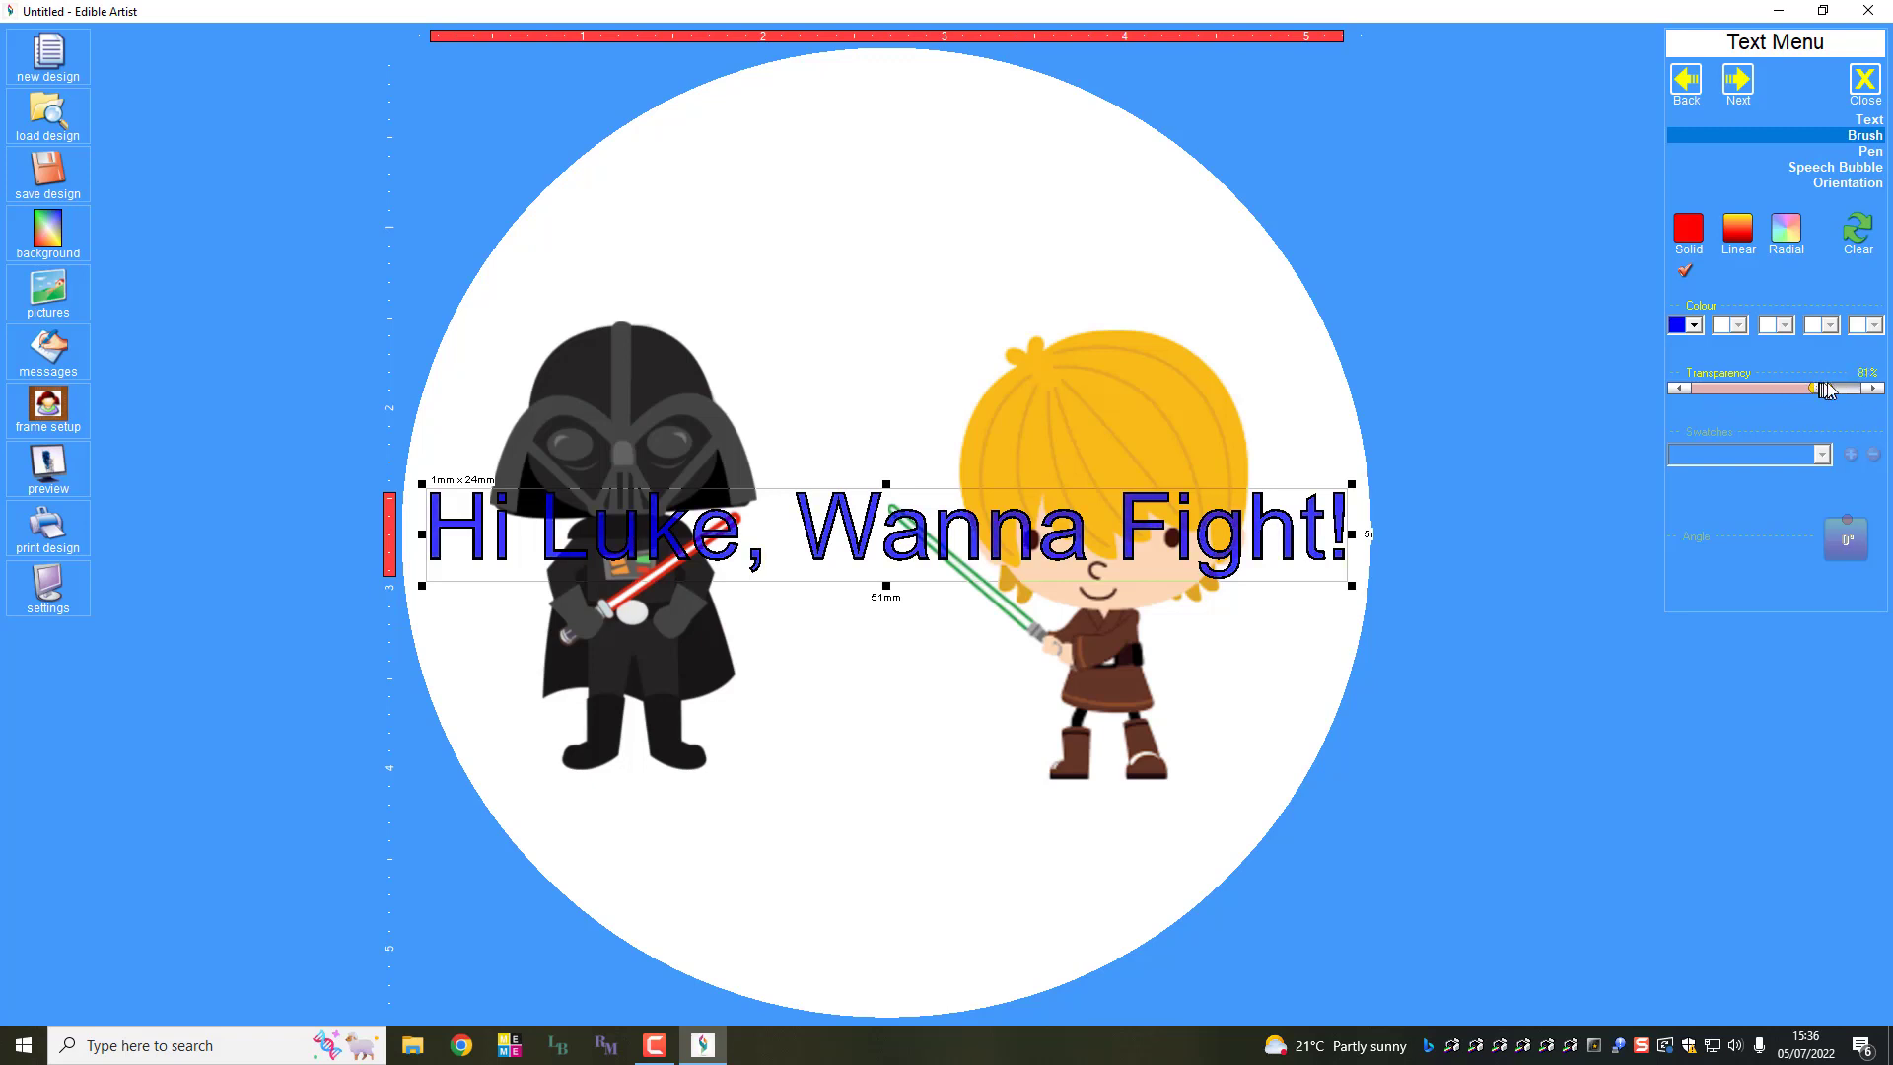
pyautogui.moveTo(1811, 388); pyautogui.dragTo(1830, 389)
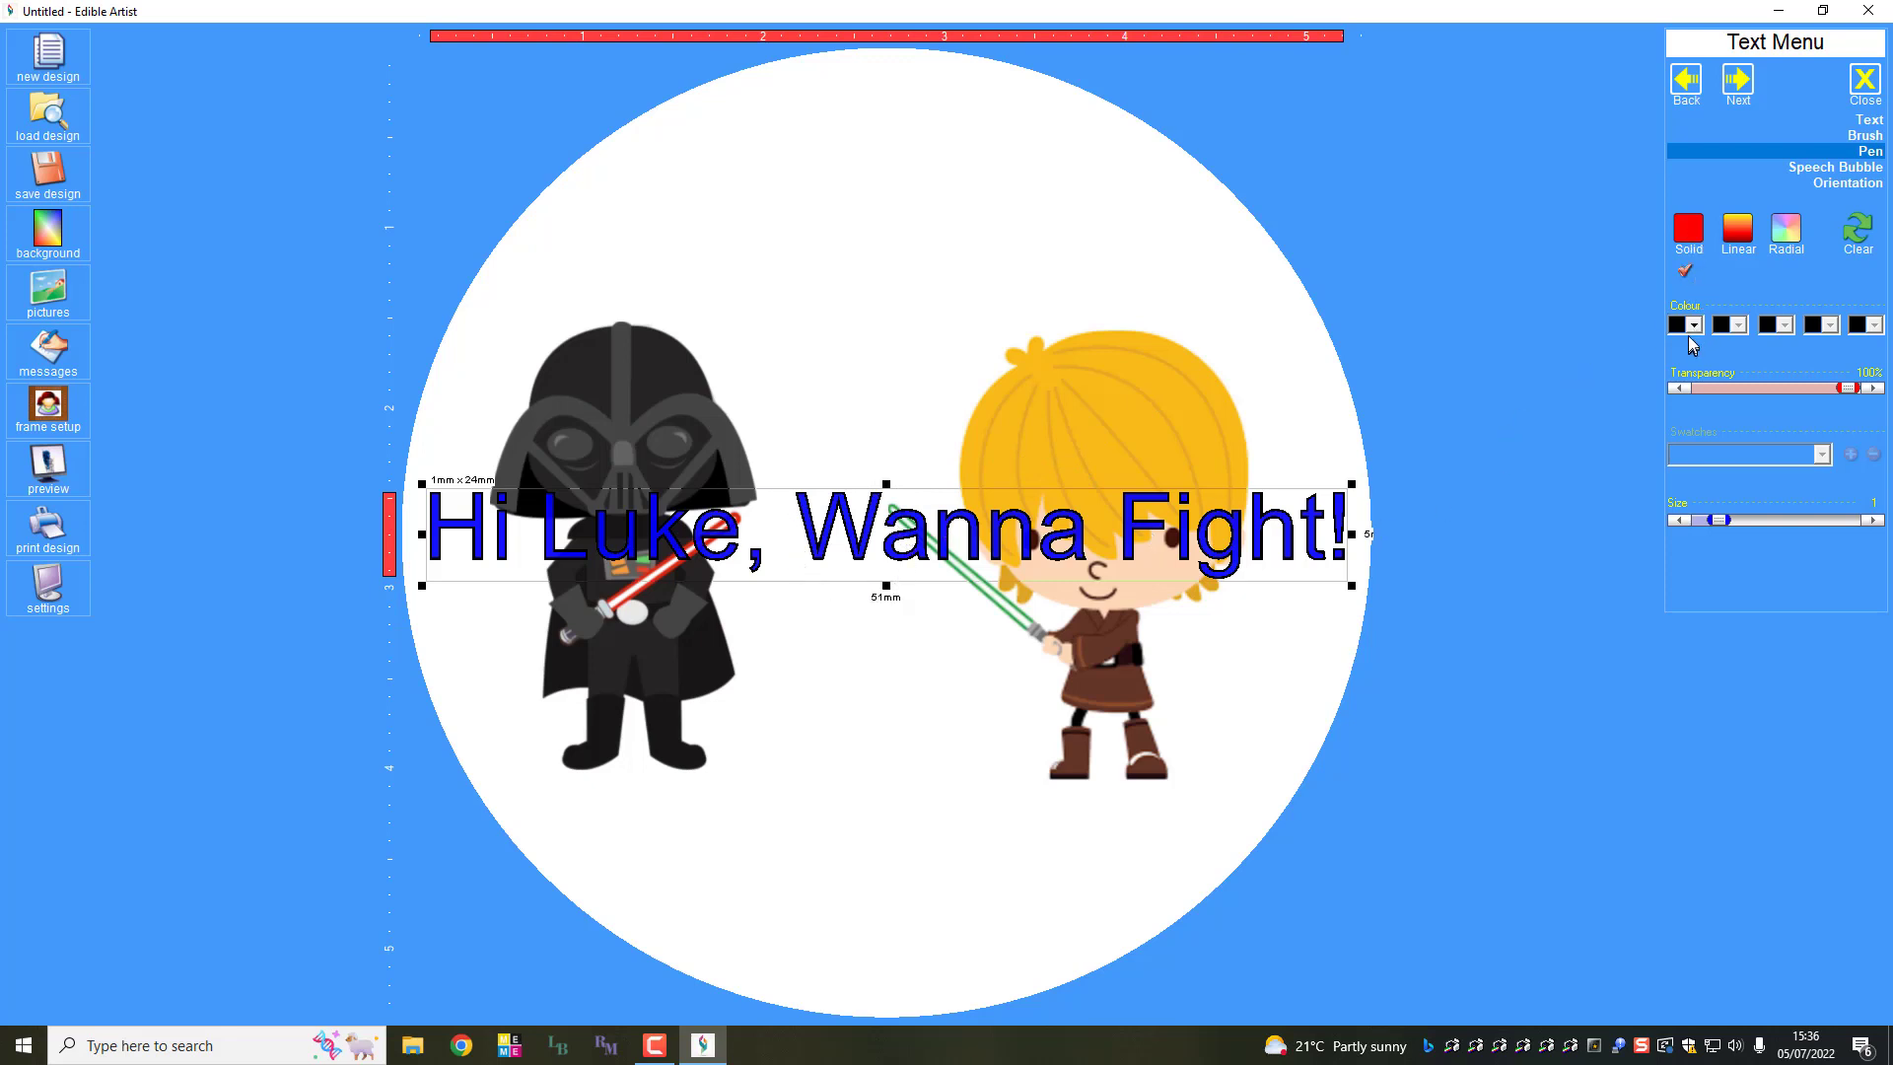
pyautogui.click(1696, 326)
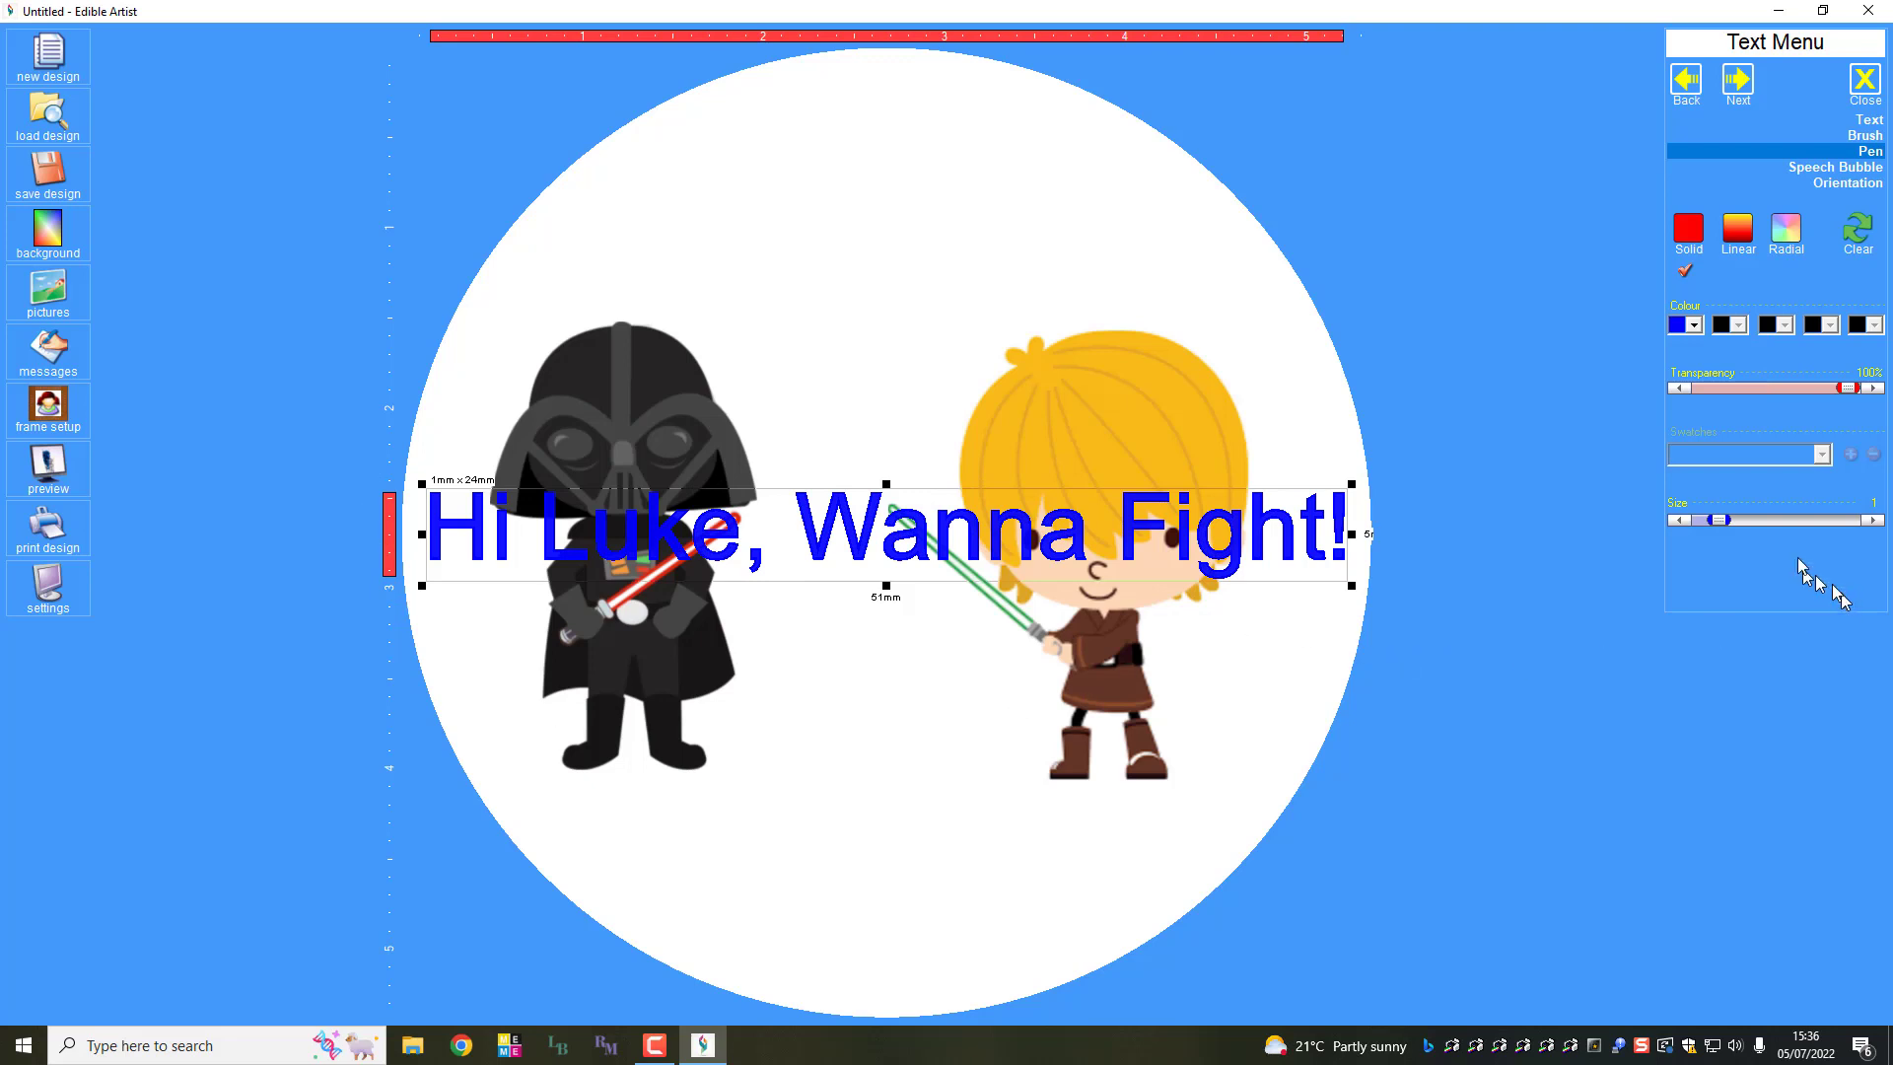
pyautogui.moveTo(1860, 389); pyautogui.dragTo(1830, 389)
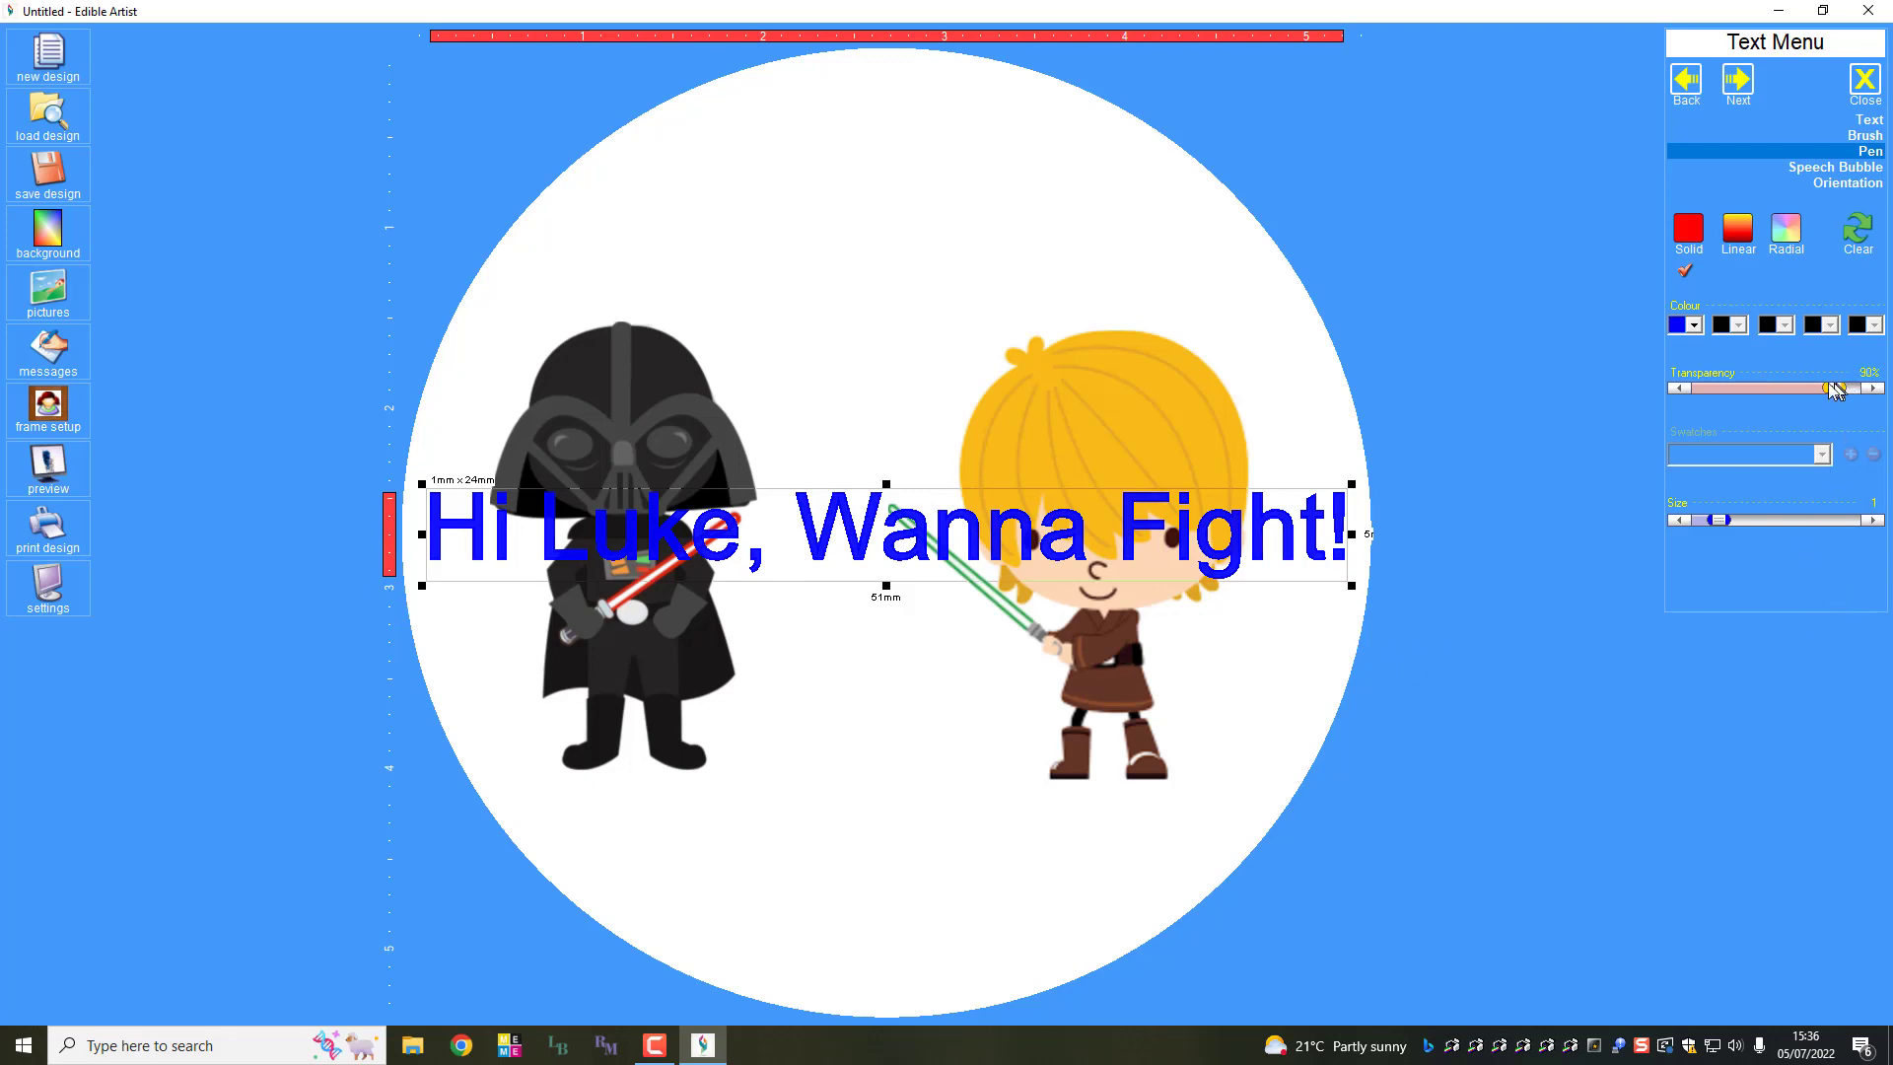
pyautogui.moveTo(1830, 388); pyautogui.dragTo(1811, 389)
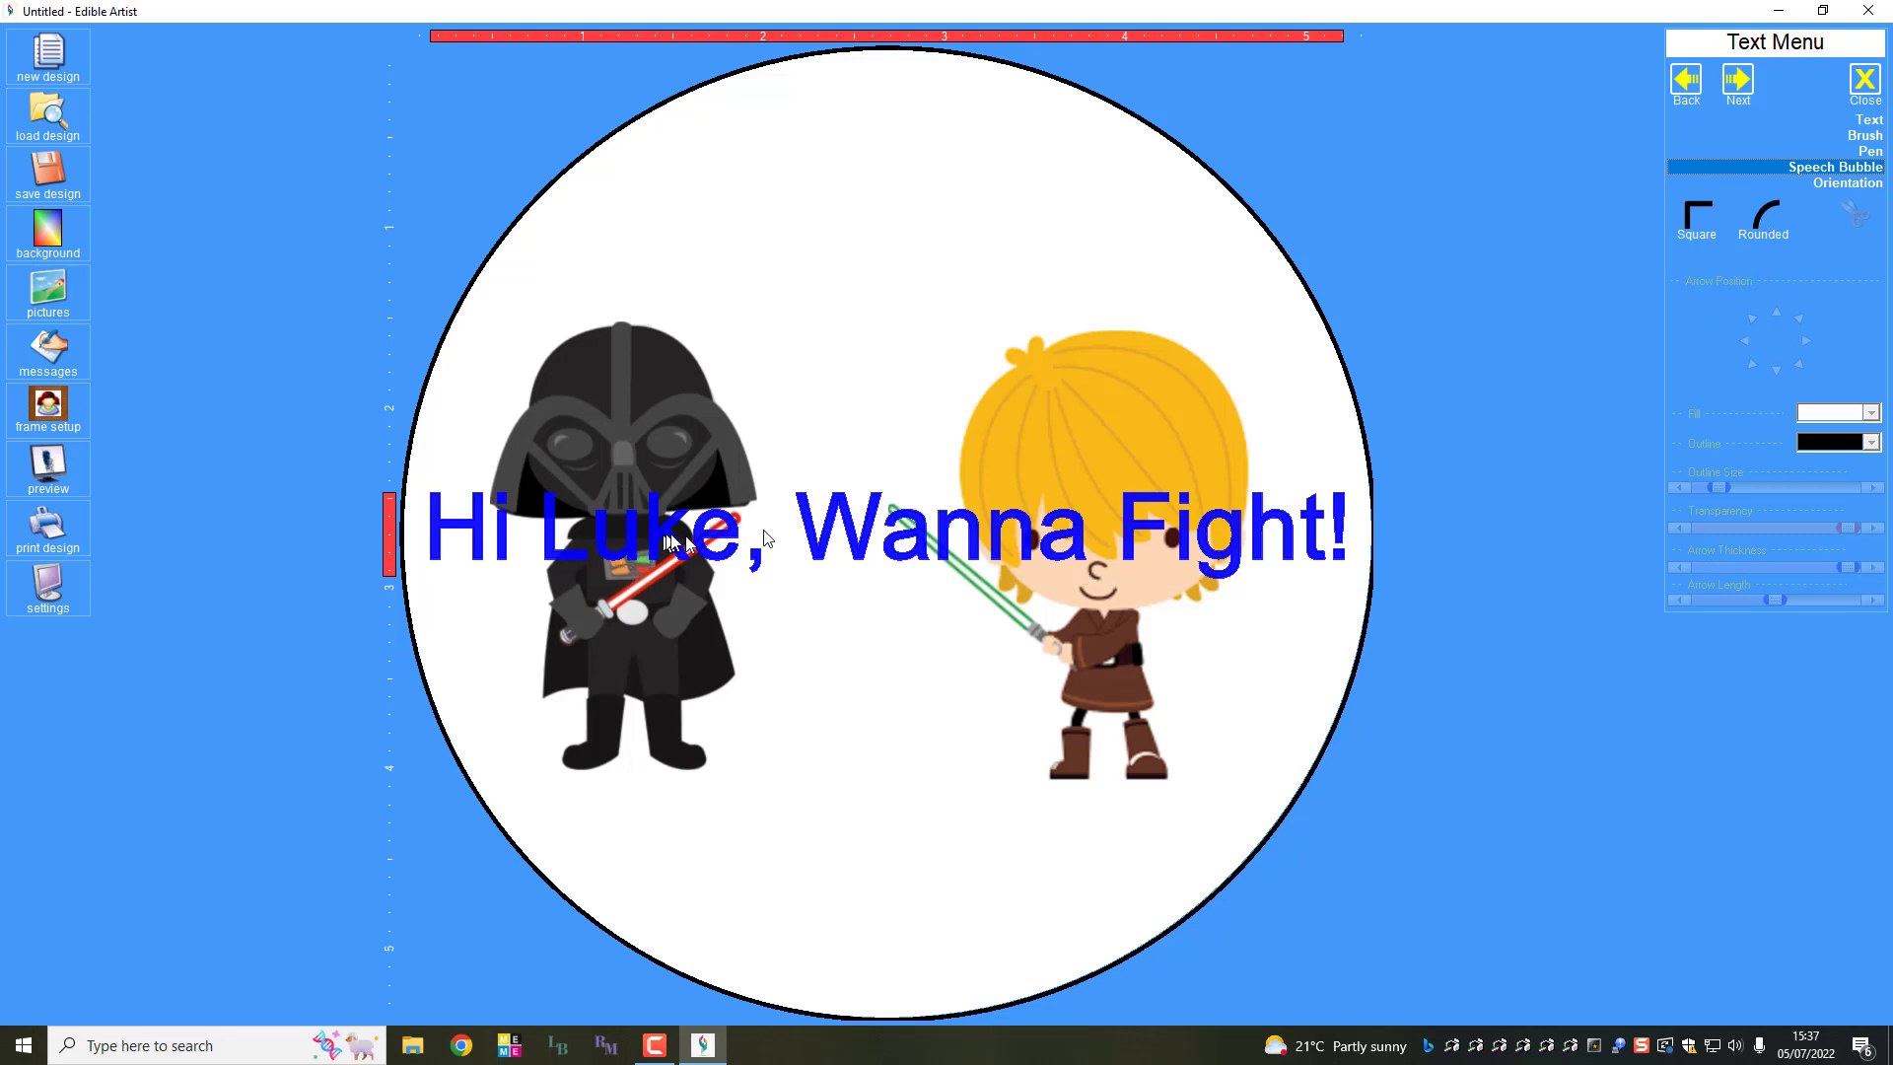
# Step: Shrink the blue caption and move it below the two characters
pyautogui.click(1736, 80)
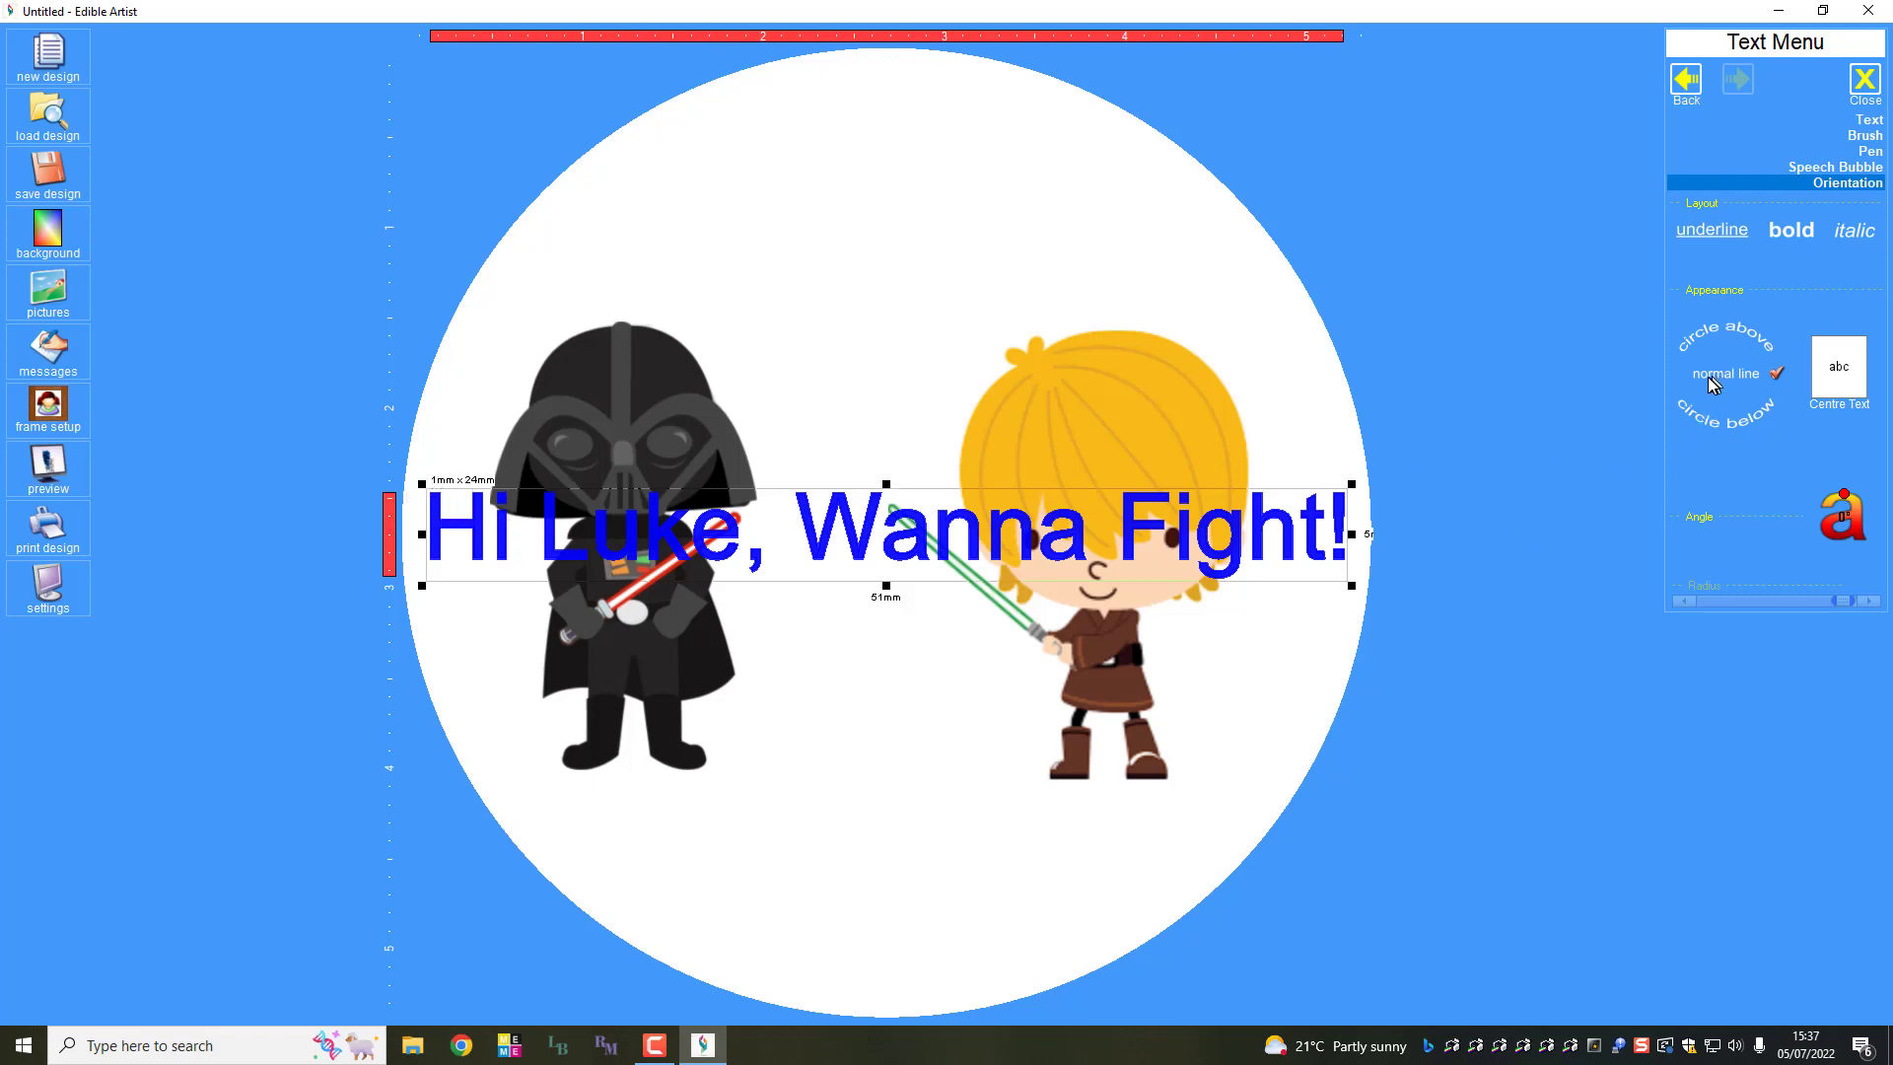
pyautogui.moveTo(357, 536)
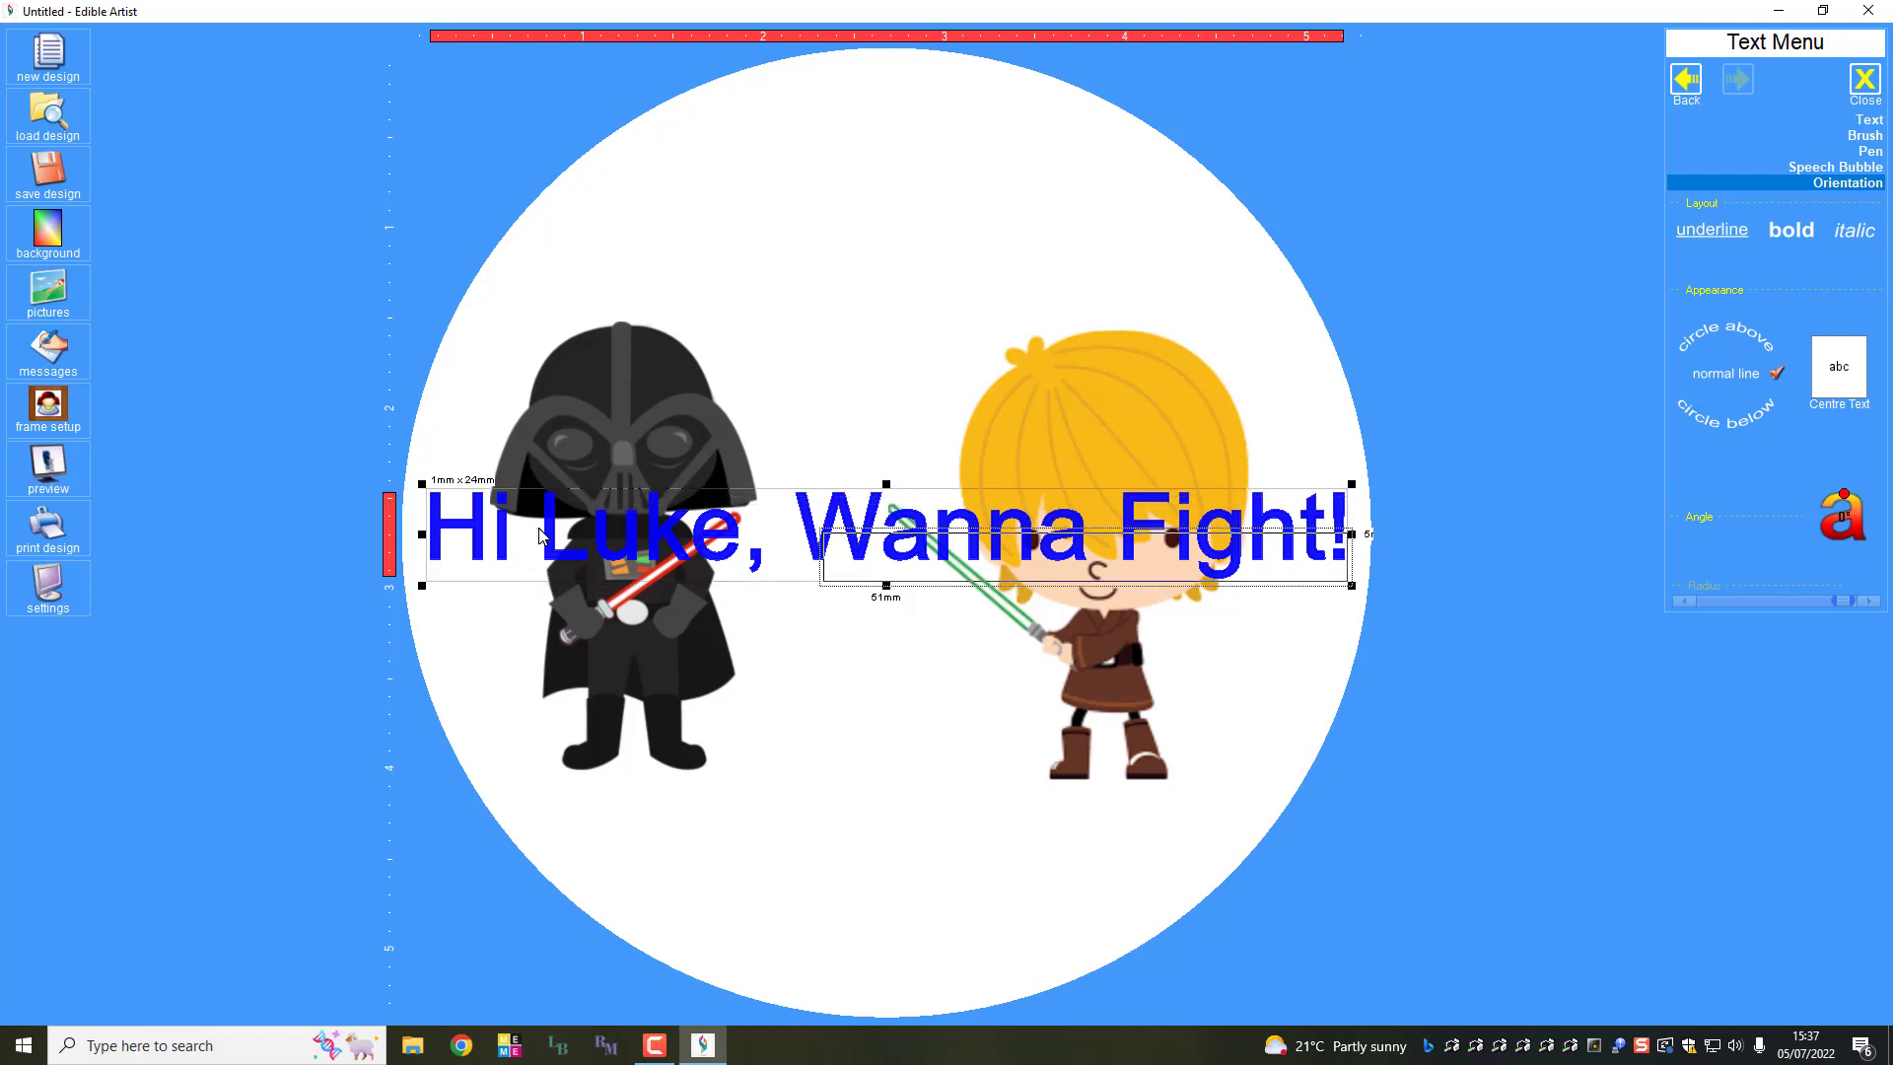
pyautogui.moveTo(887, 524); pyautogui.dragTo(1086, 550)
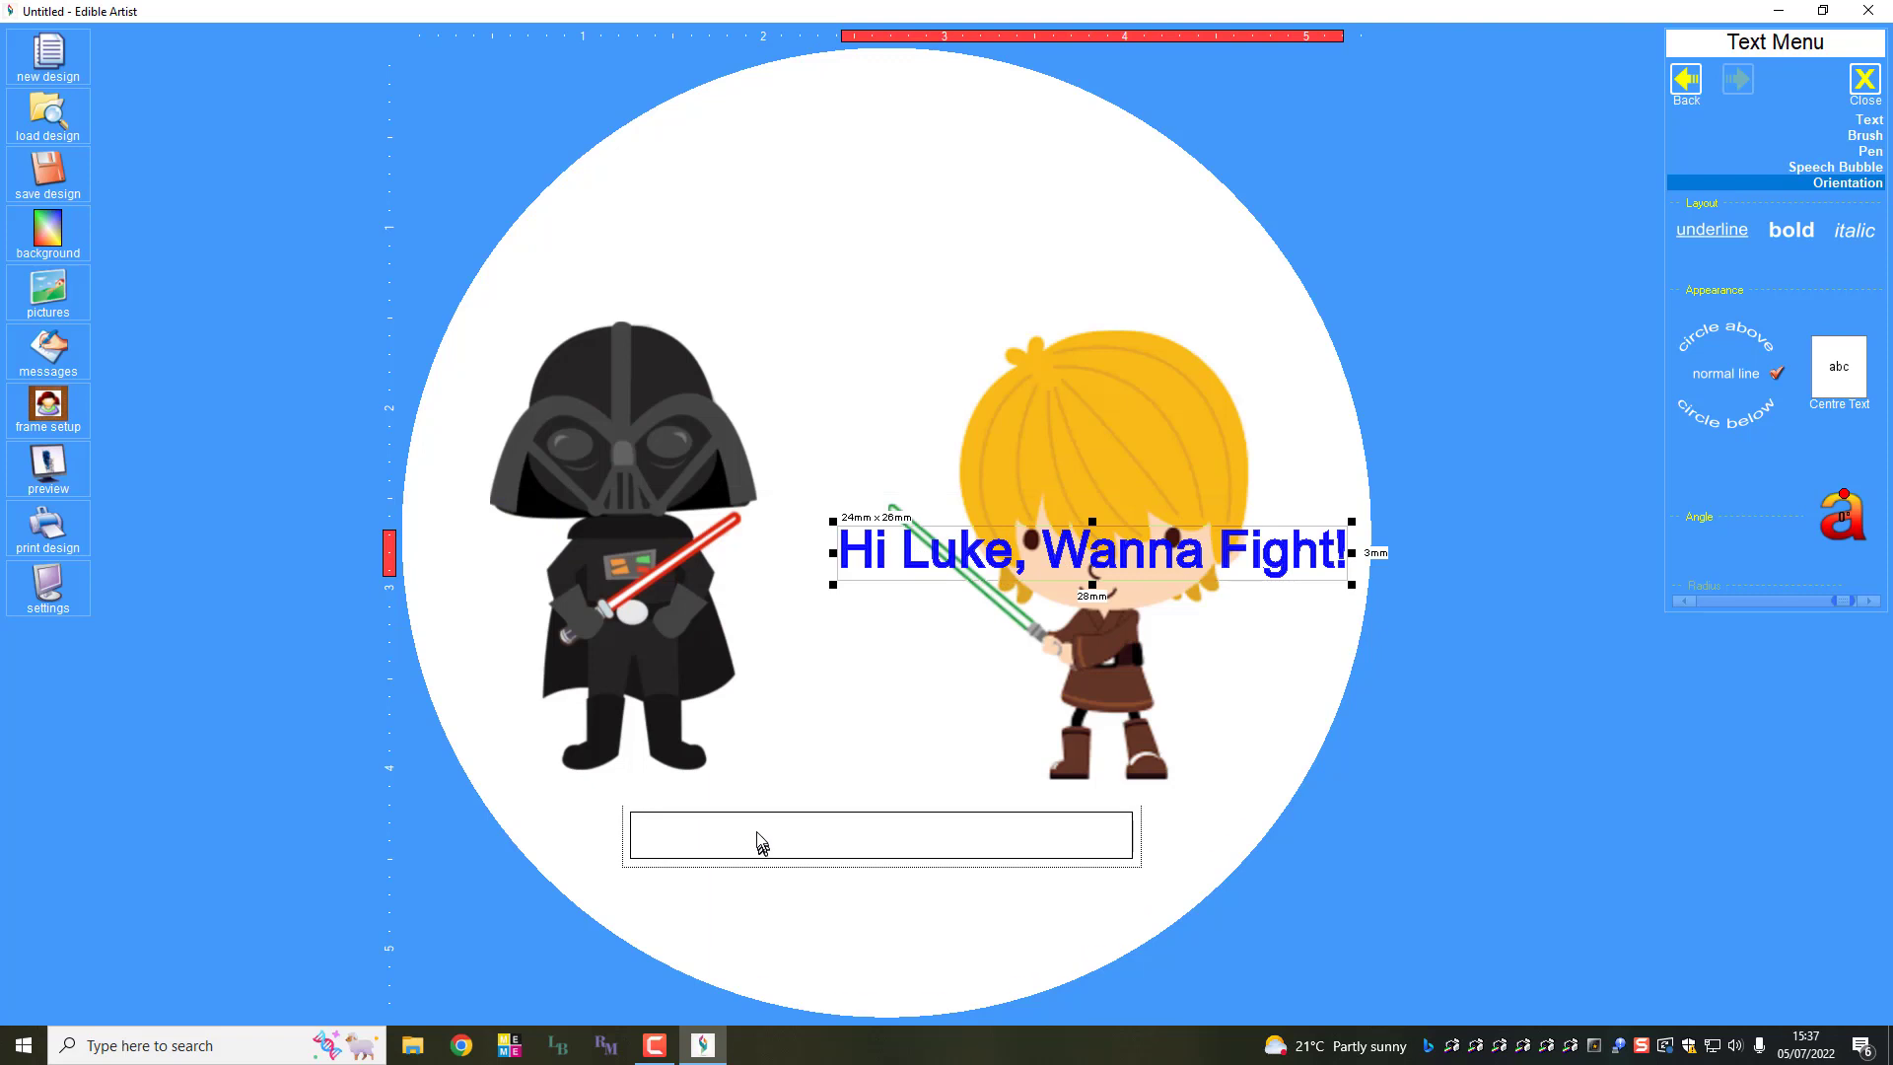
pyautogui.moveTo(1092, 550); pyautogui.dragTo(876, 827)
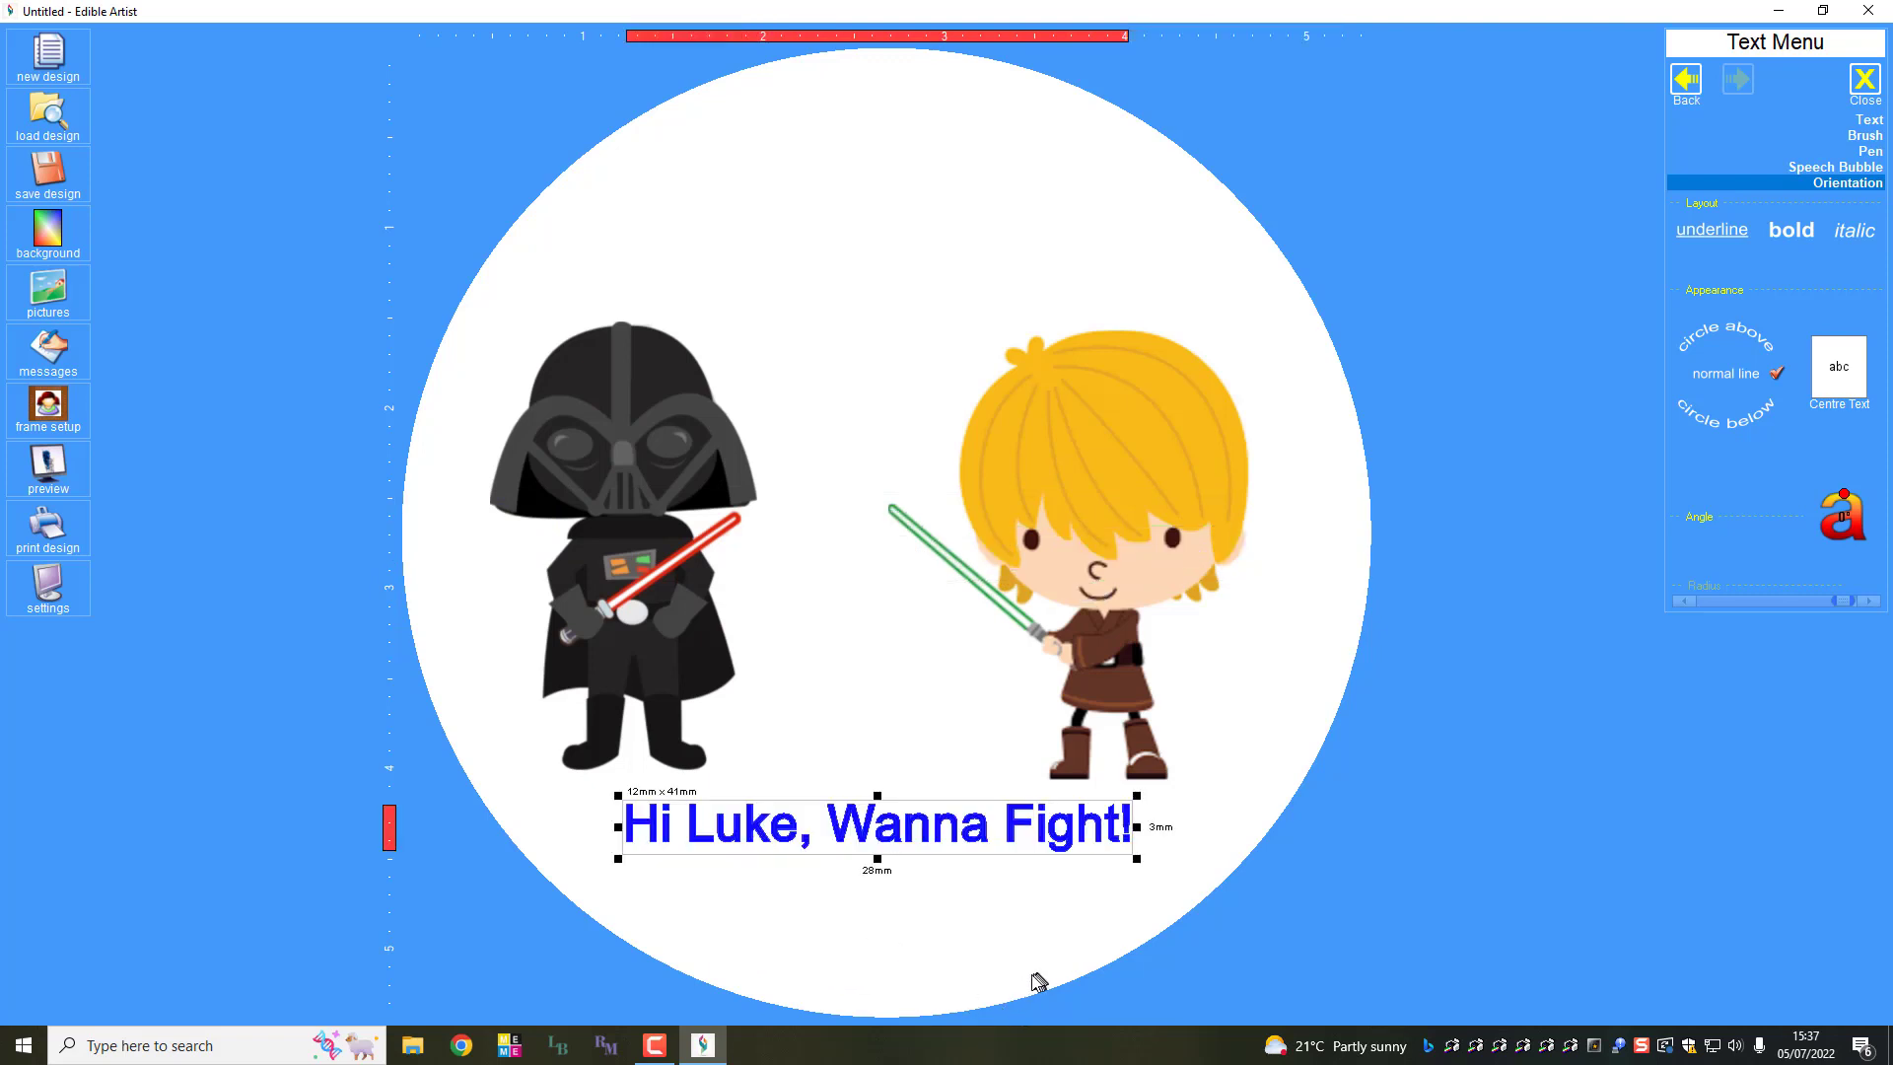
pyautogui.moveTo(1041, 978)
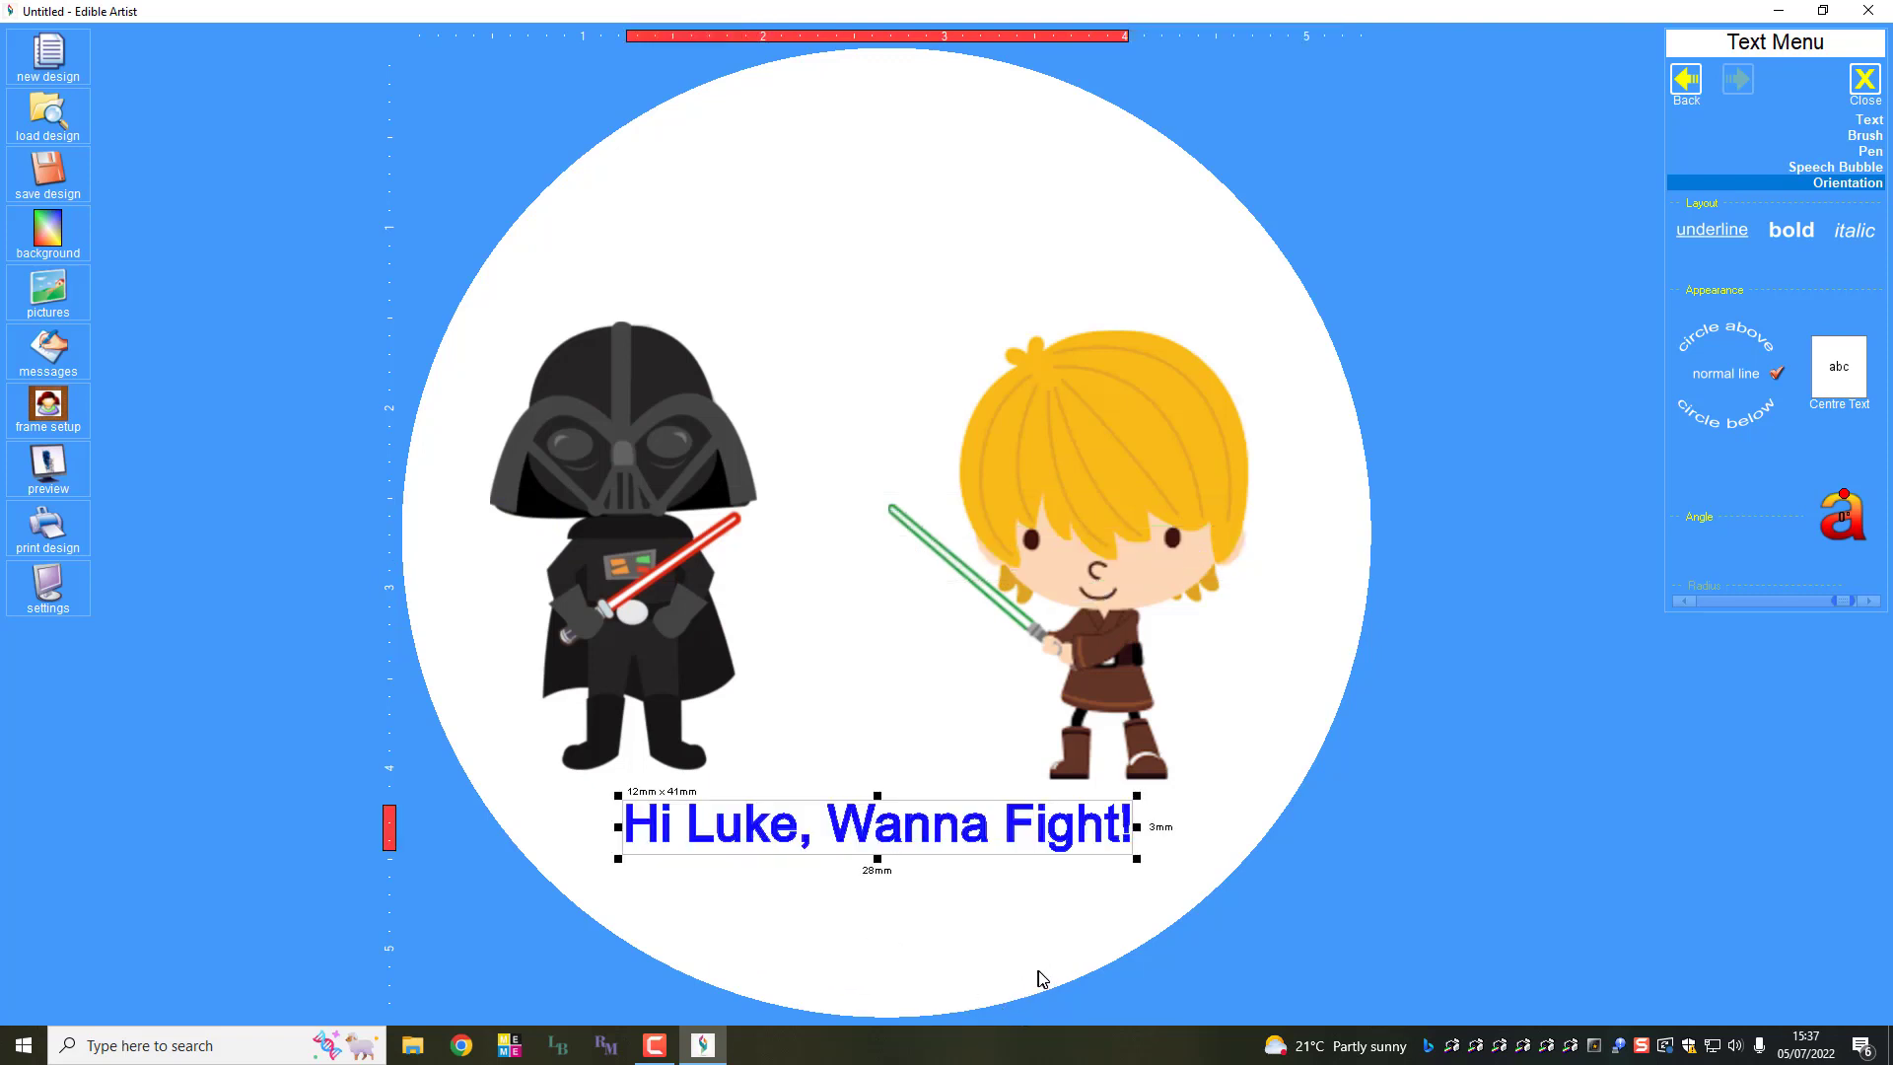
pyautogui.moveTo(1280, 318)
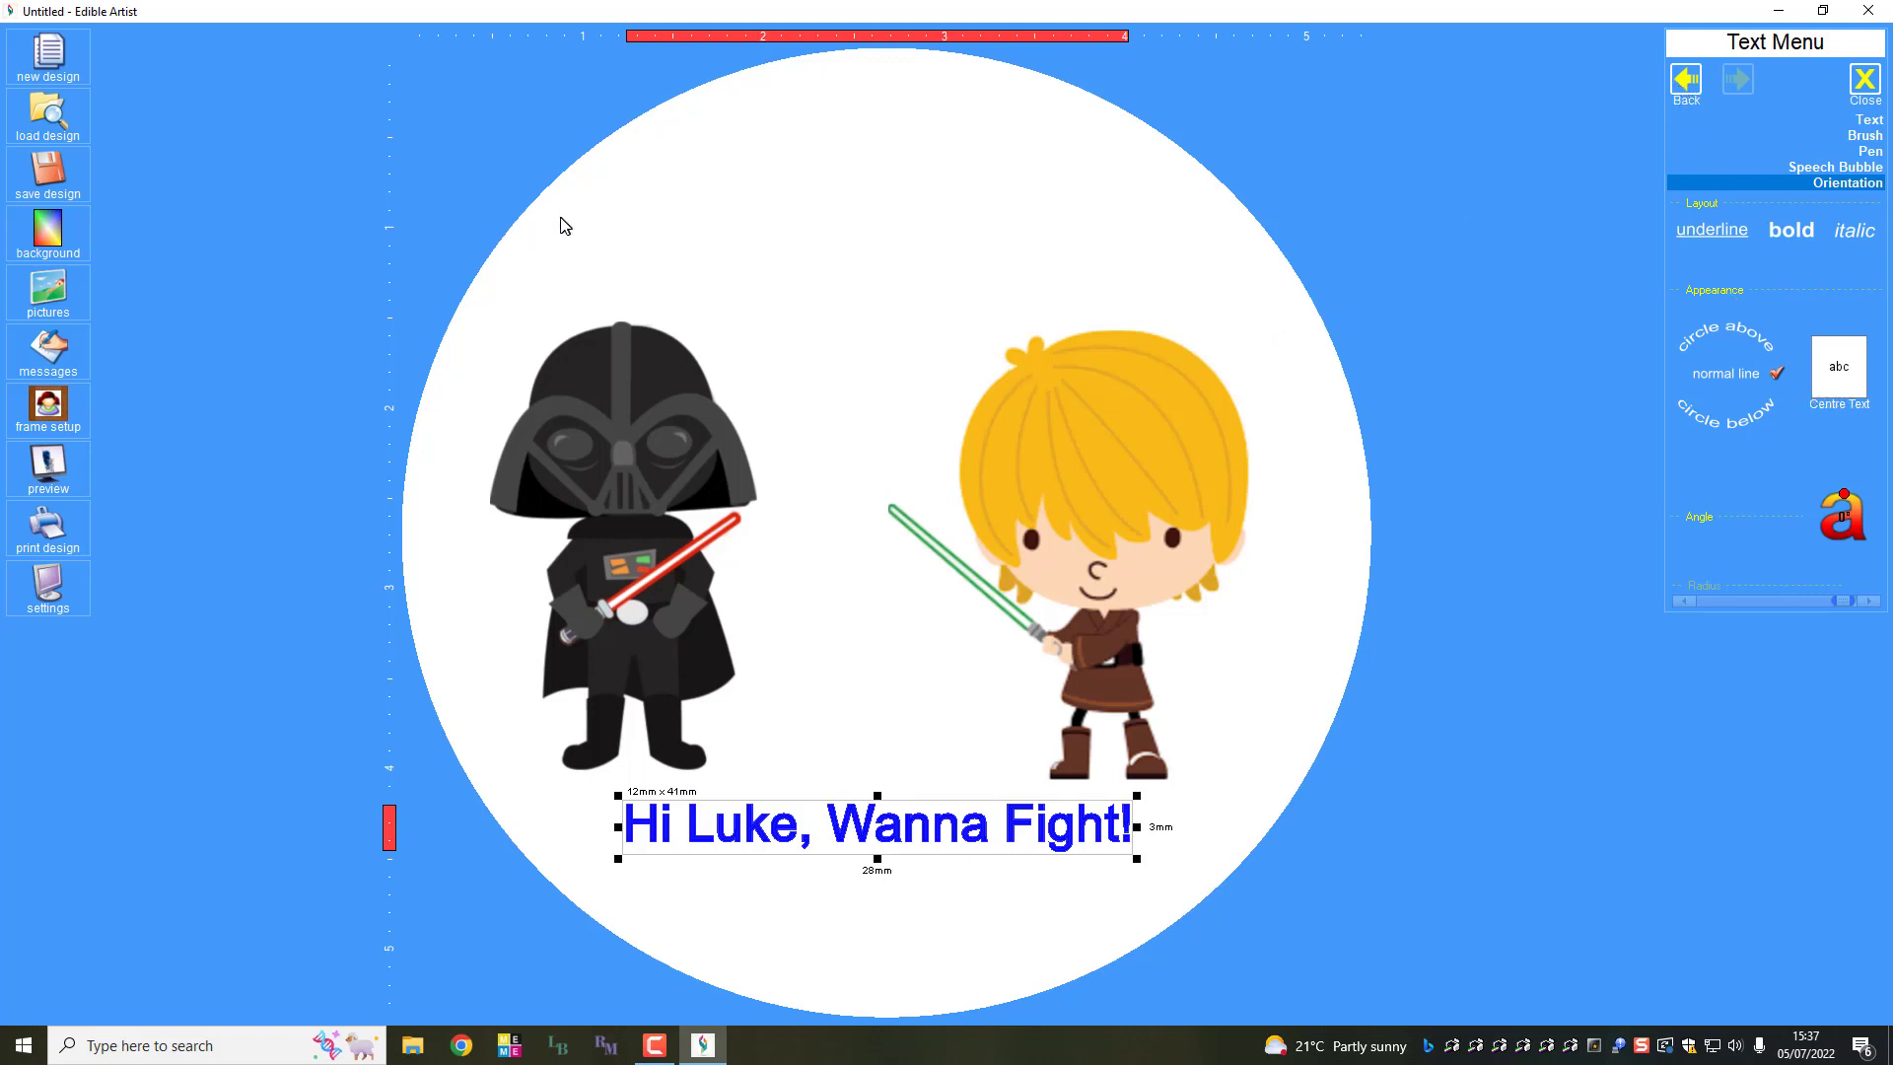
pyautogui.moveTo(1108, 157)
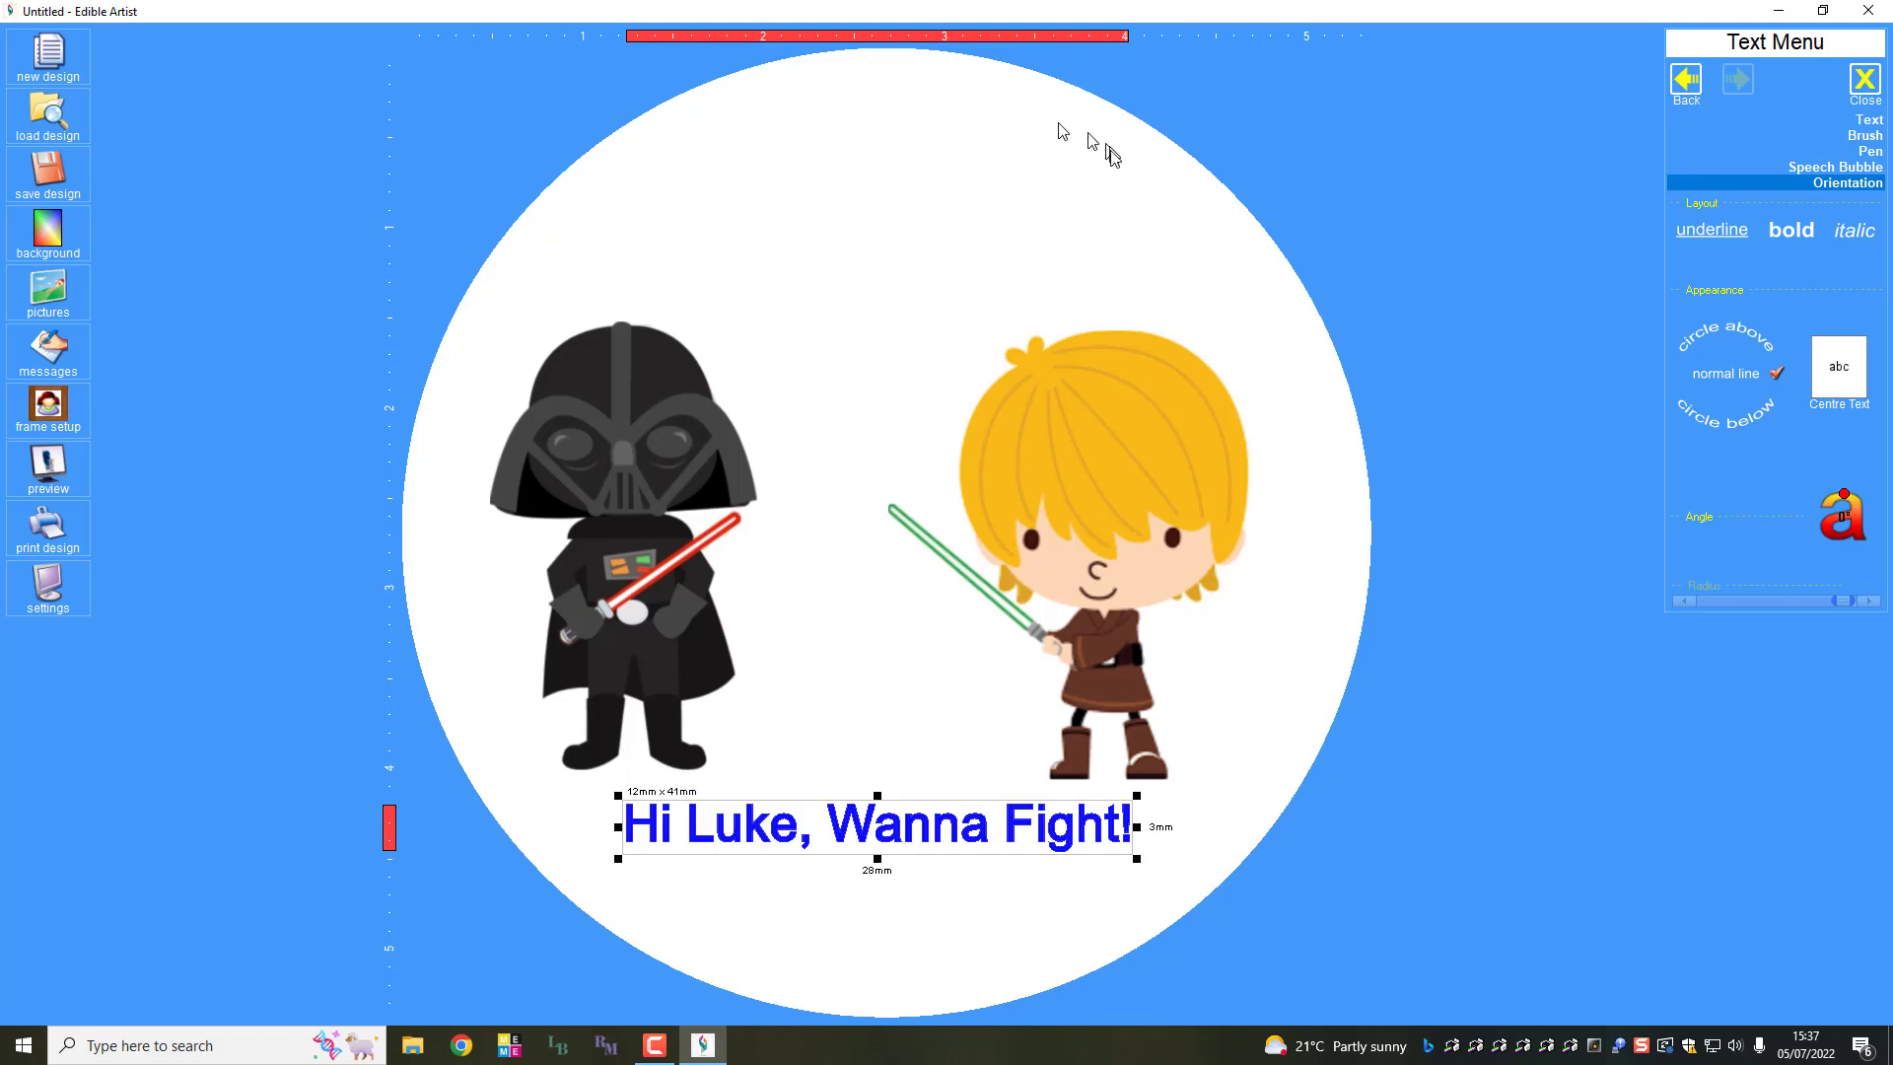
pyautogui.moveTo(911, 773)
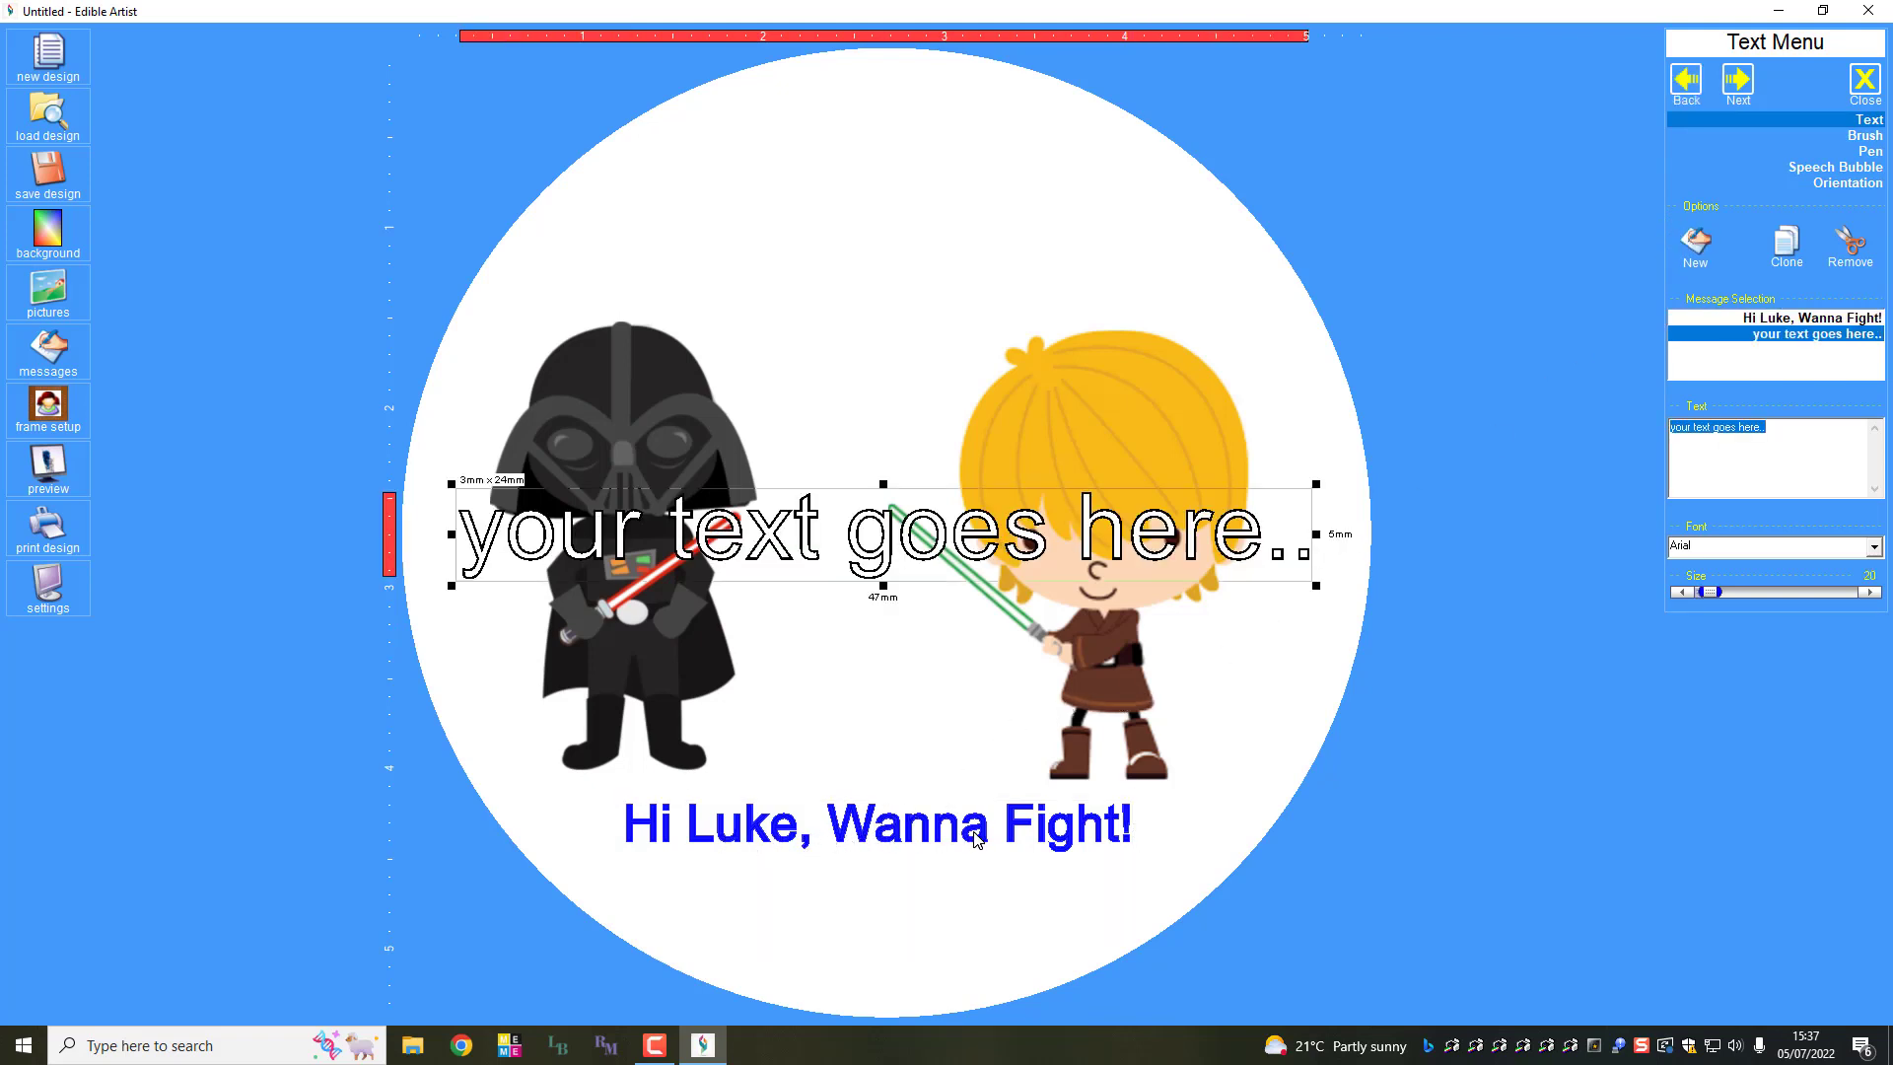
pyautogui.moveTo(1481, 471)
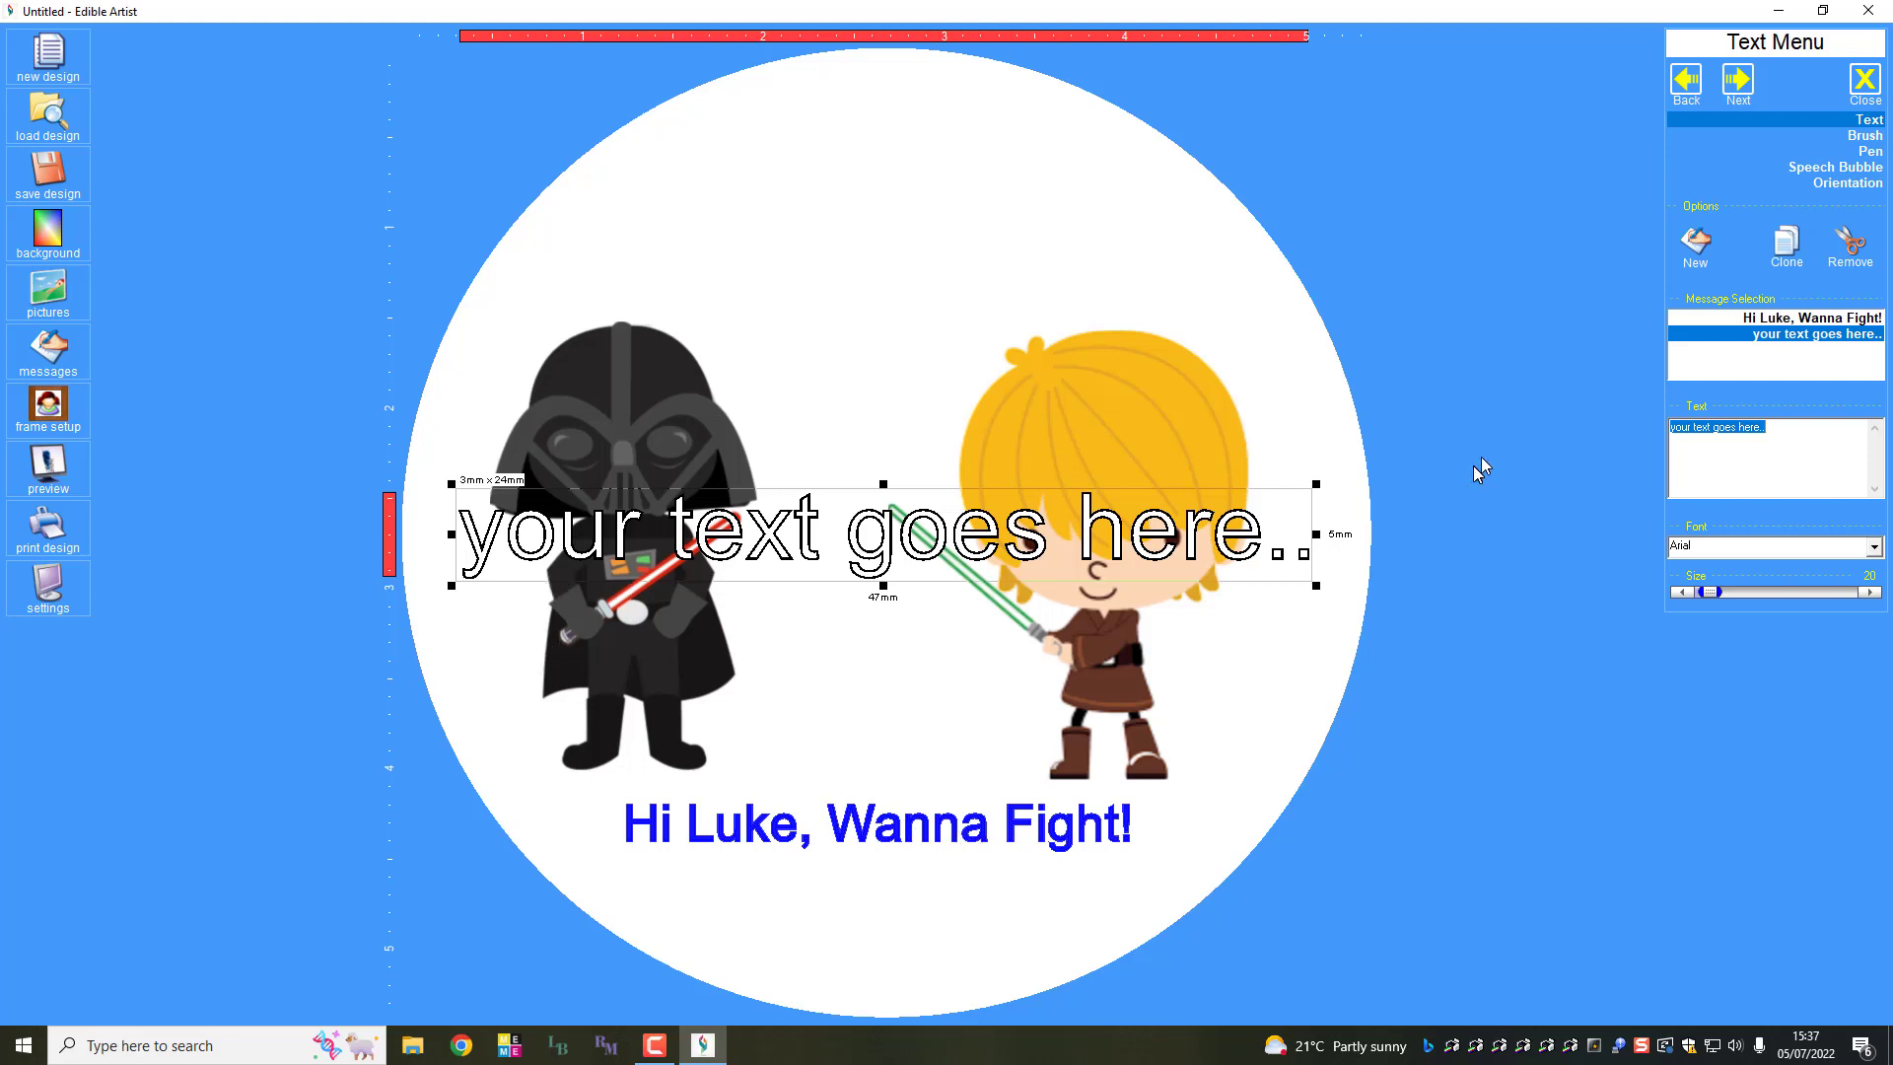
# Step: Replace the placeholder with the message 'Hey Daft, If you want to'
pyautogui.click(1739, 434)
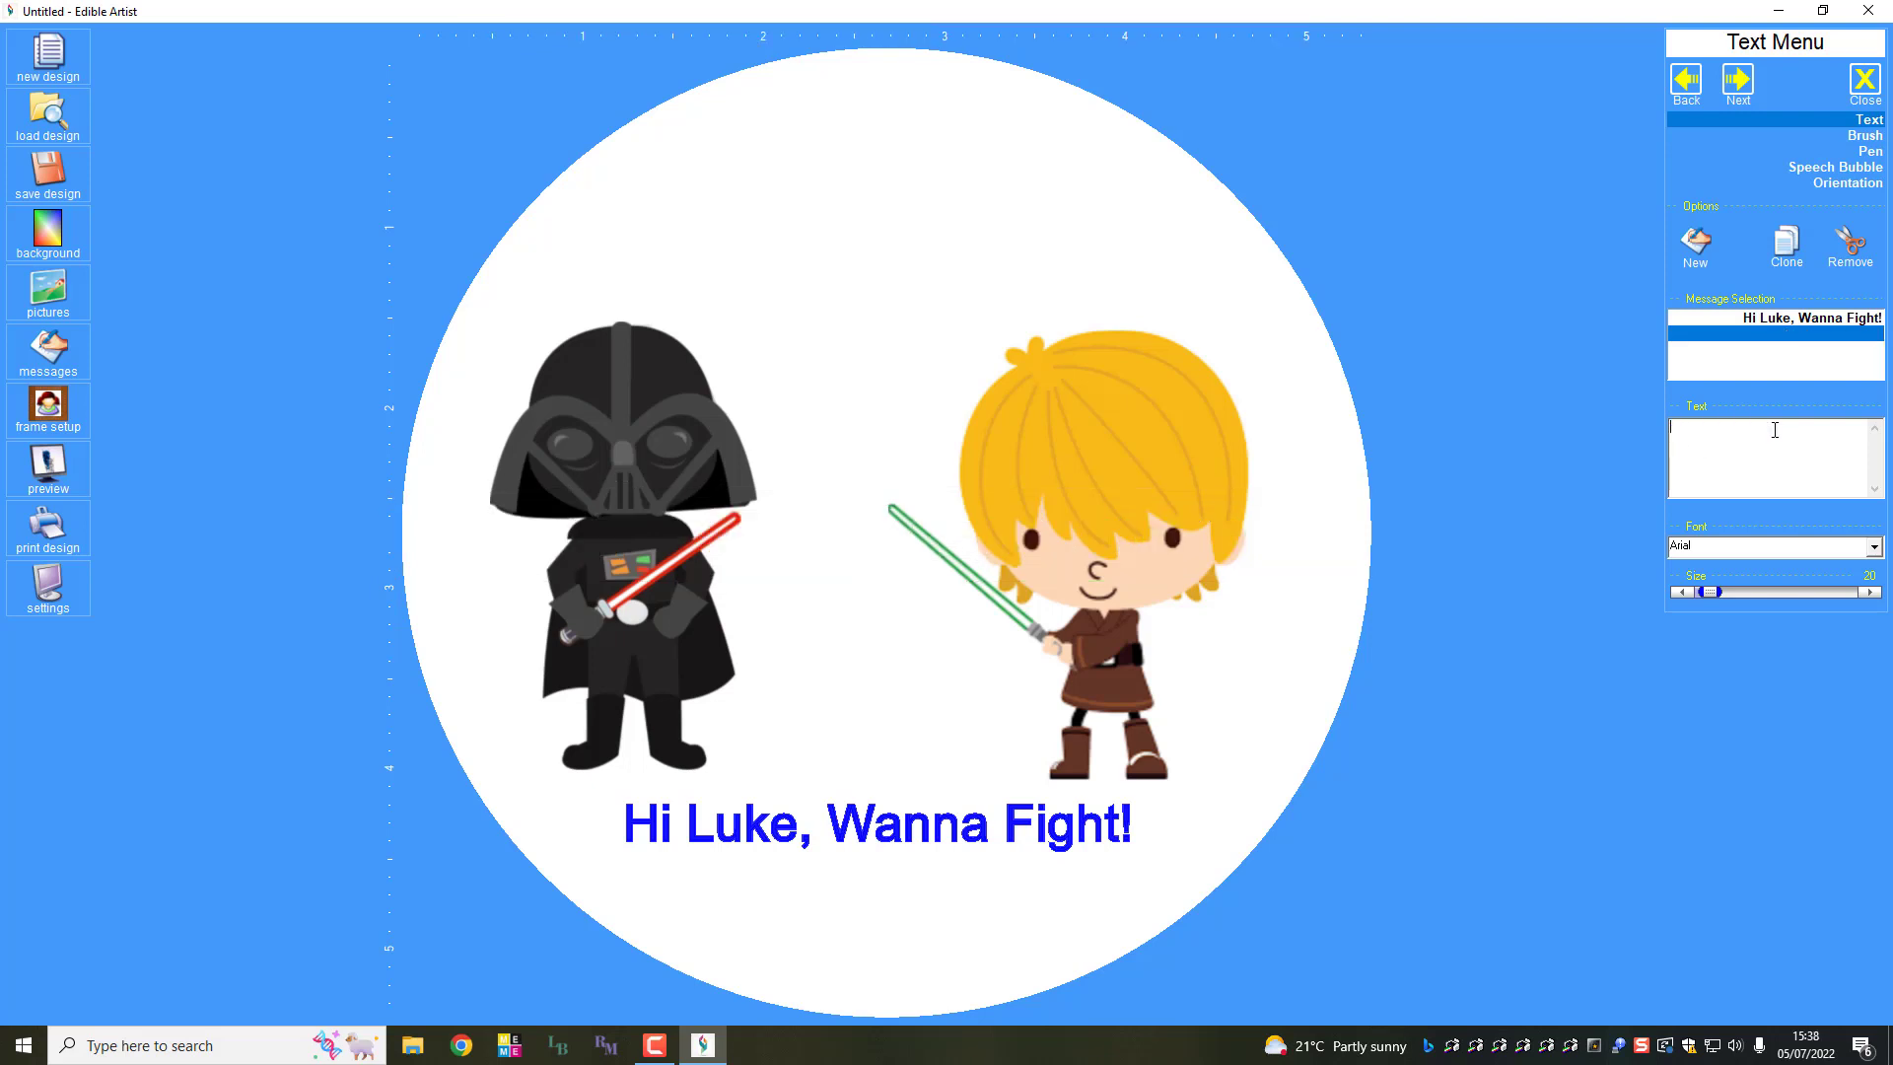
pyautogui.write('Hey Daft, If')
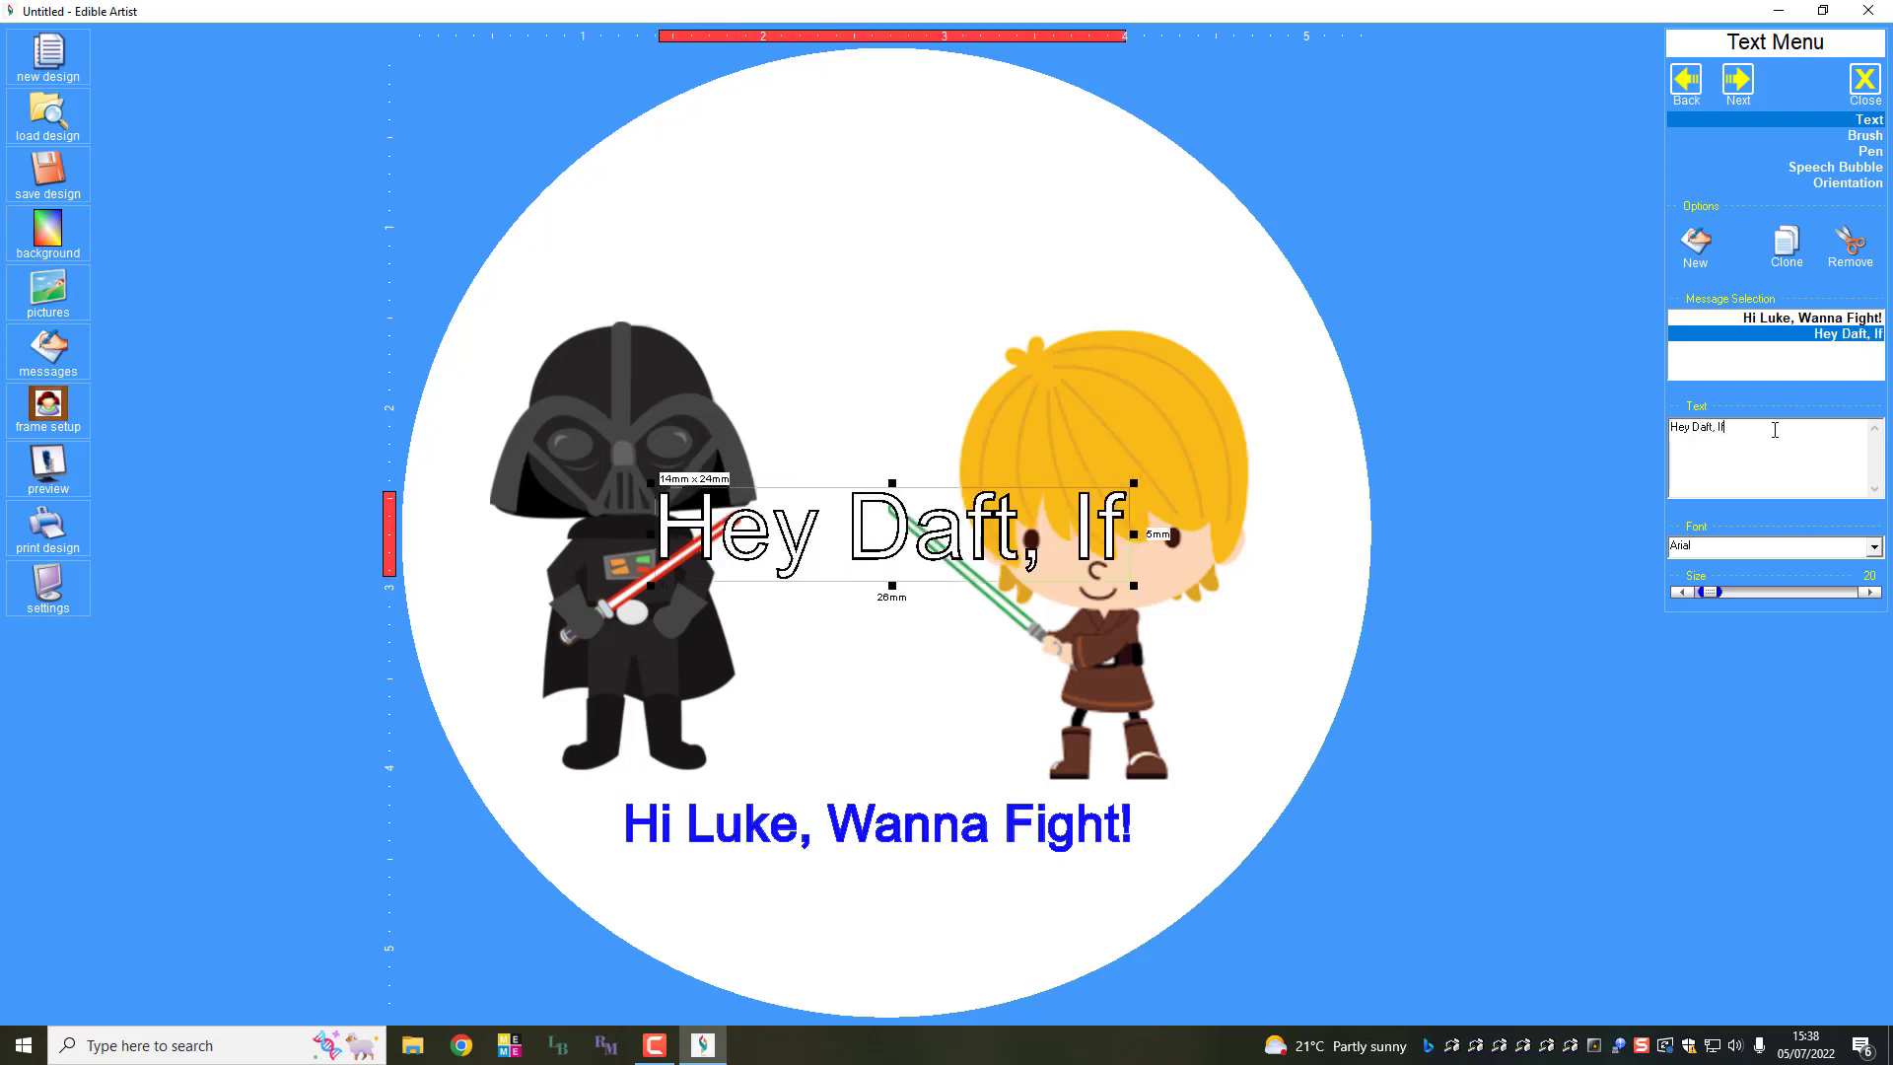
pyautogui.write('you want to')
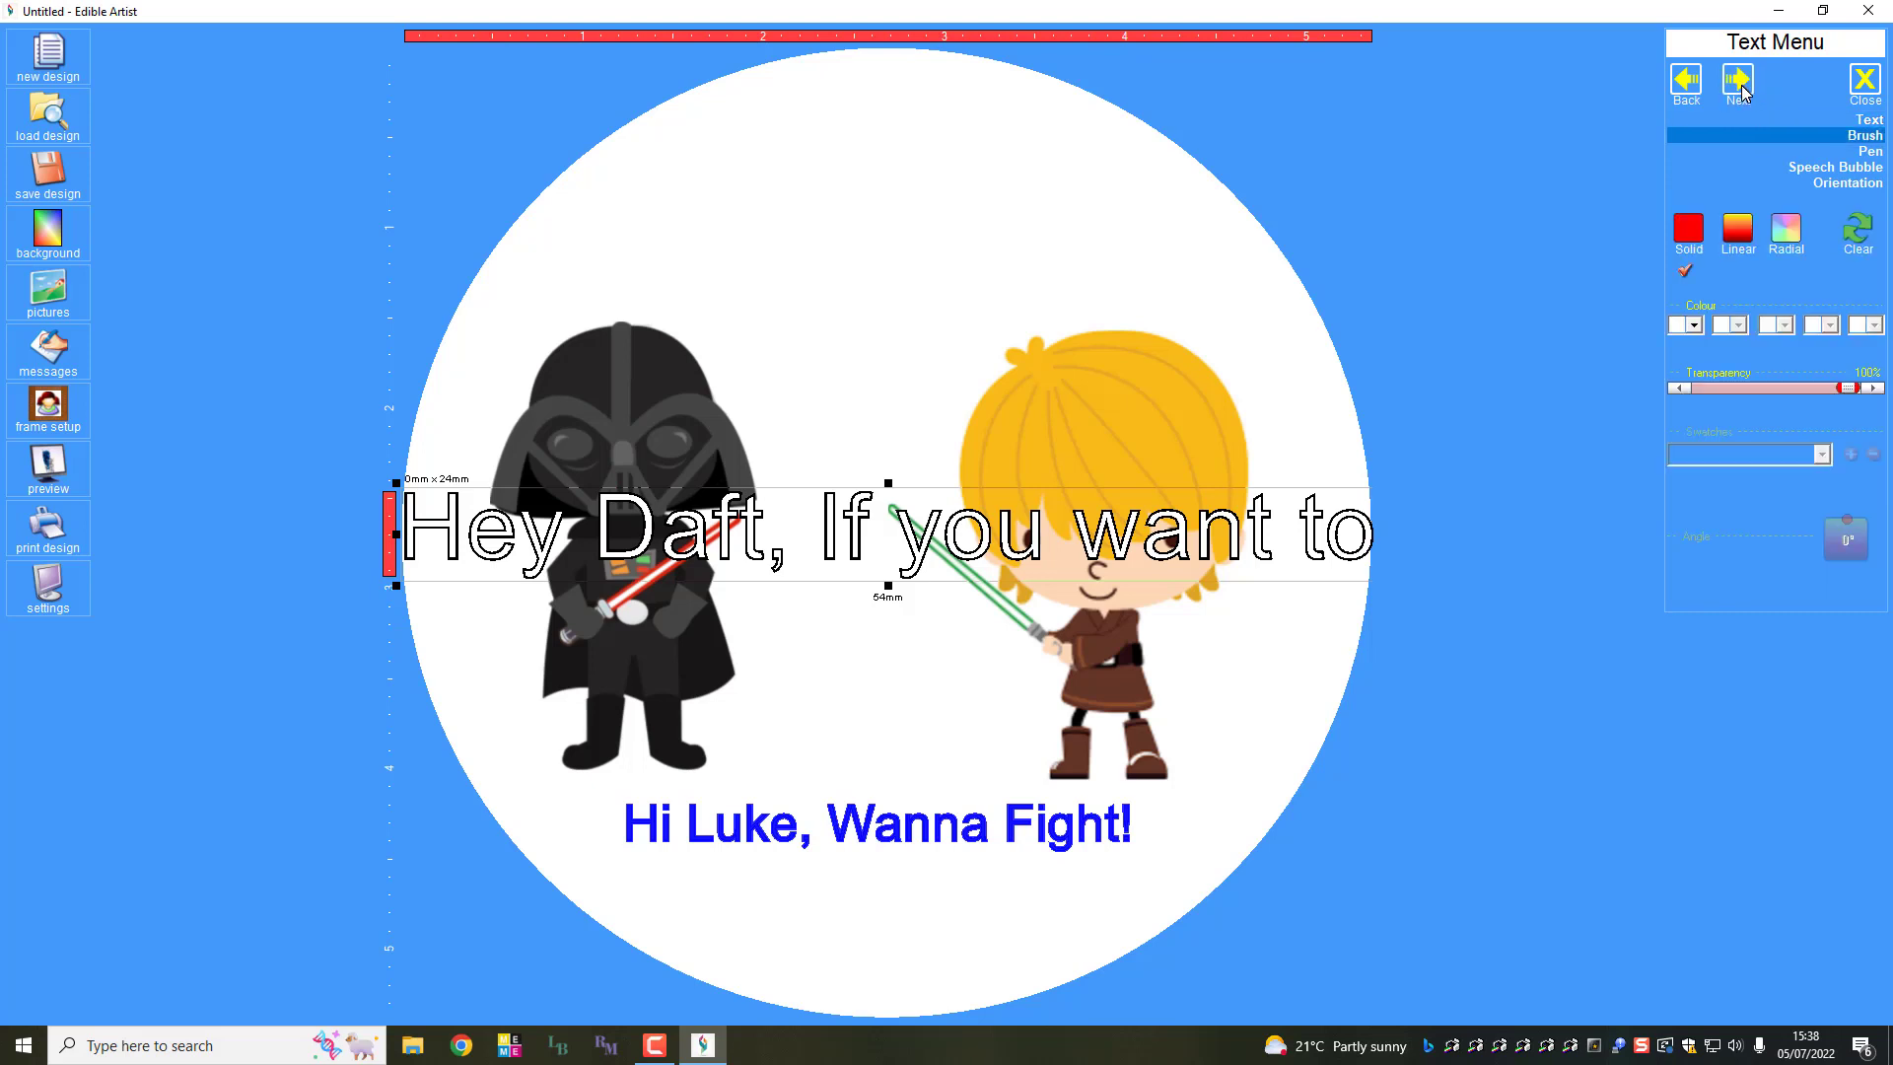
# Step: Set the new message's fill colour to green
pyautogui.click(1691, 326)
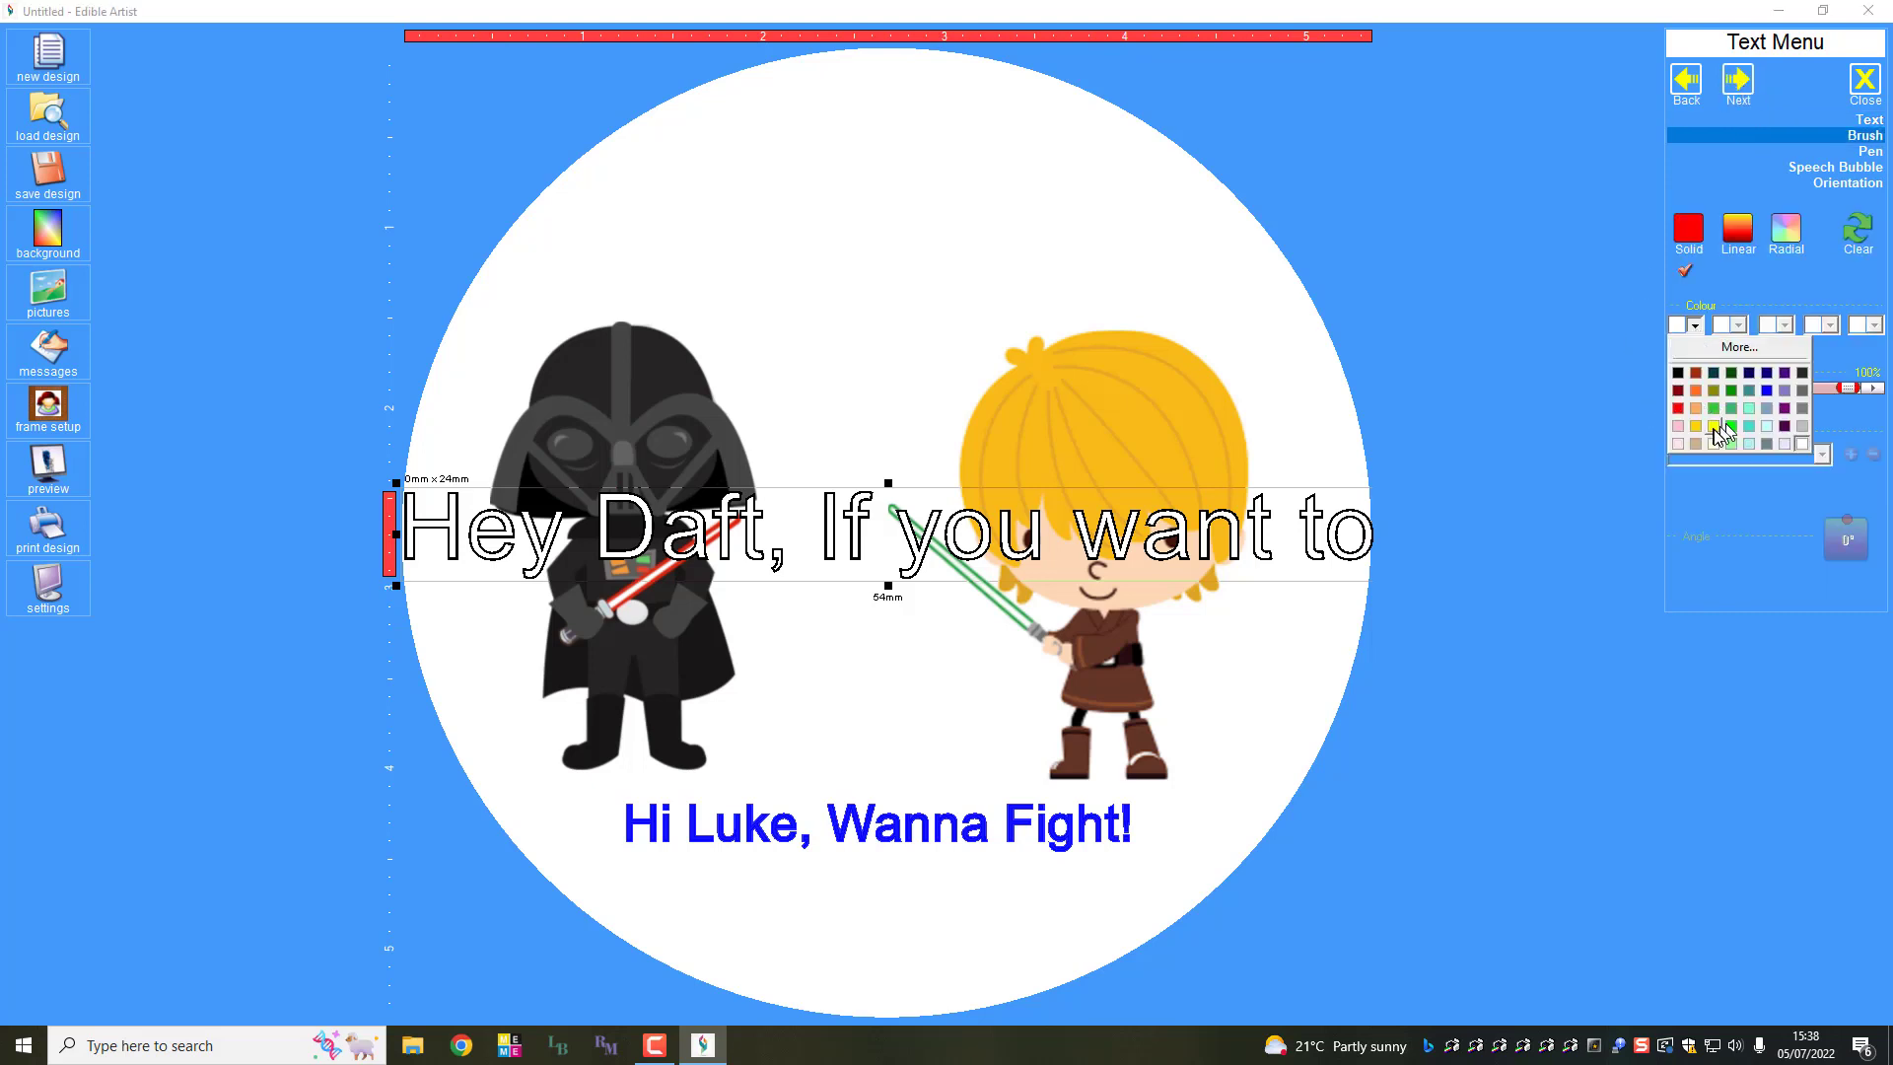
pyautogui.click(1713, 408)
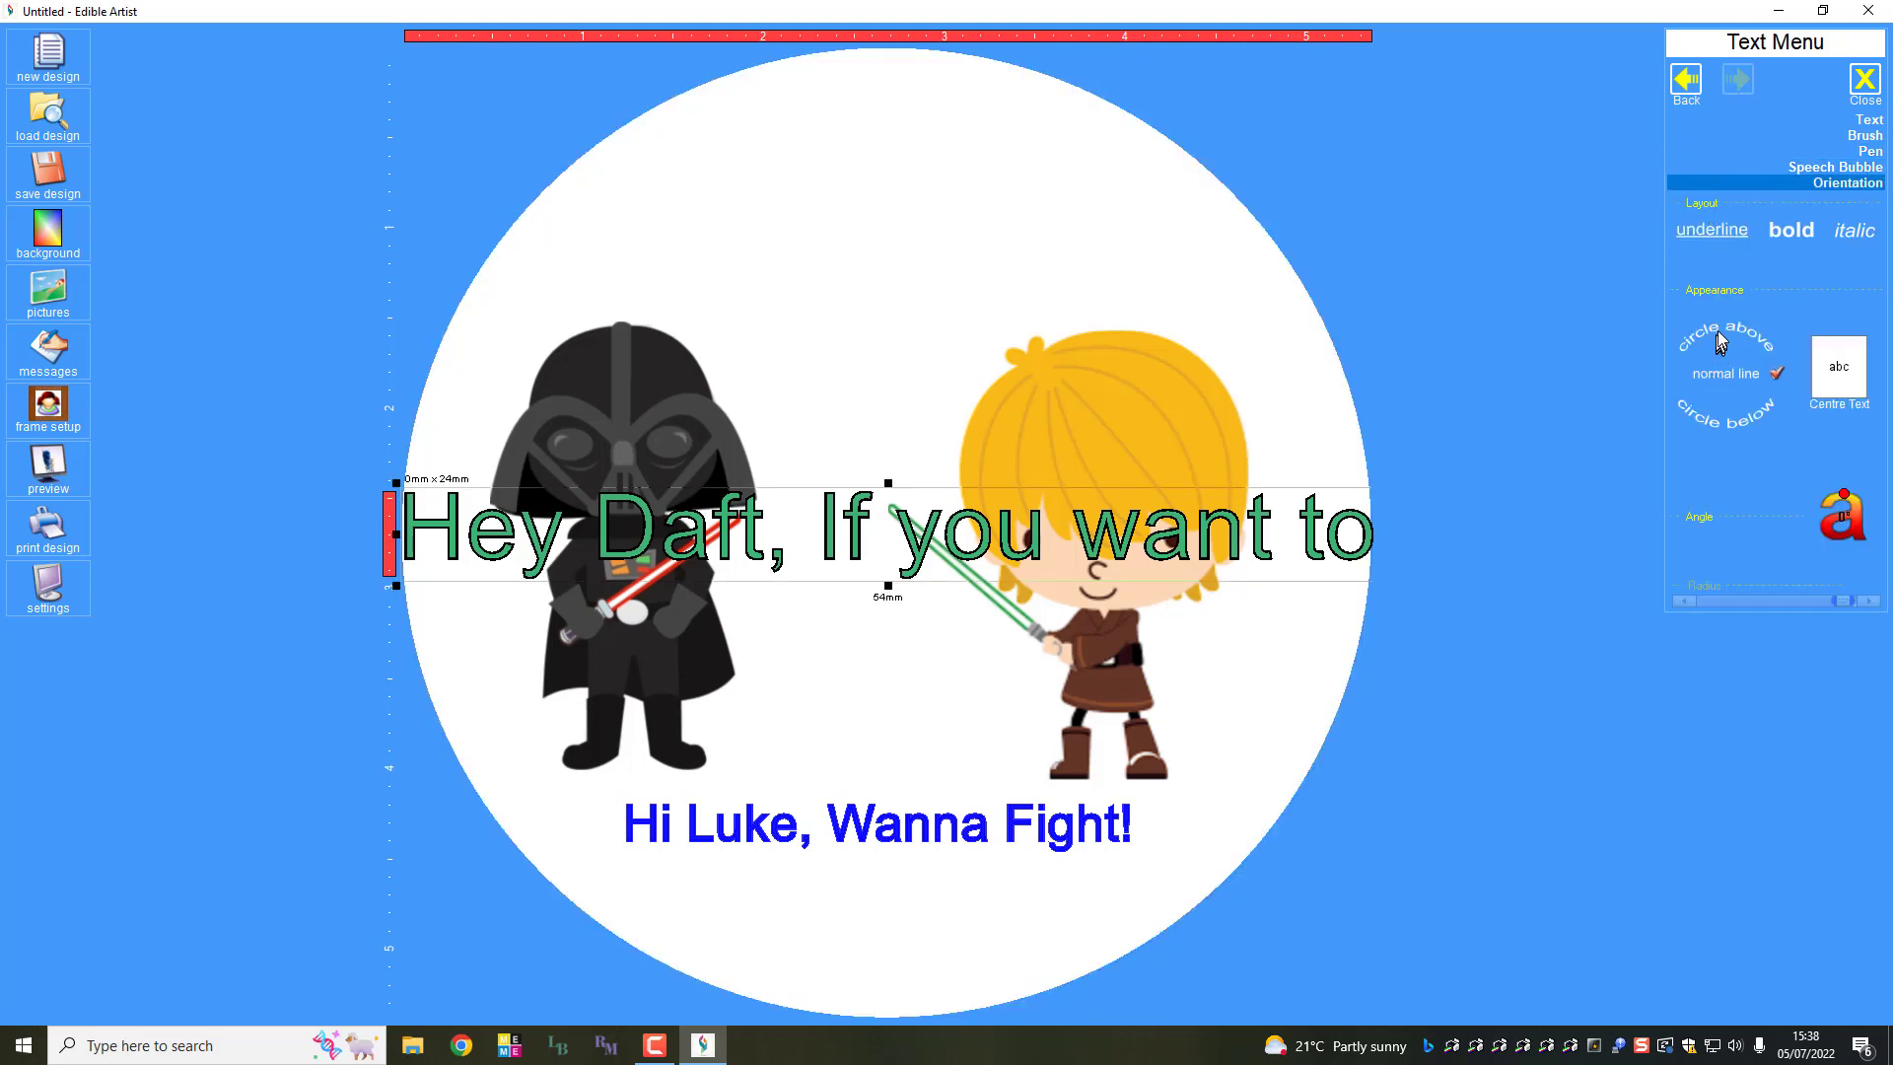
# Step: Curve the green message into an arc along the top of the circle
pyautogui.click(1726, 343)
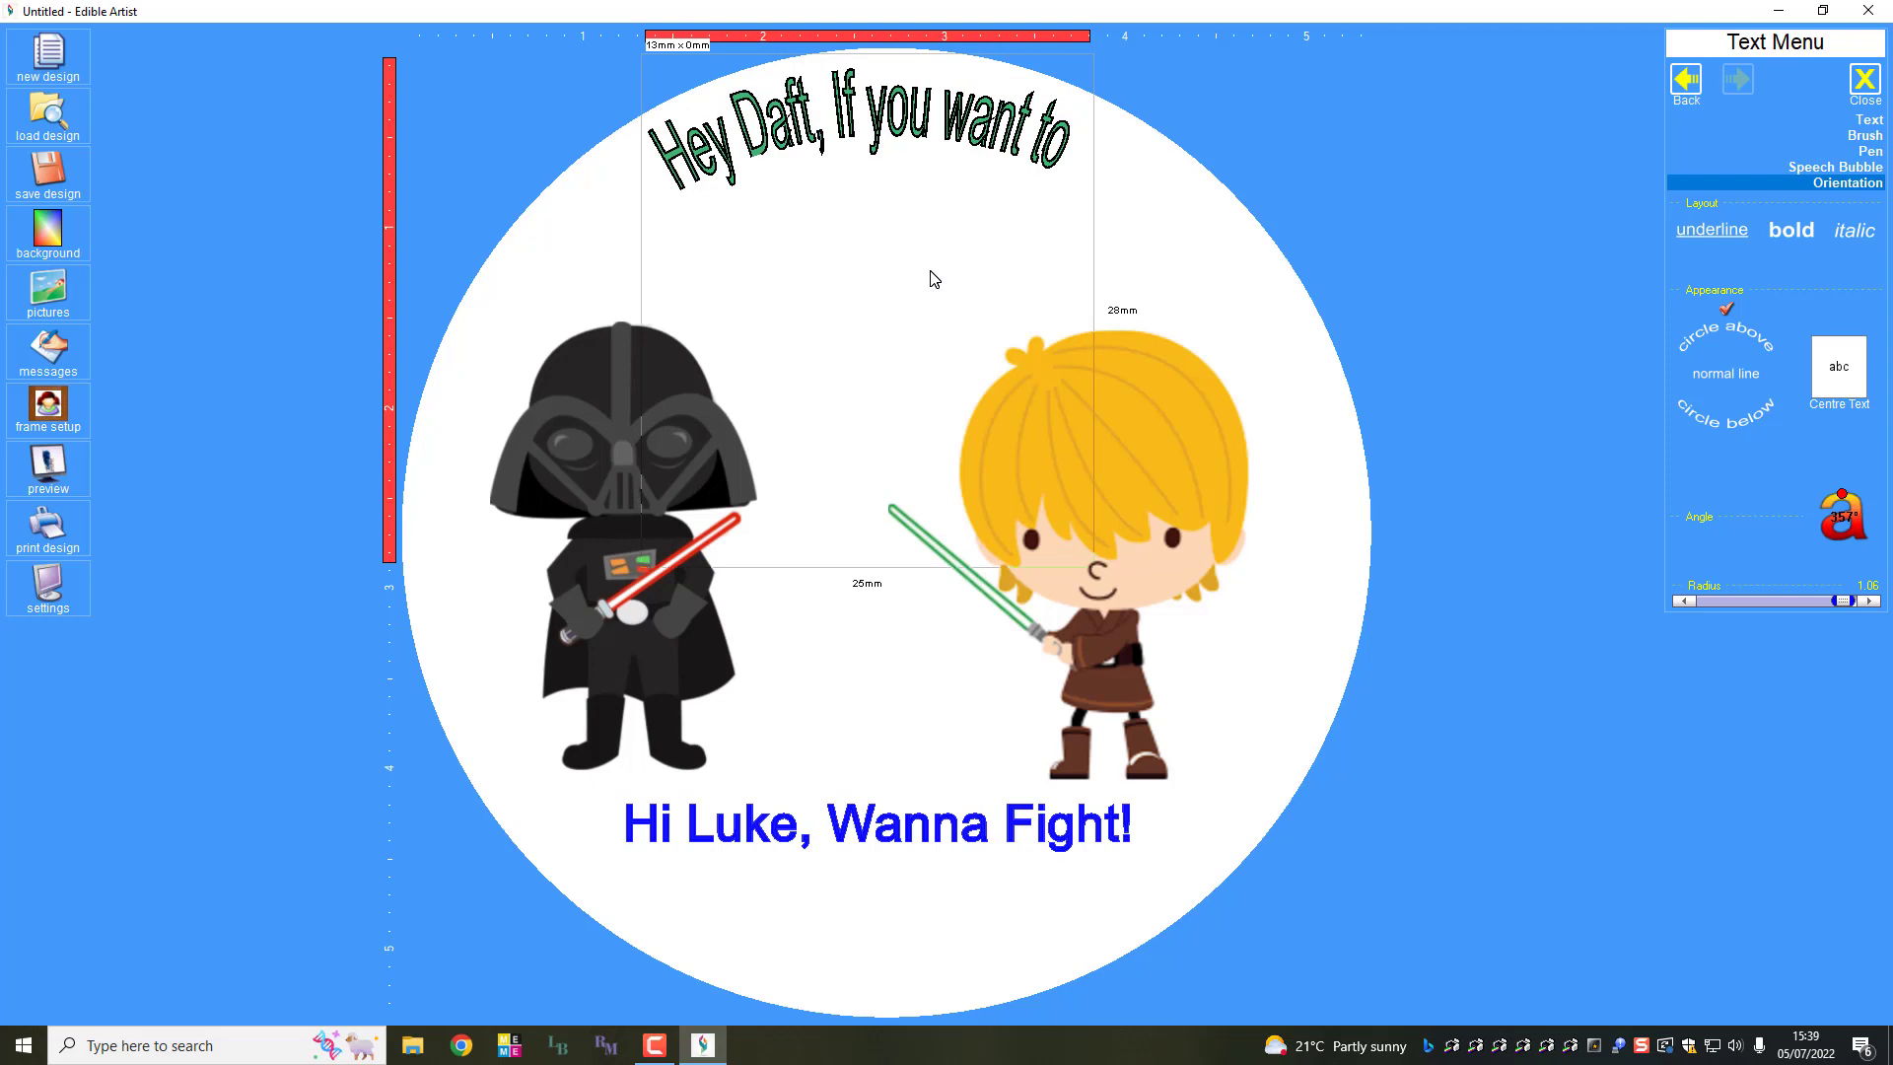
pyautogui.moveTo(704, 418)
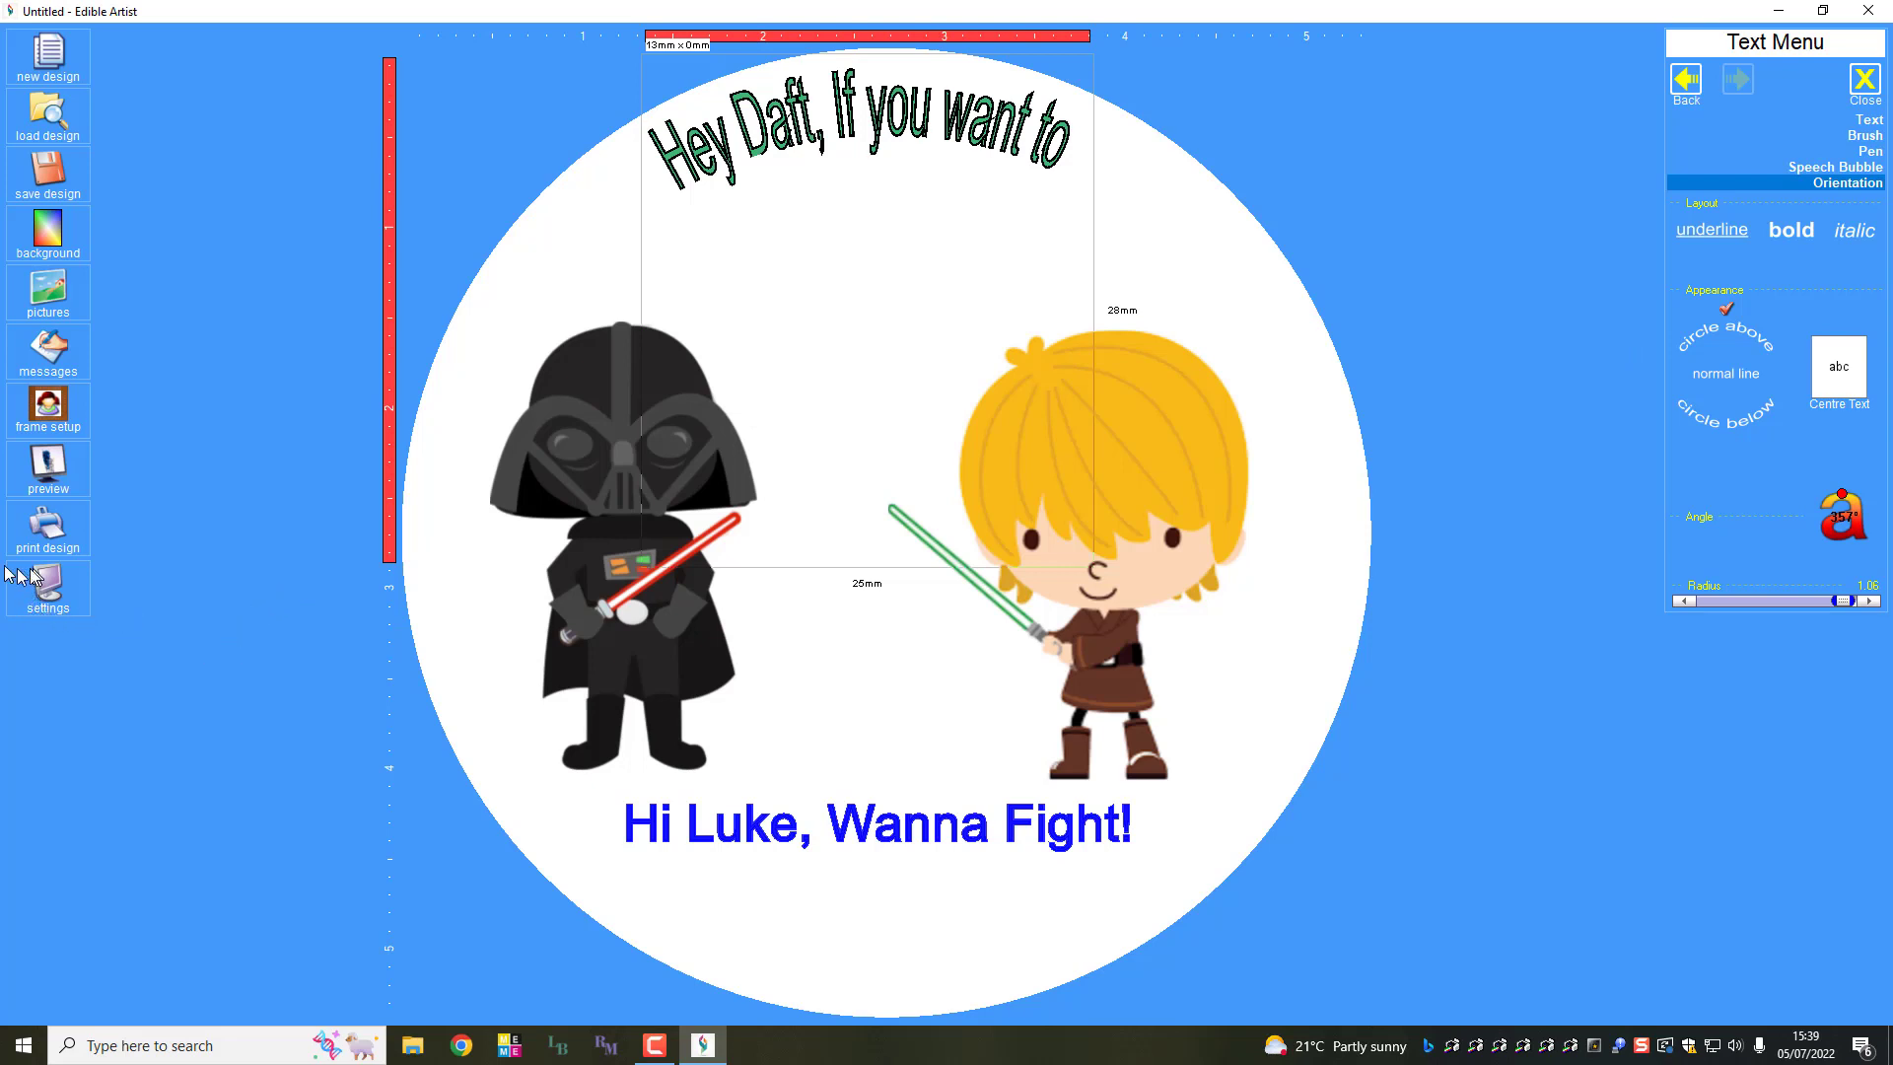
pyautogui.click(48, 529)
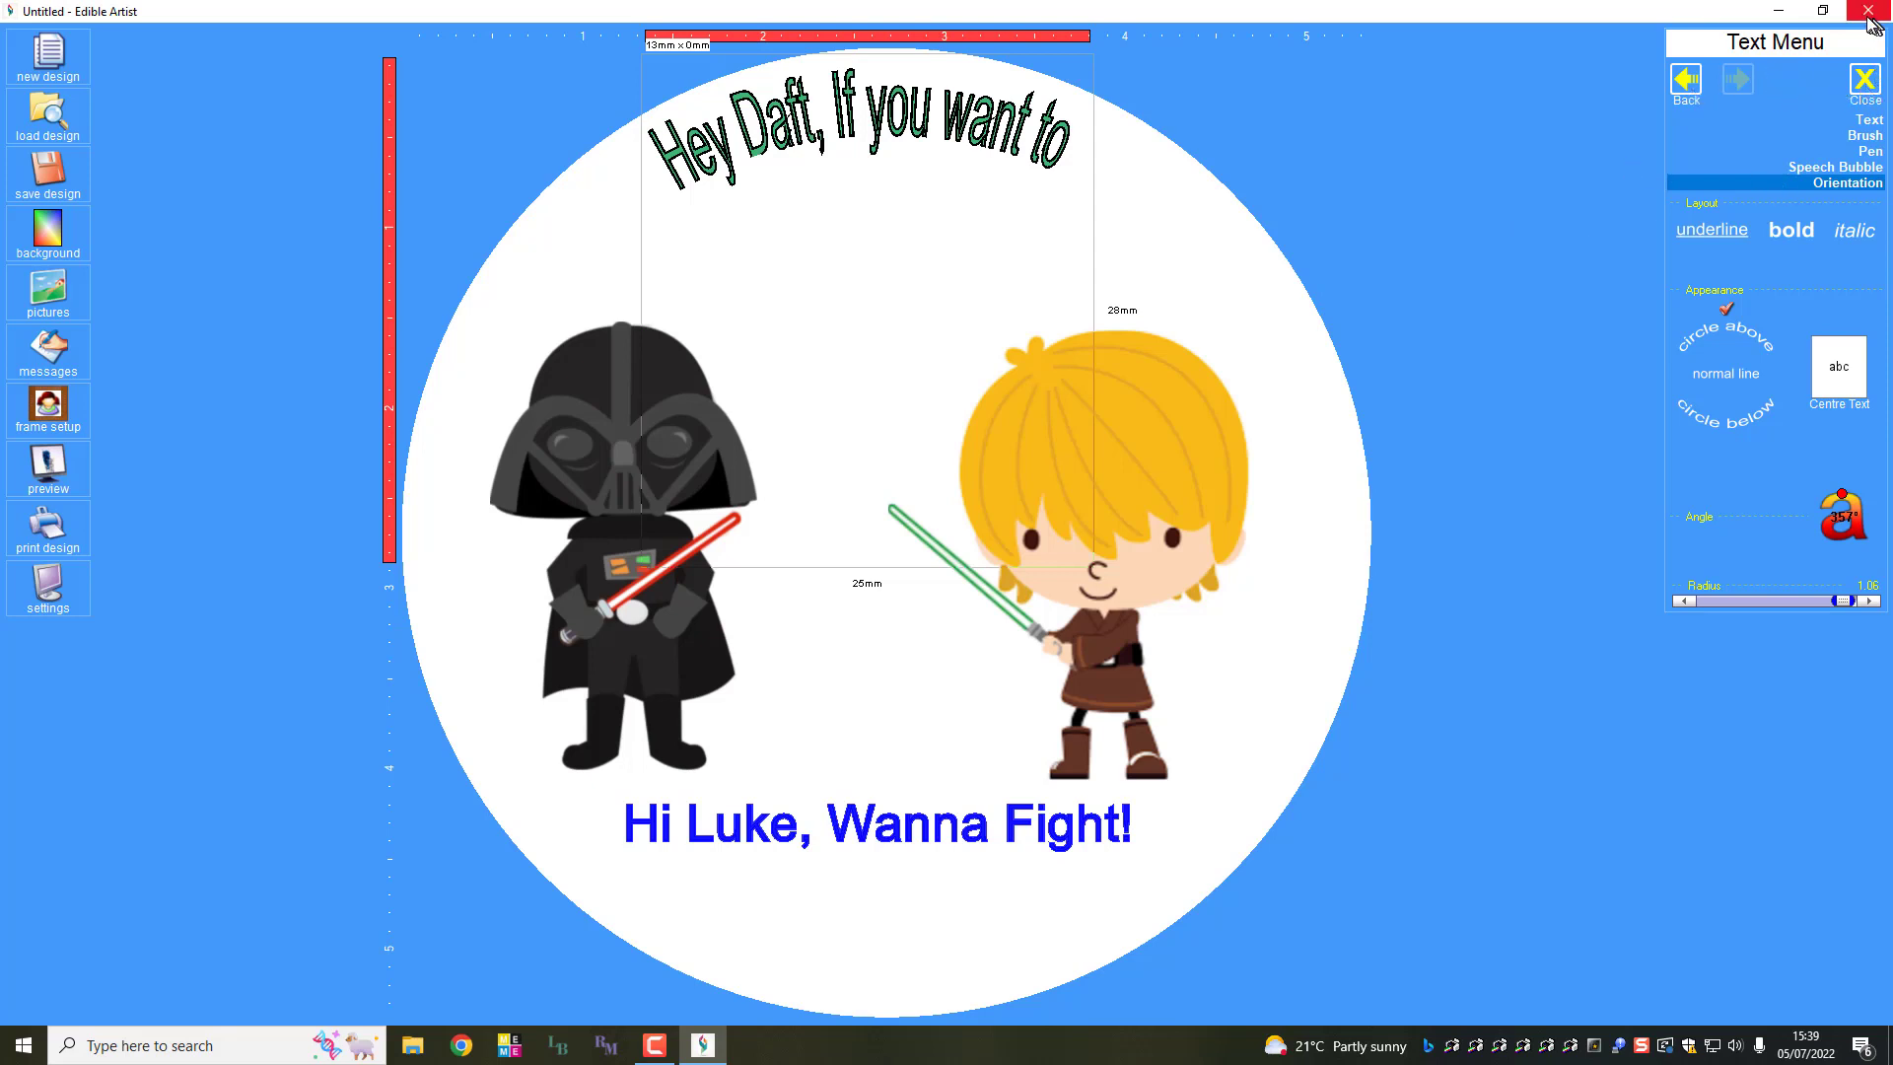
# Step: Create a new sheet from the six-circle icing sheet template in the Design Wizard
pyautogui.click(48, 55)
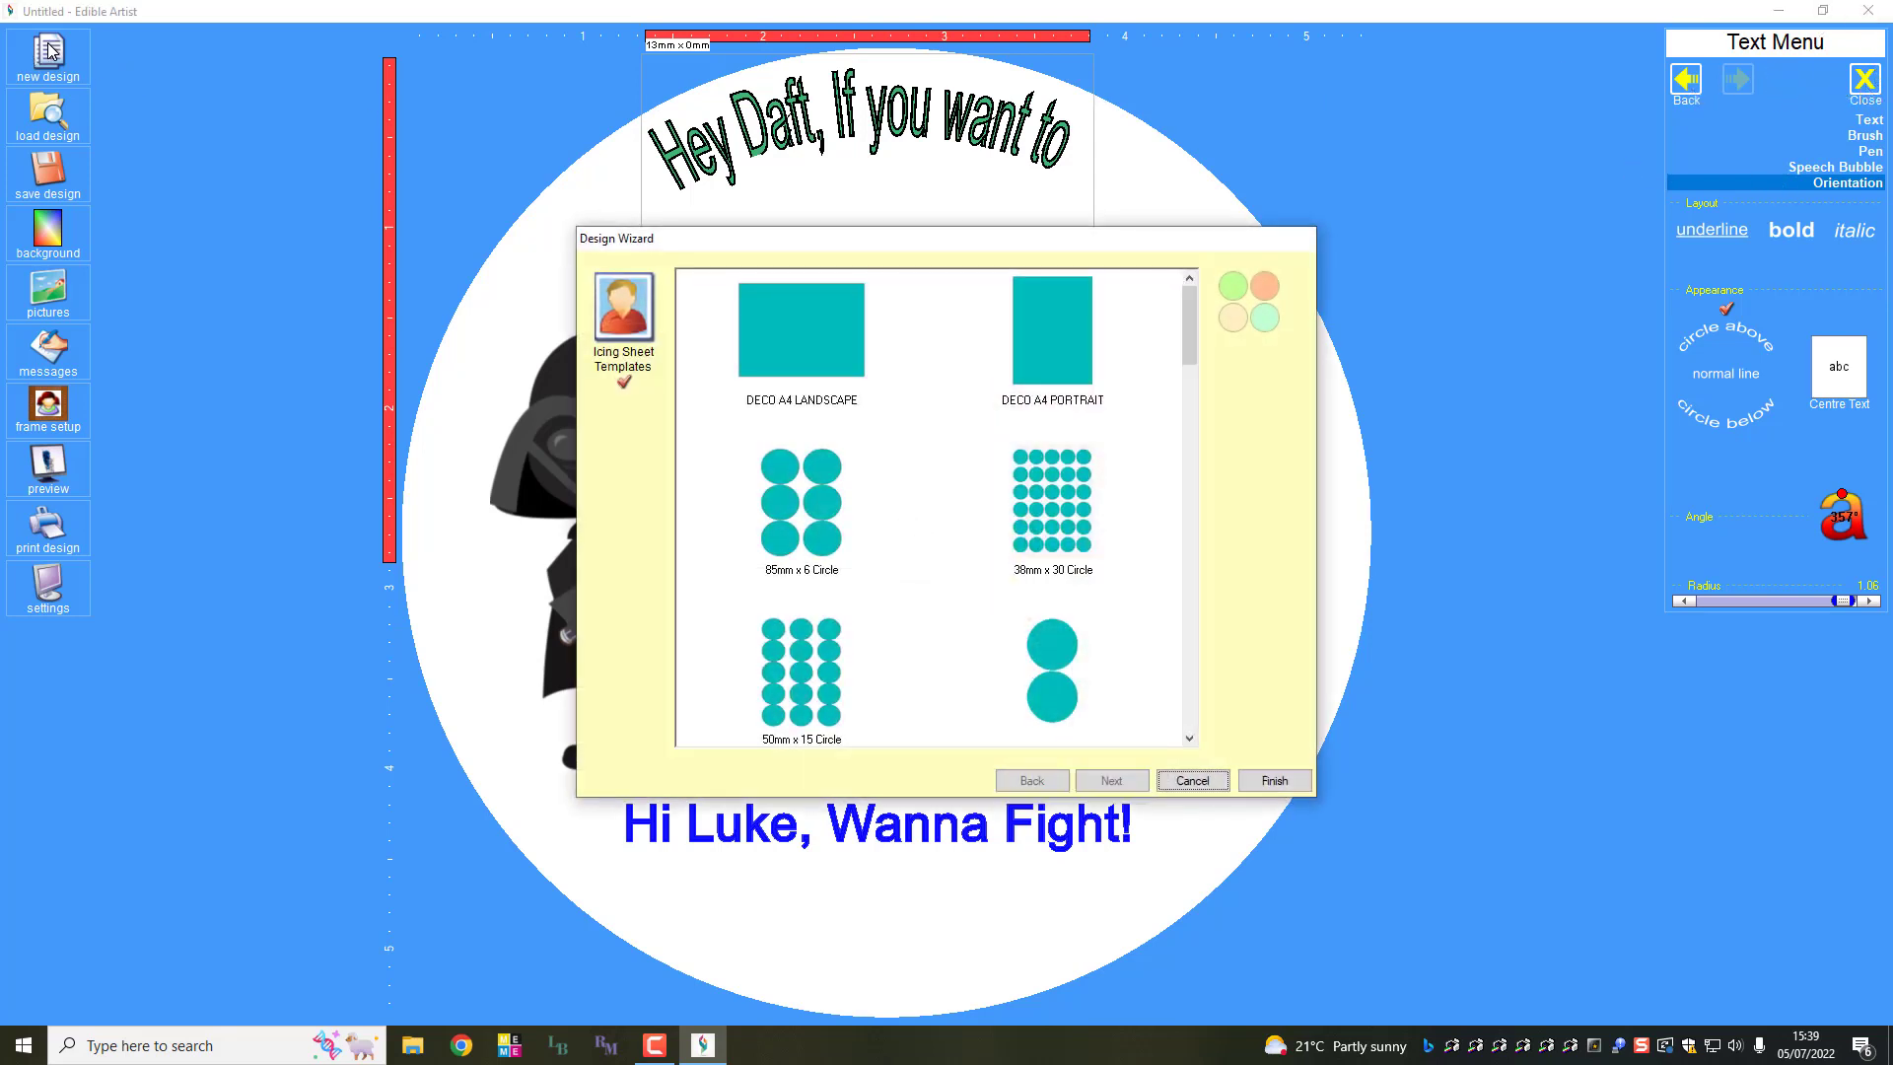
pyautogui.click(800, 499)
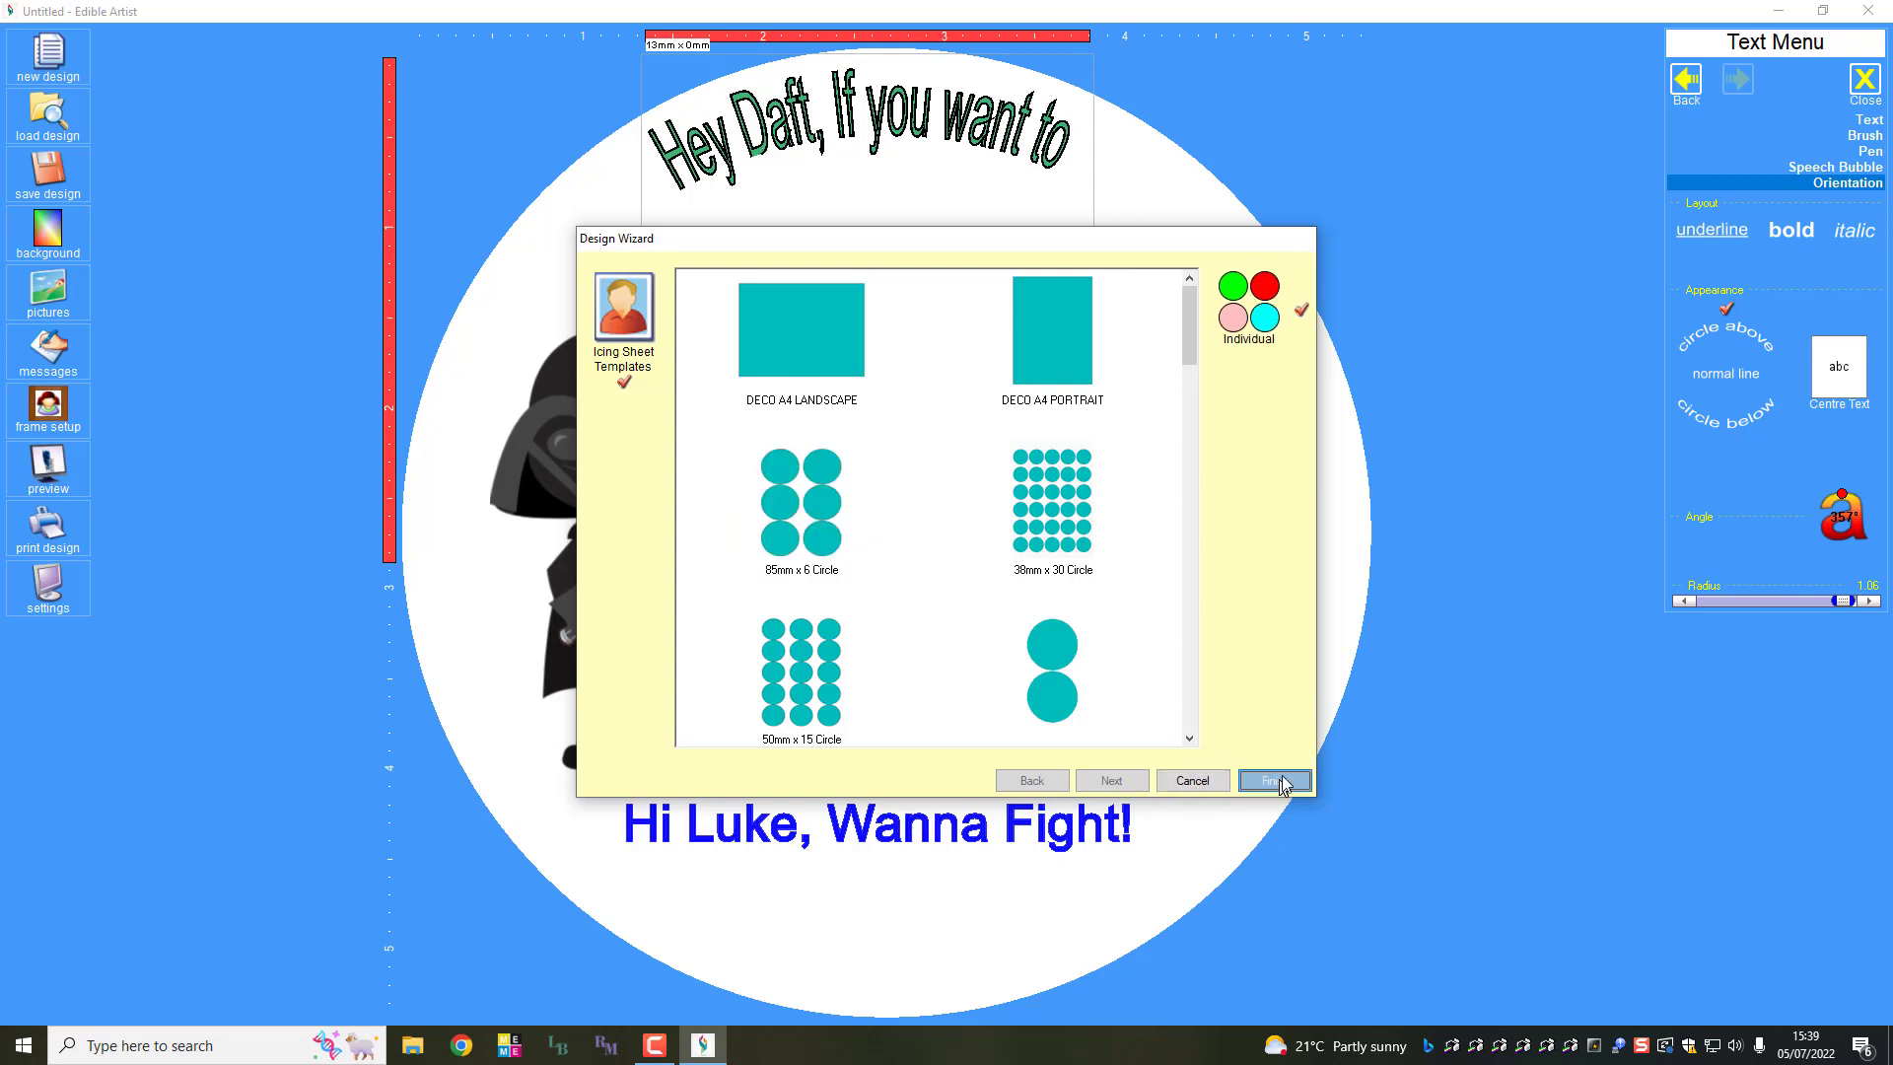
pyautogui.click(1274, 781)
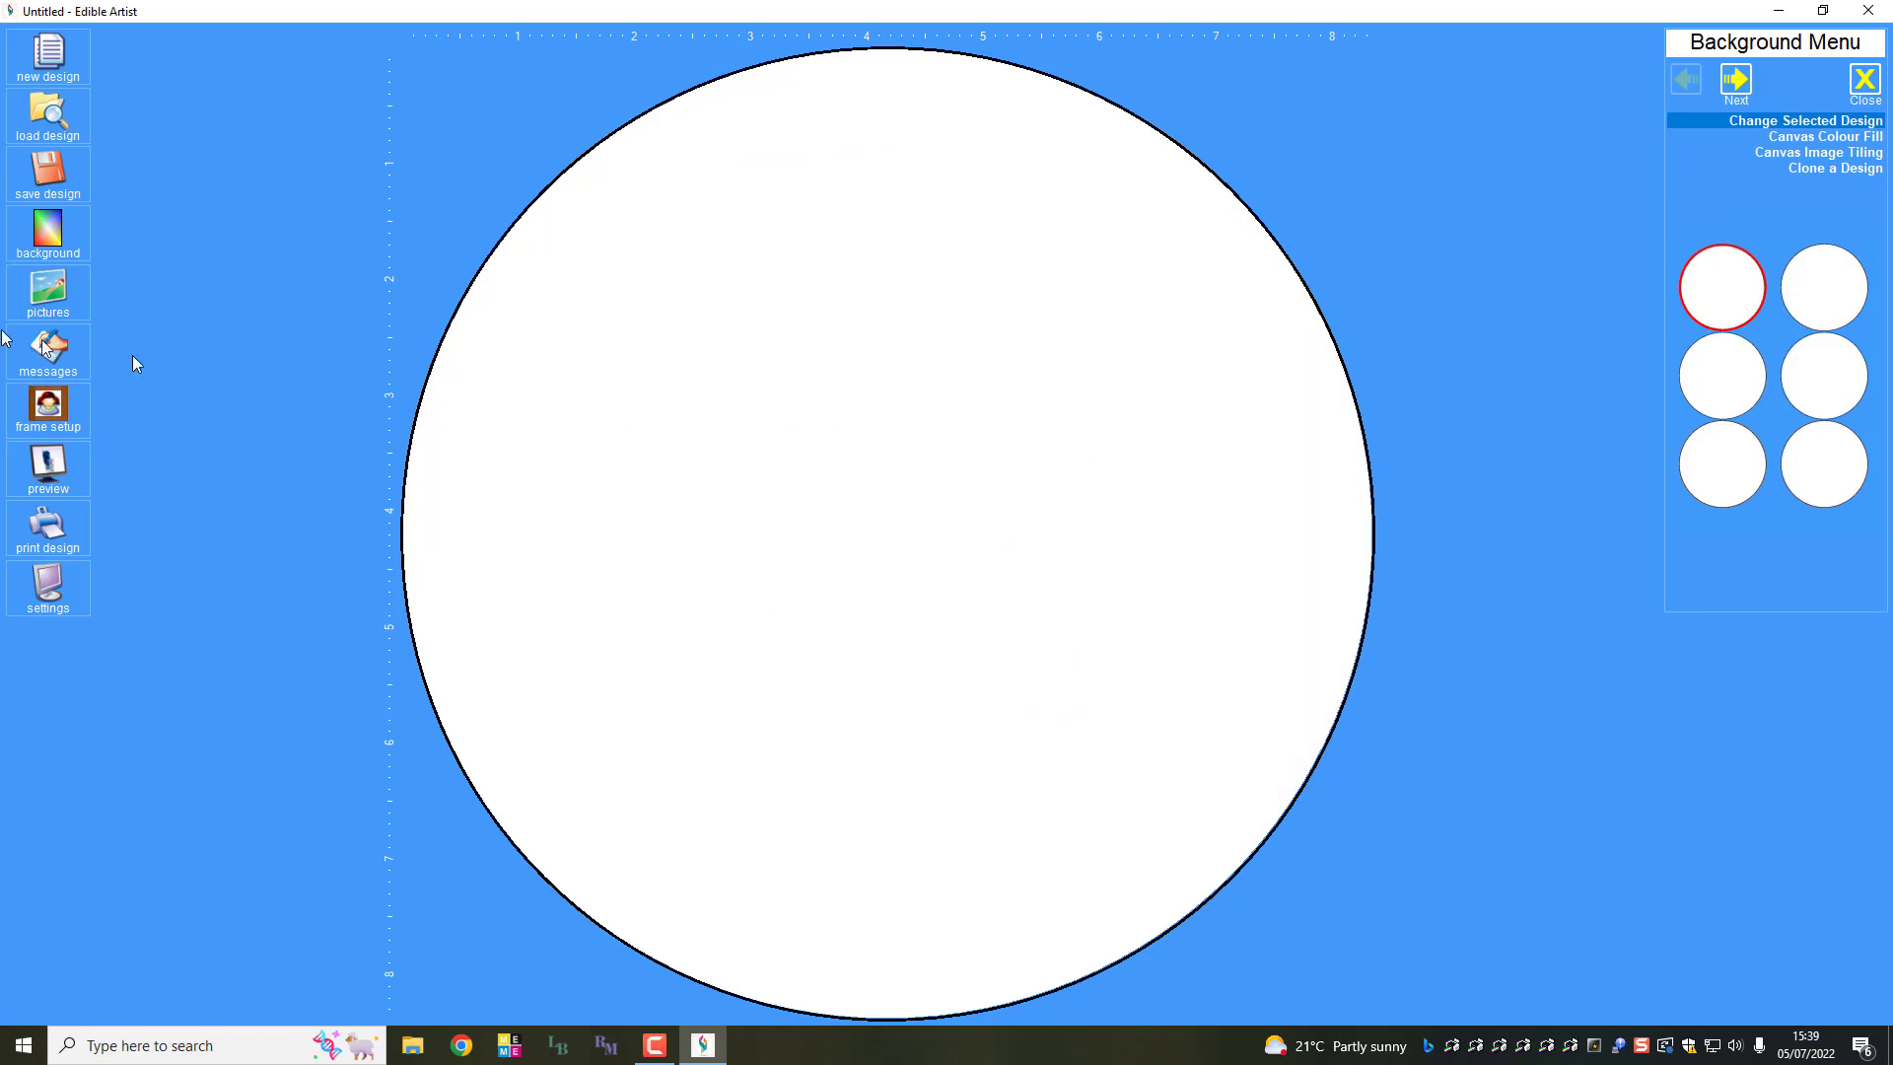
pyautogui.moveTo(53, 203)
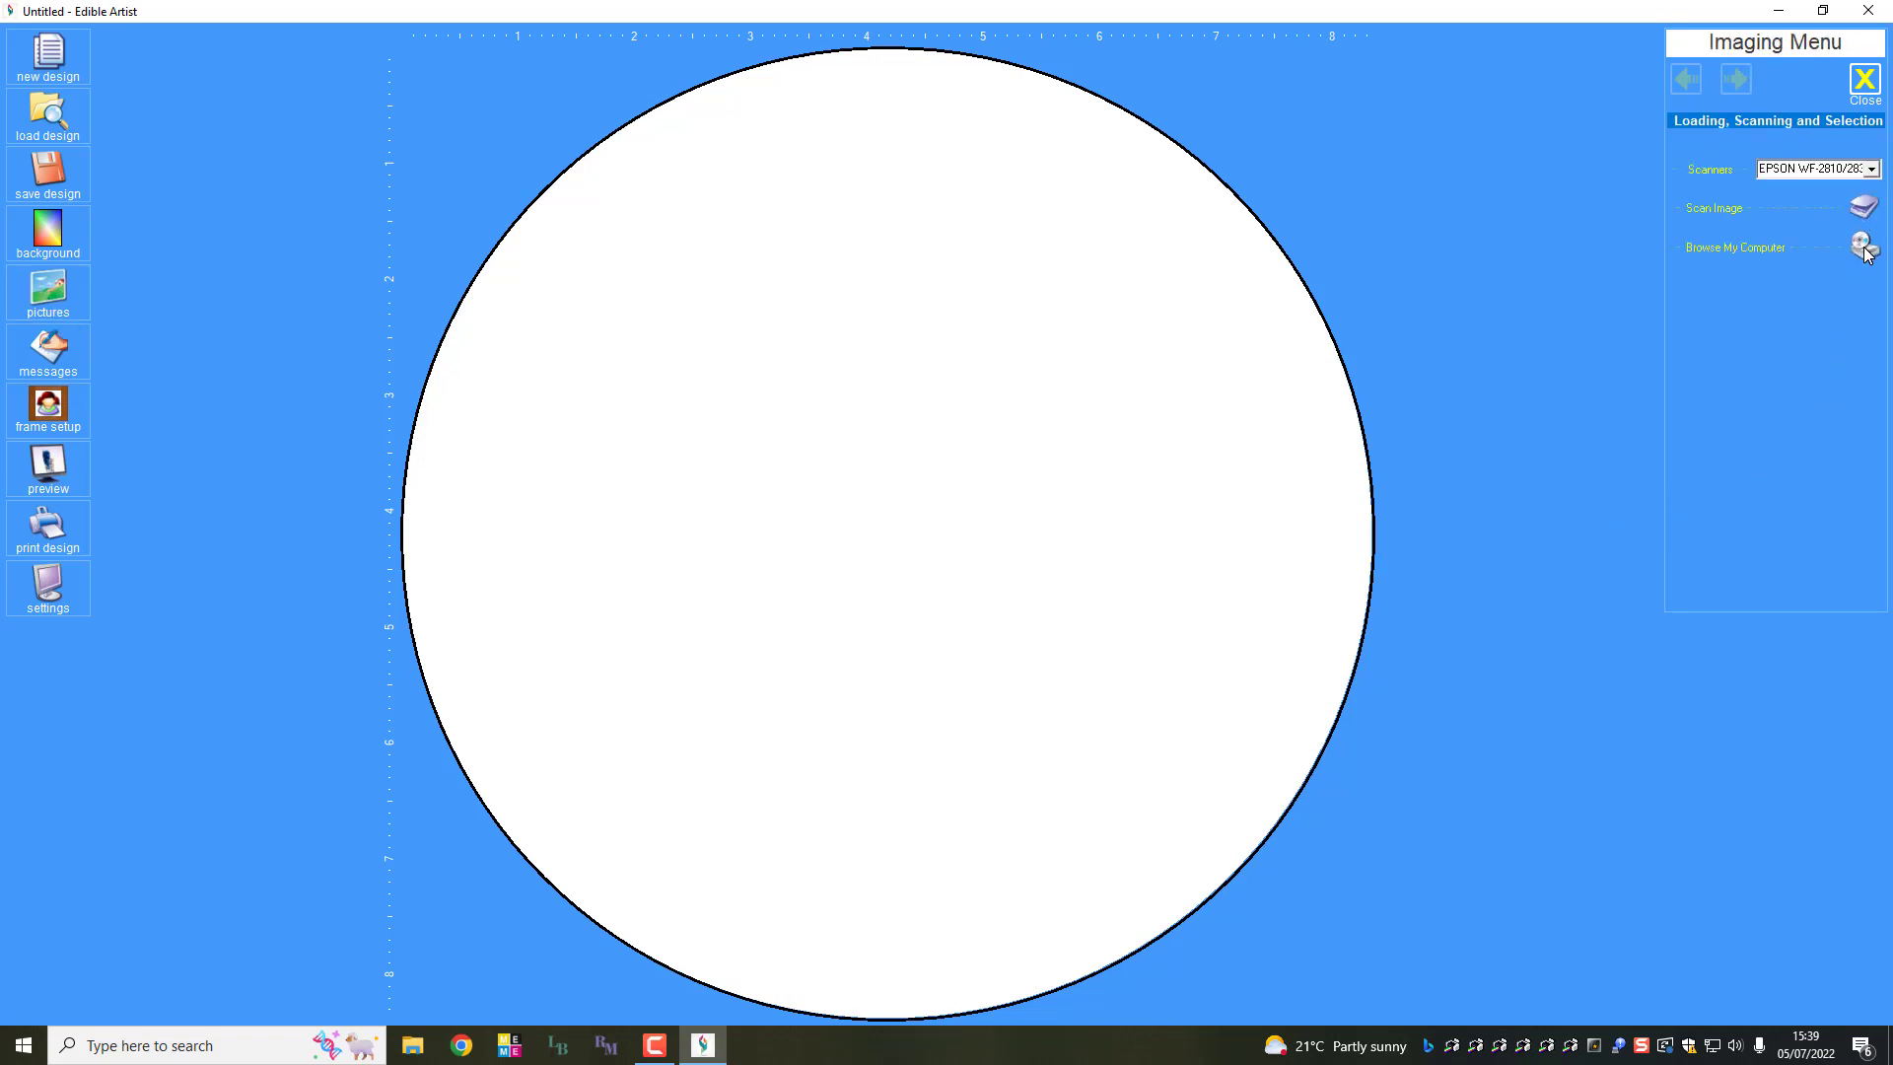
# Step: Load the Darth Vader picture from the computer and shrink it to fit inside the circle
pyautogui.click(1863, 248)
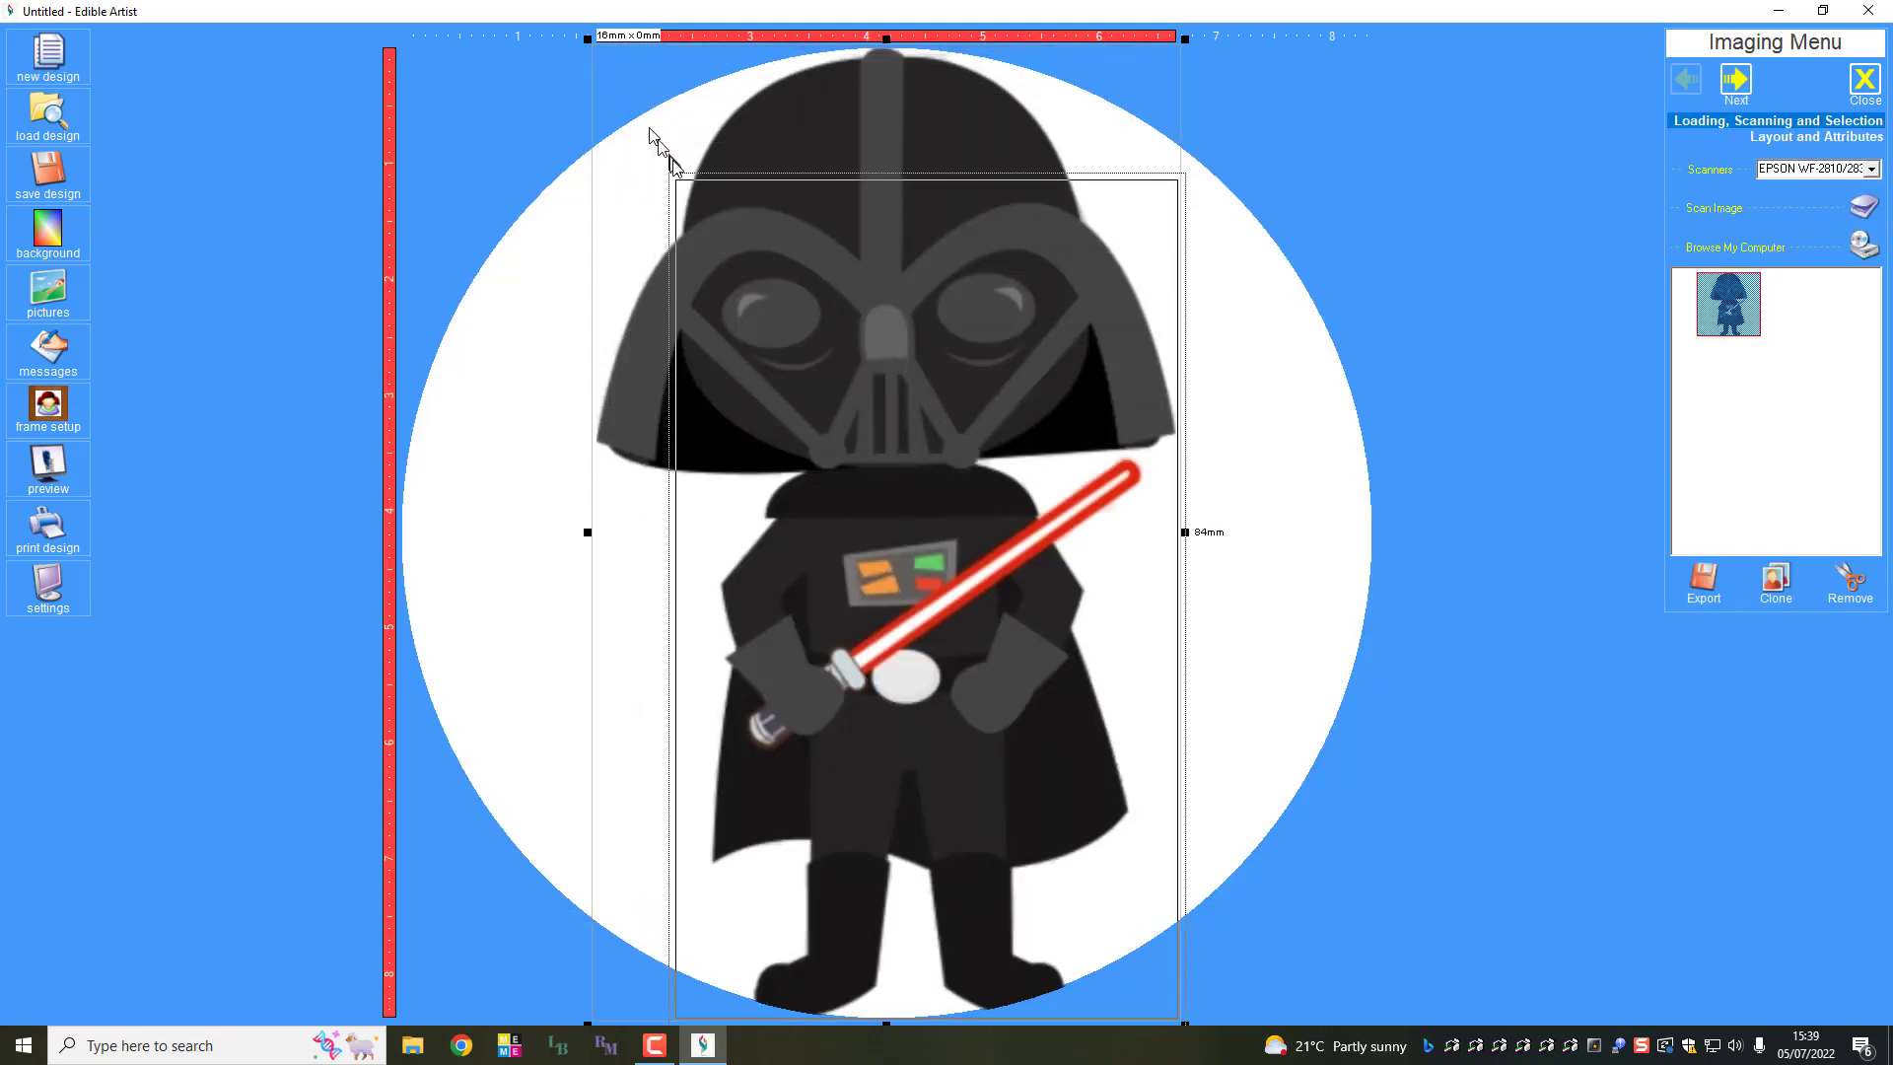
pyautogui.moveTo(1188, 1013); pyautogui.dragTo(1187, 1036)
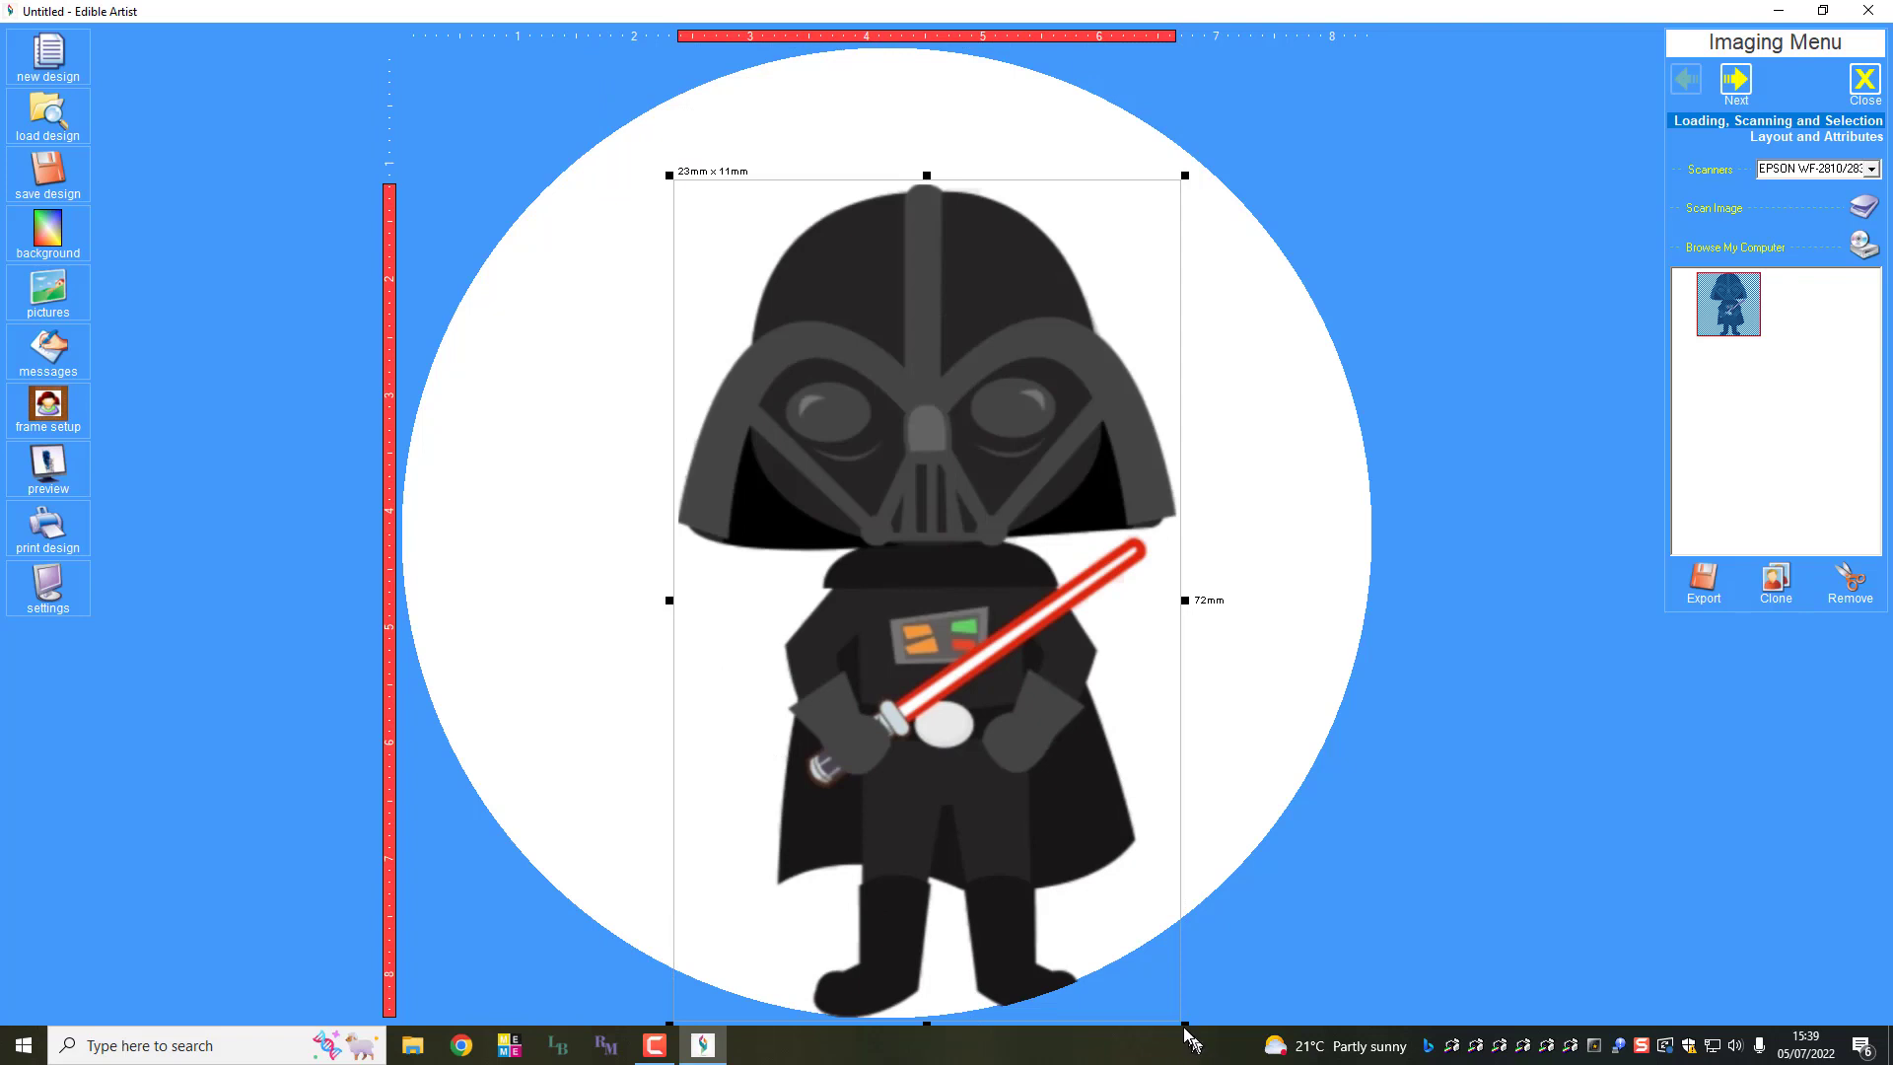
pyautogui.moveTo(1181, 1002); pyautogui.dragTo(1132, 939)
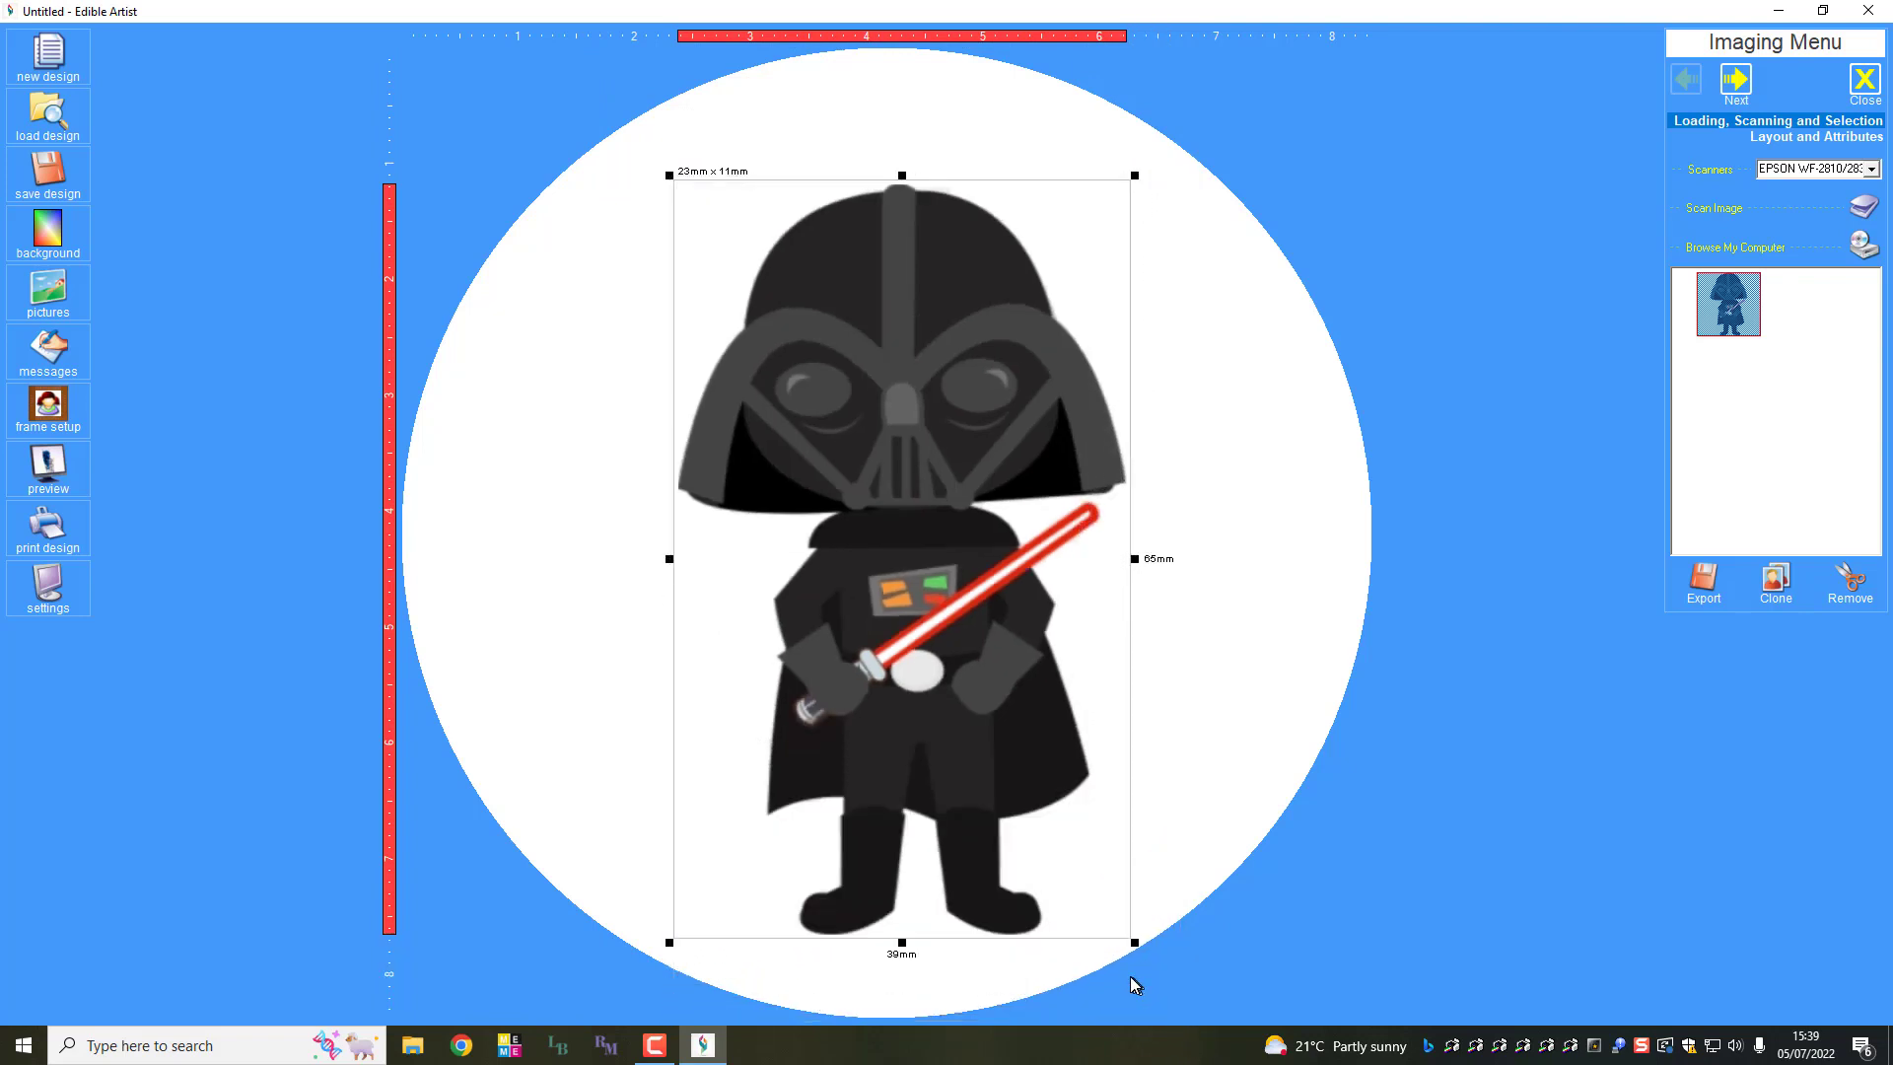
pyautogui.moveTo(1136, 944)
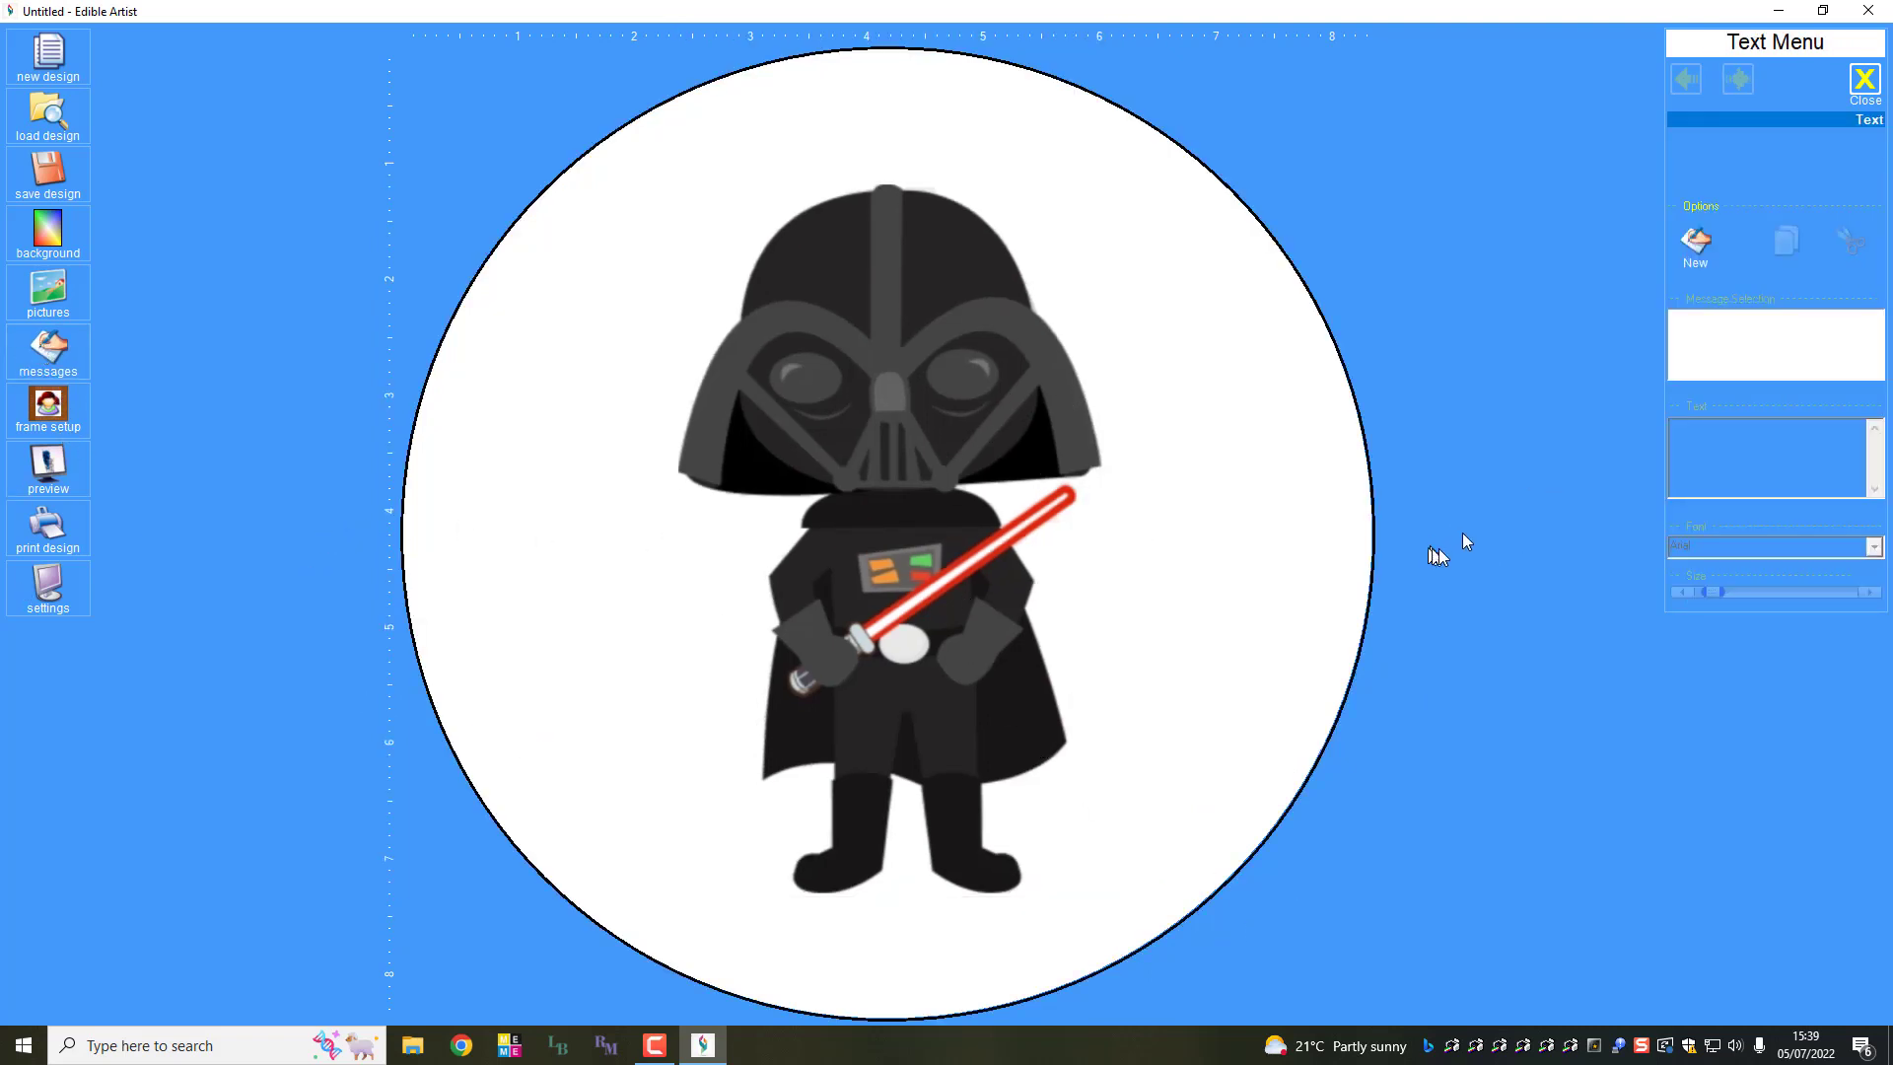
# Step: Add a new text message reading 'Hi, I Am Daft Vader' across the circle
pyautogui.click(1696, 248)
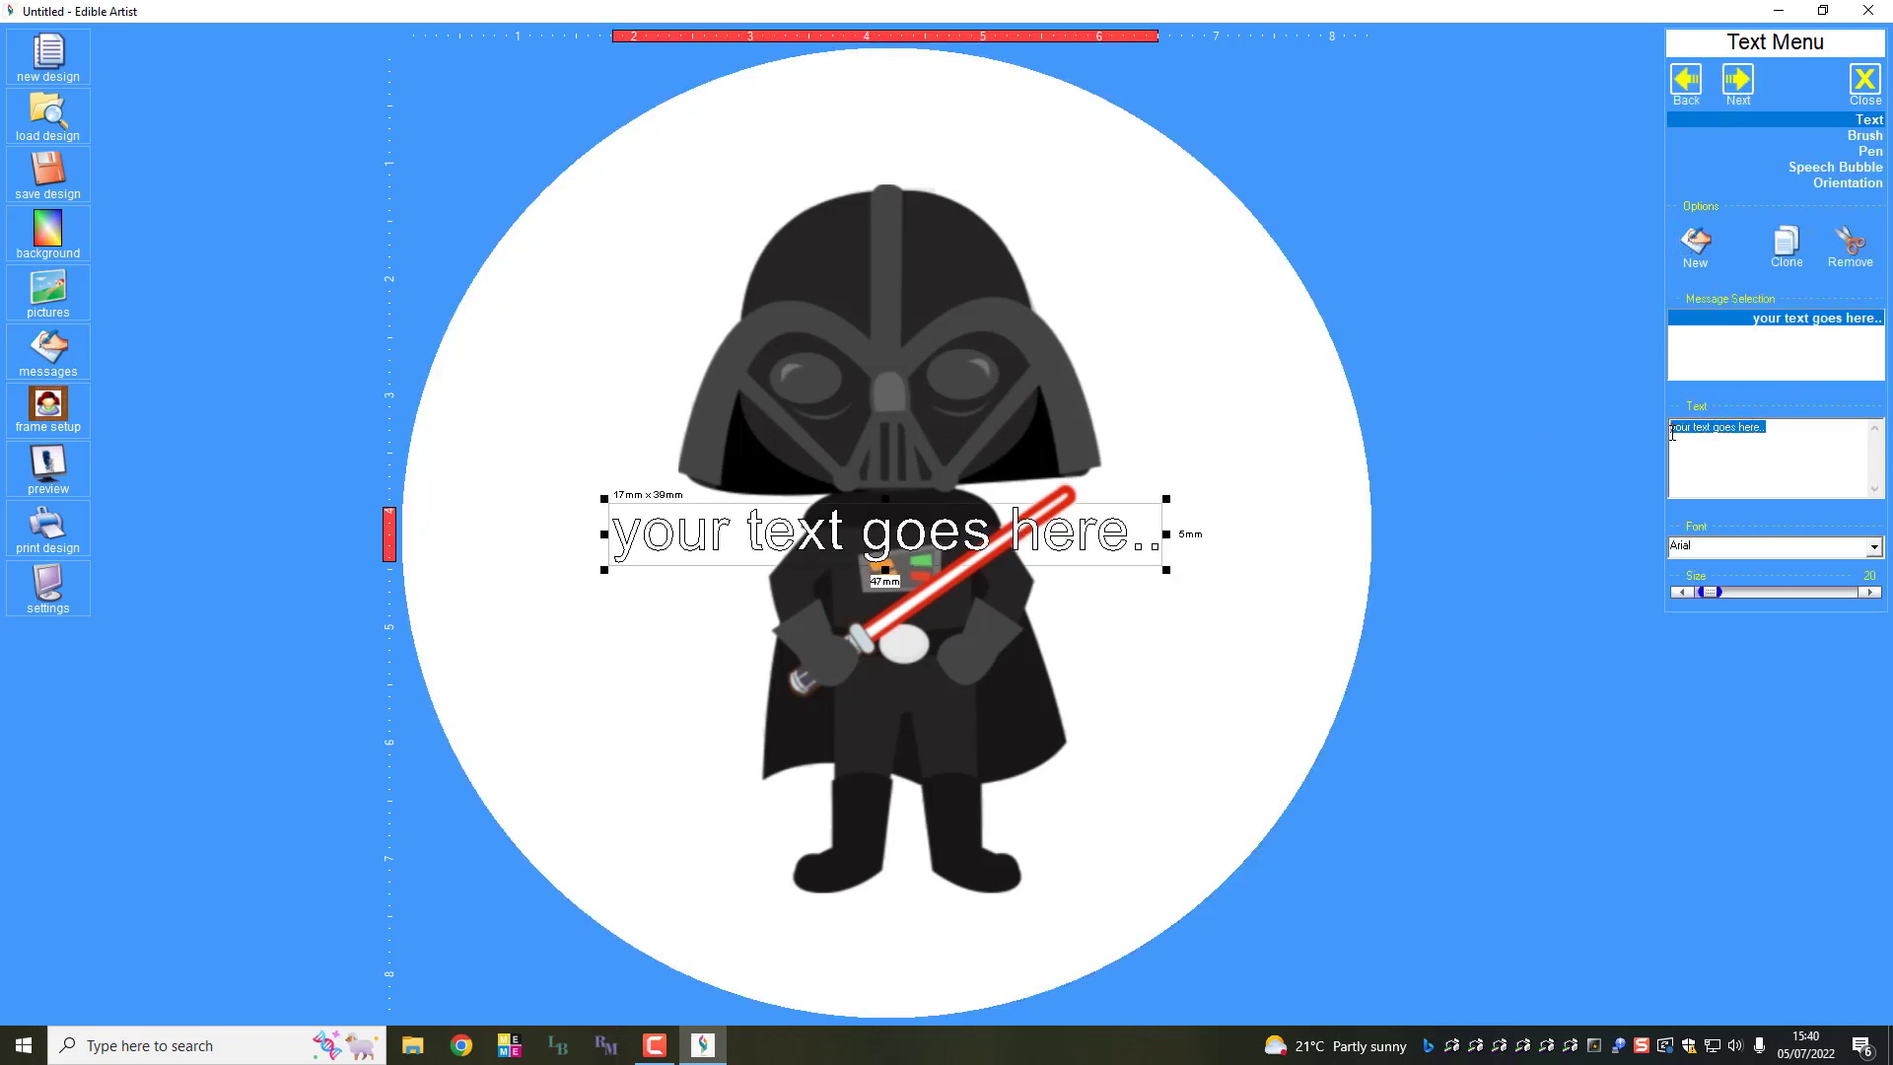
pyautogui.write('Hi, I A')
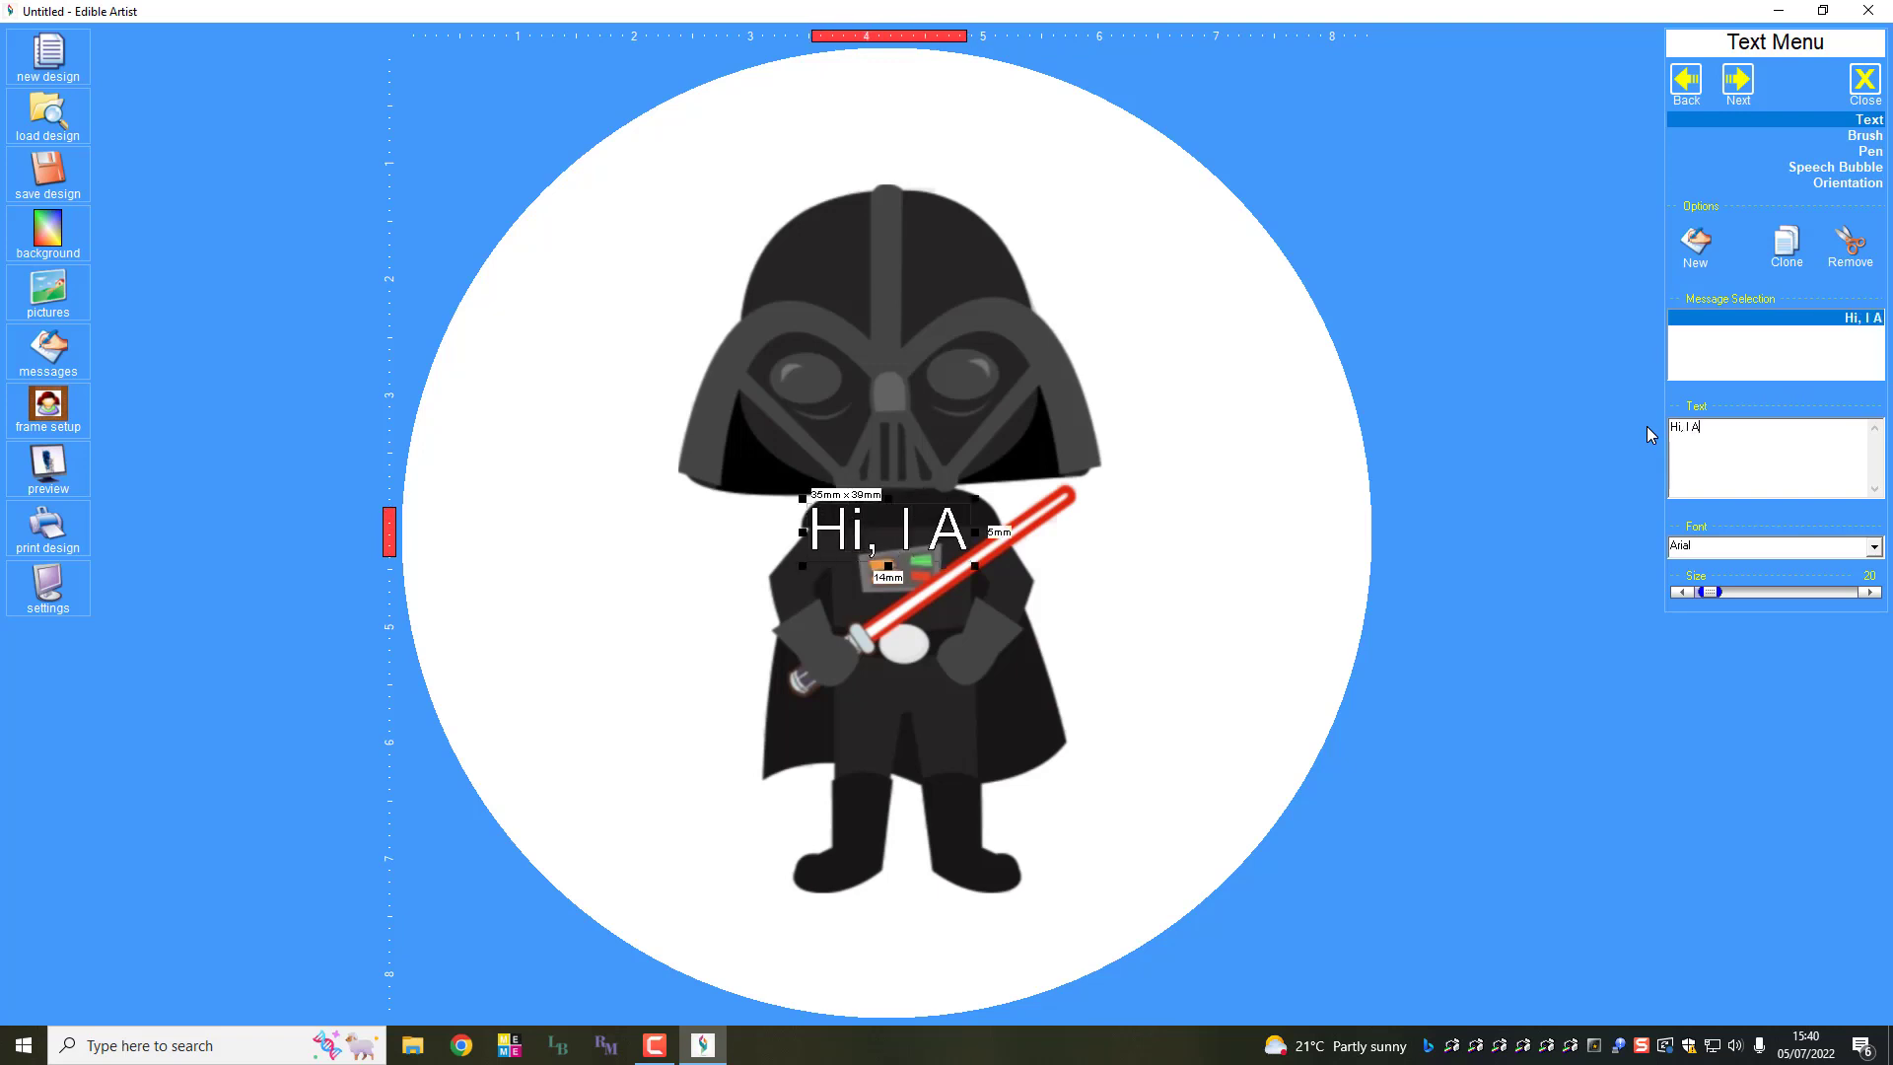
pyautogui.write('m Daft')
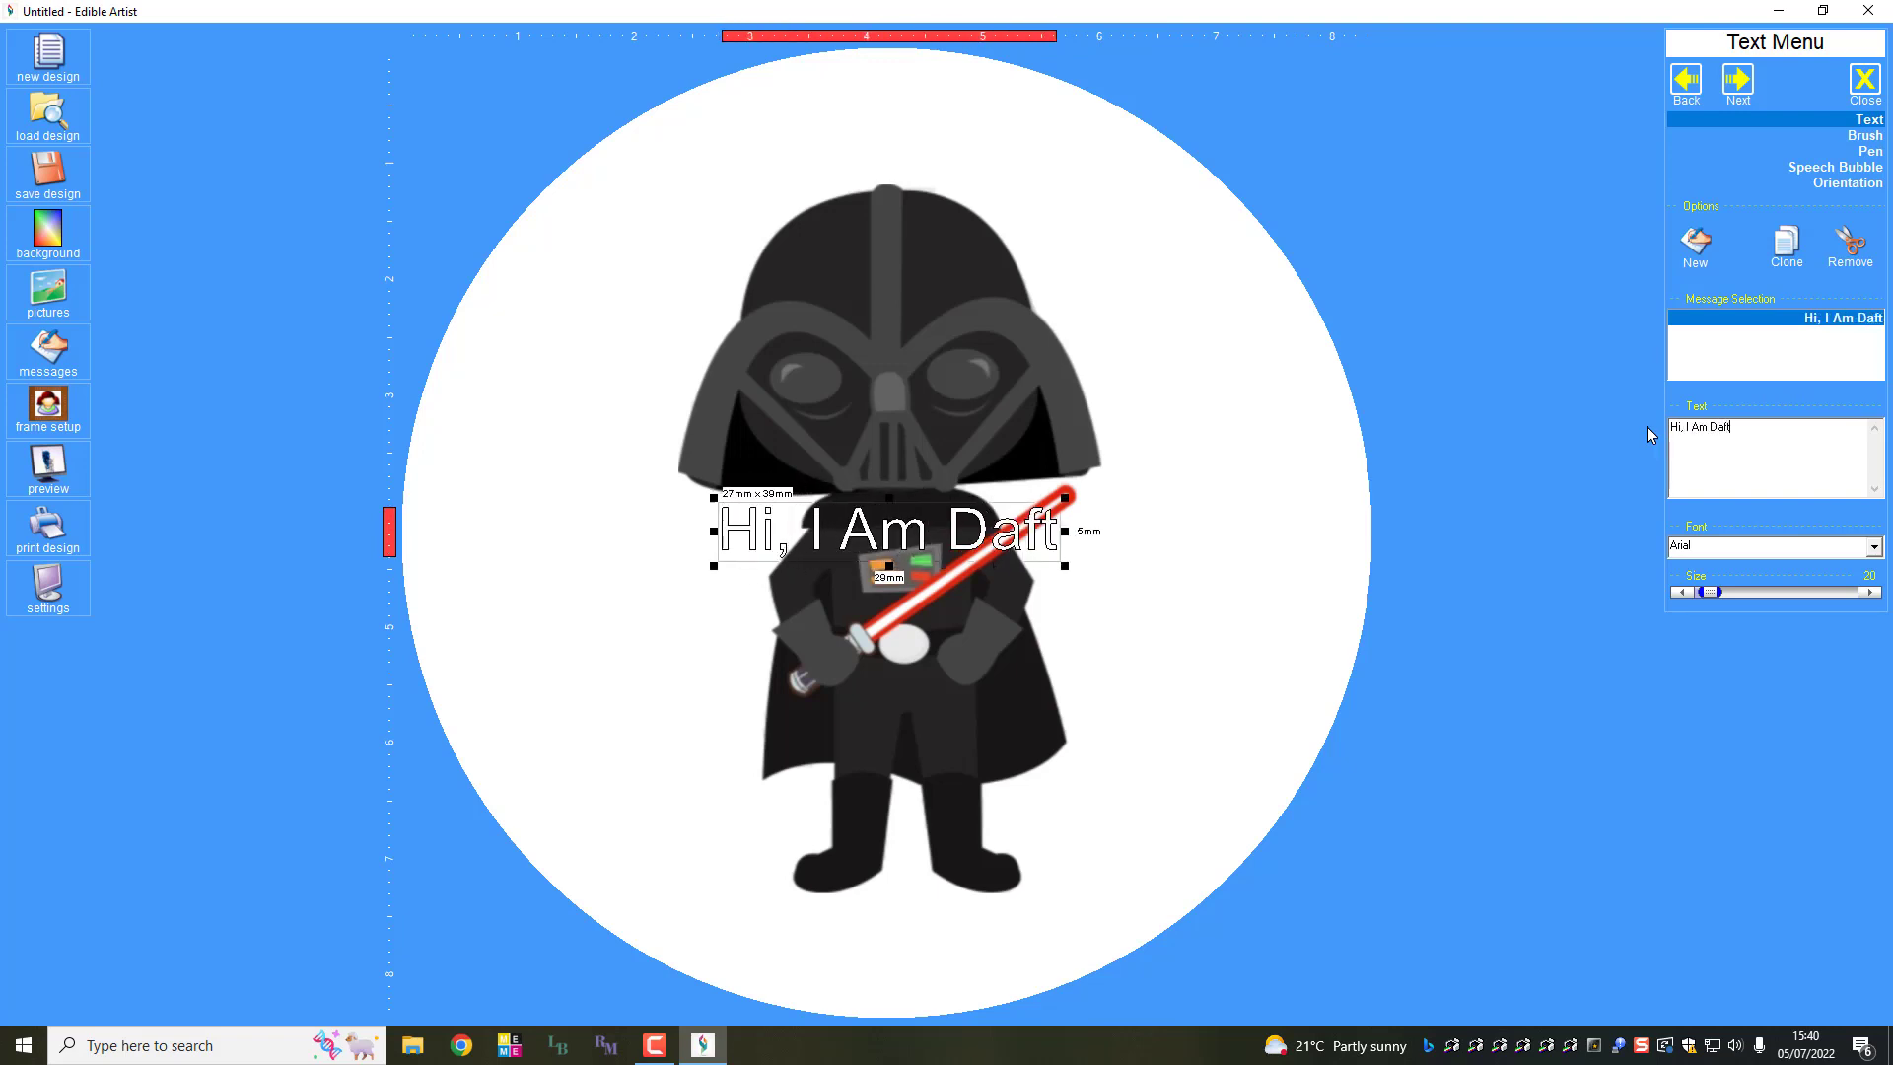
pyautogui.write('Vader')
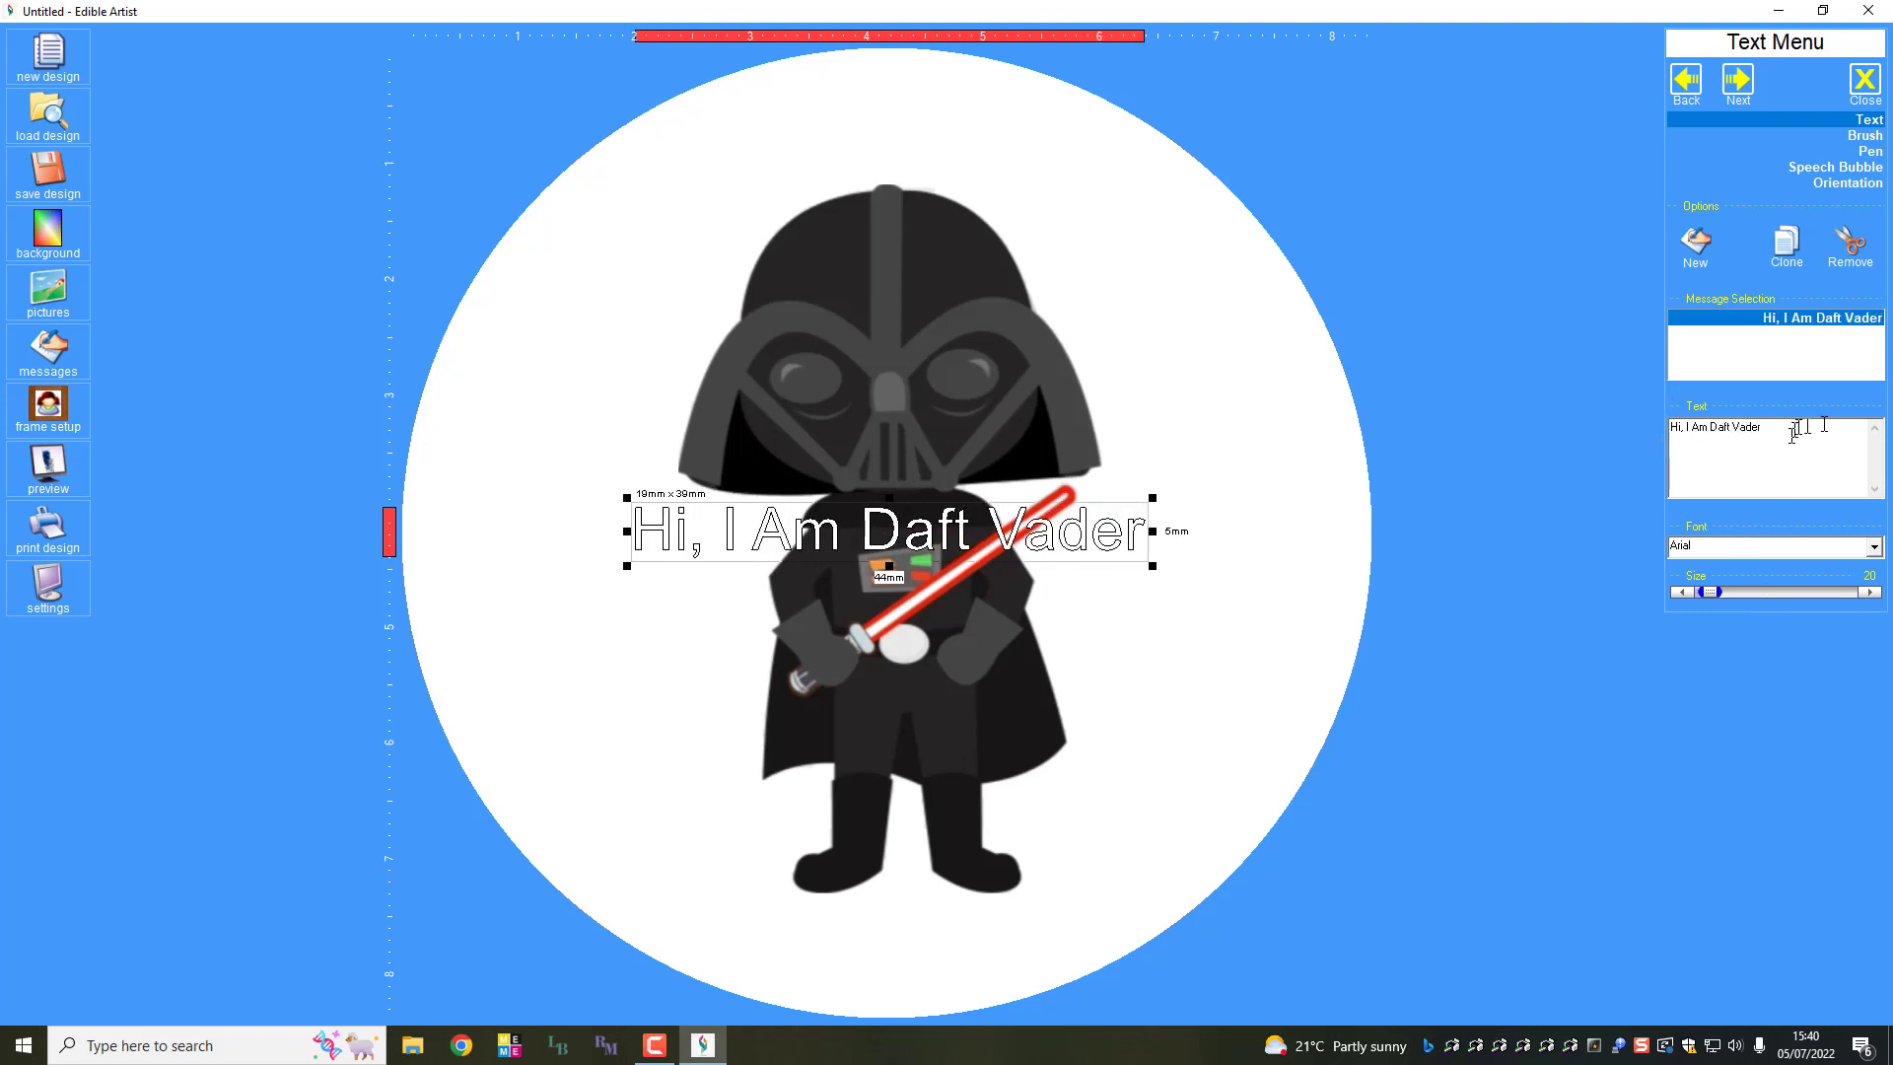
# Step: Set the caption's Brush fill and Pen outline colours both to green
pyautogui.click(1848, 136)
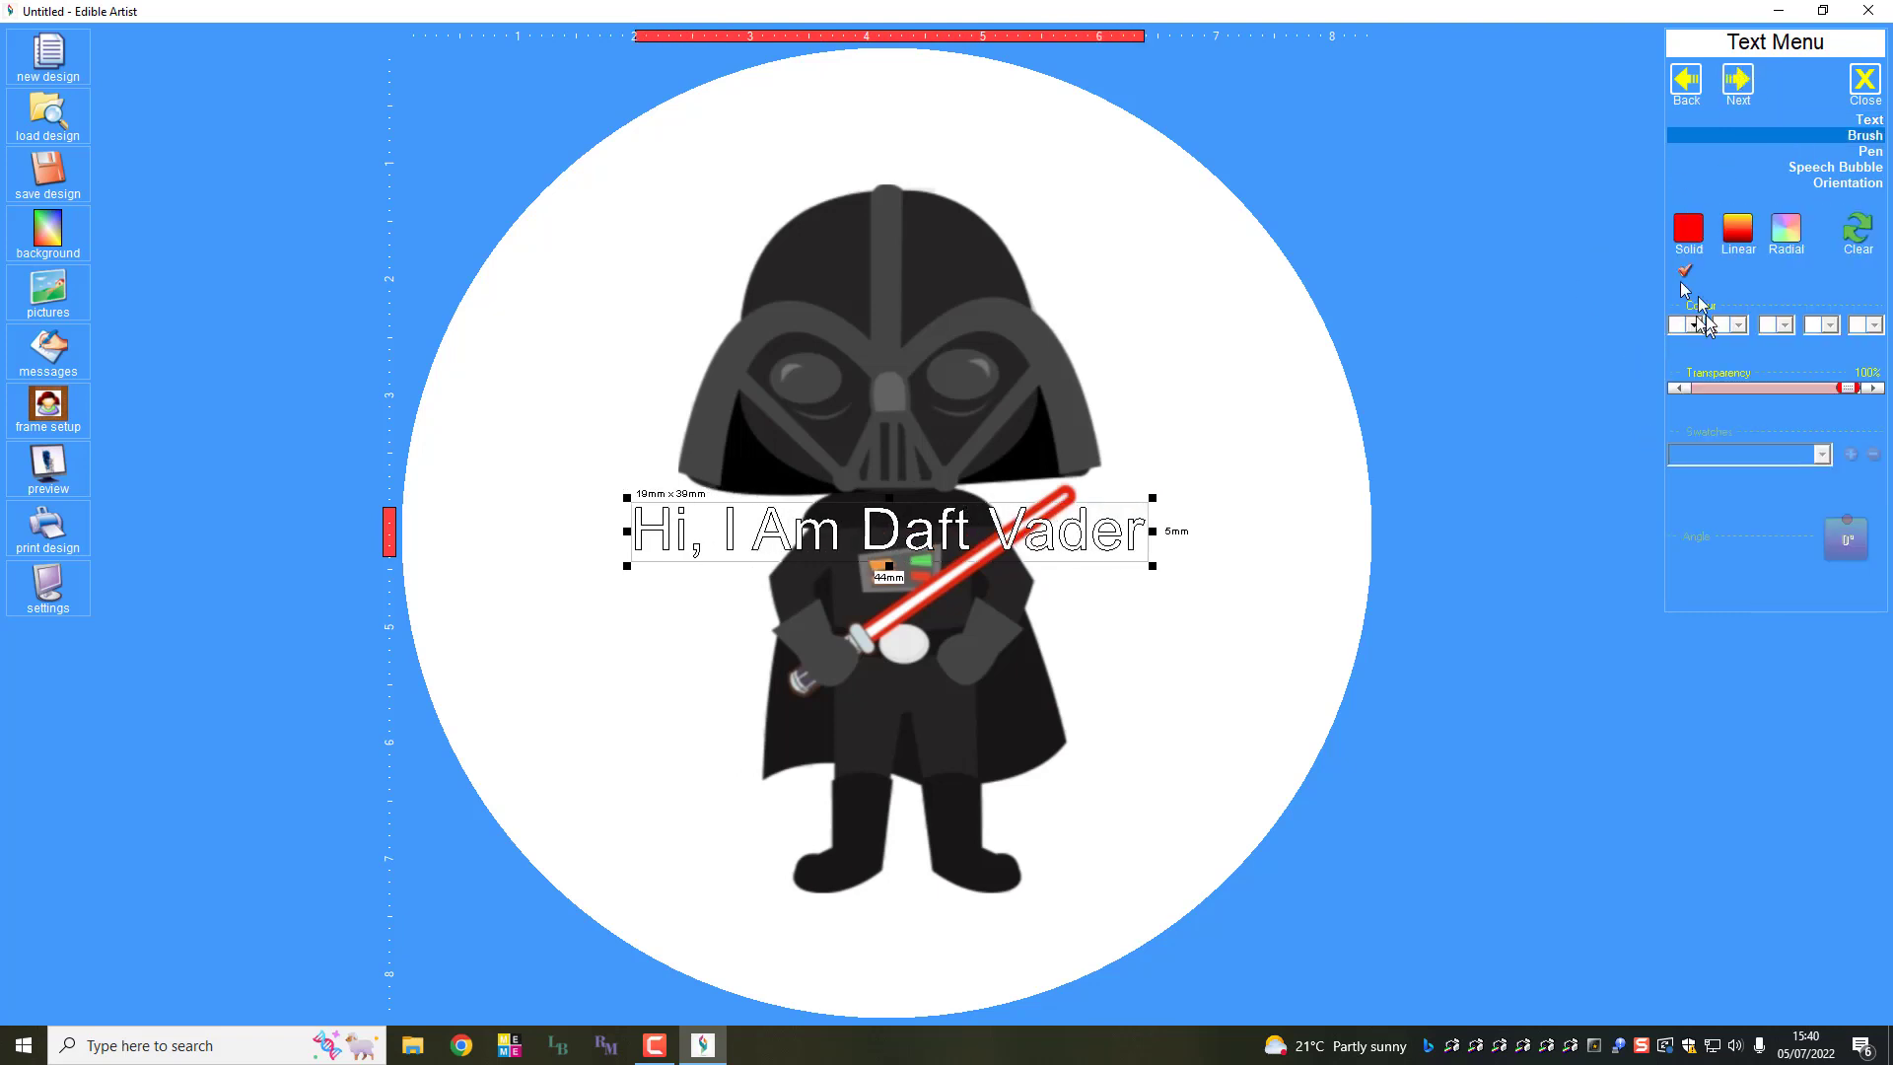
pyautogui.click(1694, 325)
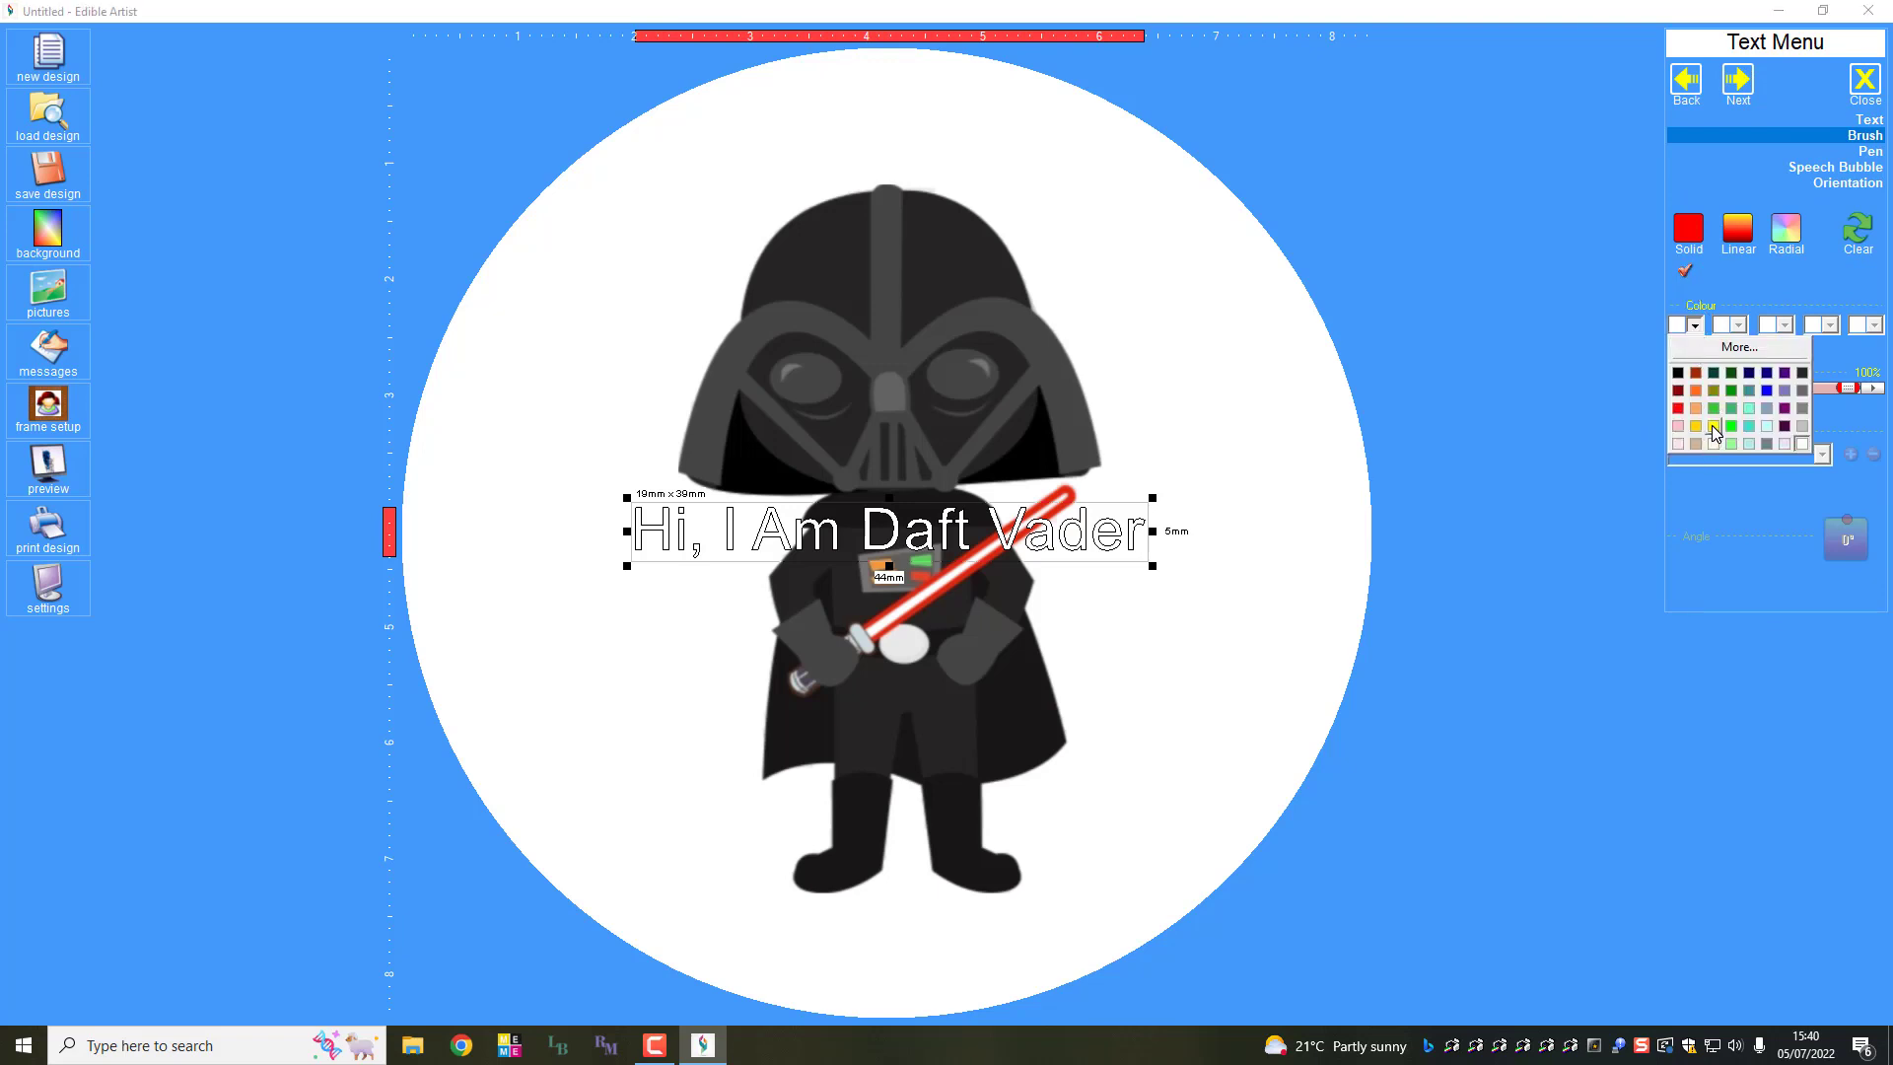
pyautogui.click(1713, 426)
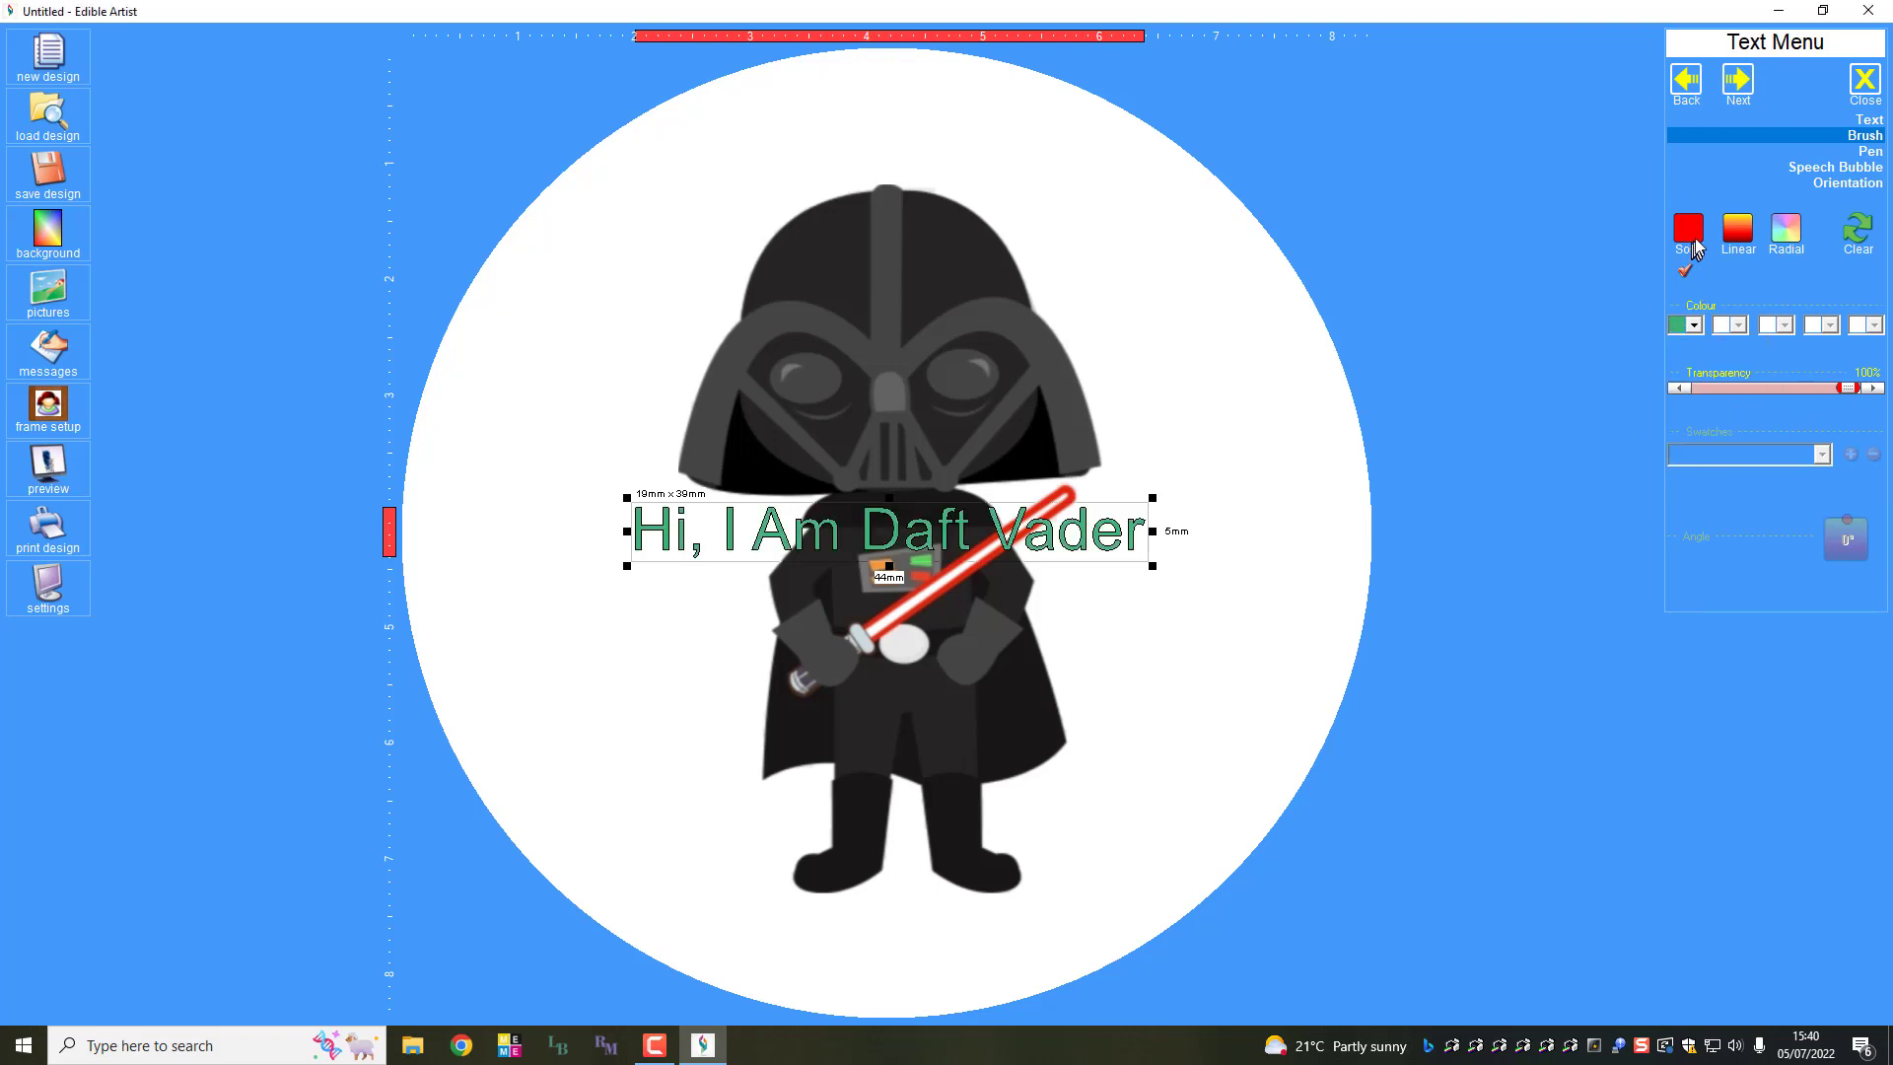
pyautogui.click(1869, 150)
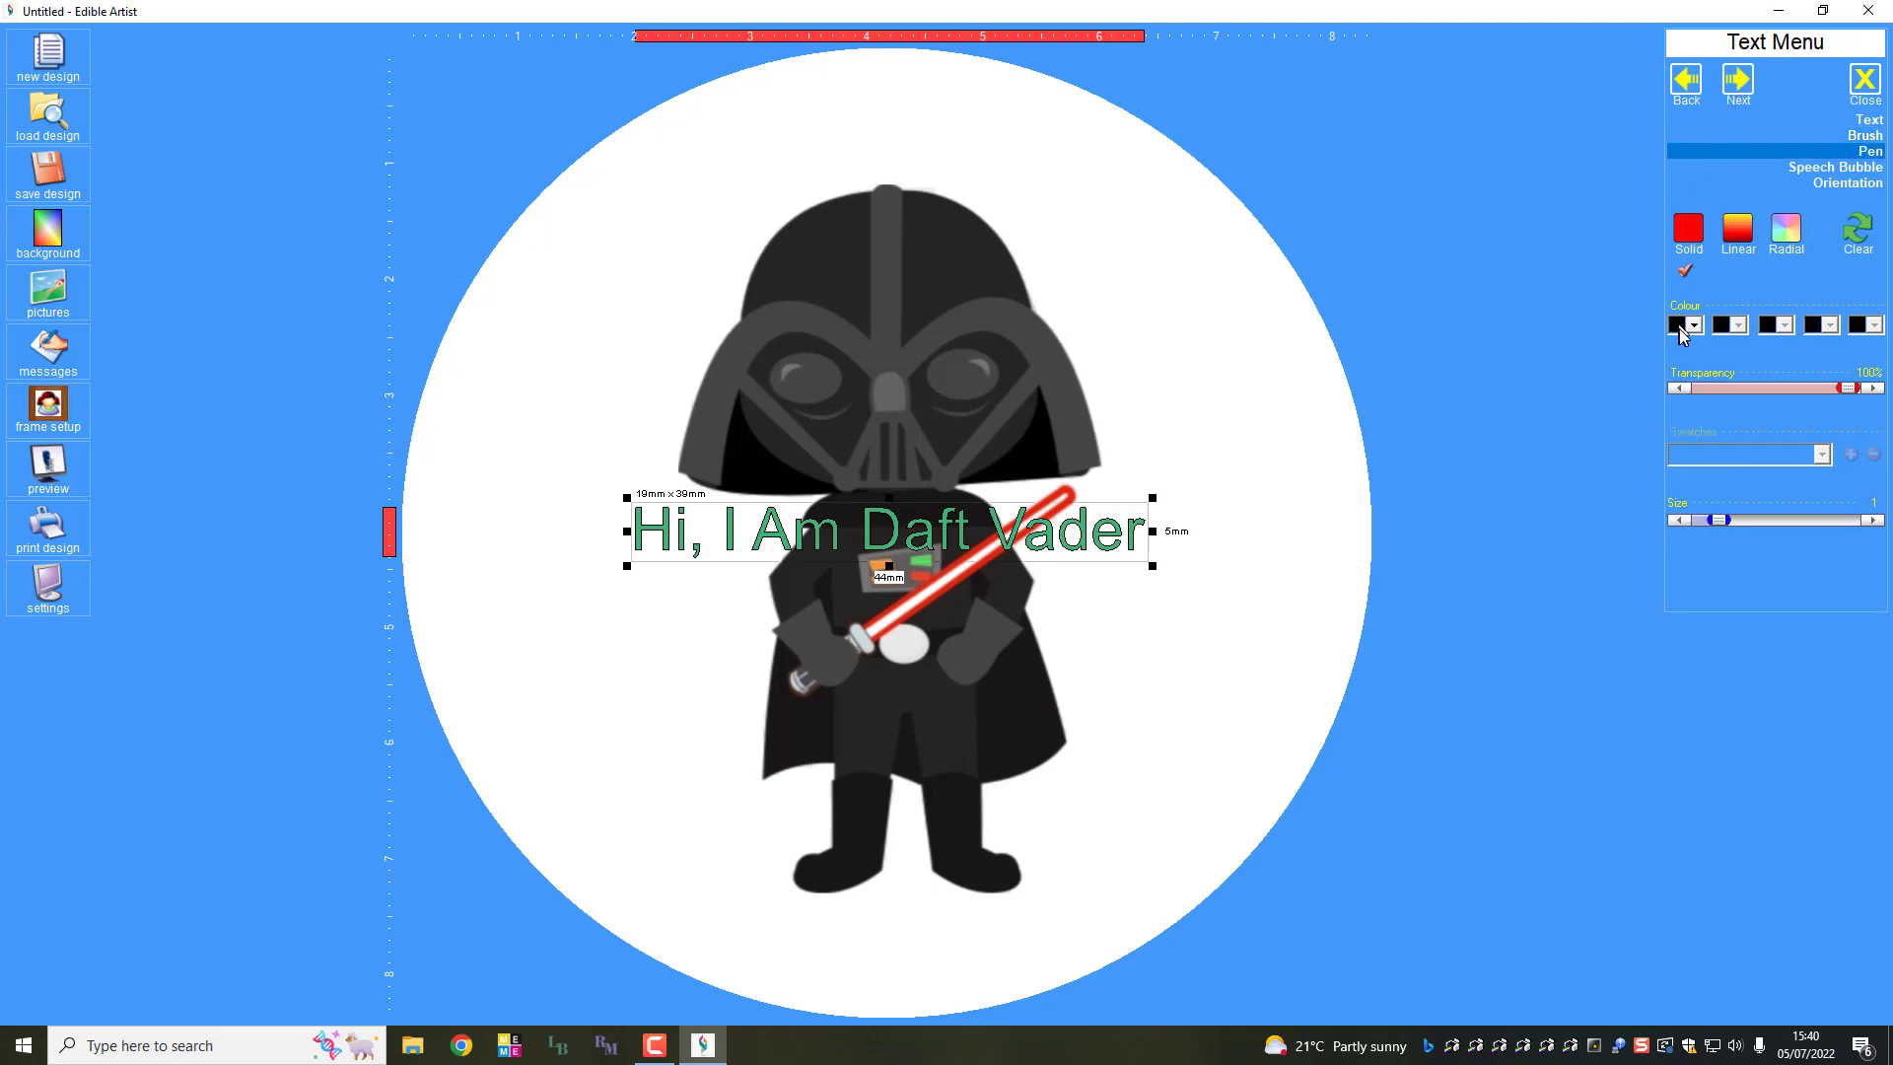
pyautogui.click(1692, 325)
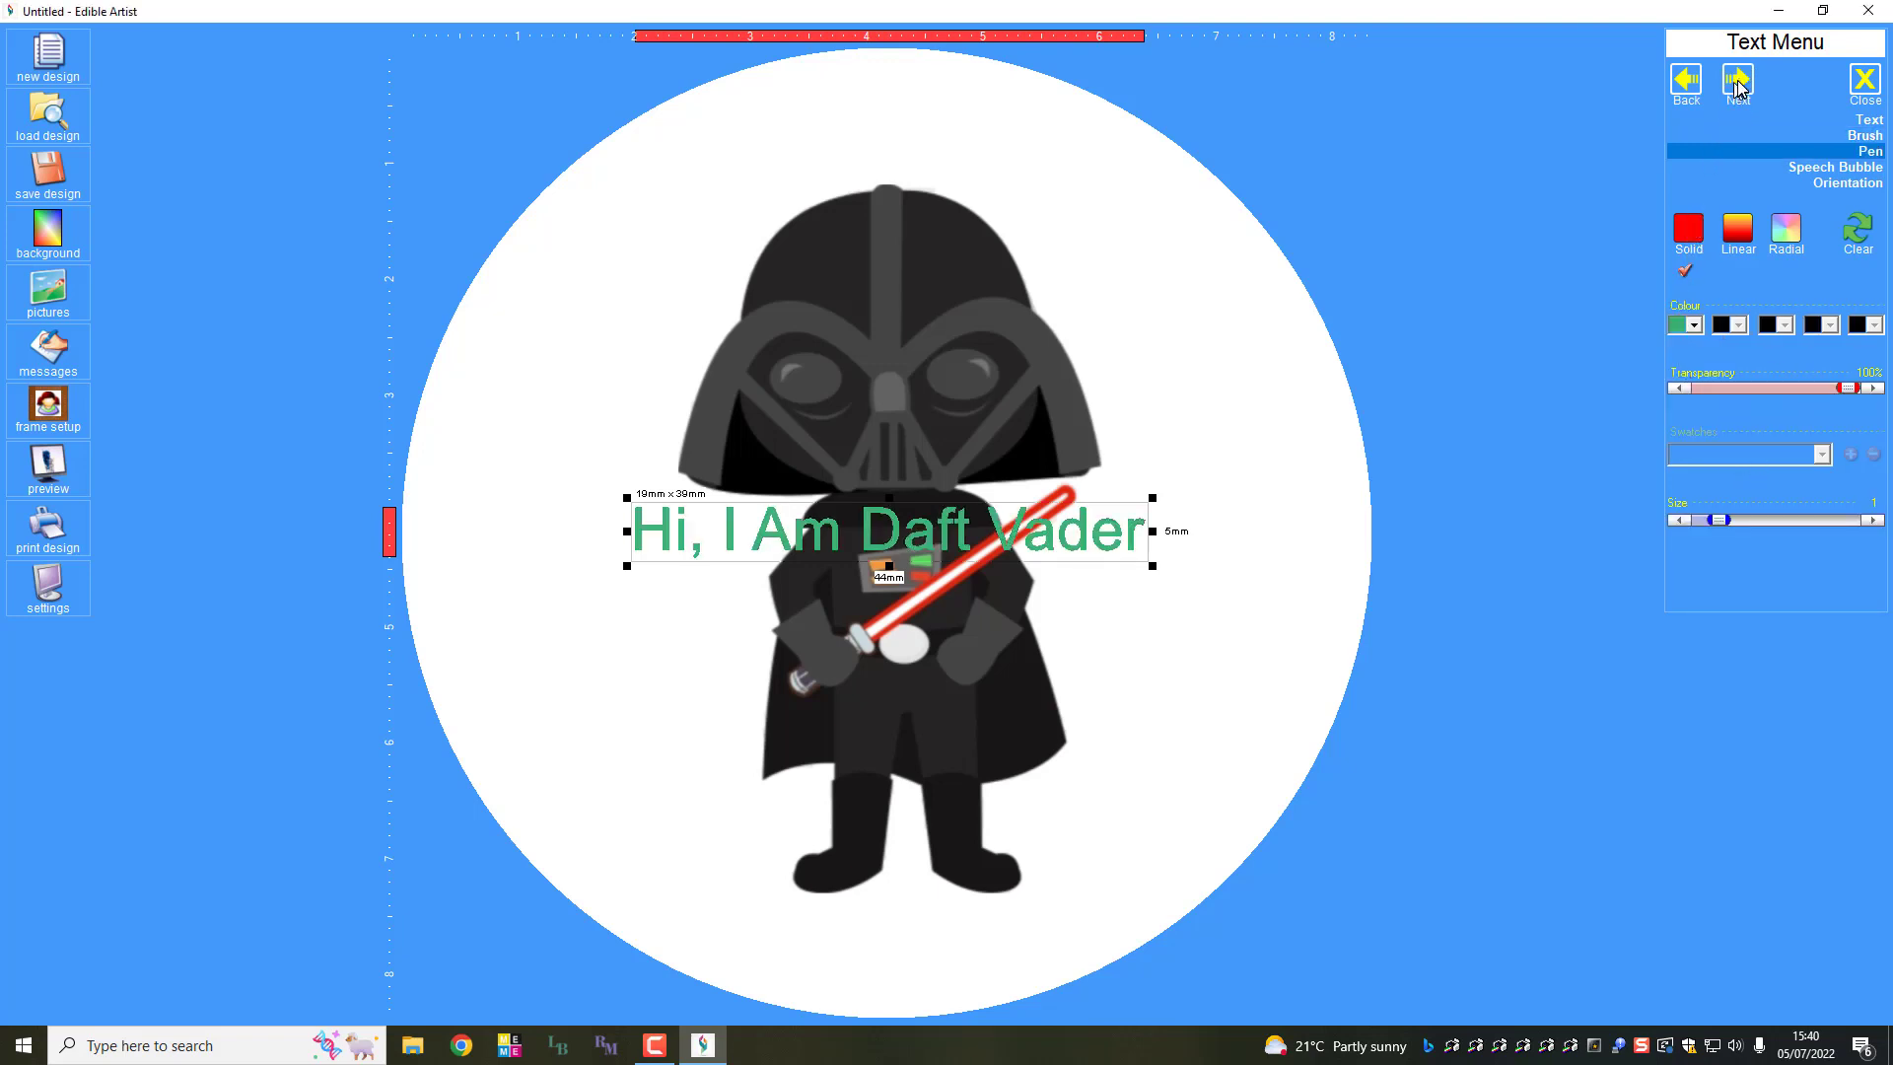
pyautogui.click(1738, 83)
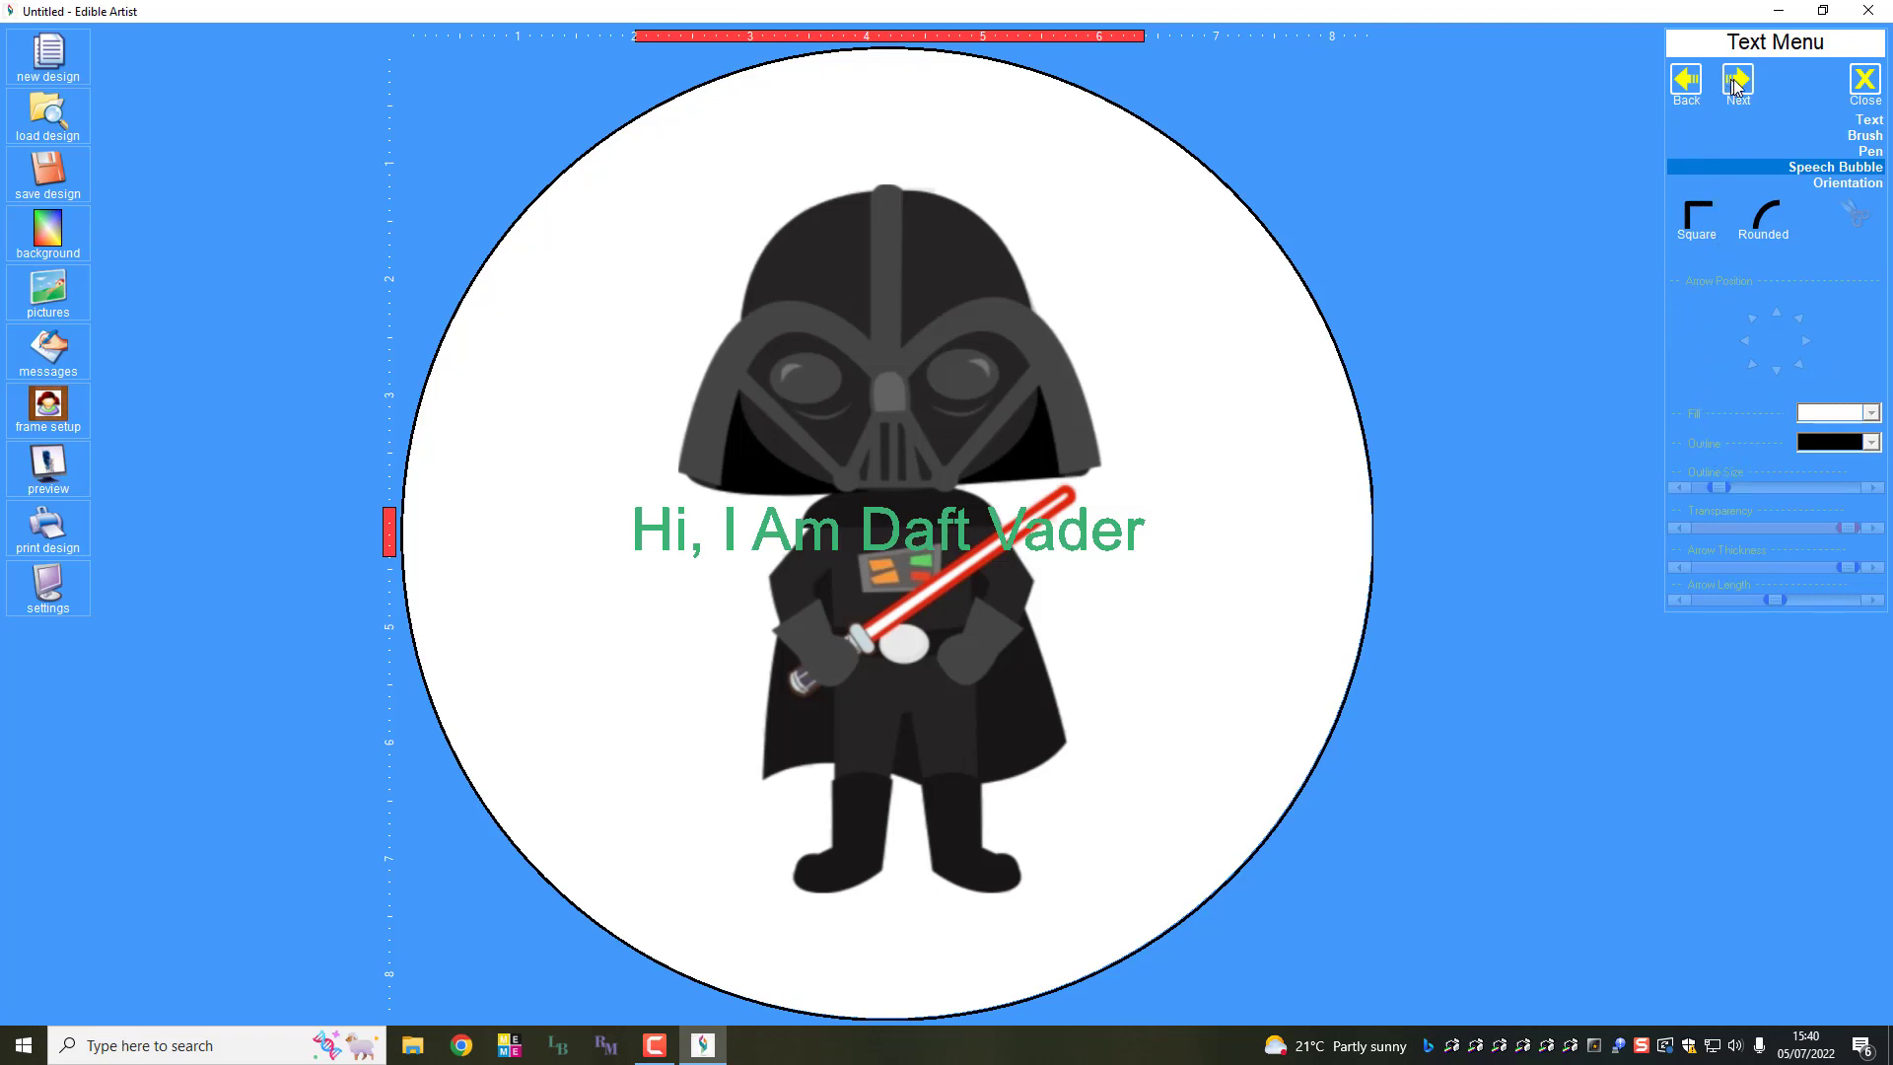
# Step: Set the caption orientation to 'circle above' so it arcs along the top
pyautogui.click(1739, 80)
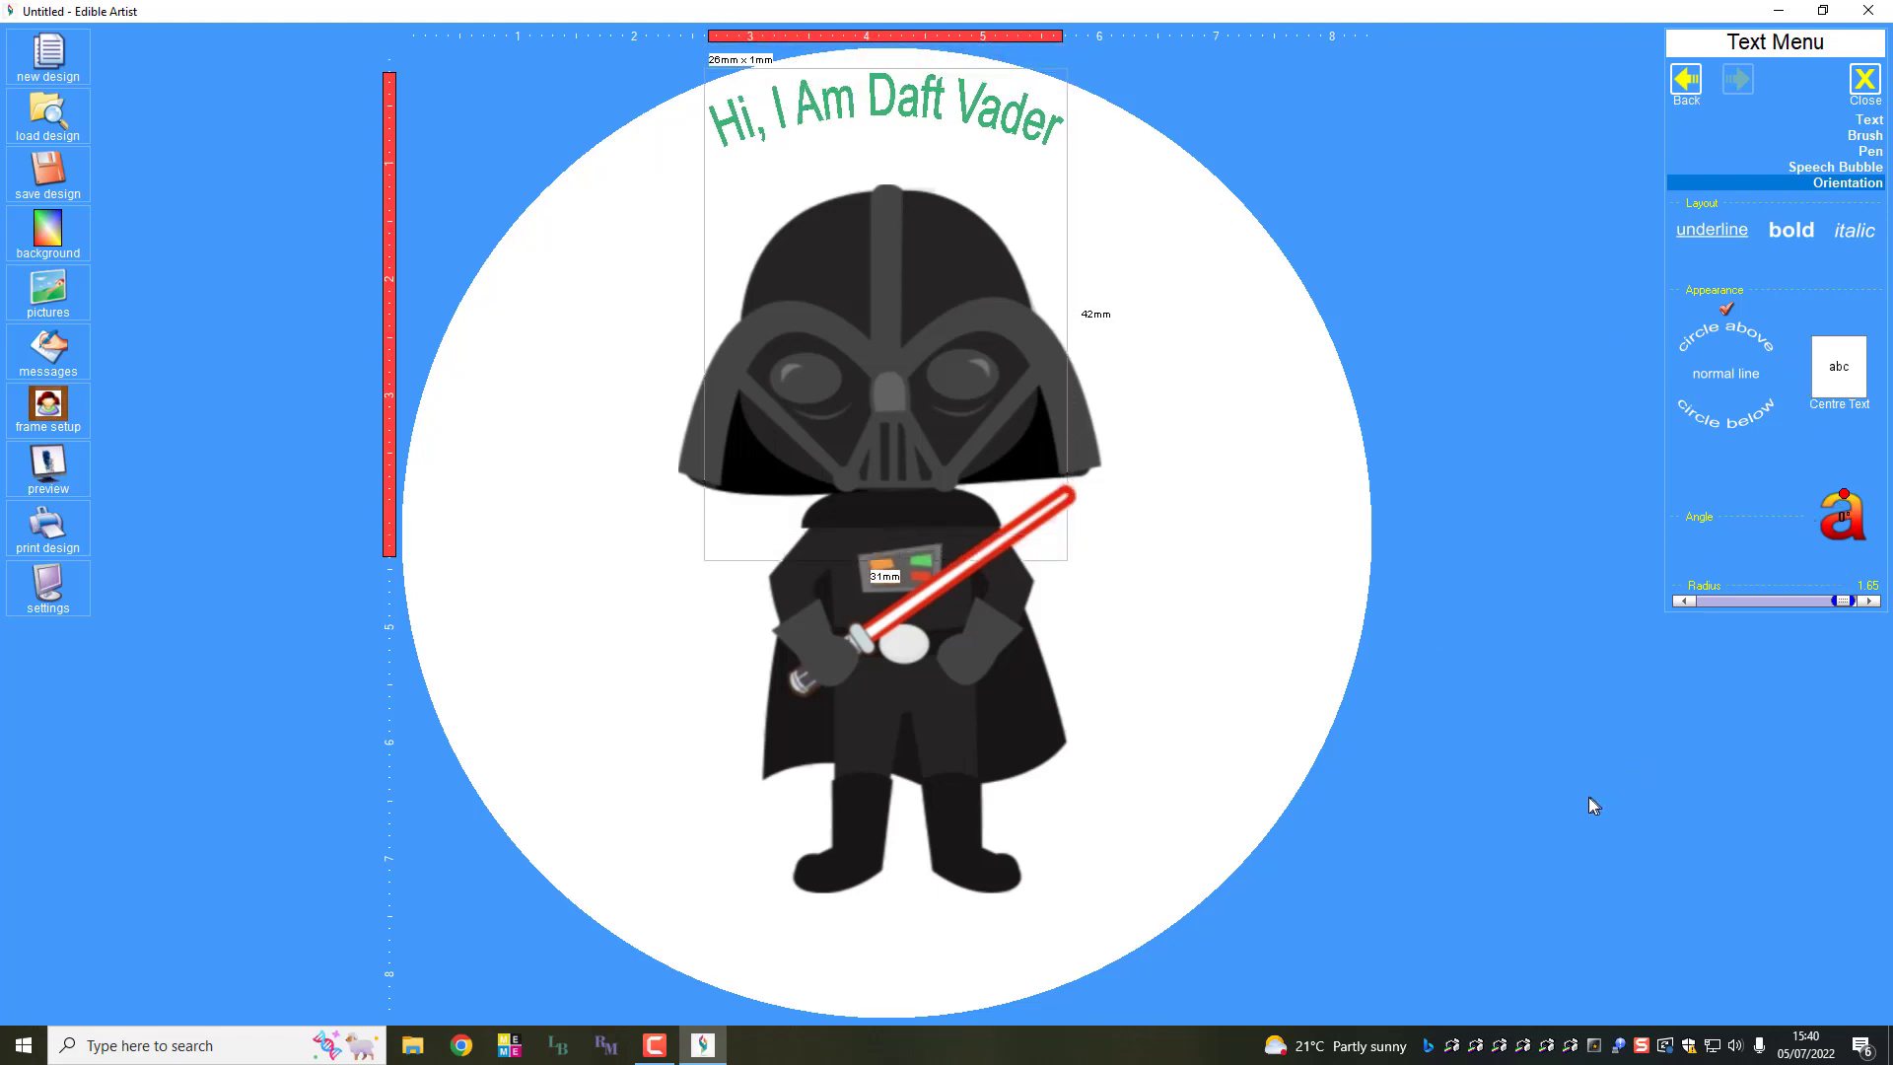
pyautogui.moveTo(1741, 794)
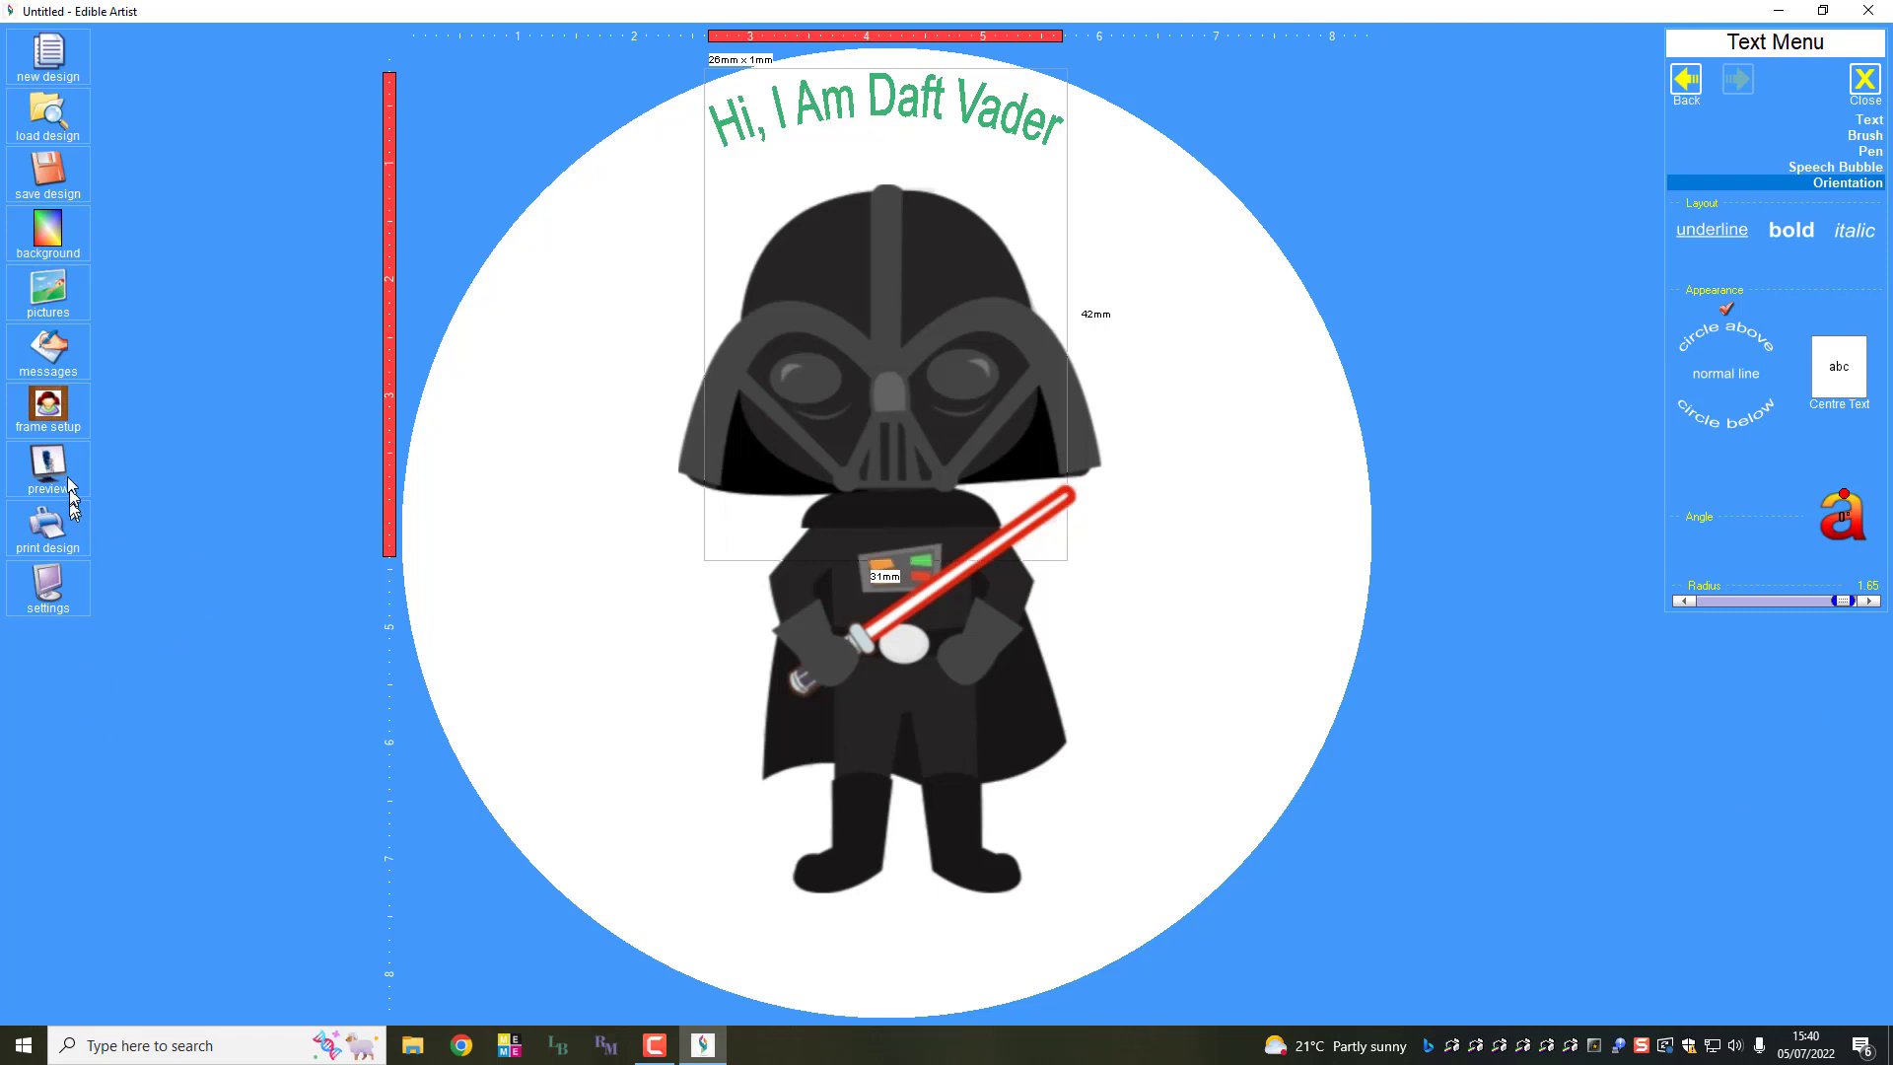
pyautogui.click(48, 471)
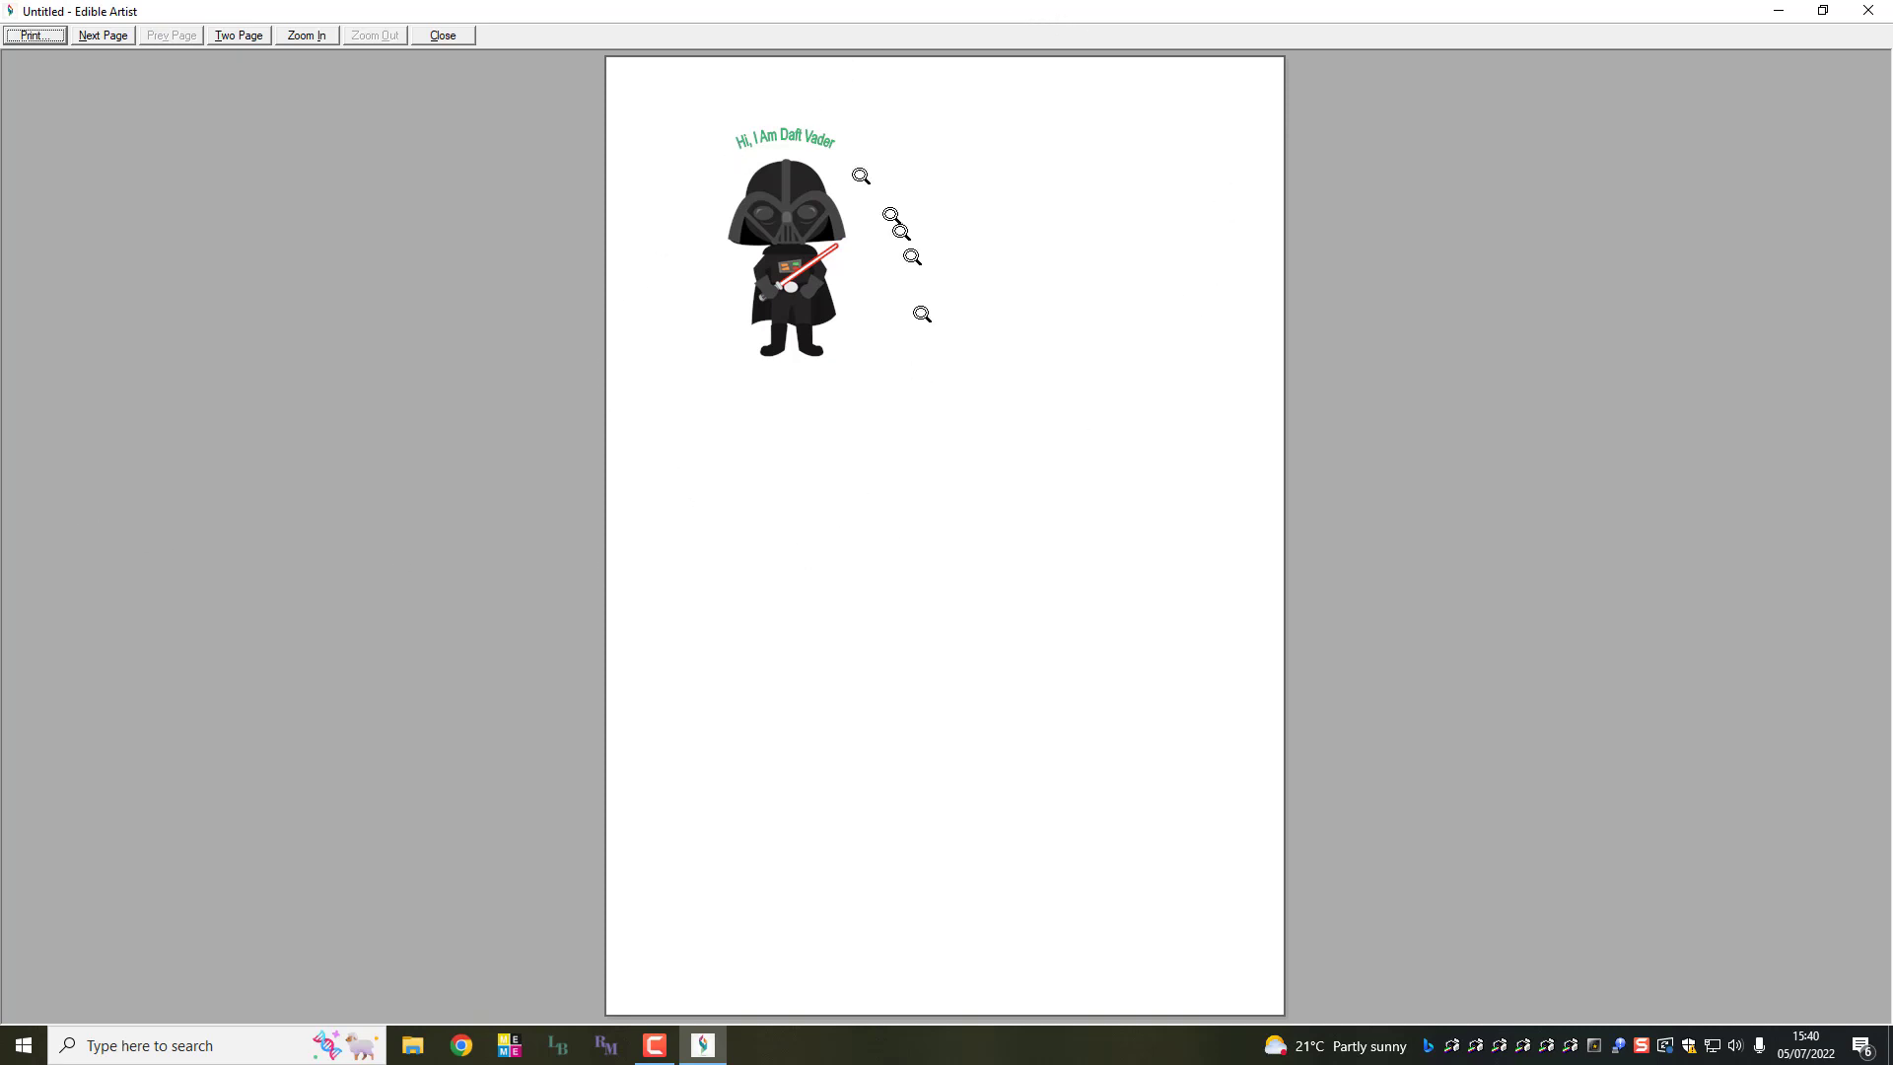
pyautogui.moveTo(664, 427)
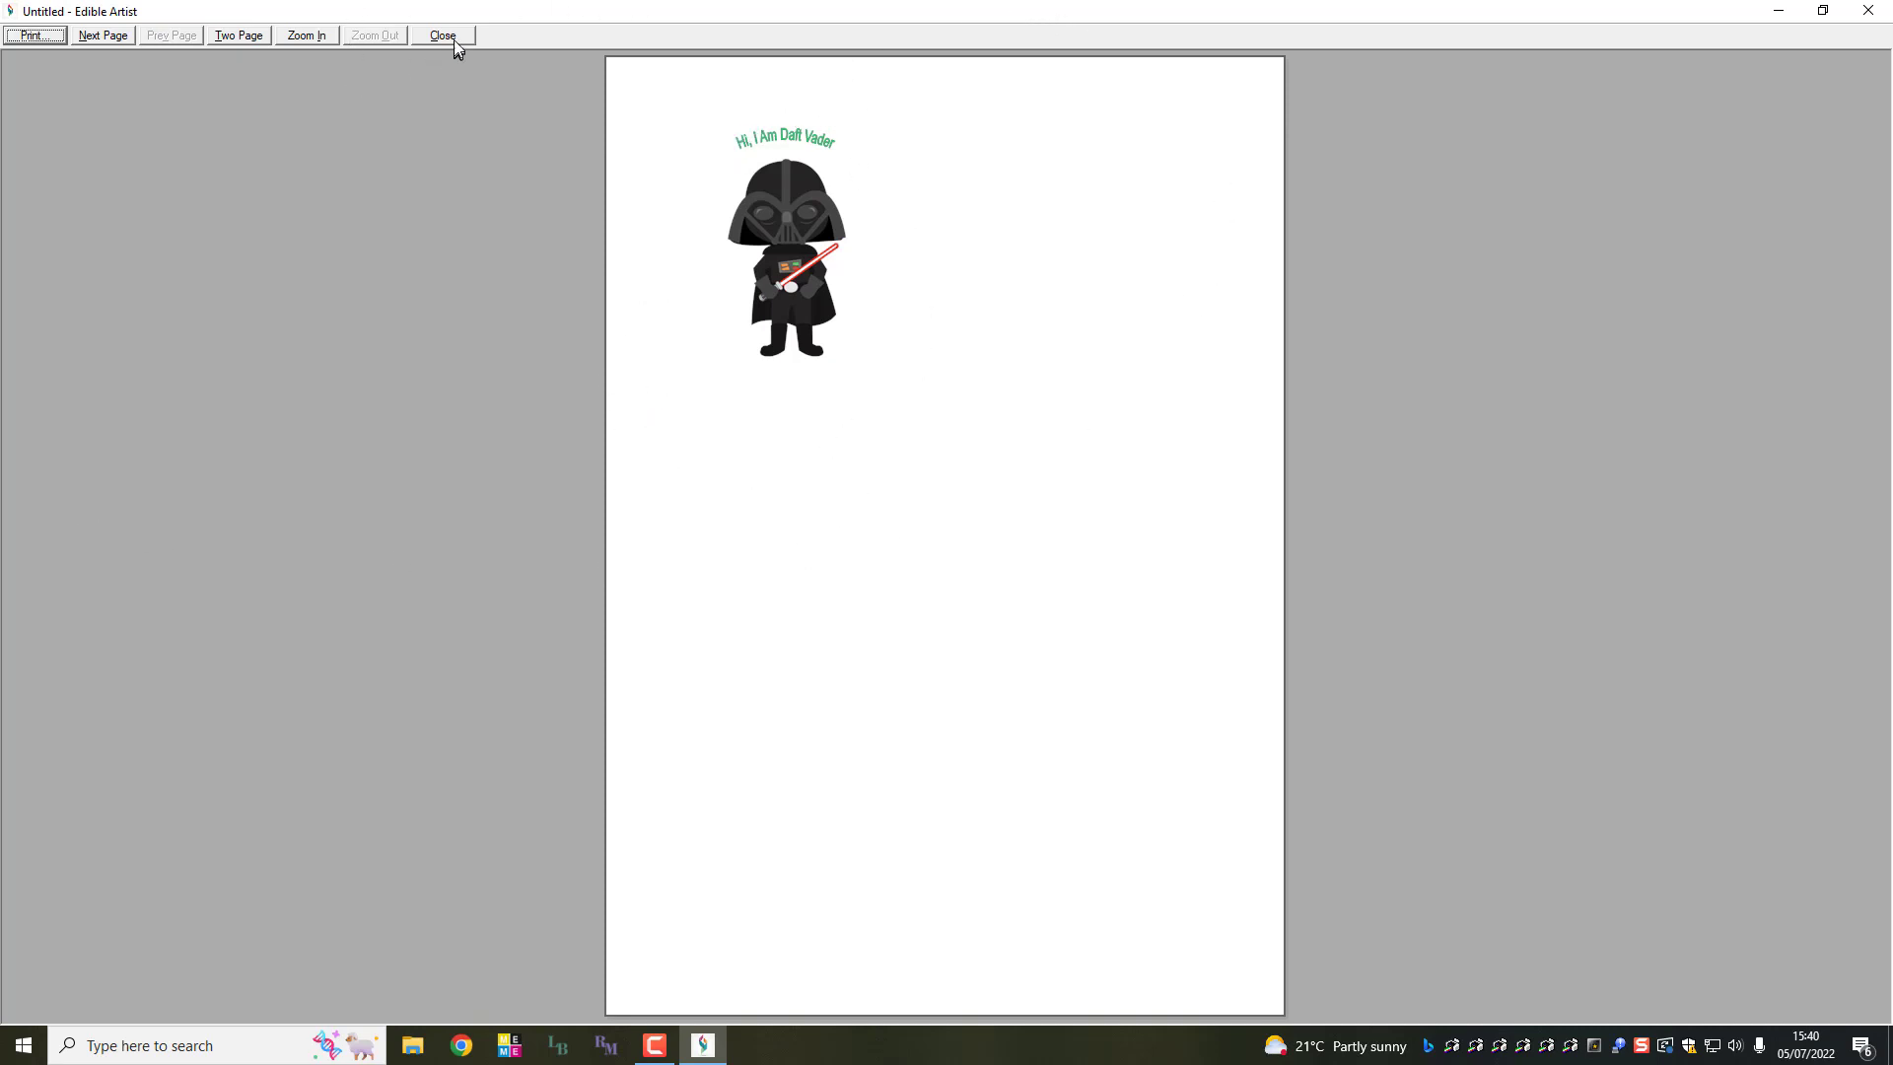
pyautogui.click(441, 34)
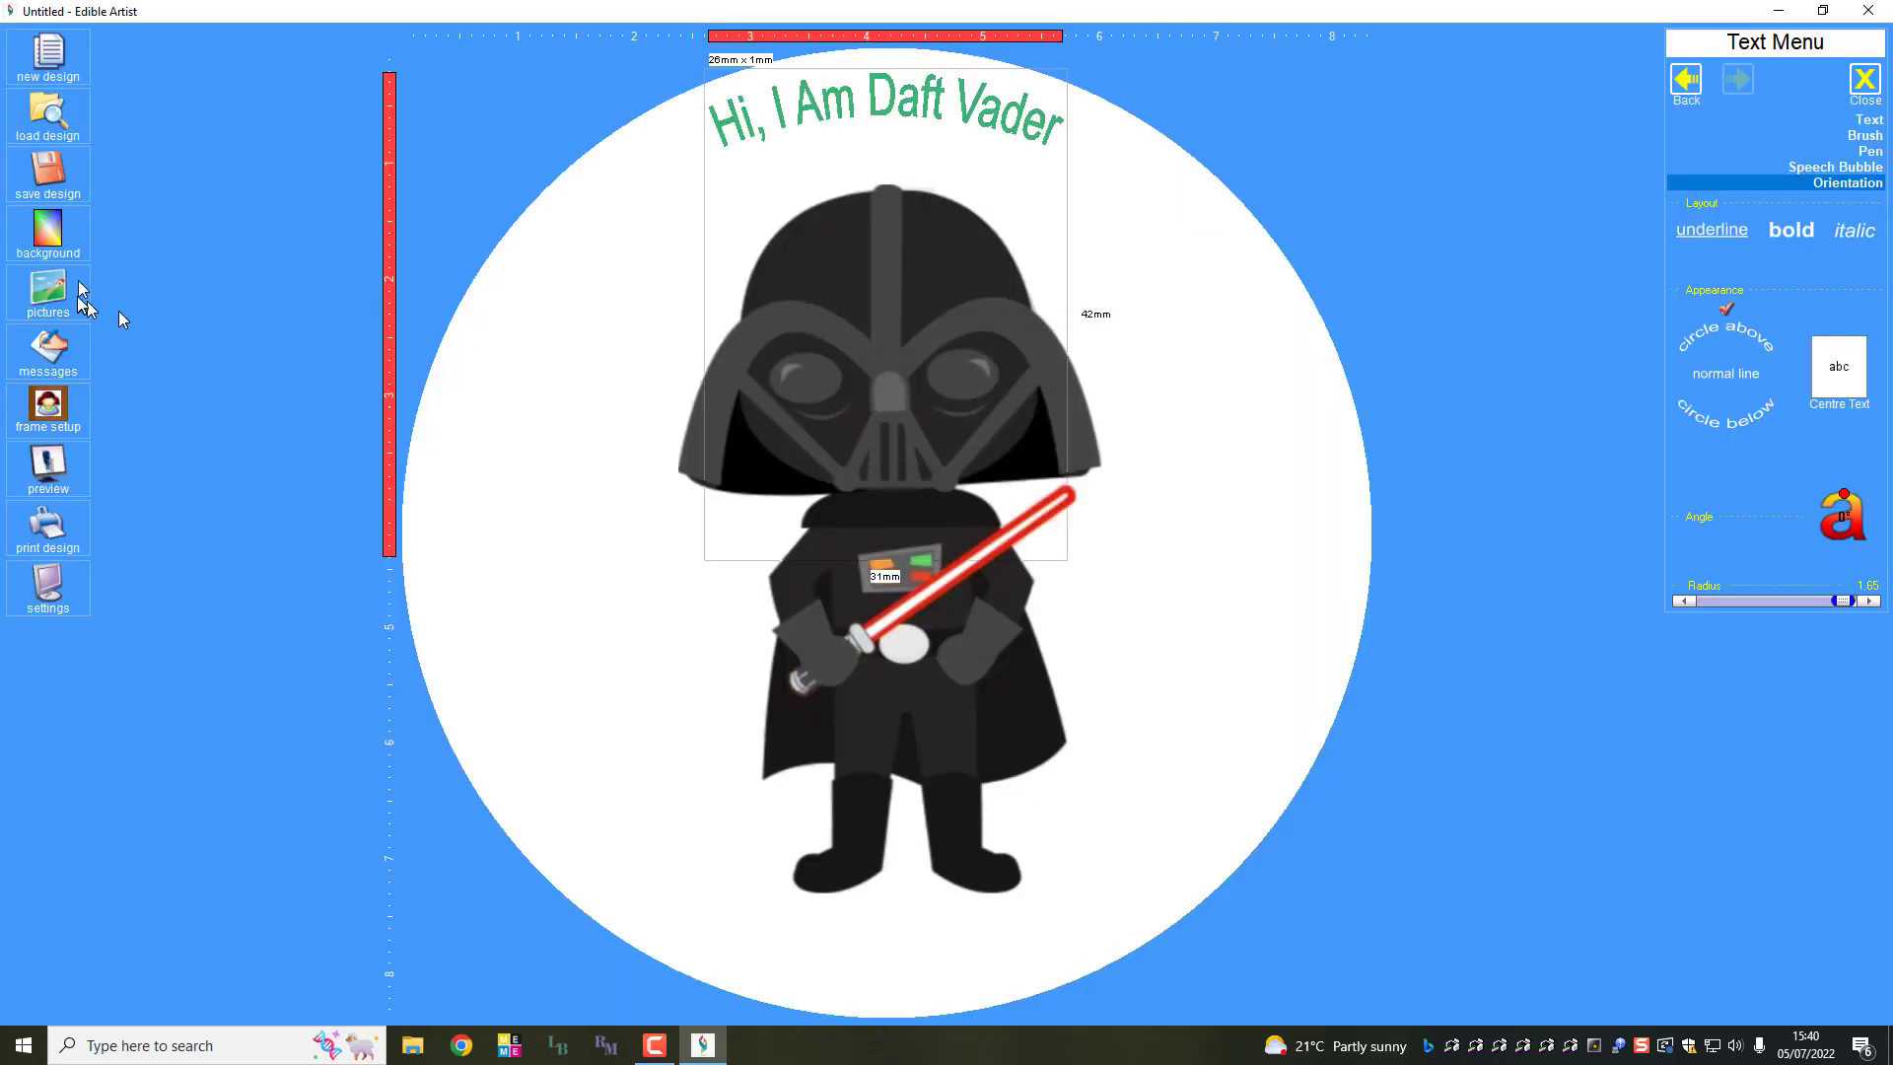
# Step: Choose Clone a Design from the background options to copy the Vader circle
pyautogui.click(48, 235)
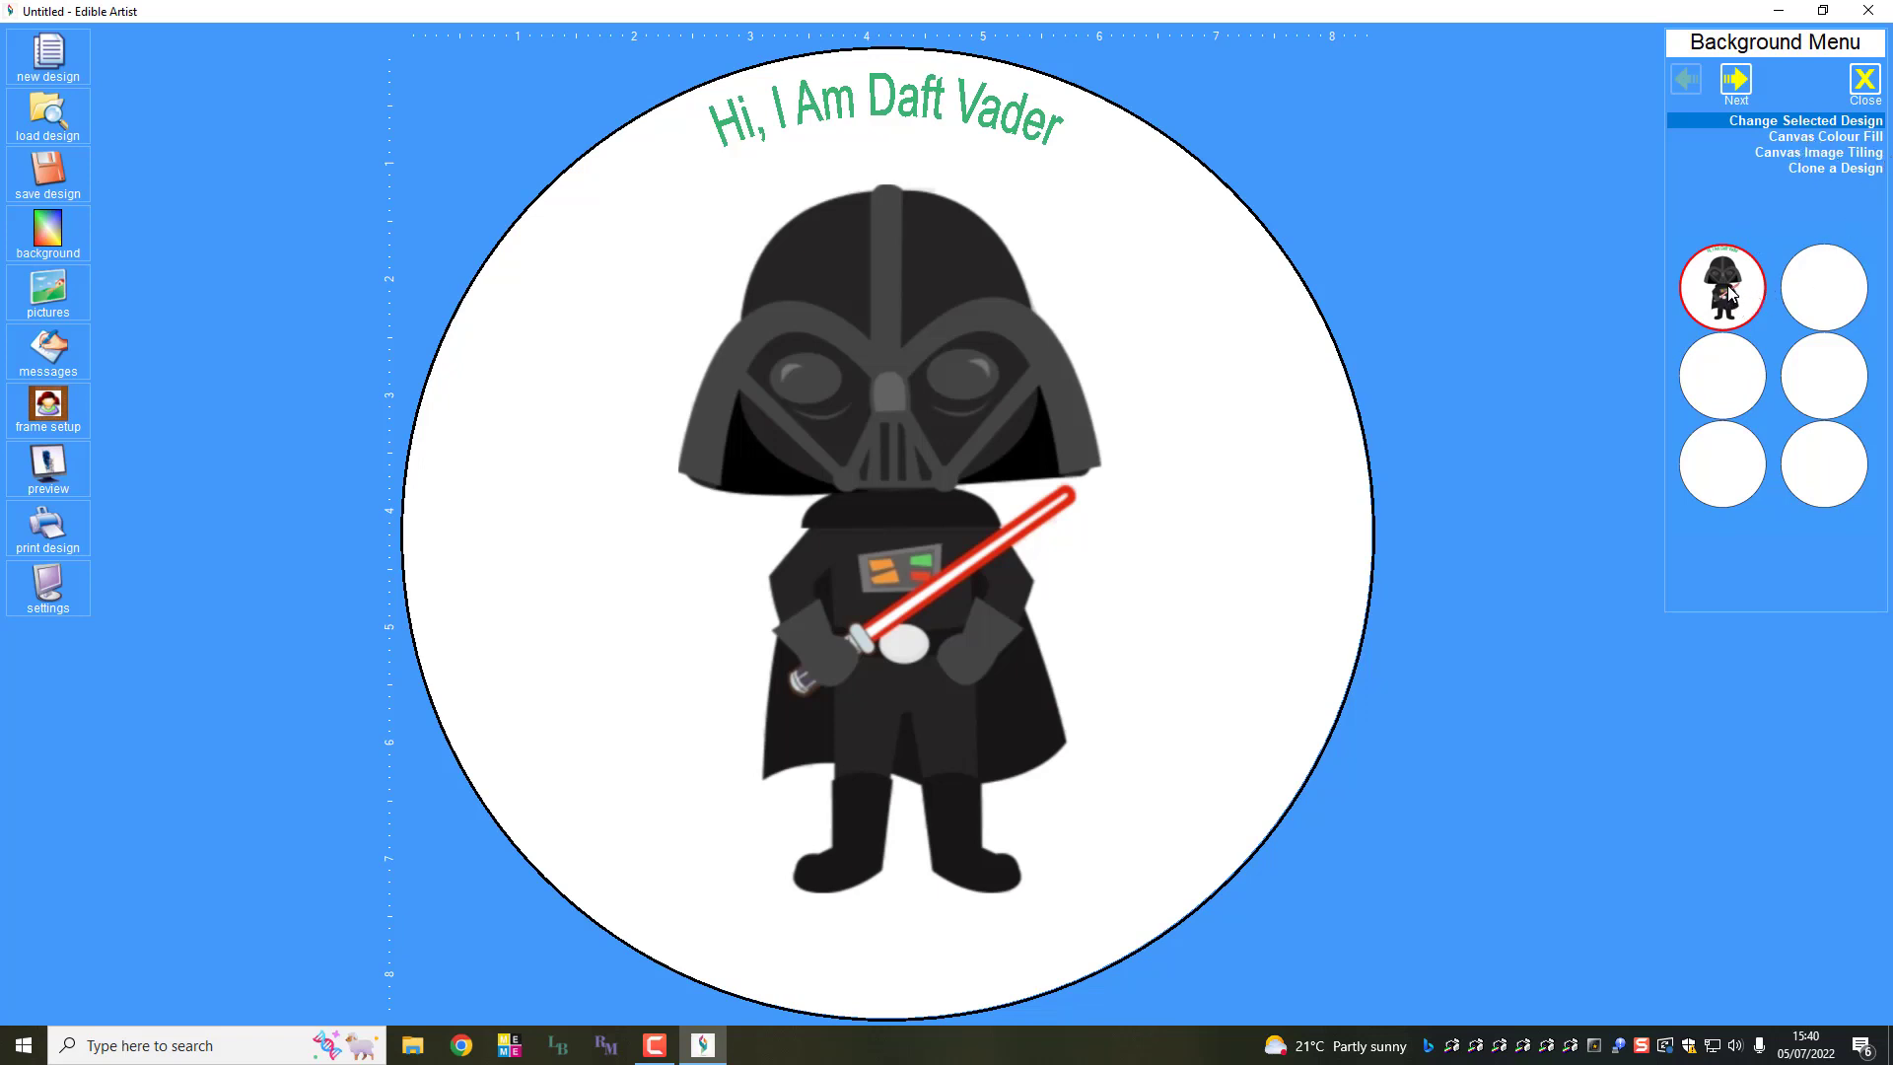
pyautogui.click(1833, 168)
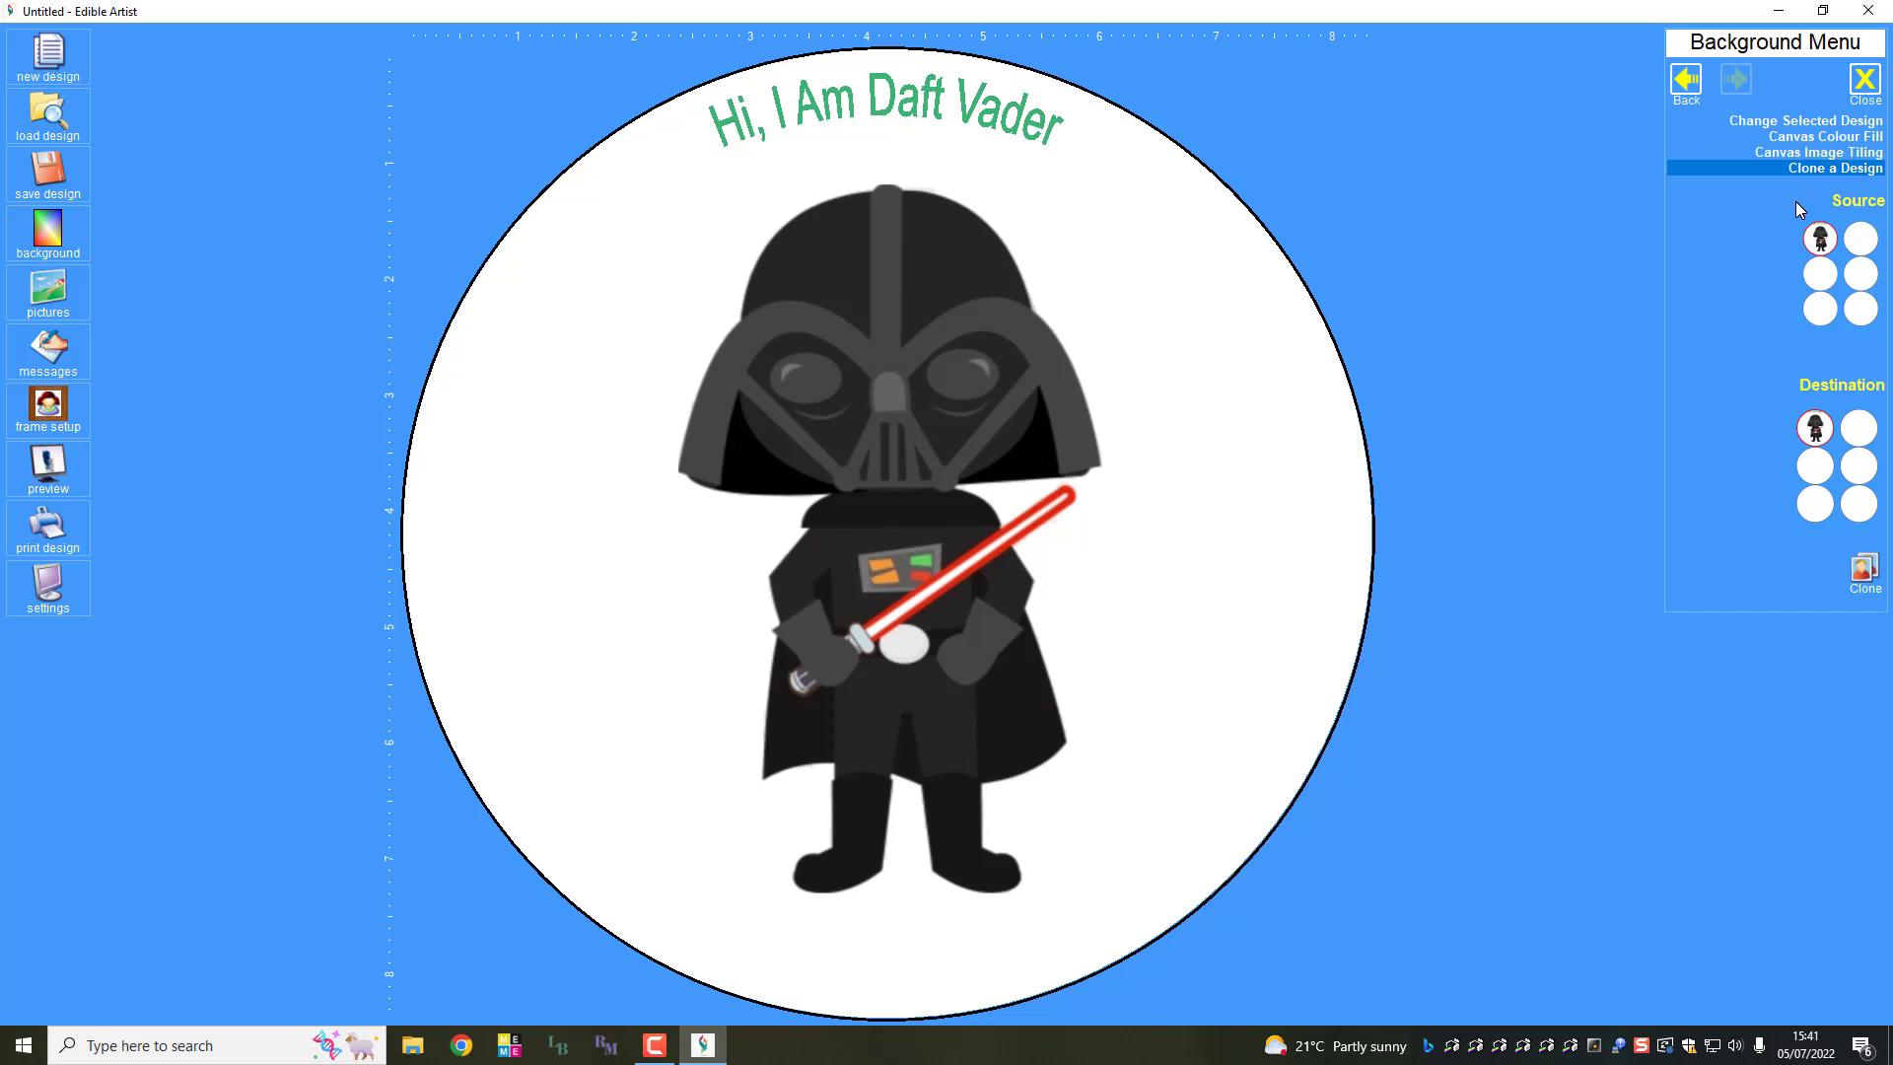
pyautogui.moveTo(1869, 325)
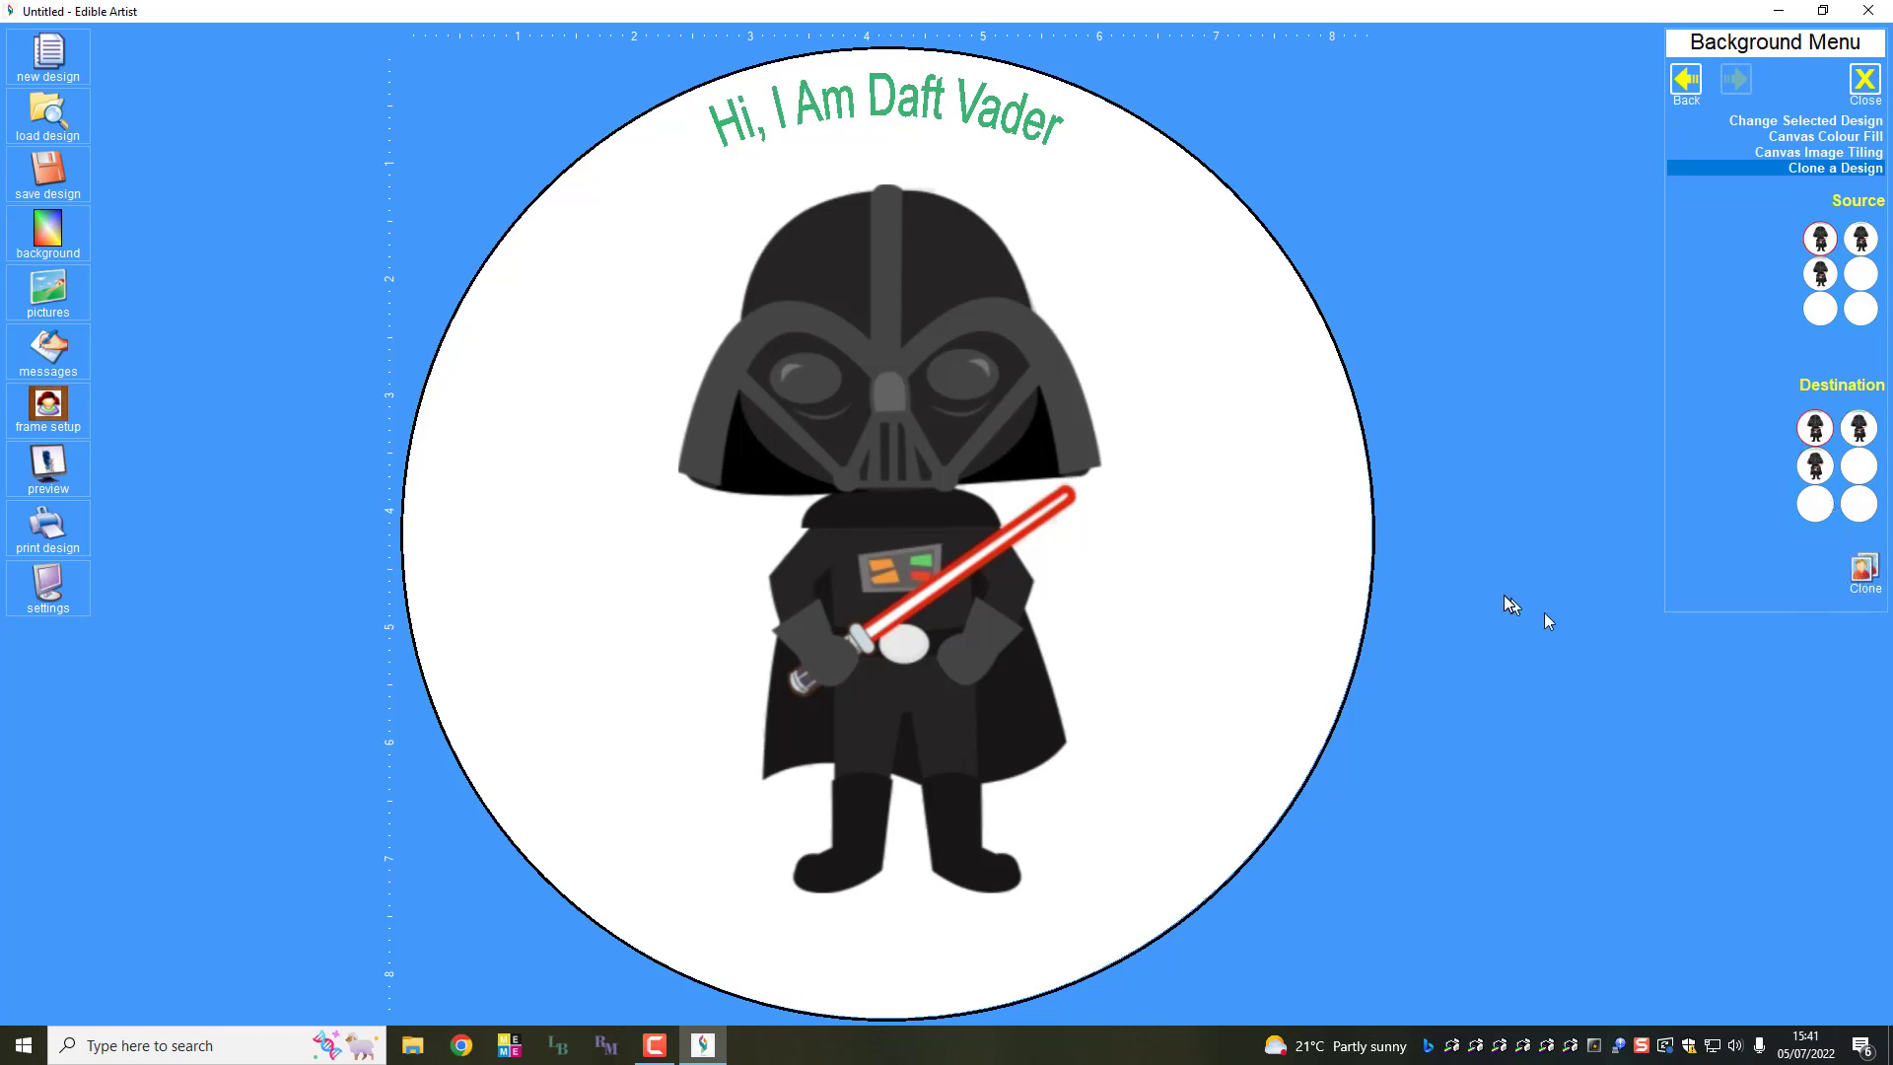
pyautogui.moveTo(130, 572)
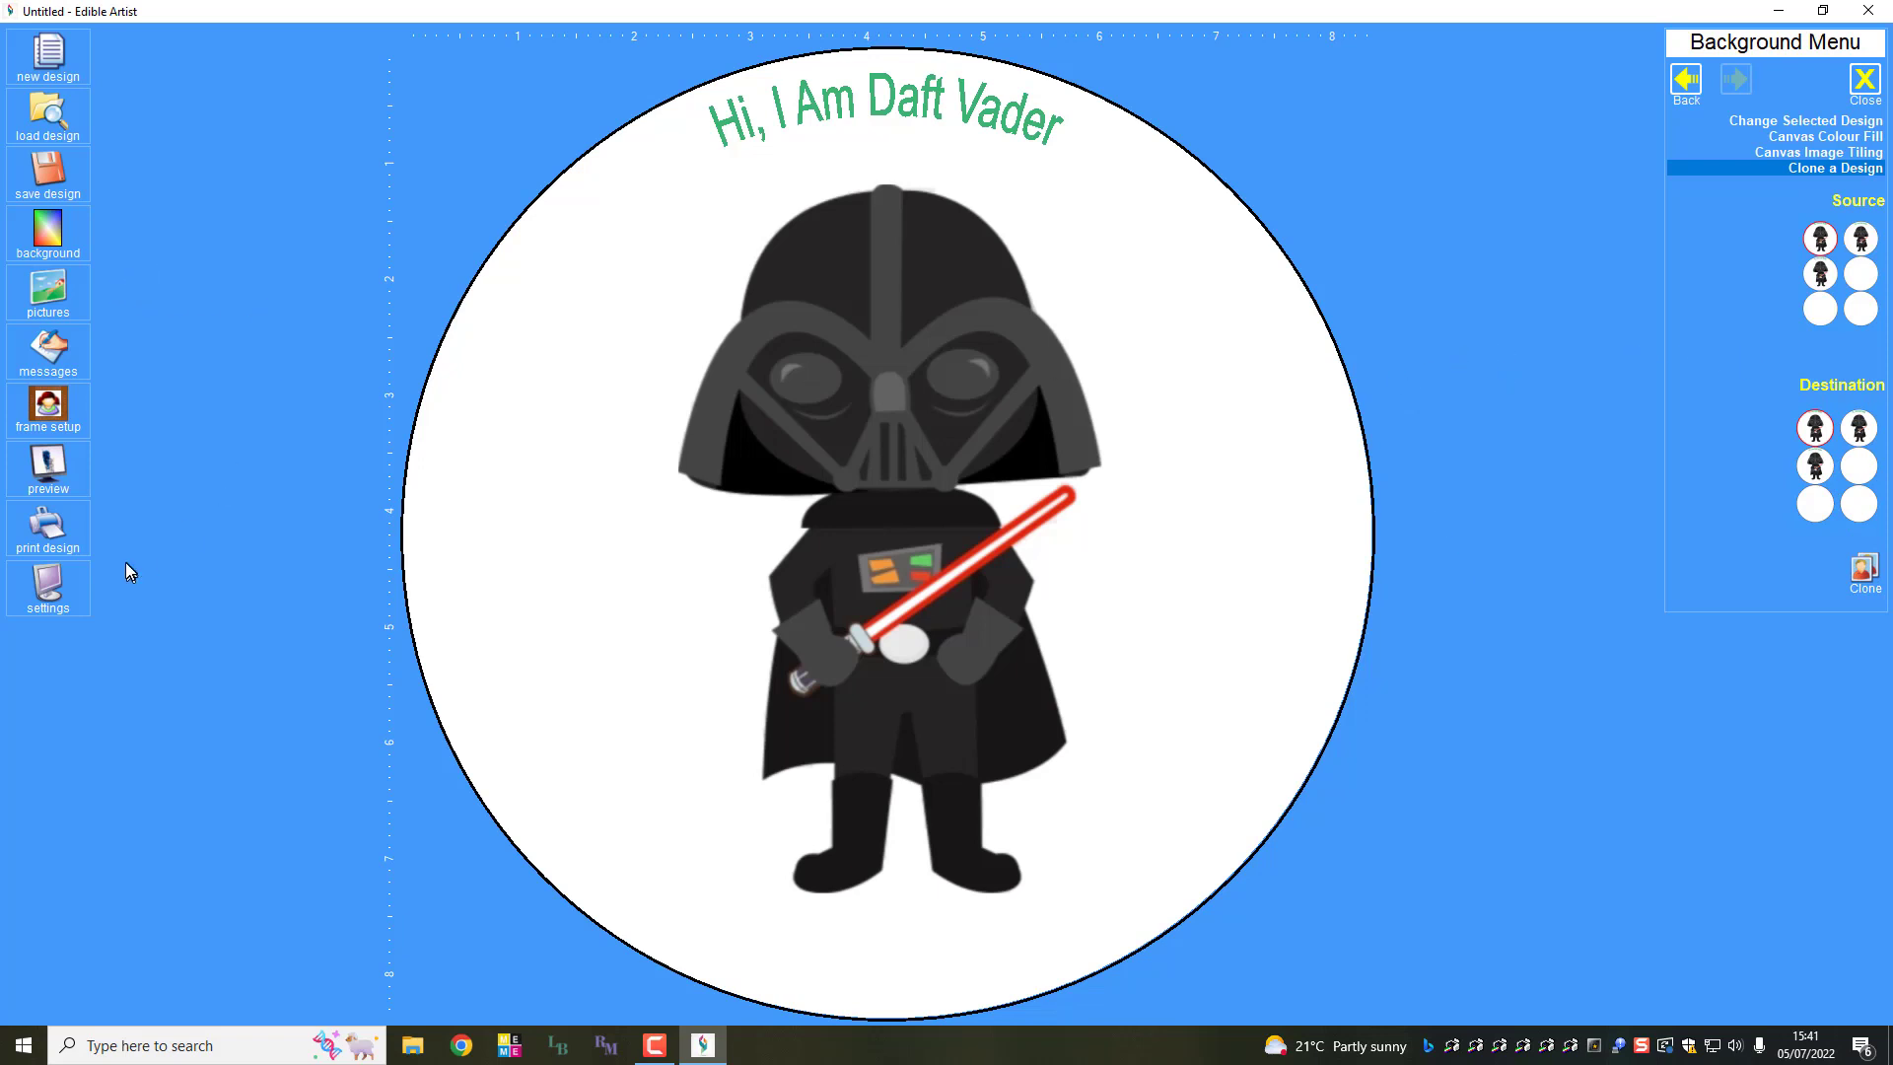